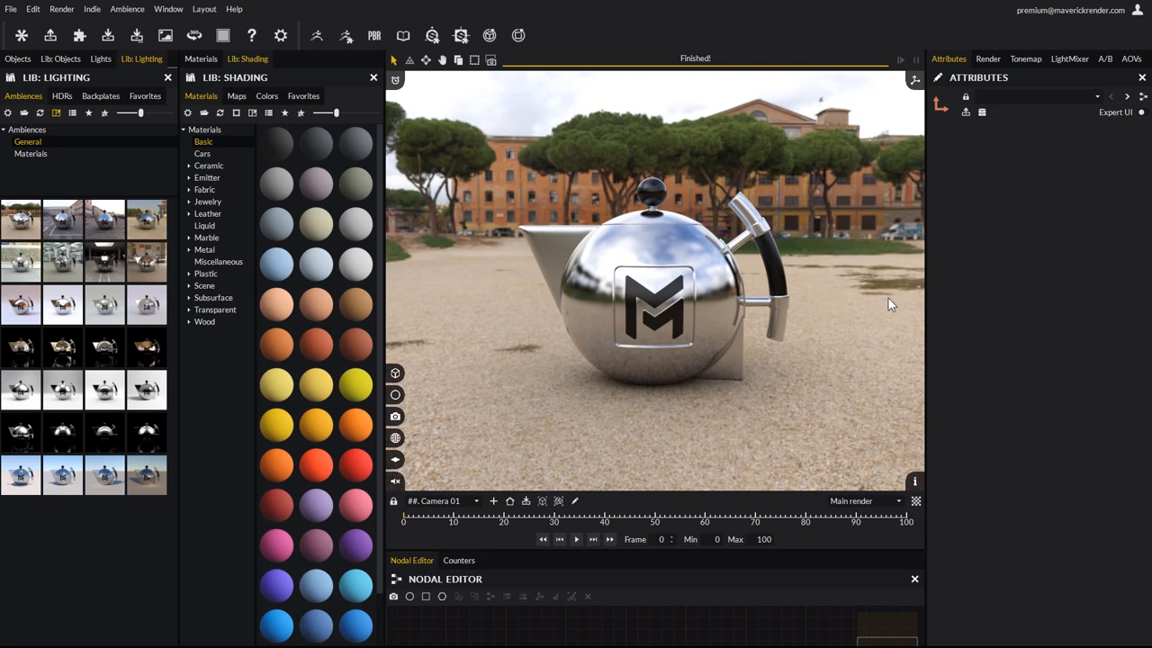
pyautogui.moveTo(810, 314)
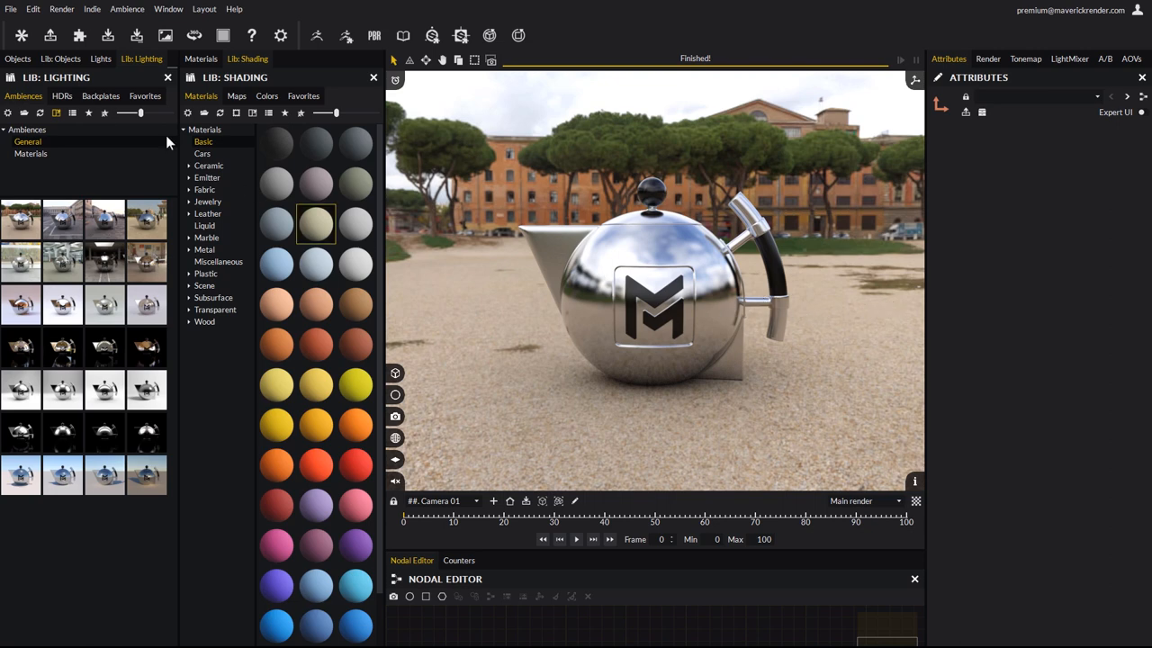
# Create a New Material Ambience from the File menu, replacing the teapot scene with a preview sphere.
pyautogui.click(11, 9)
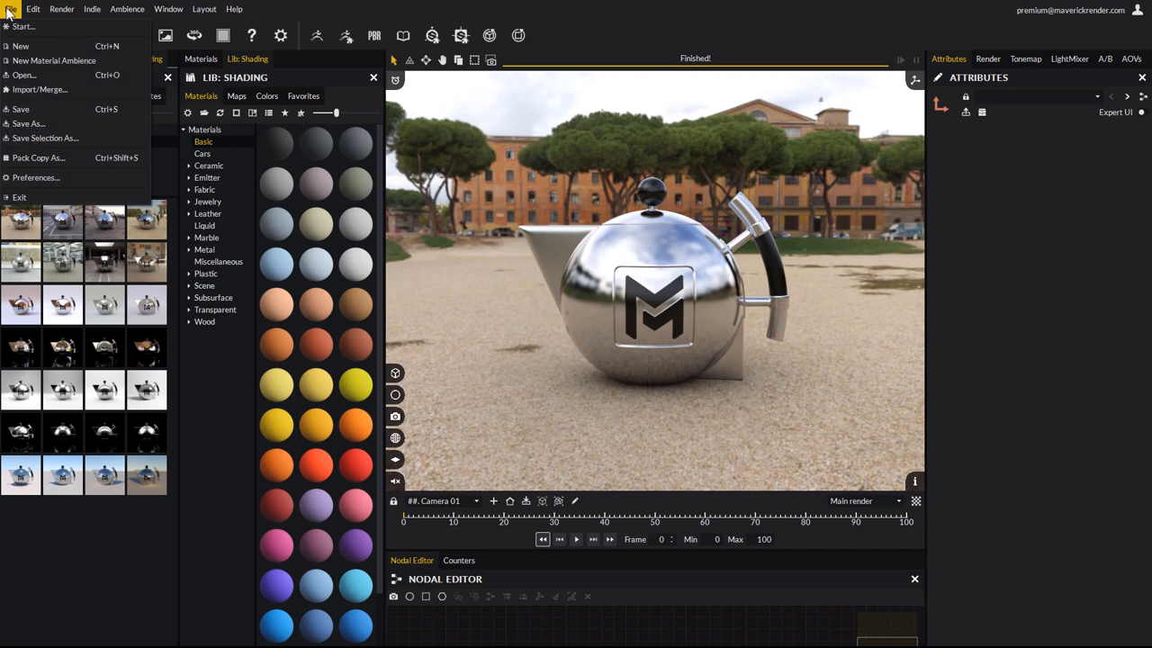
pyautogui.moveTo(54, 61)
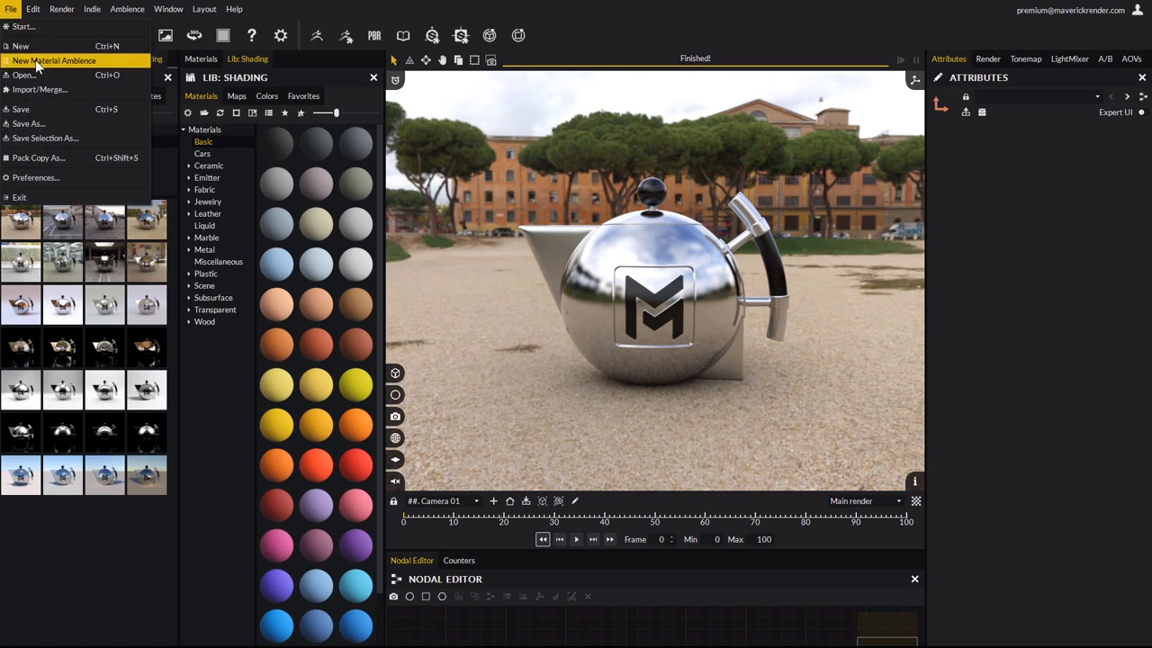
pyautogui.click(54, 61)
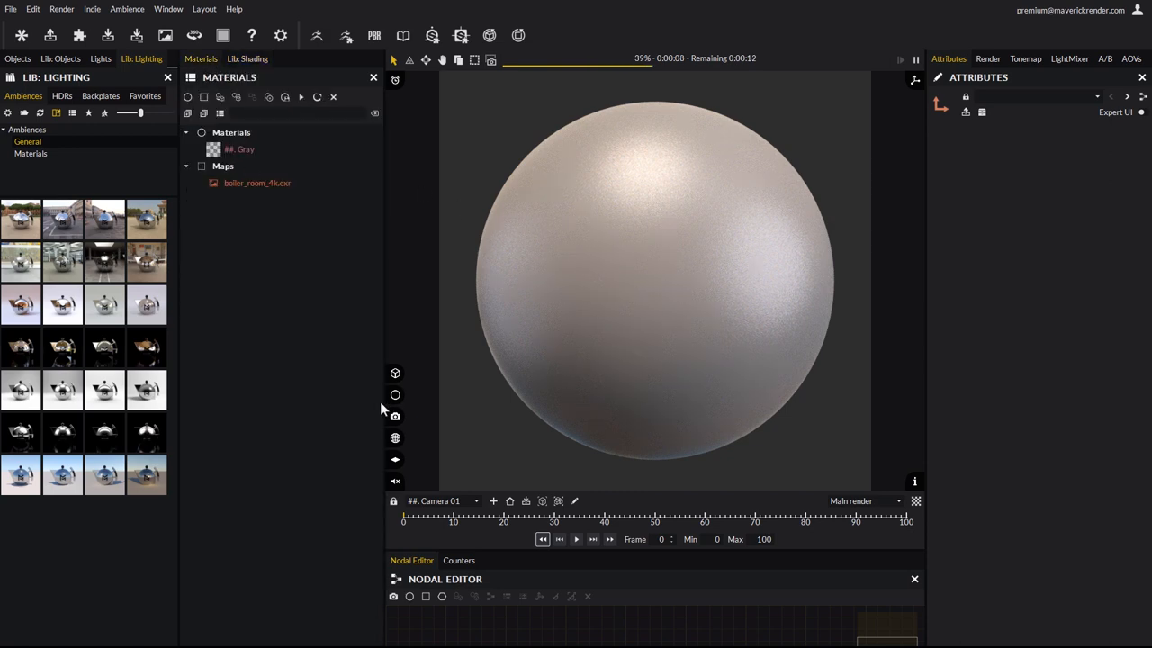
pyautogui.moveTo(374, 36)
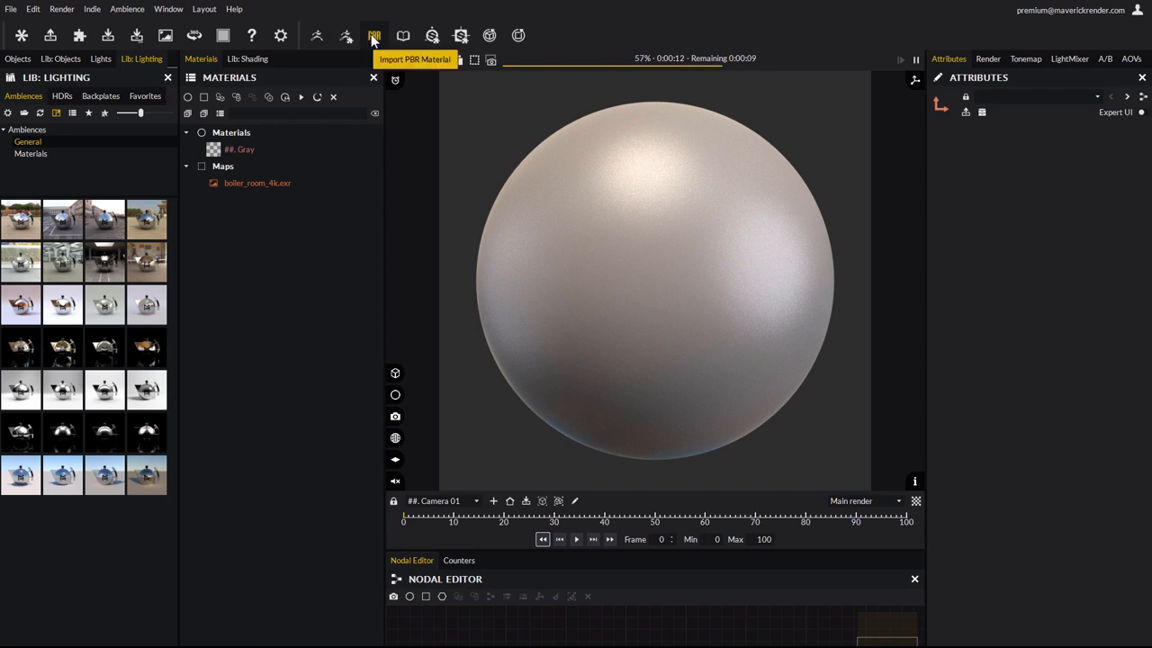
# Start the Import PBR Material command from the top toolbar.
pyautogui.click(375, 36)
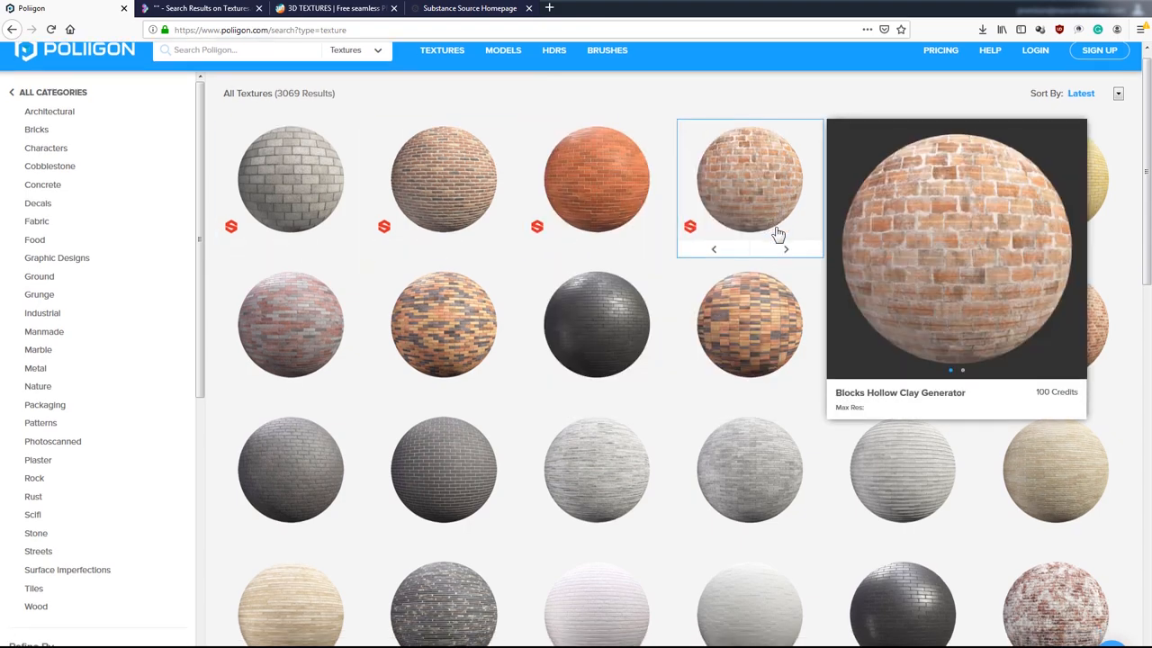
# Browse down through the Poliigon brick texture results.
pyautogui.scroll(-3)
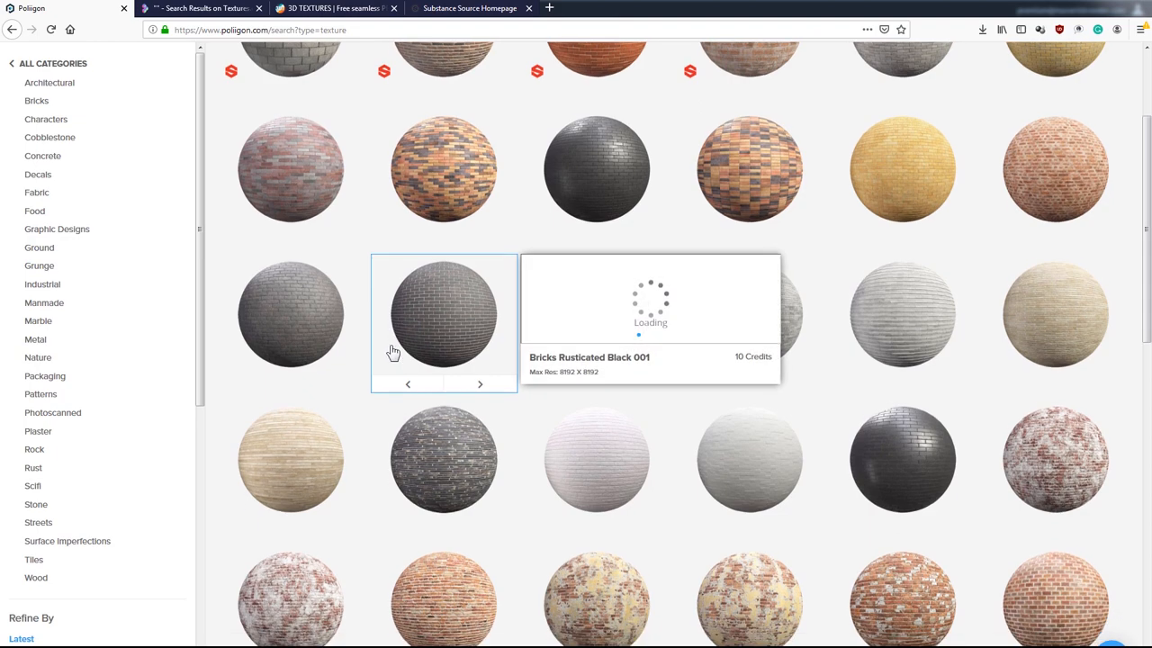
pyautogui.scroll(-3)
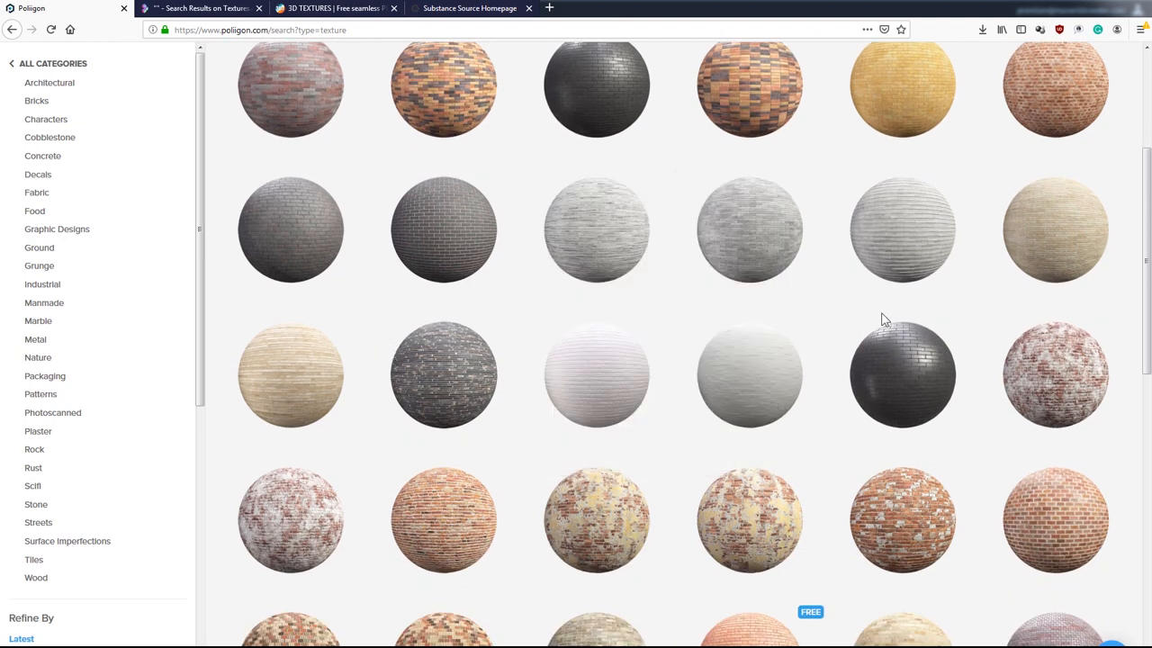
pyautogui.scroll(-3)
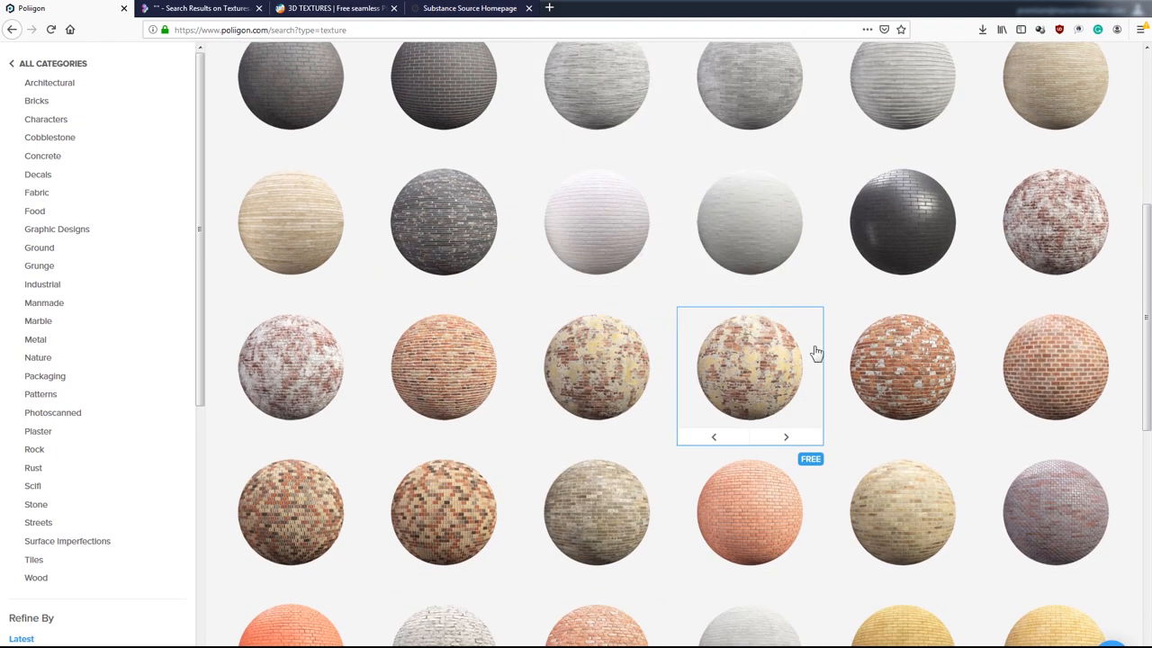
pyautogui.scroll(-3)
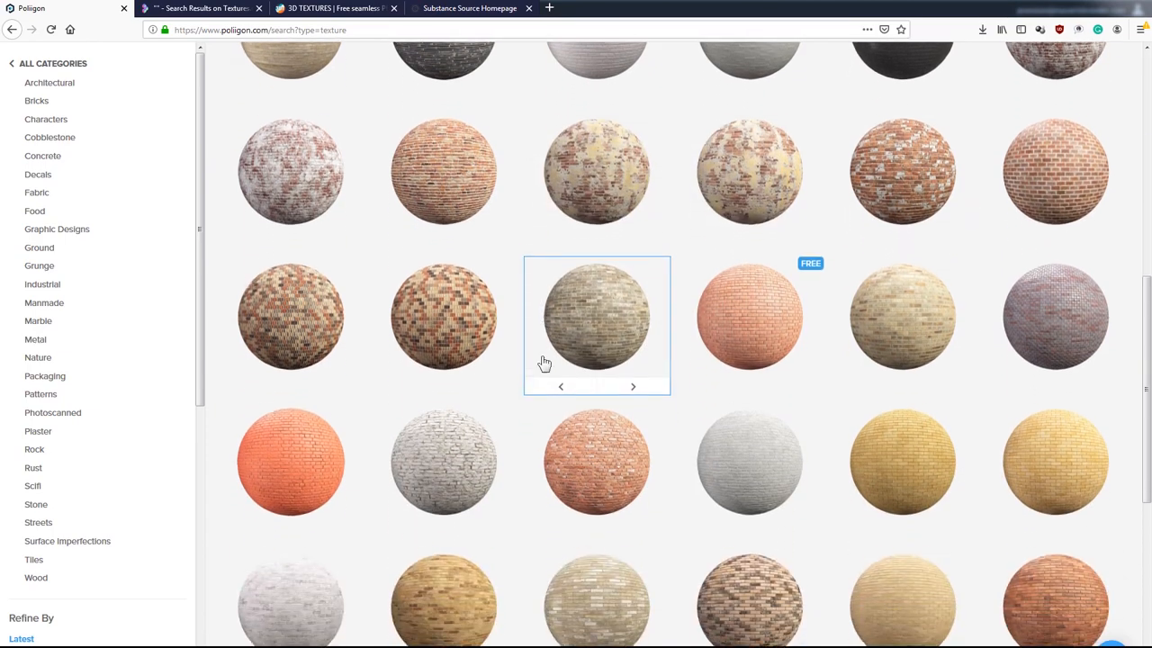
pyautogui.scroll(-3)
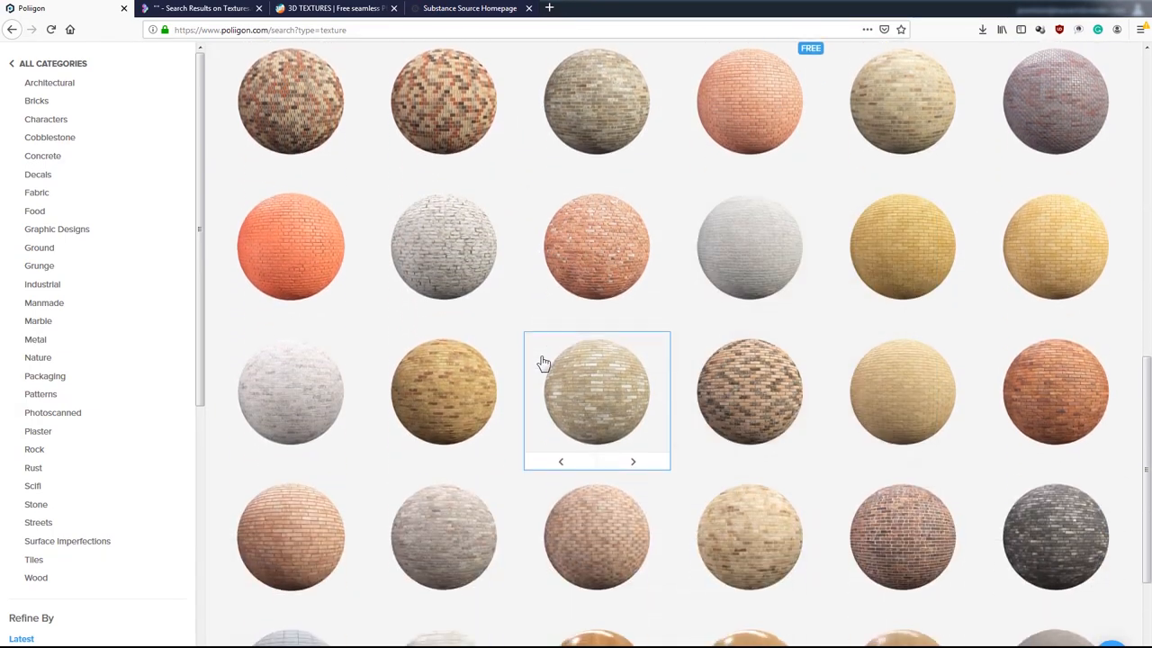
pyautogui.scroll(-3)
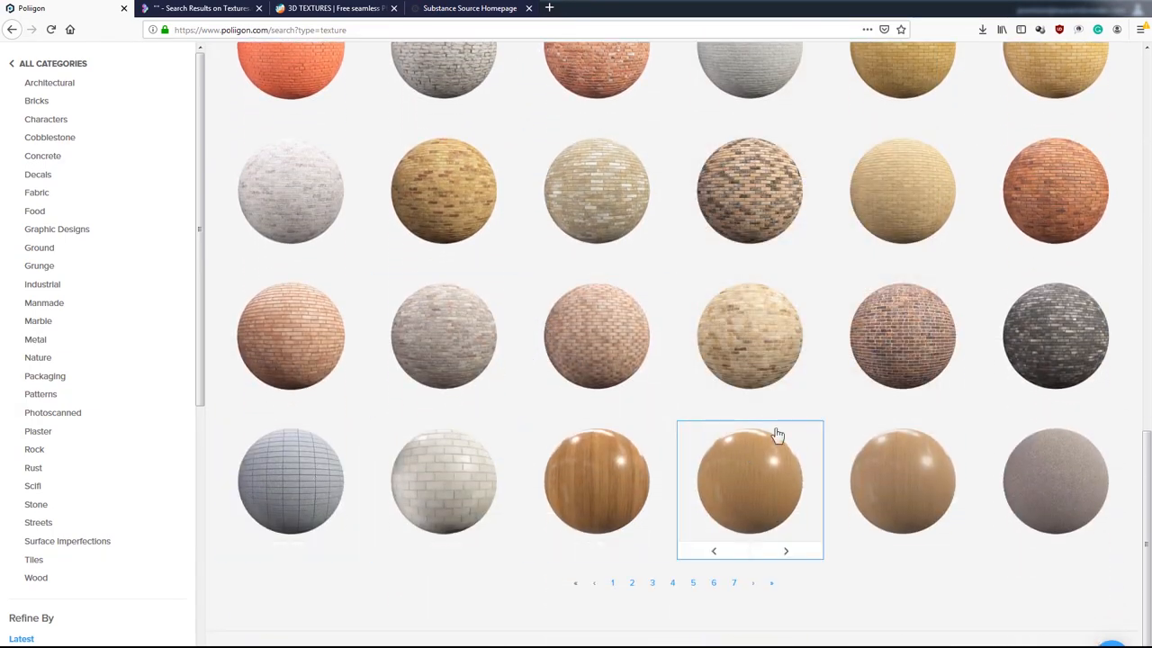
pyautogui.moveTo(87, 184)
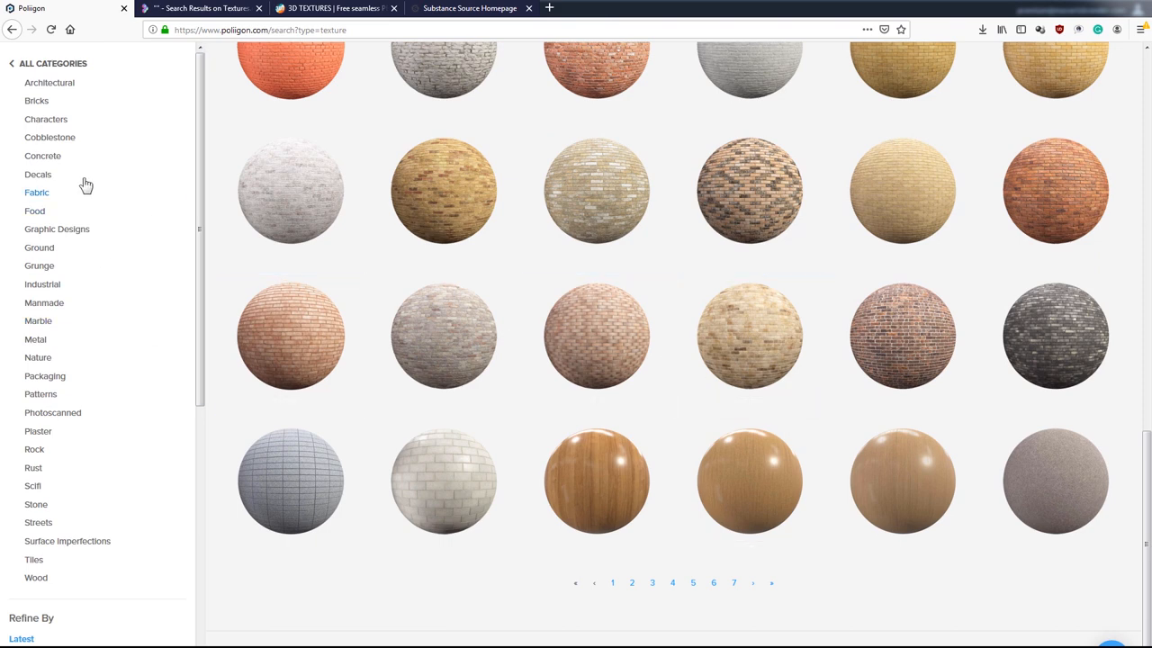
pyautogui.moveTo(36, 191)
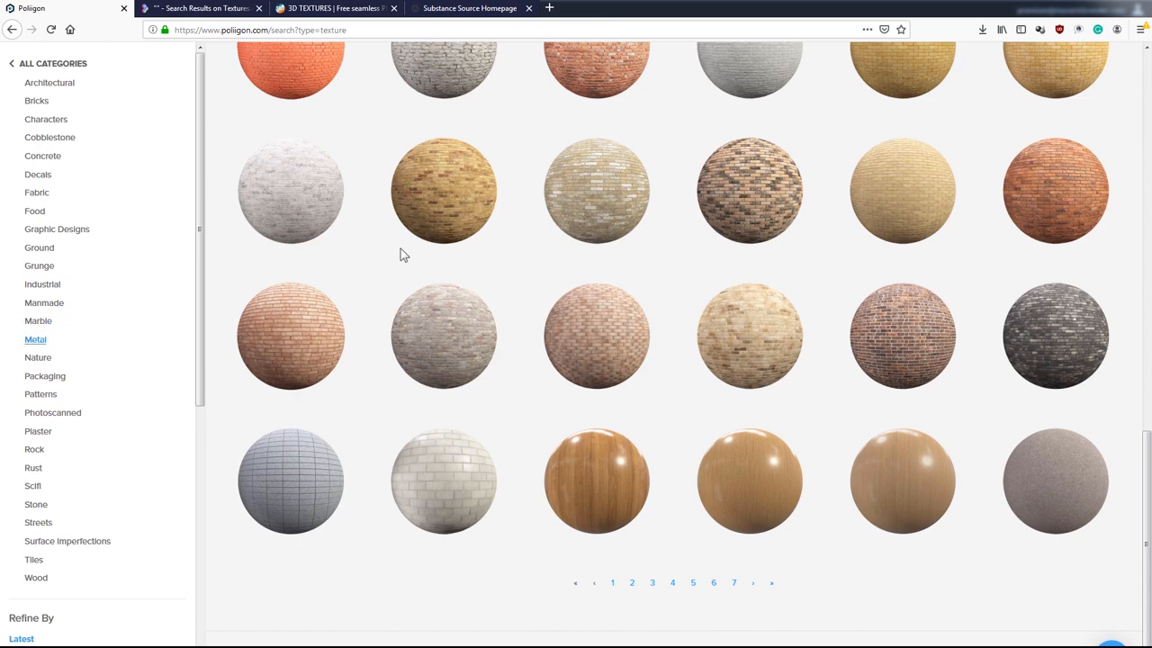
# Filter the Poliigon catalogue to the Metal category and look through its results.
pyautogui.click(36, 339)
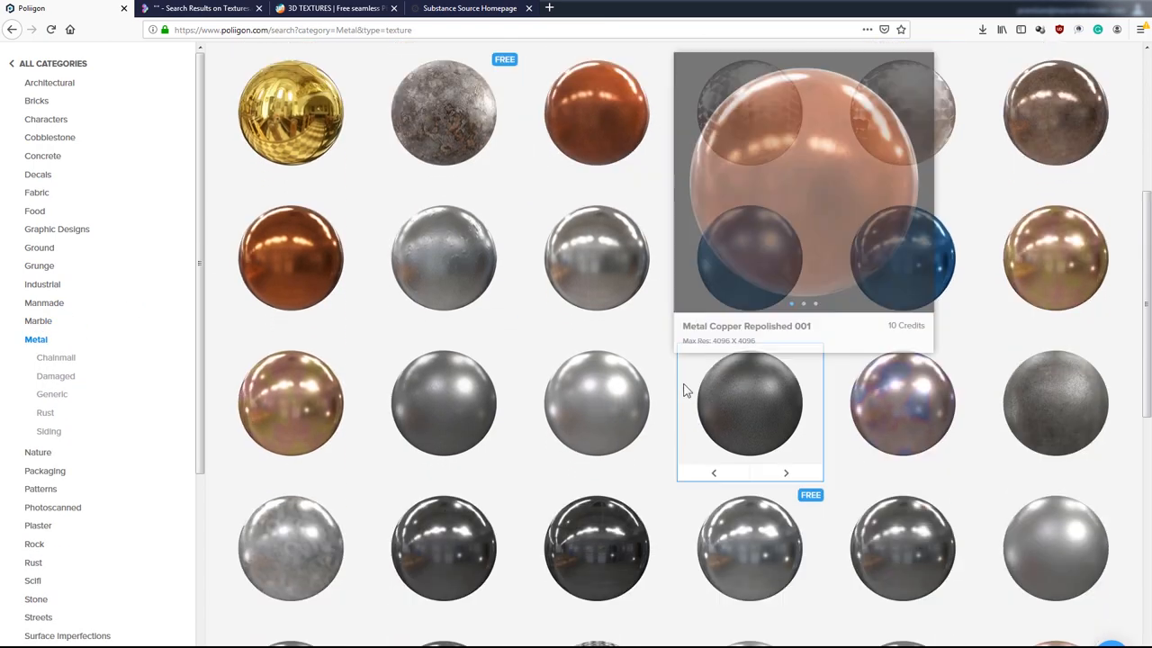
pyautogui.scroll(-3)
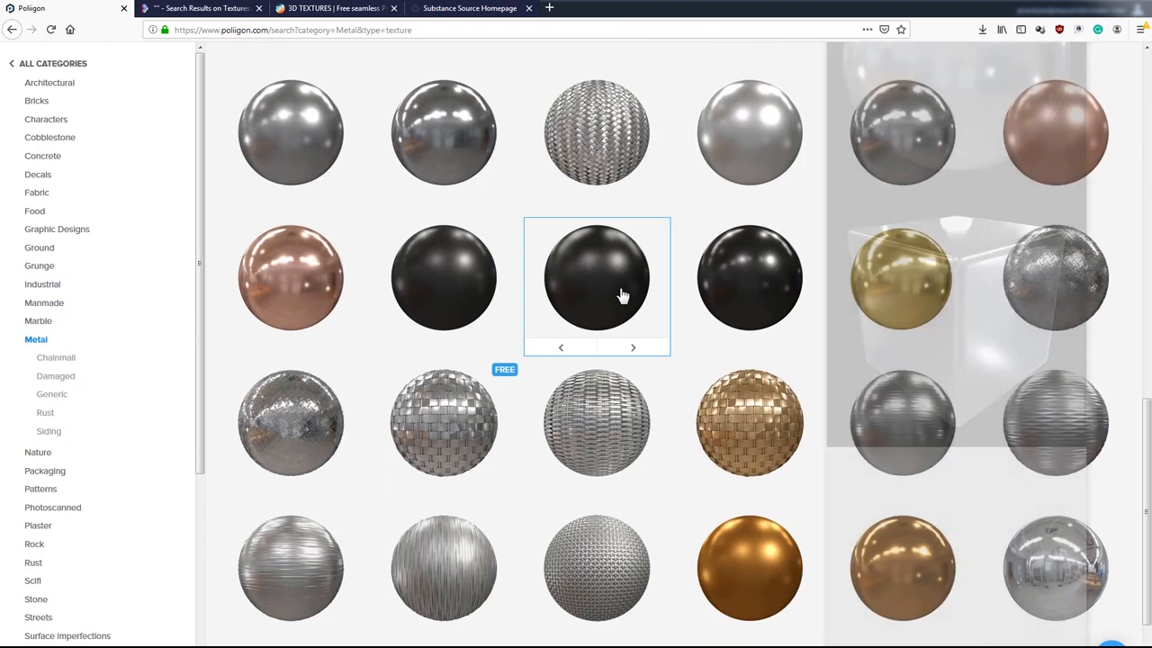
pyautogui.scroll(-3)
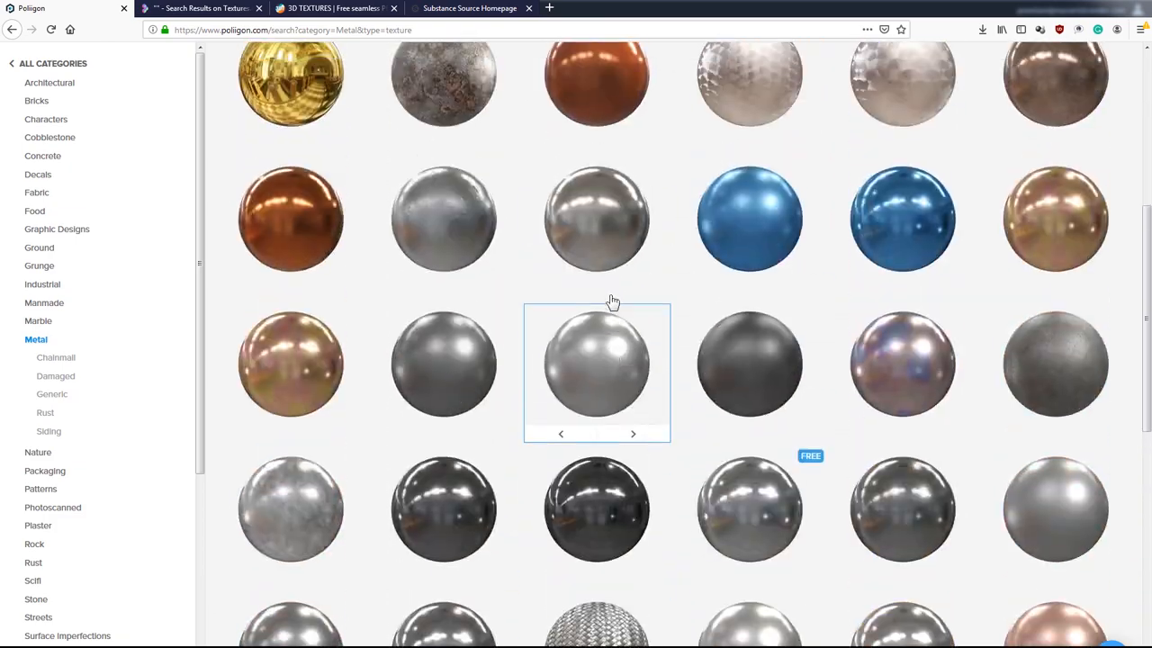
pyautogui.scroll(3)
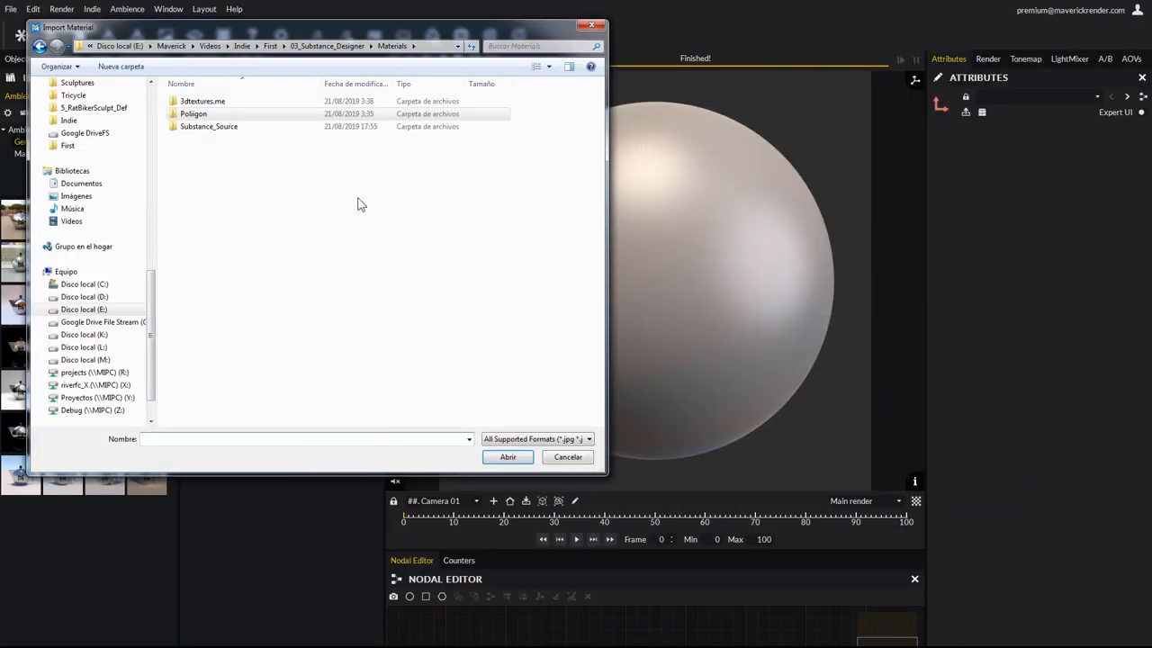
# Choose Marble13_COL_3K.jpg from the Poliigon Marble13 folder as the map to import.
pyautogui.doubleClick(194, 113)
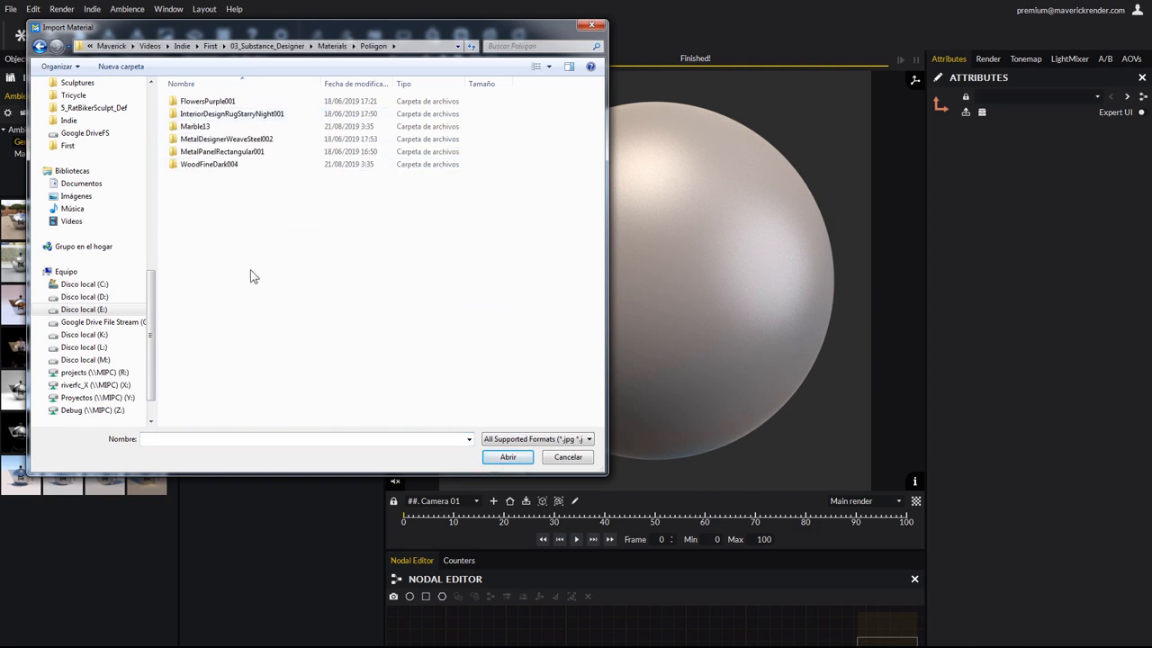
pyautogui.moveTo(225, 201)
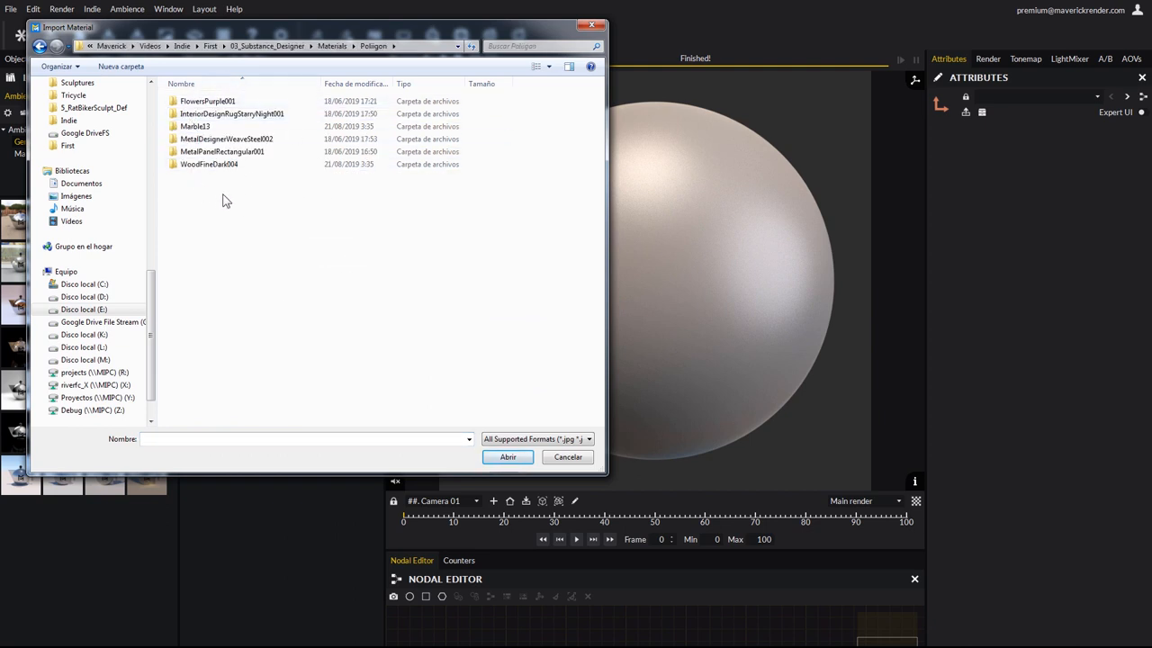
pyautogui.doubleClick(194, 126)
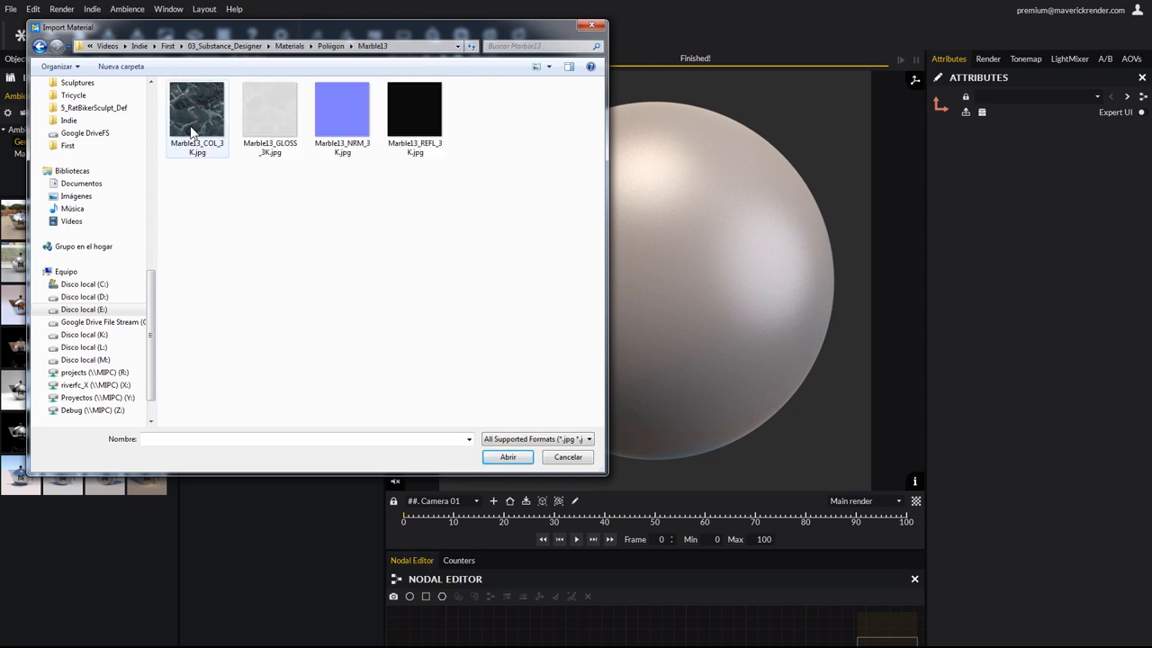
pyautogui.click(224, 198)
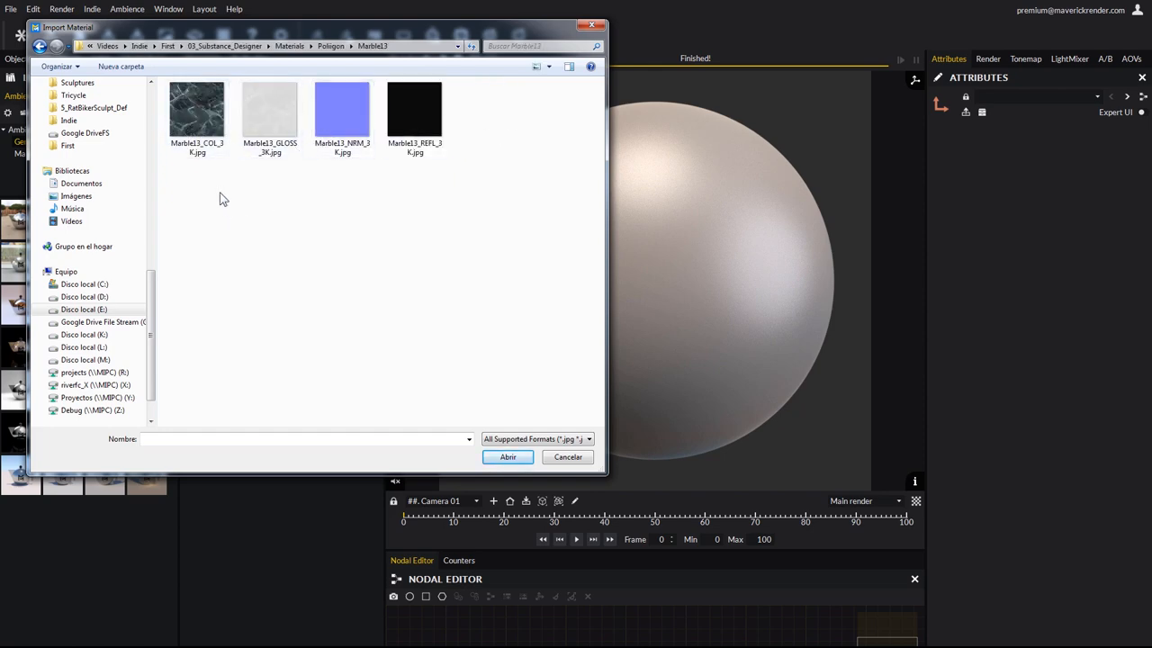
pyautogui.click(198, 112)
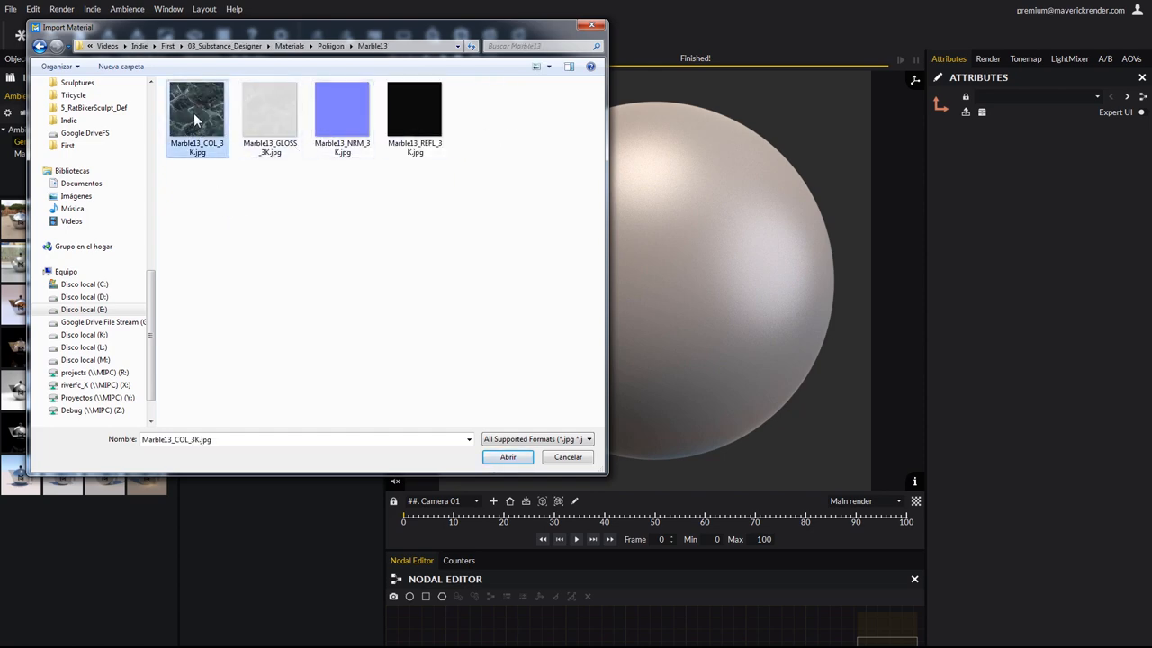
pyautogui.click(508, 457)
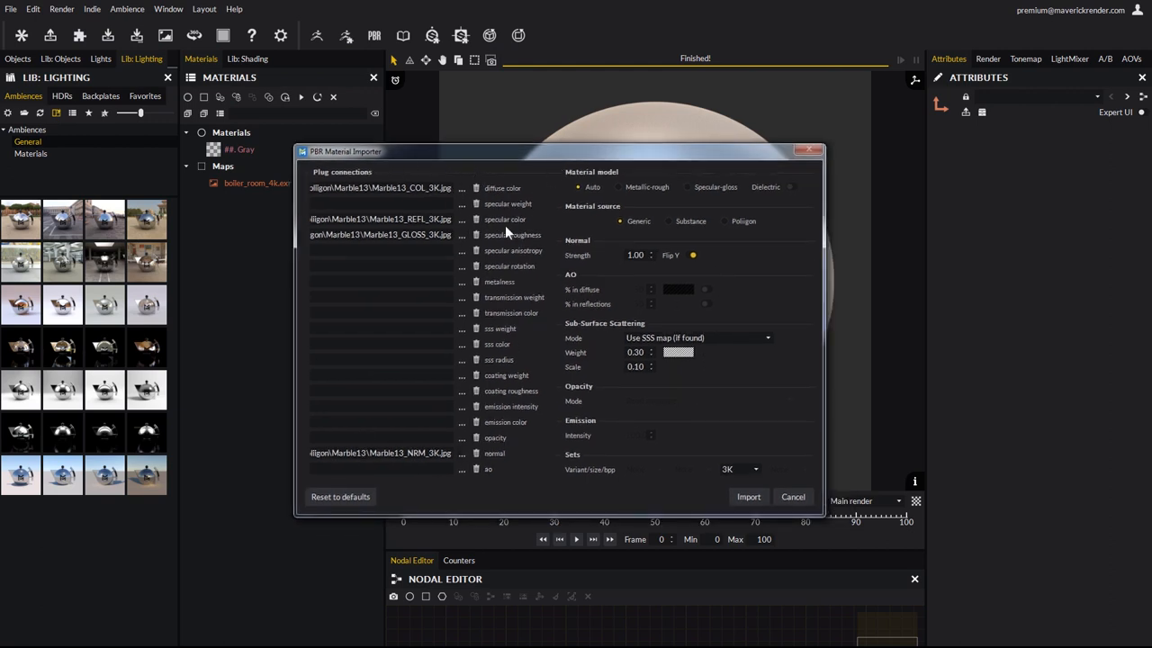
pyautogui.moveTo(493, 440)
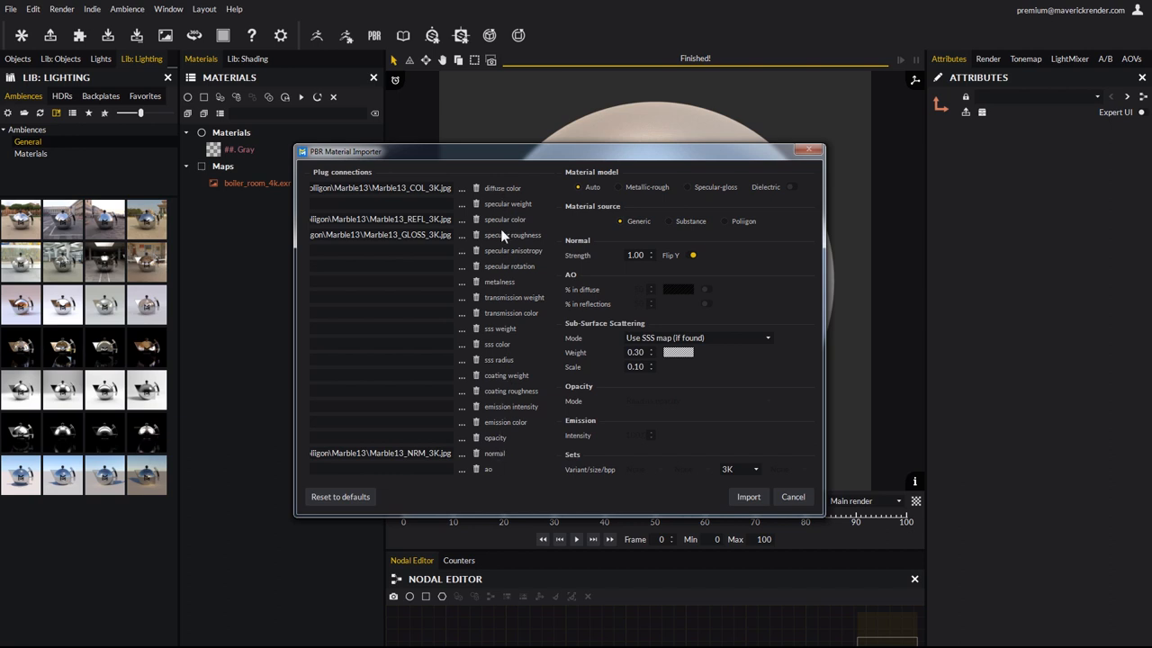
pyautogui.moveTo(511, 222)
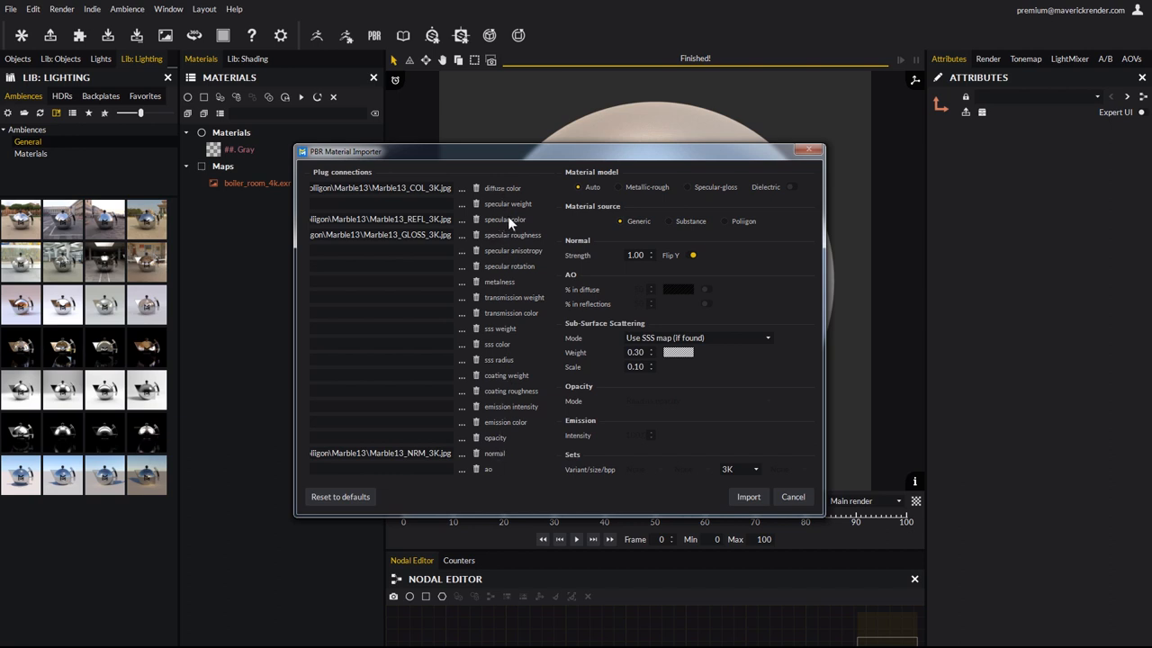
pyautogui.moveTo(567, 178)
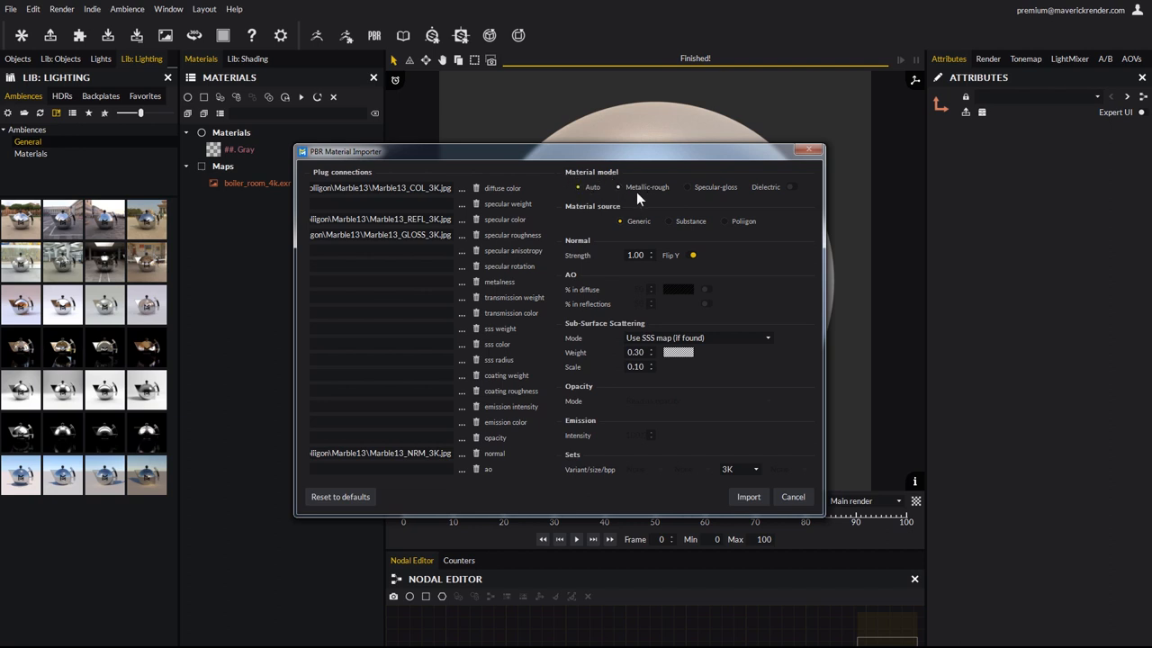
# Import the Marble13 maps as a new material using the automatic material model.
pyautogui.click(576, 185)
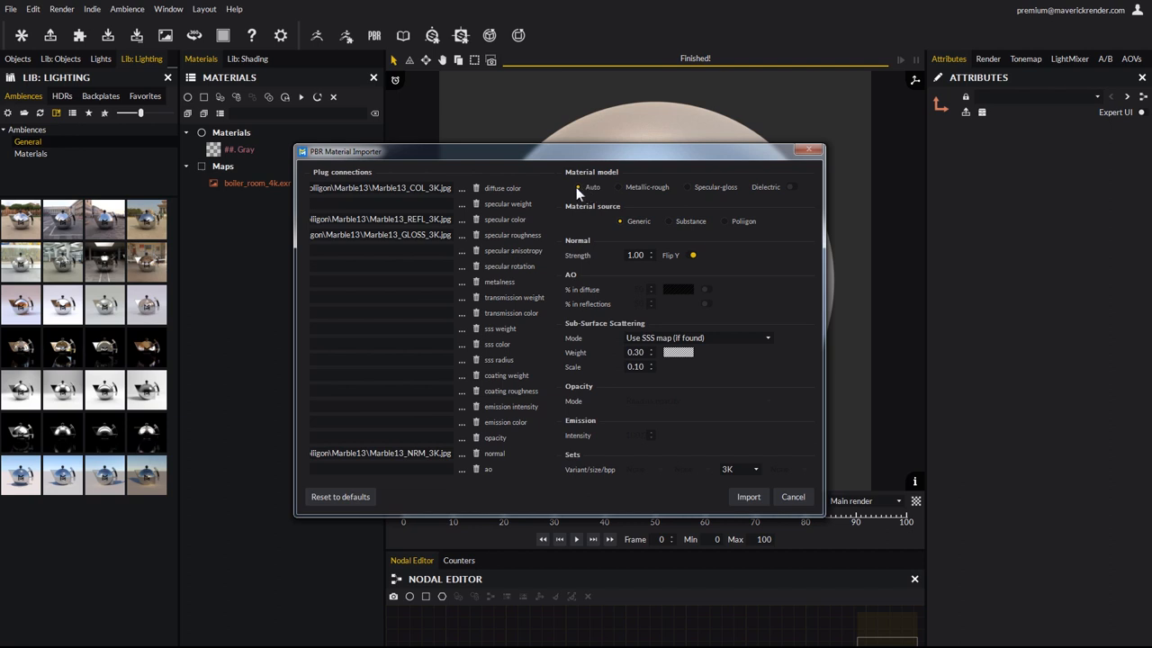
pyautogui.moveTo(560, 214)
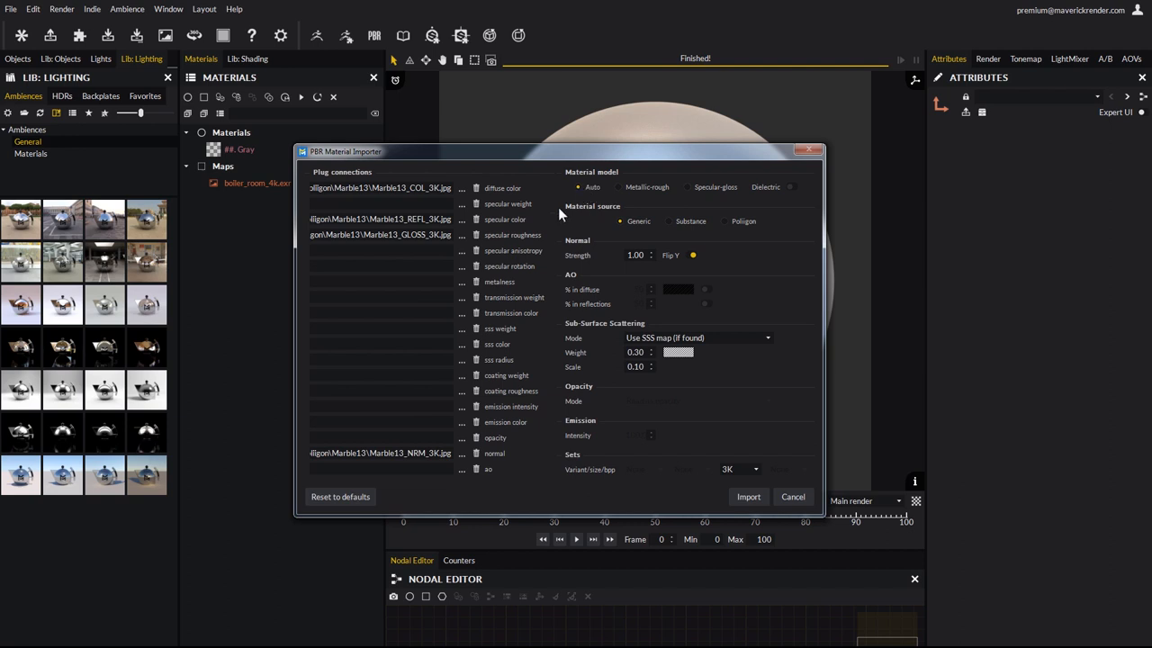
pyautogui.moveTo(583, 216)
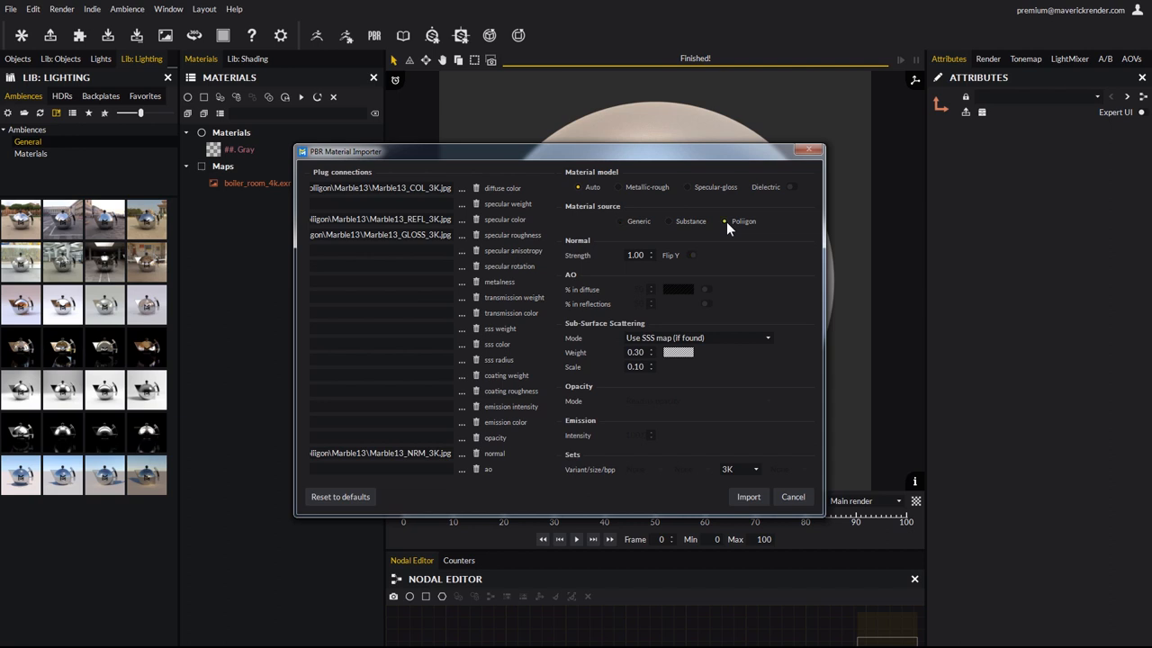
pyautogui.moveTo(643, 389)
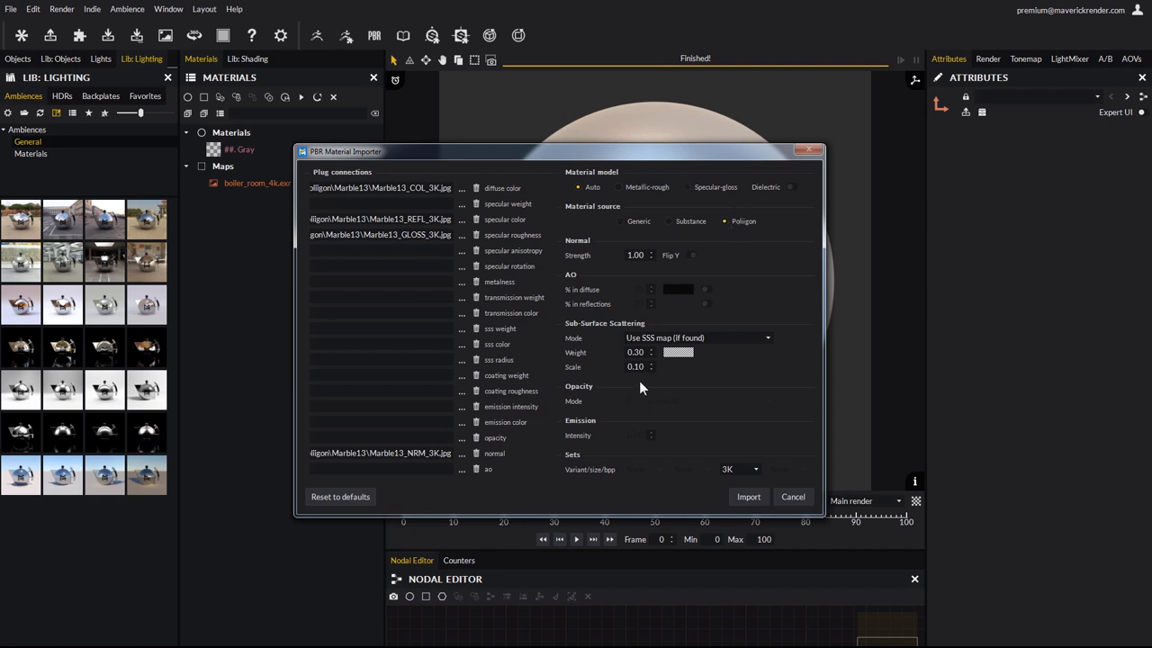
pyautogui.moveTo(573, 266)
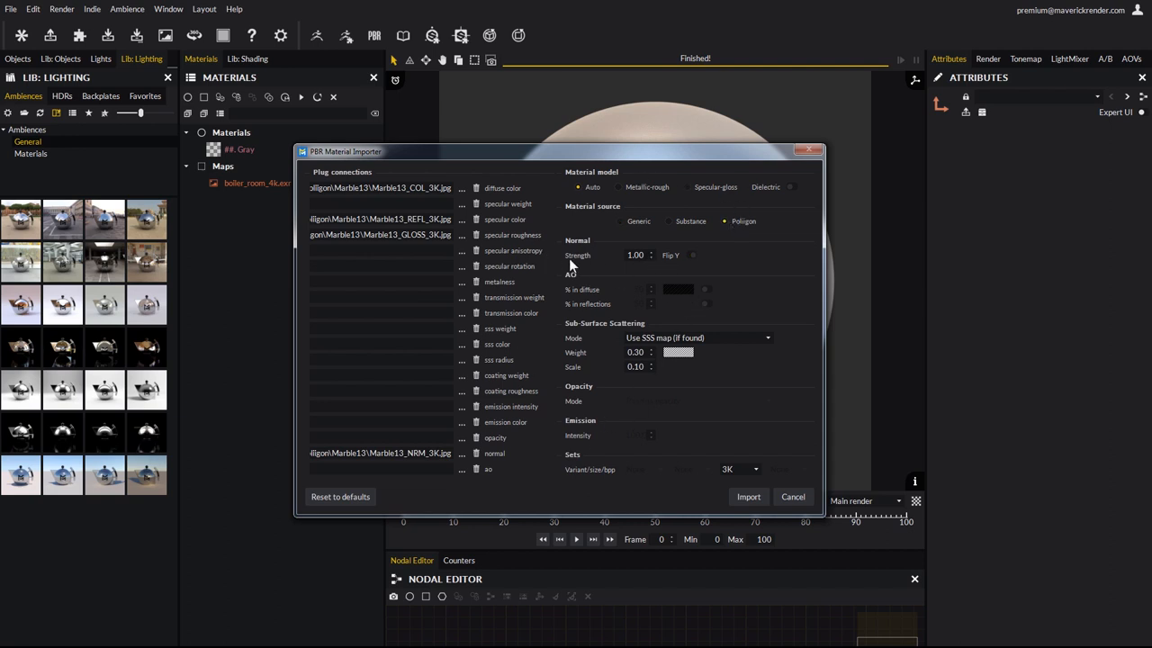
pyautogui.moveTo(627, 271)
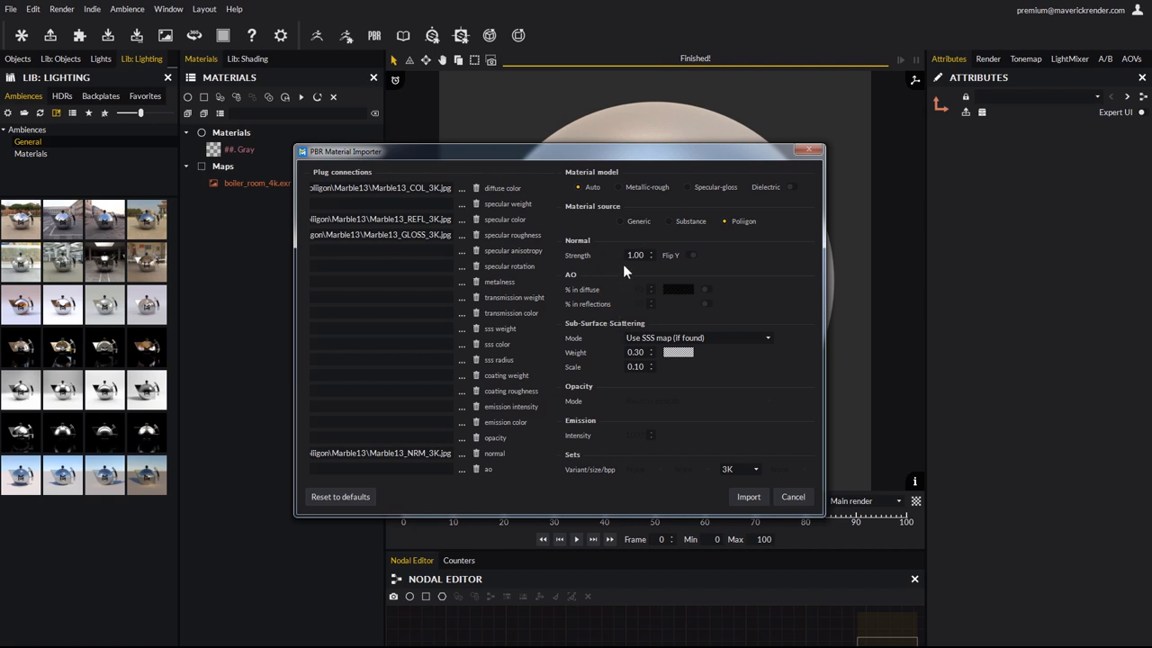
pyautogui.moveTo(616, 396)
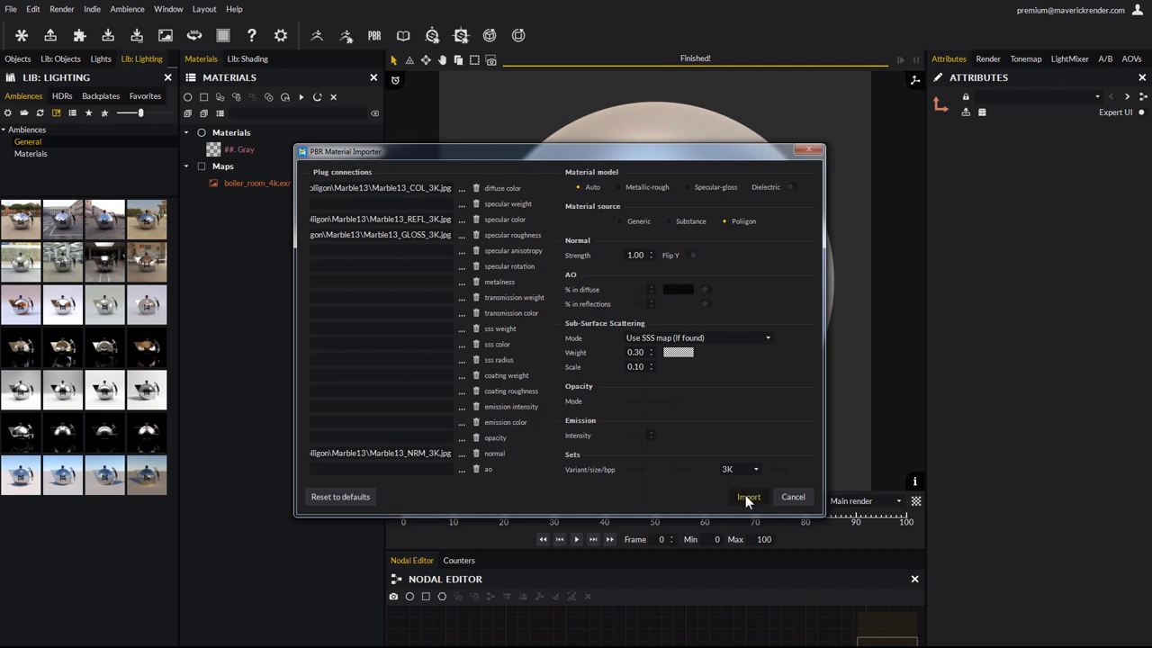
pyautogui.click(749, 497)
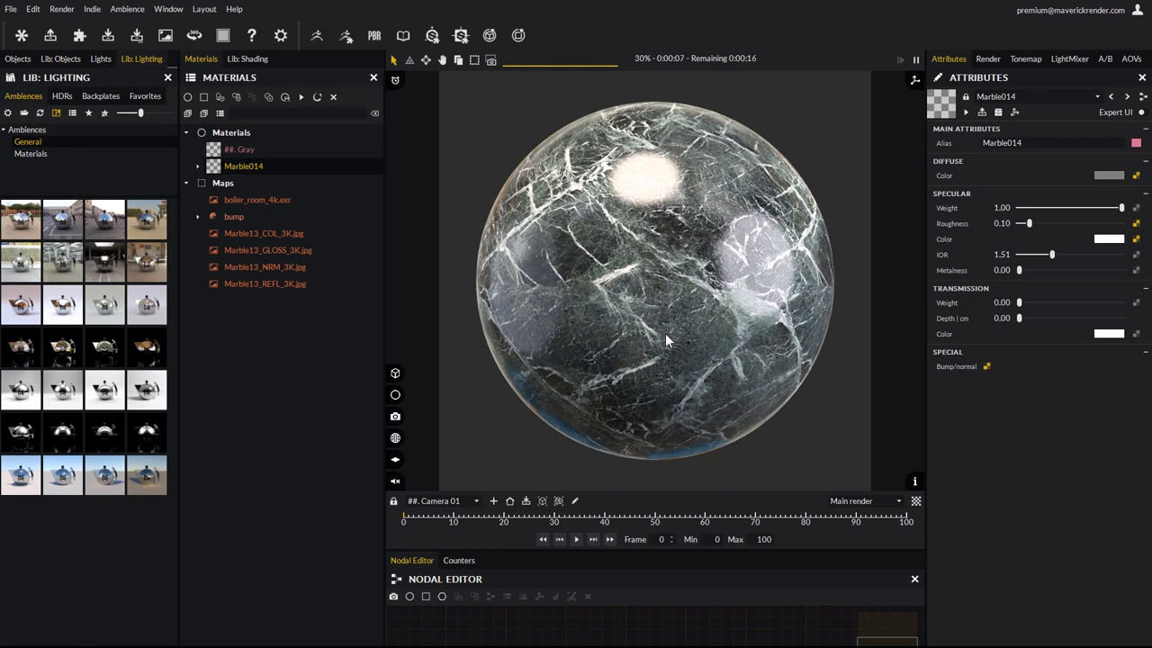
pyautogui.moveTo(412, 148)
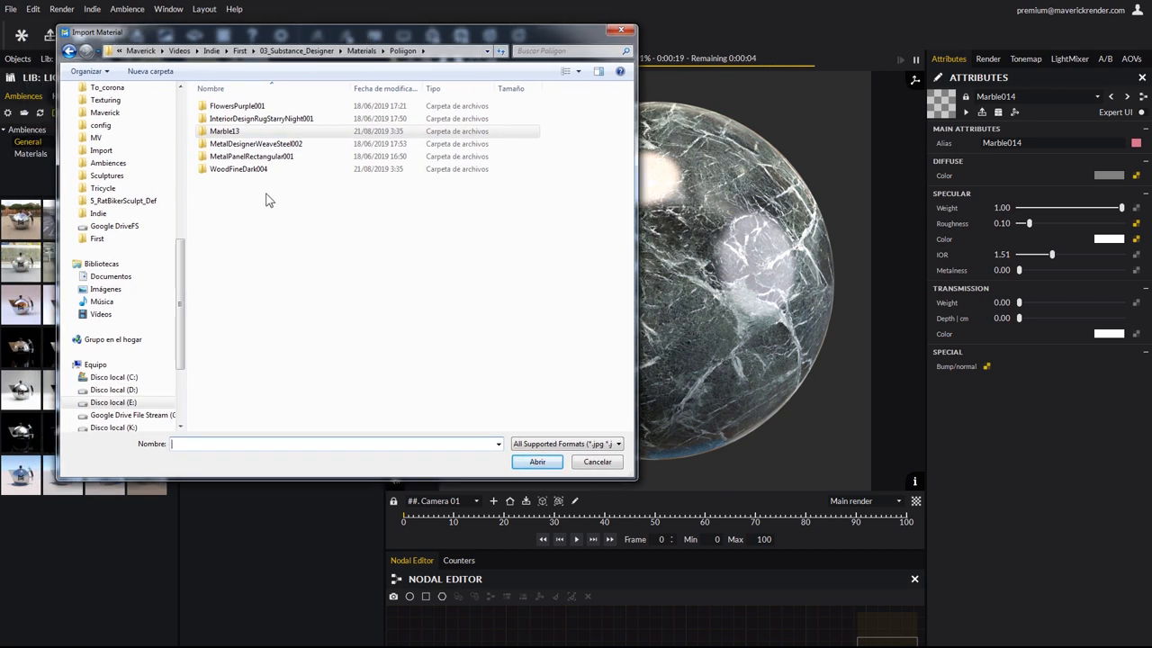
# Choose the FlowersPurple001 ALPHAMASKED png as the map to import.
pyautogui.click(237, 105)
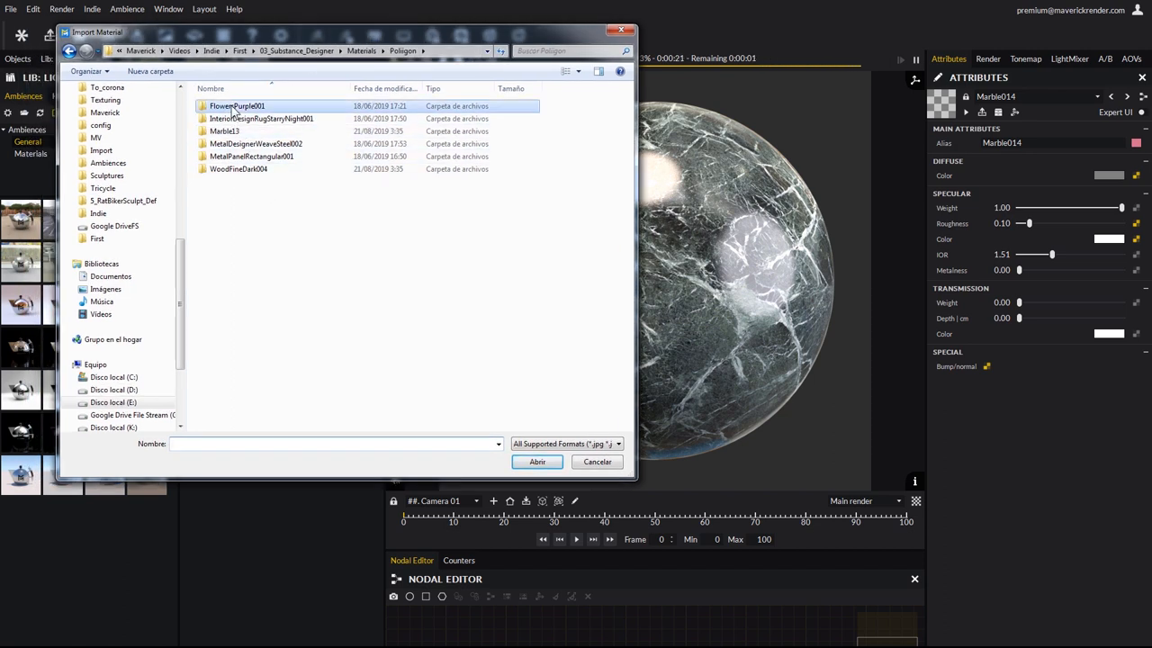
pyautogui.doubleClick(237, 105)
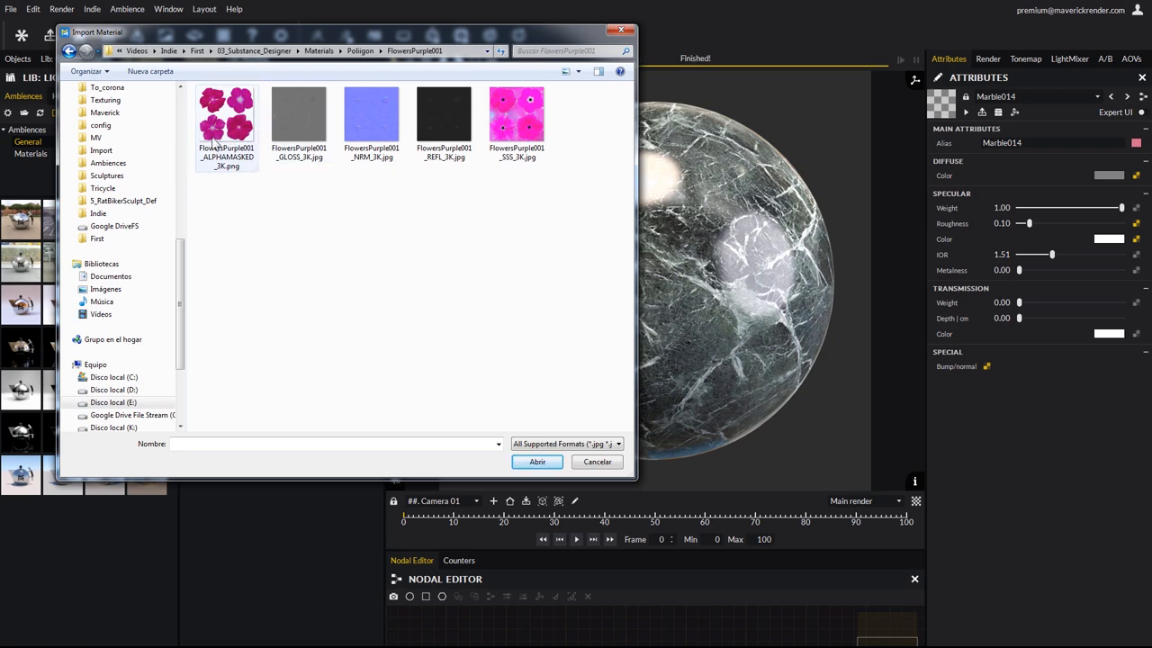
pyautogui.click(227, 115)
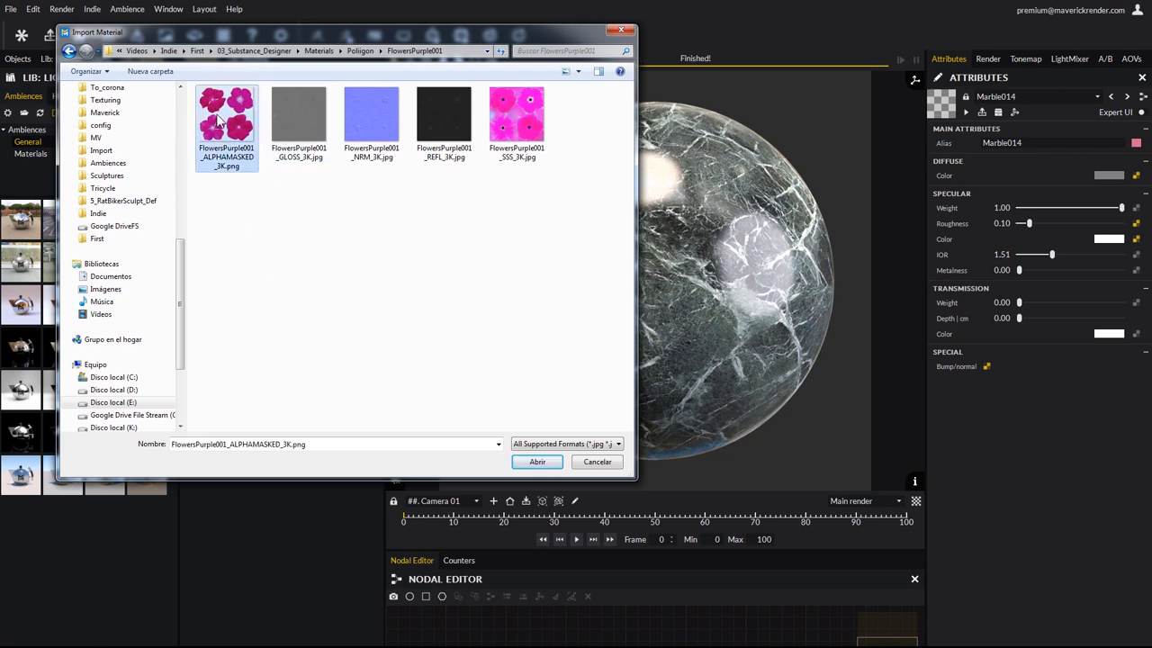
pyautogui.click(537, 461)
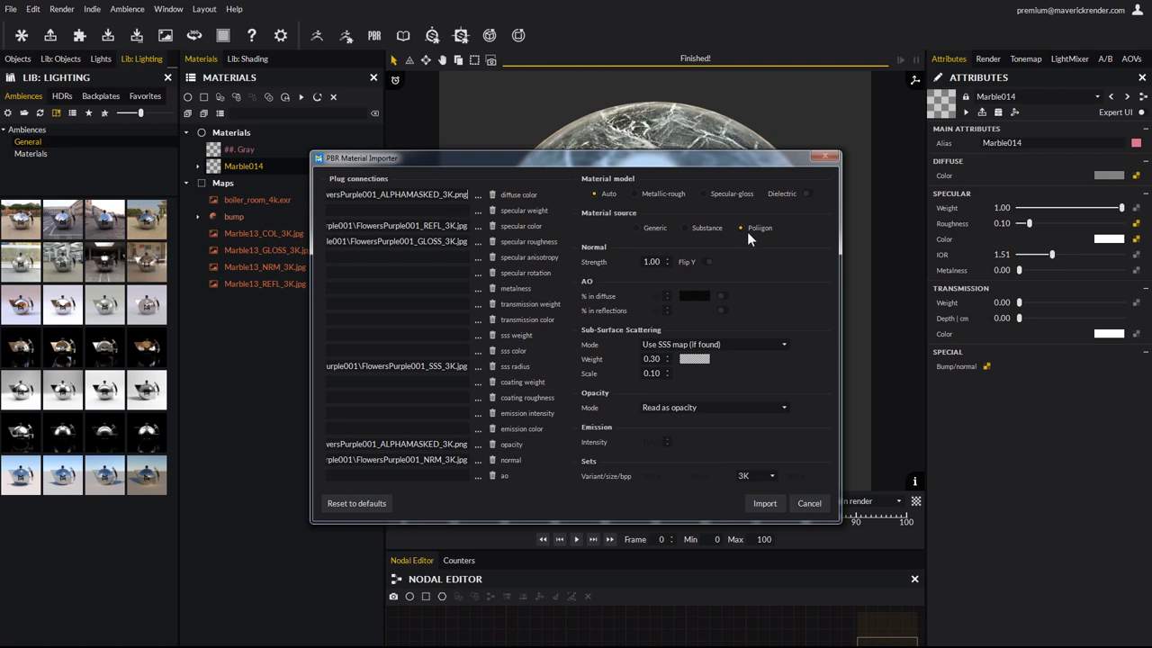
pyautogui.moveTo(735, 342)
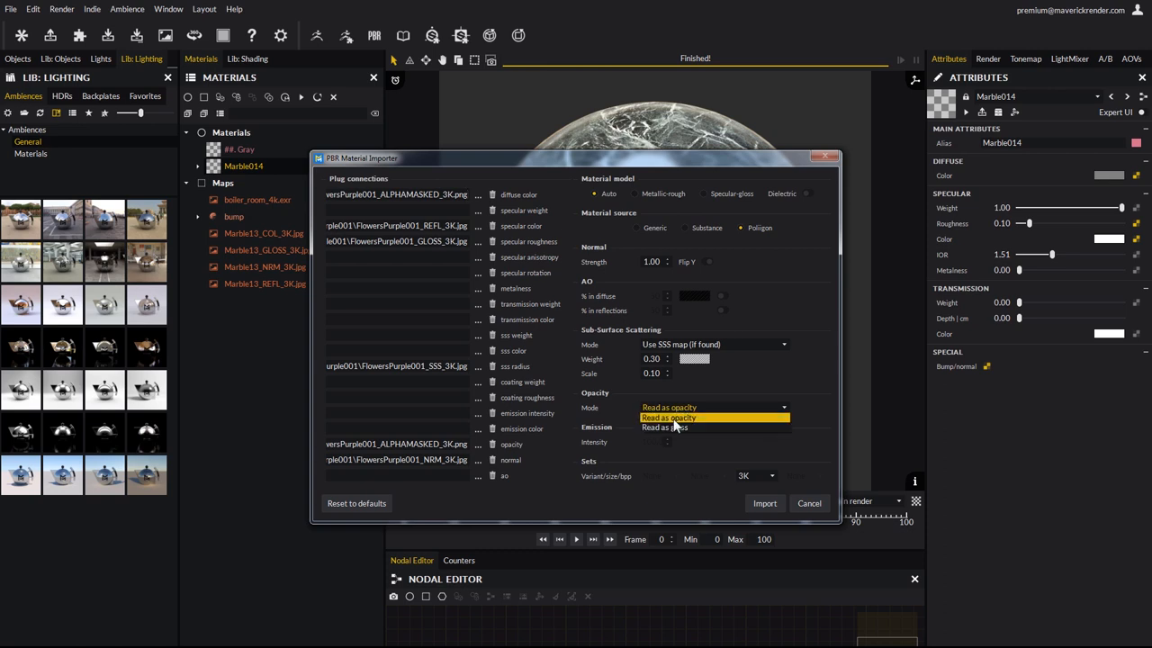
# Import the FlowersPurple001 maps with Opacity Mode set to Read as opacity.
pyautogui.click(673, 417)
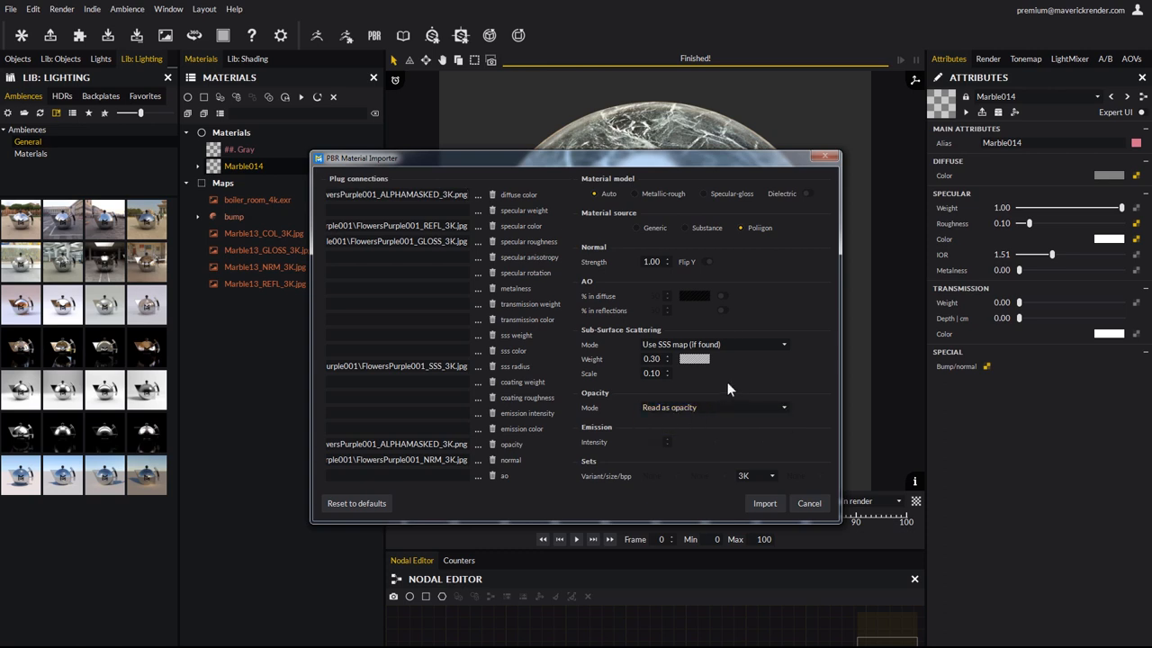
pyautogui.moveTo(763, 504)
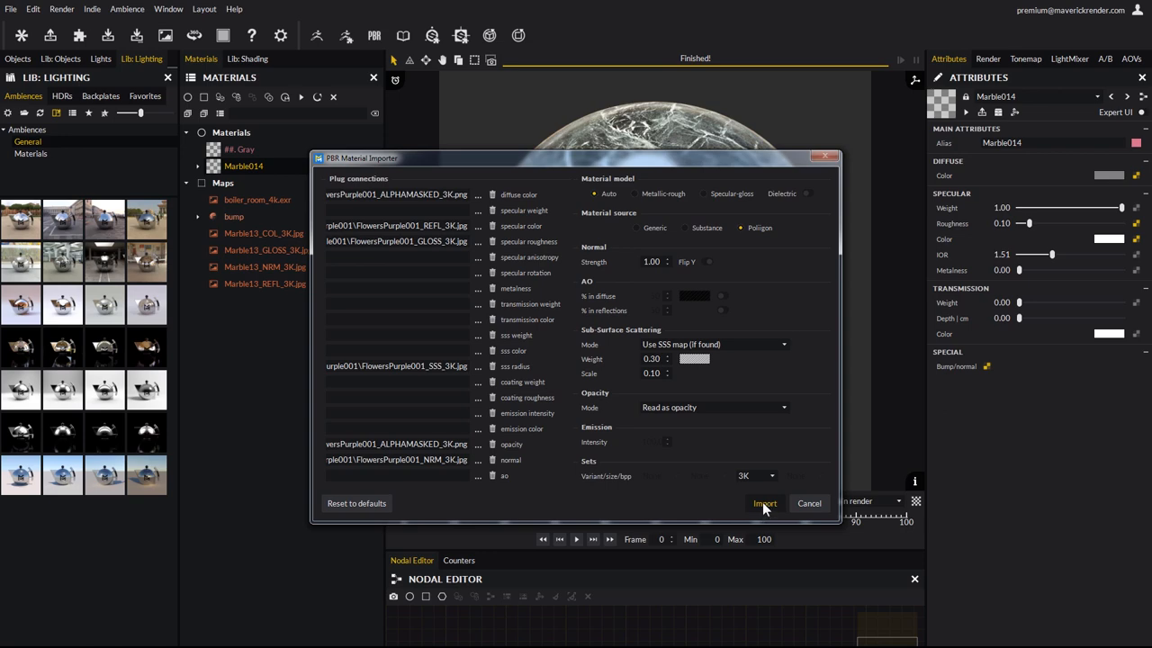
pyautogui.click(764, 504)
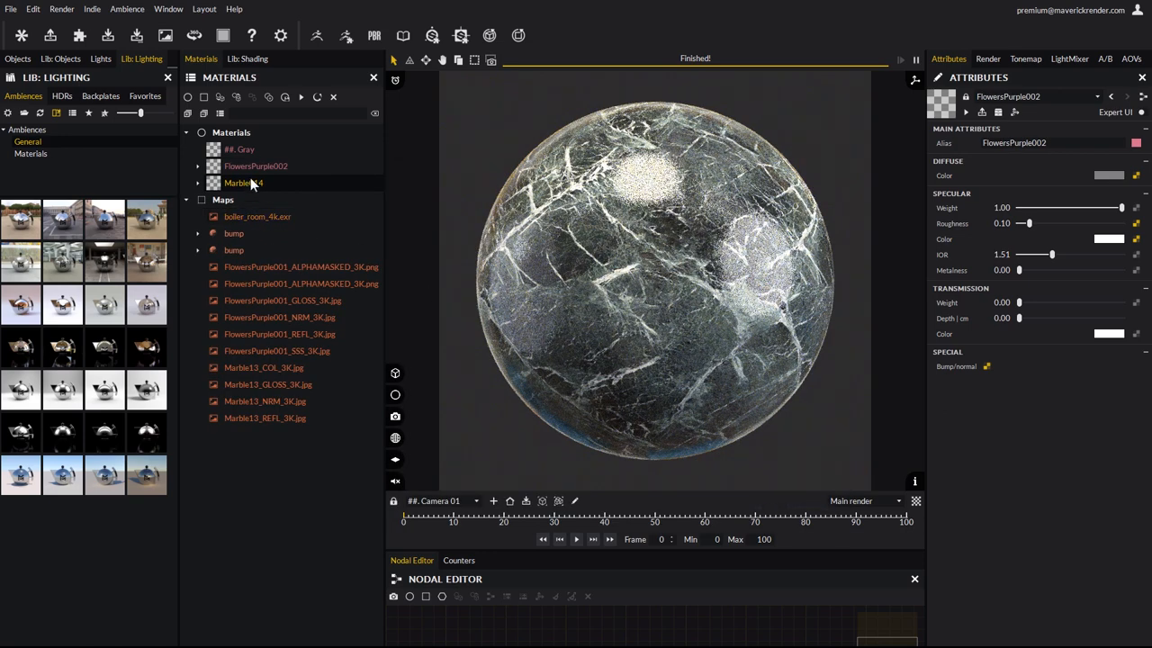
# Assign FlowersPurple002 to the sphere and set its Multitile Repeat X to 3.00.
pyautogui.click(256, 165)
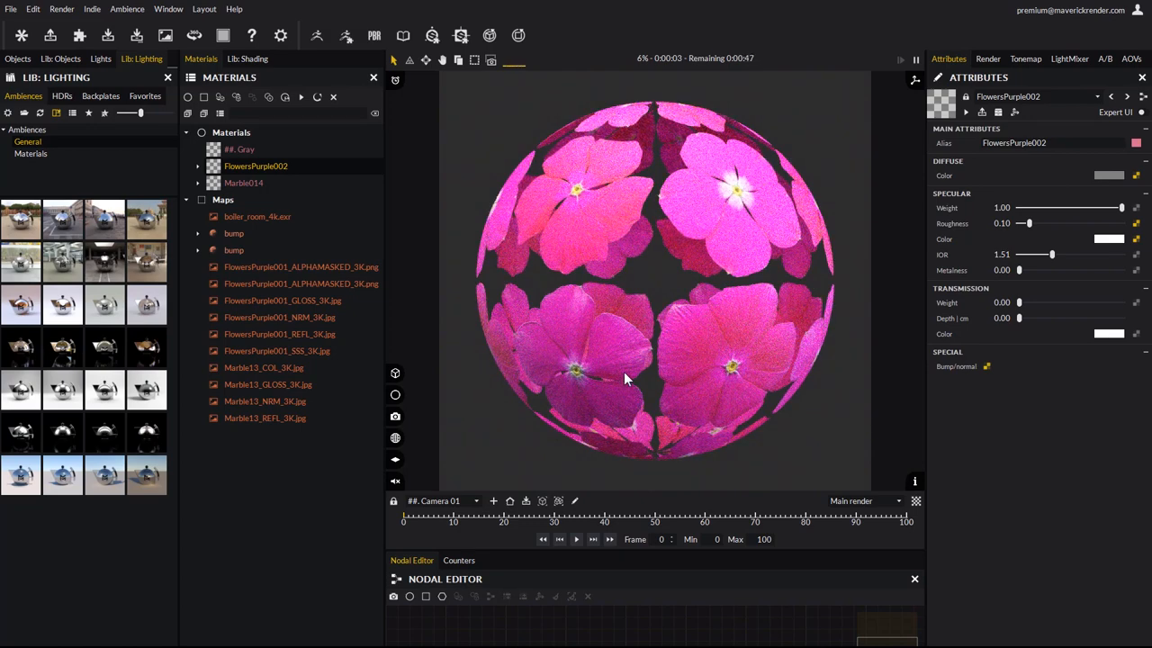
pyautogui.moveTo(591, 342)
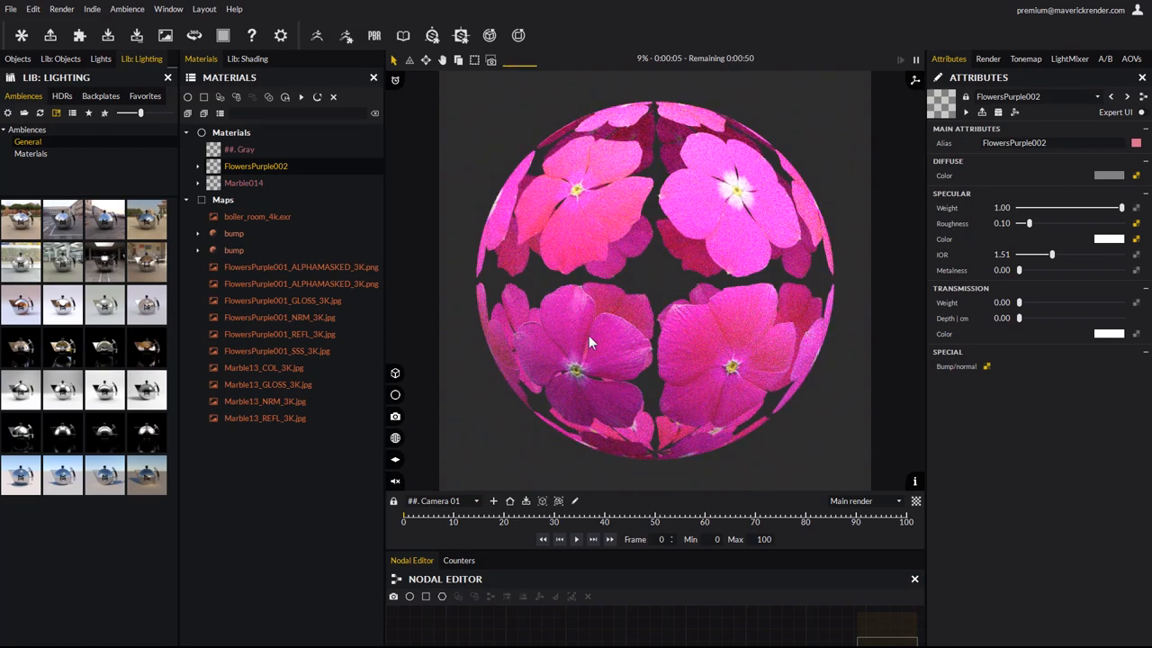
pyautogui.moveTo(670, 281)
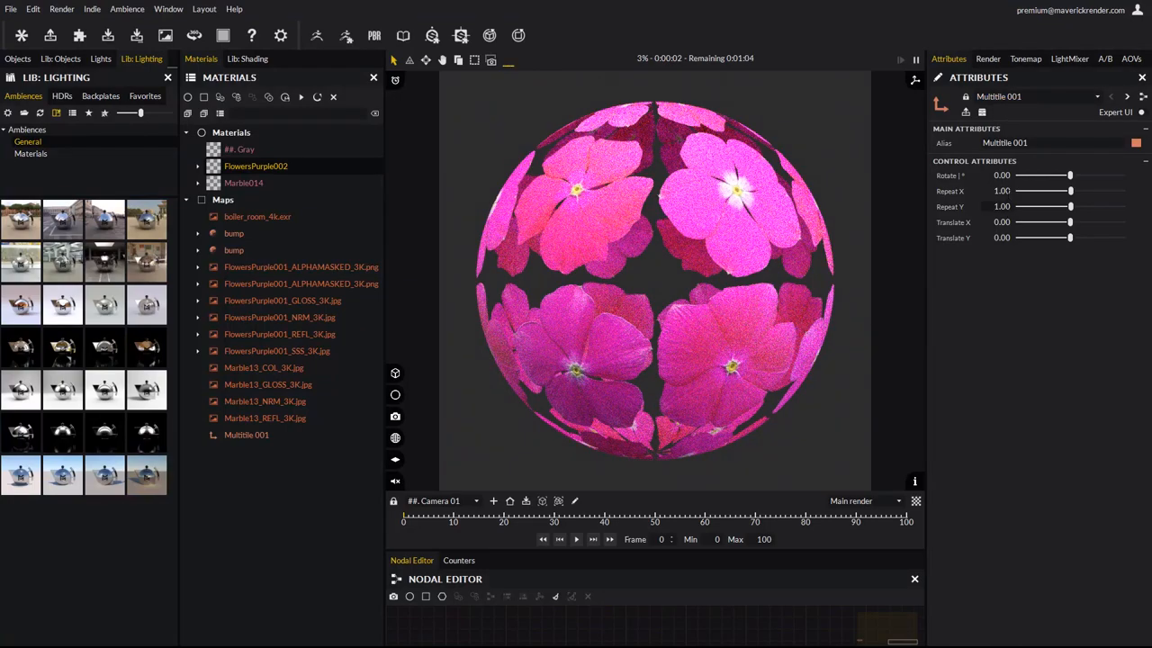
pyautogui.tripleClick(1017, 191)
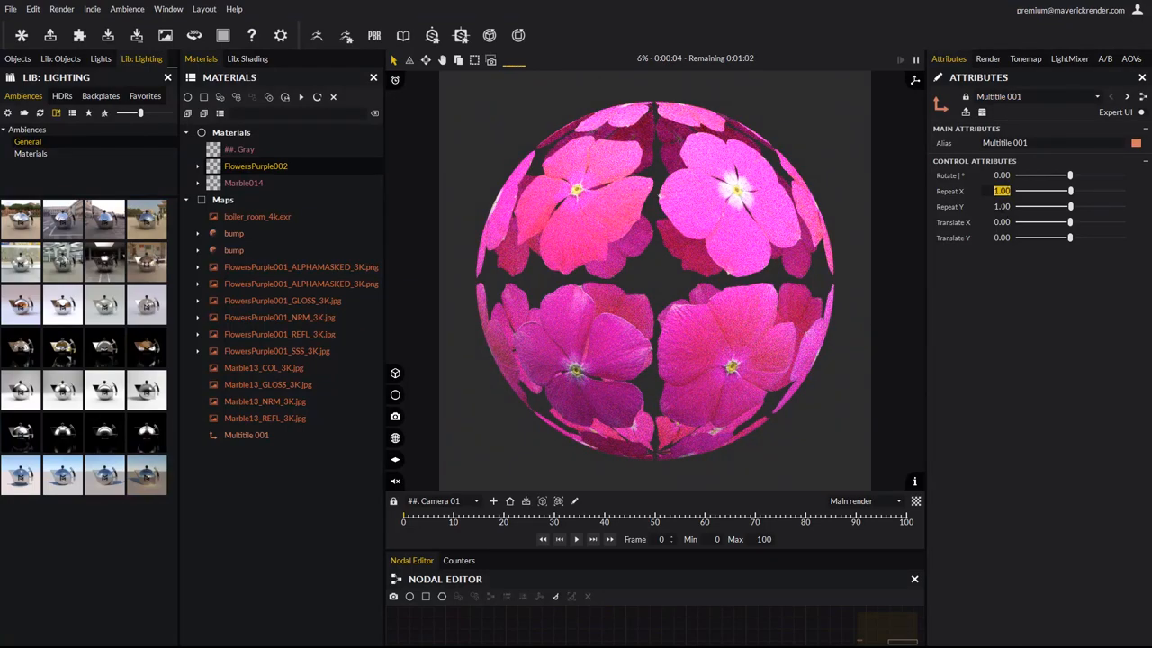
pyautogui.write('3.00')
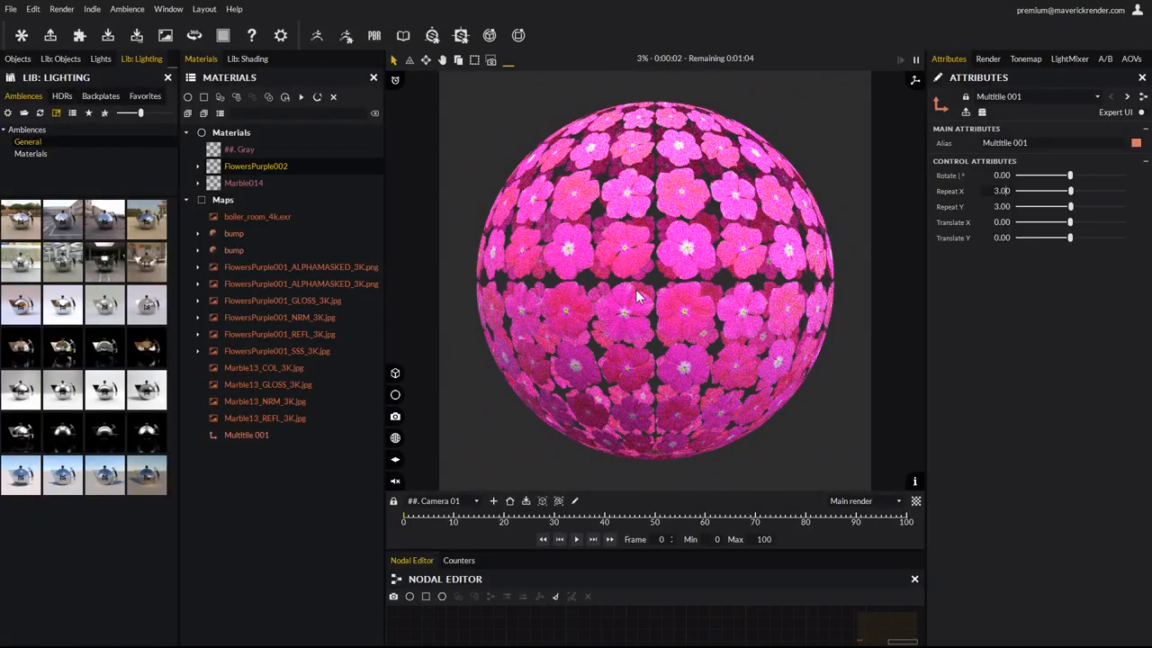
pyautogui.moveTo(1069, 191); pyautogui.dragTo(1017, 191)
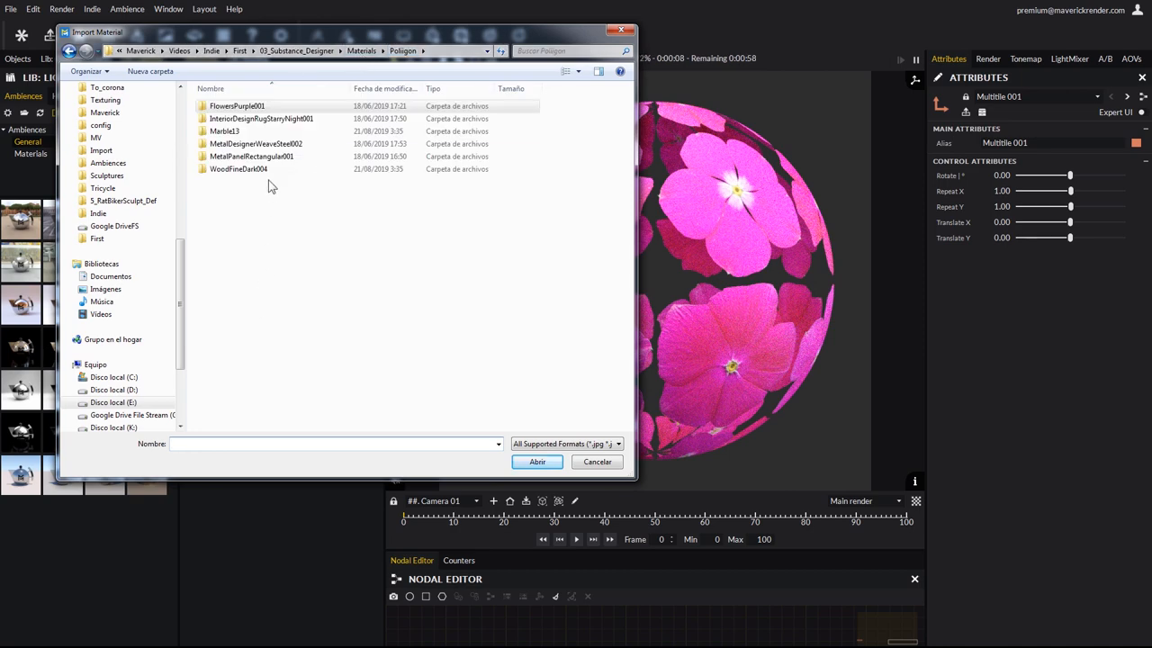
# Choose a COL_VAR map from the InteriorDesignRugStarryNight001 folder as the map to import.
pyautogui.doubleClick(261, 118)
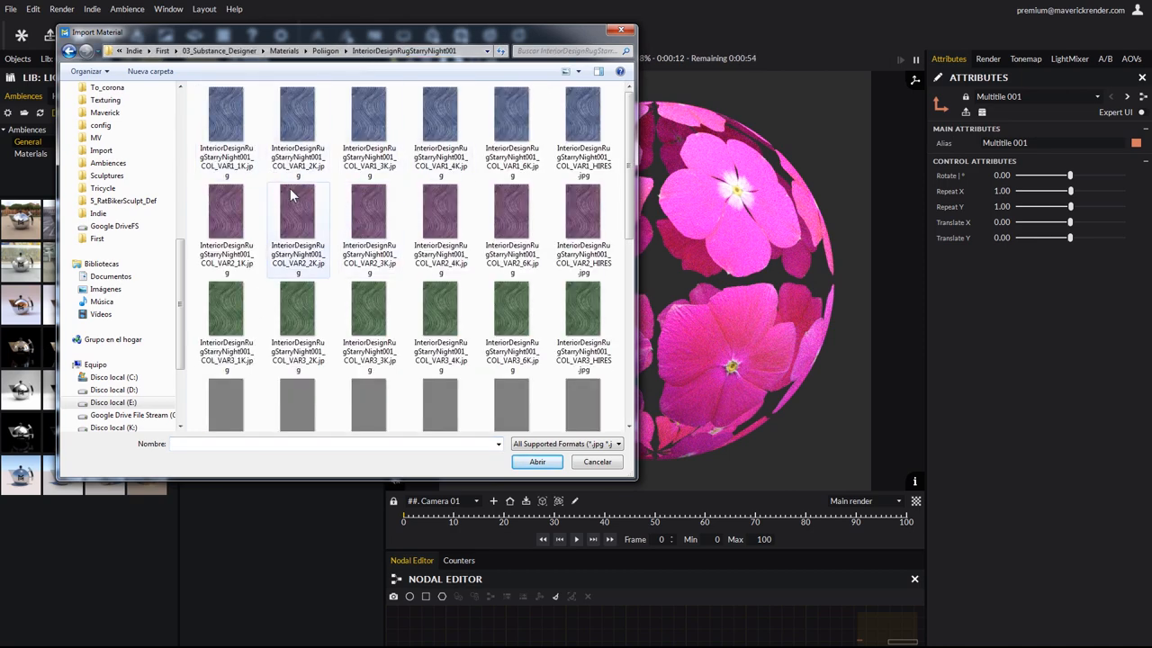
pyautogui.click(227, 213)
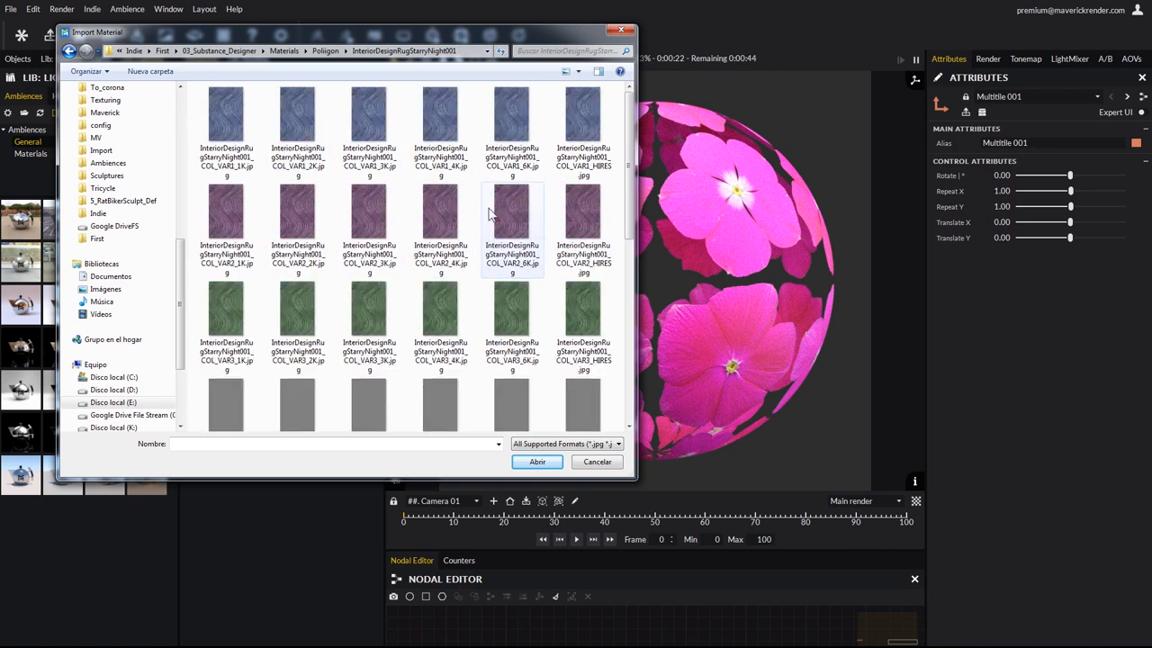
pyautogui.click(537, 461)
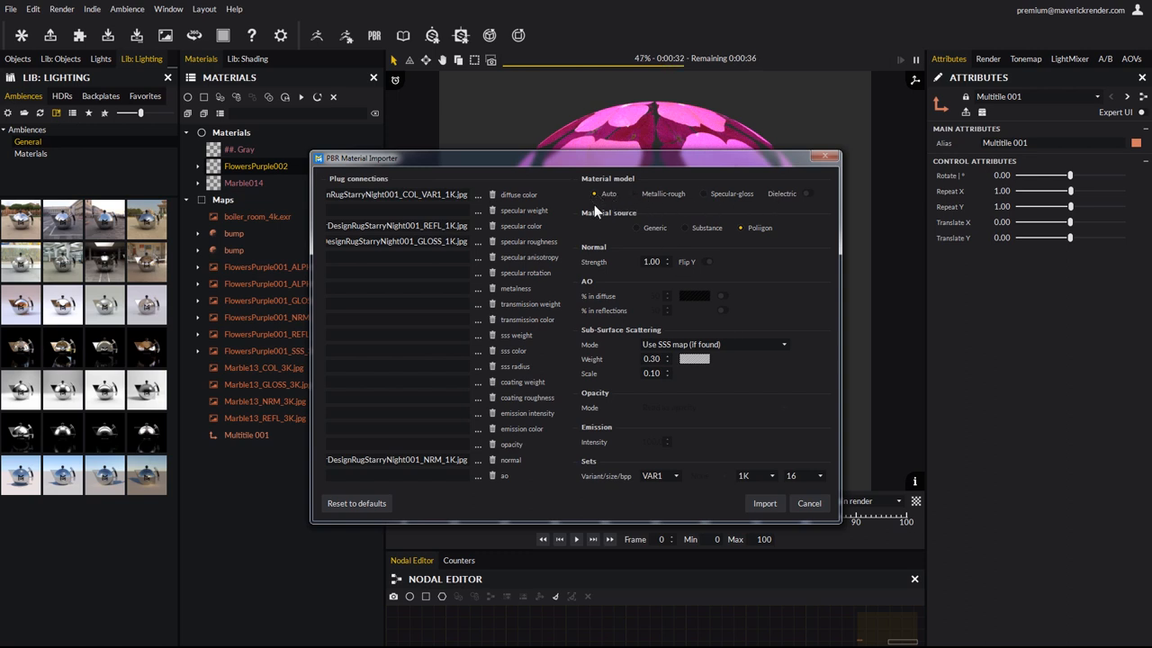
pyautogui.moveTo(806, 363)
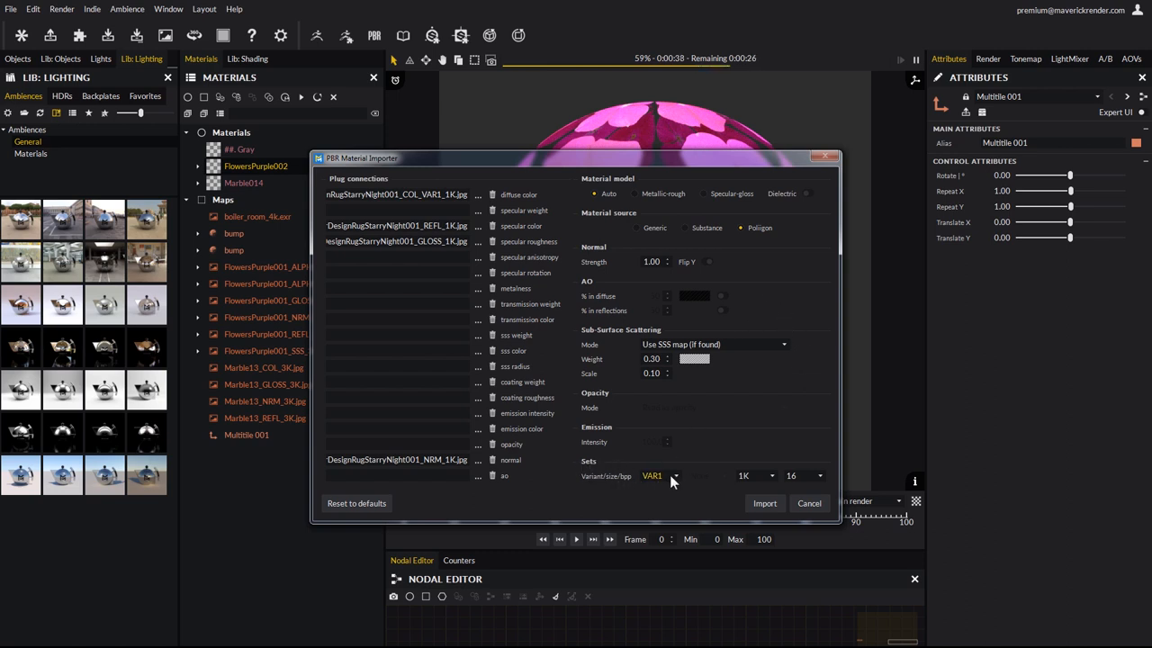
# Try the rug's colour variants in the importer, switching through VAR2 and another variant.
pyautogui.click(663, 475)
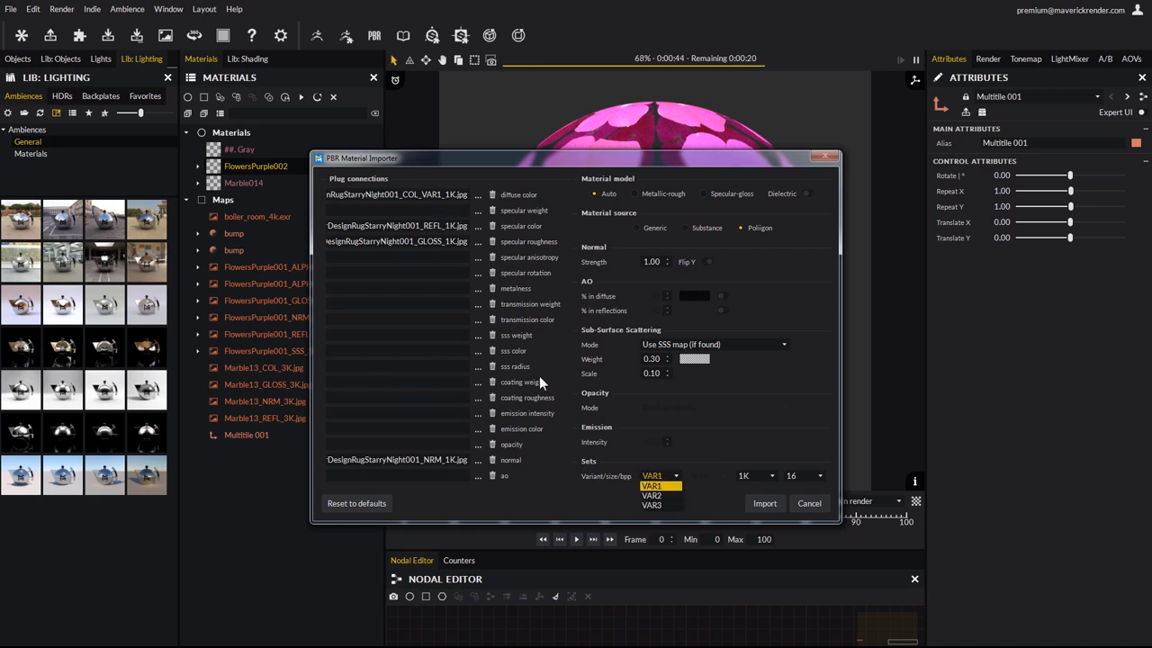
pyautogui.click(651, 496)
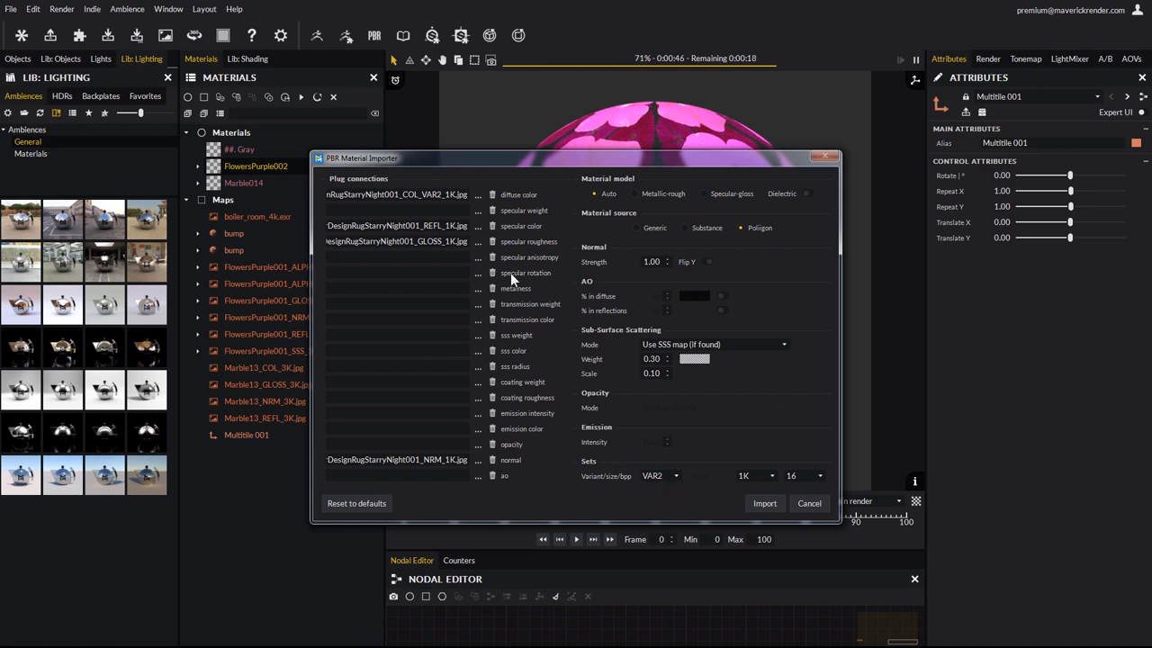
pyautogui.click(662, 475)
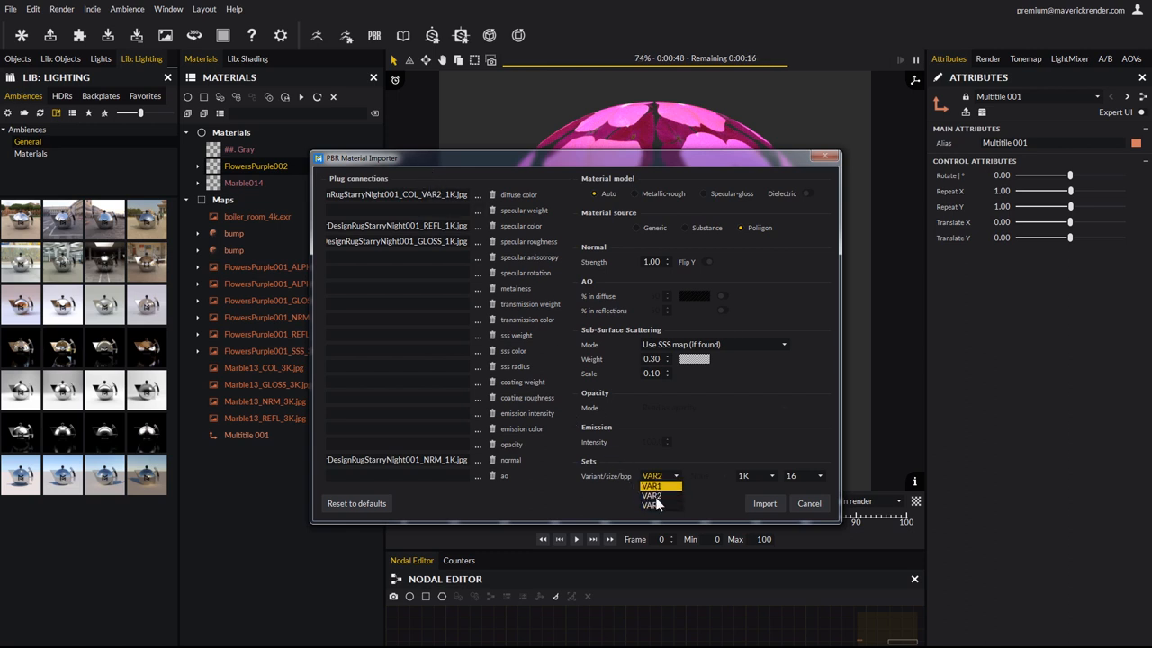
pyautogui.click(651, 504)
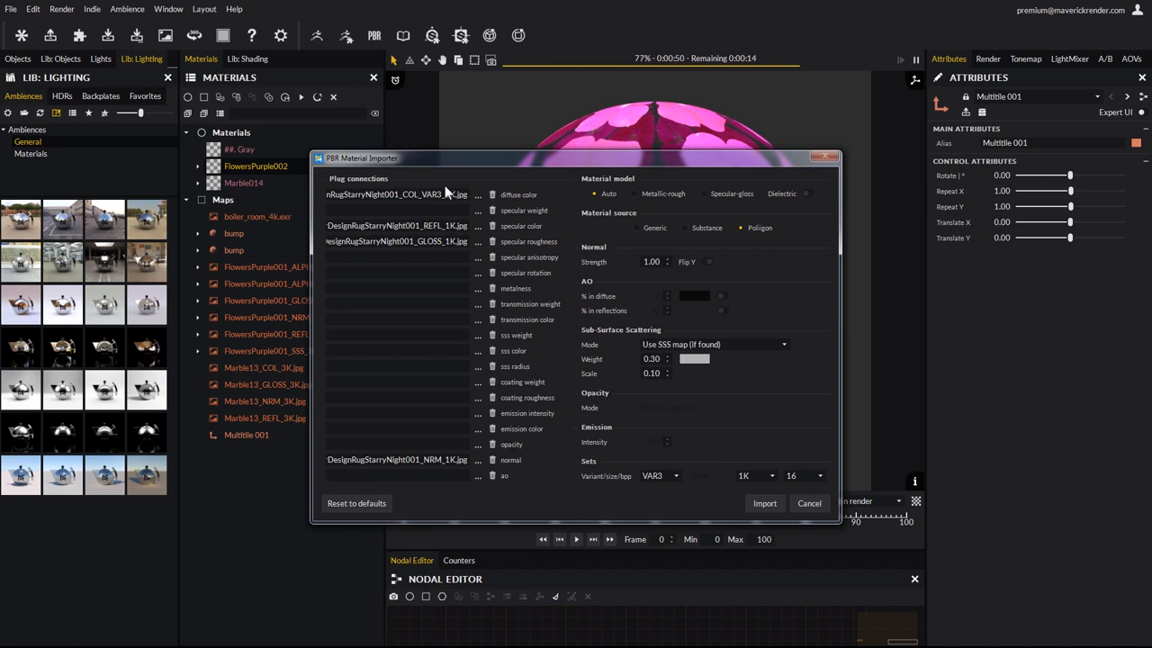
# Settle the rug maps on 2K resolution and import them as InteriorDesignRugStarryNight002.
pyautogui.click(754, 475)
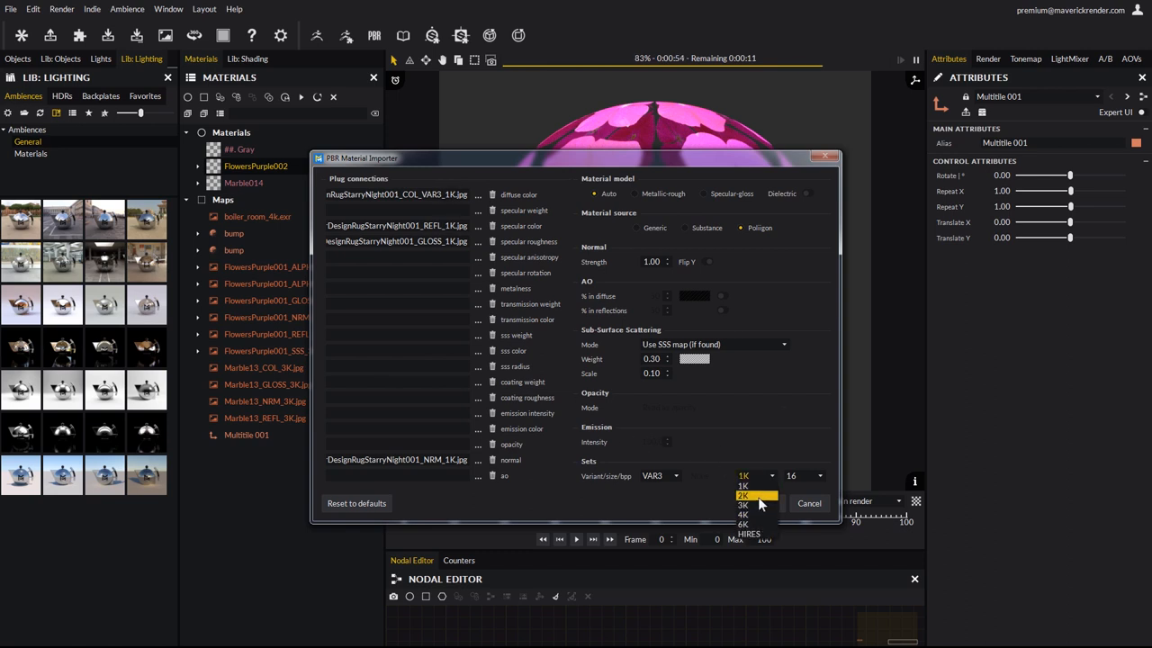
pyautogui.click(743, 504)
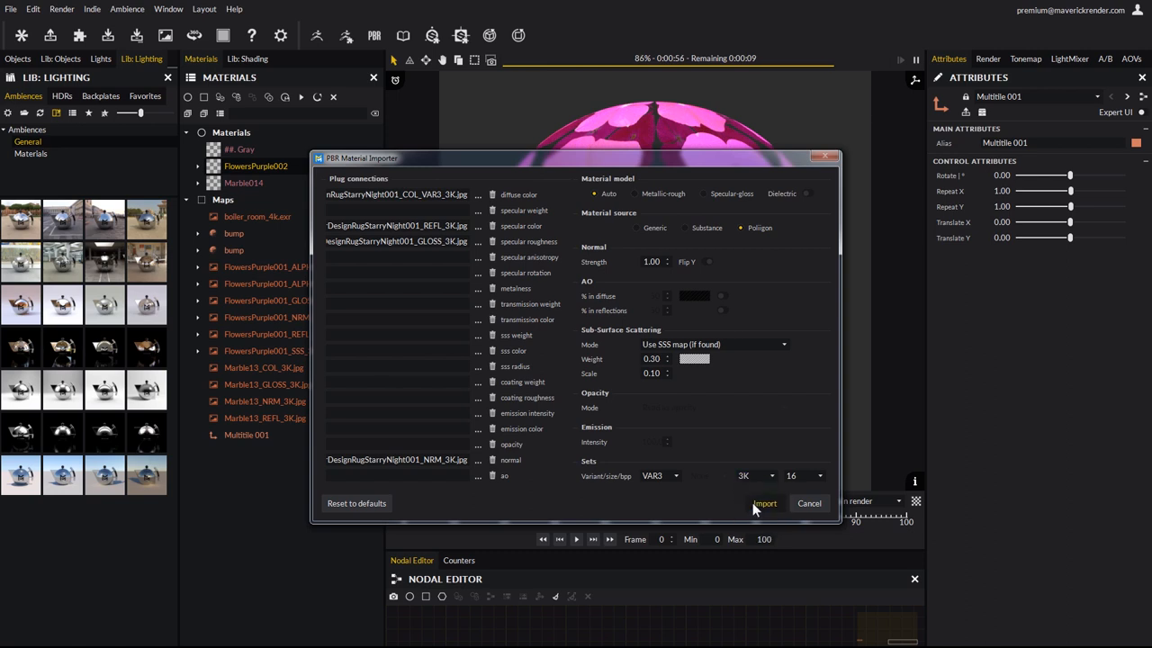
pyautogui.click(754, 475)
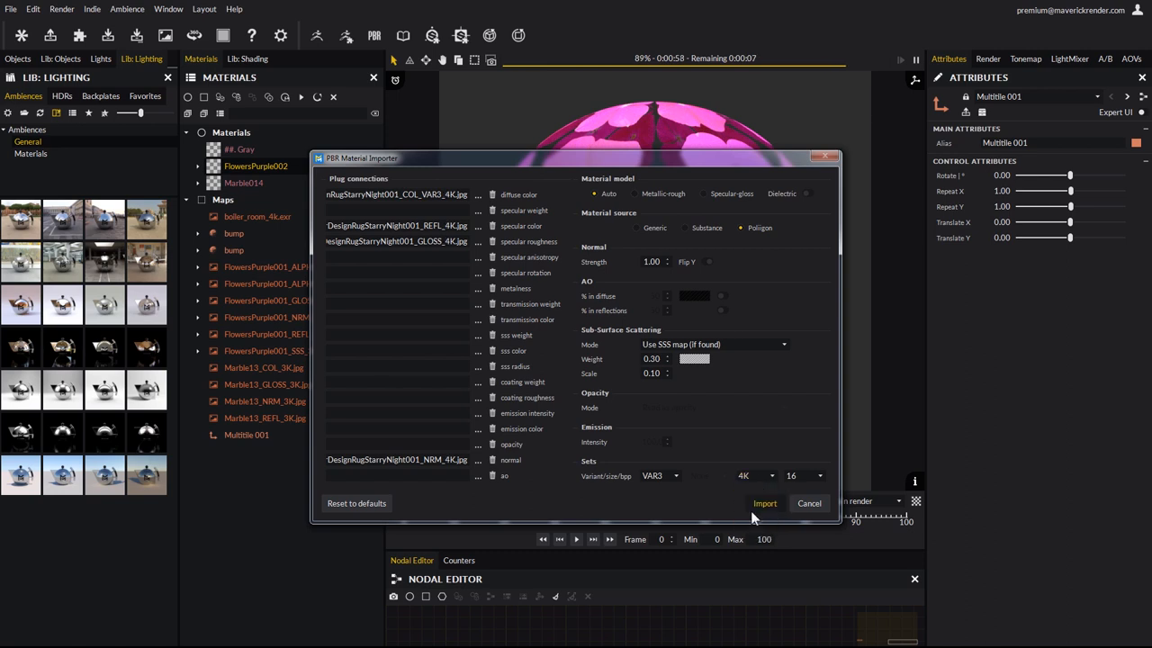
pyautogui.click(756, 475)
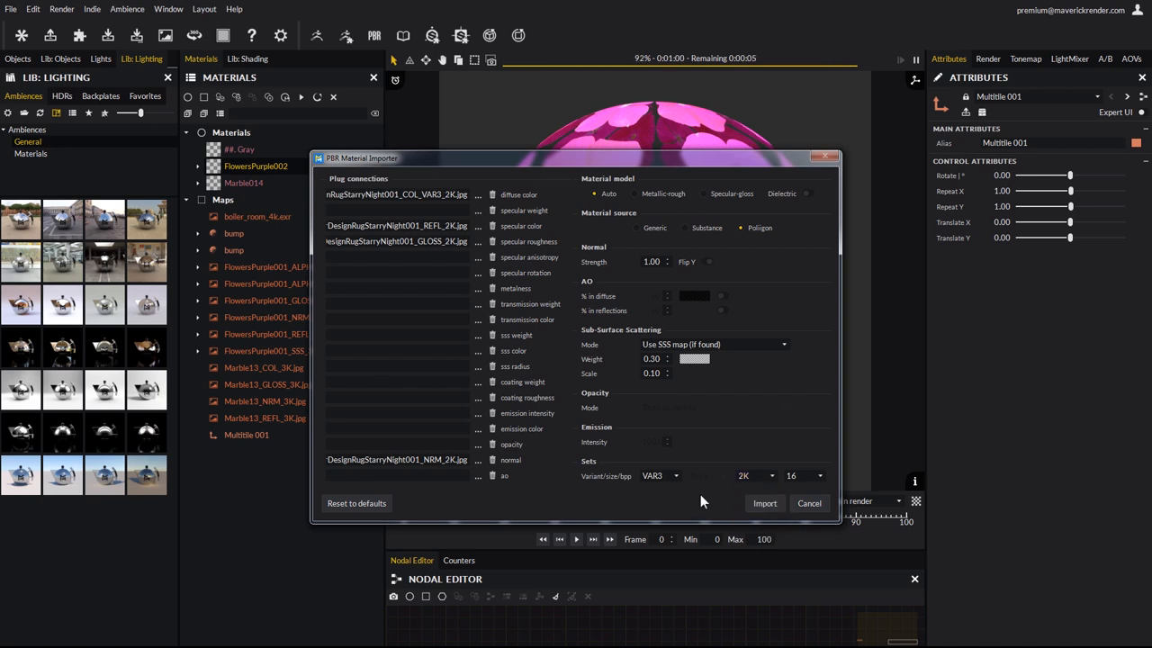
pyautogui.click(657, 476)
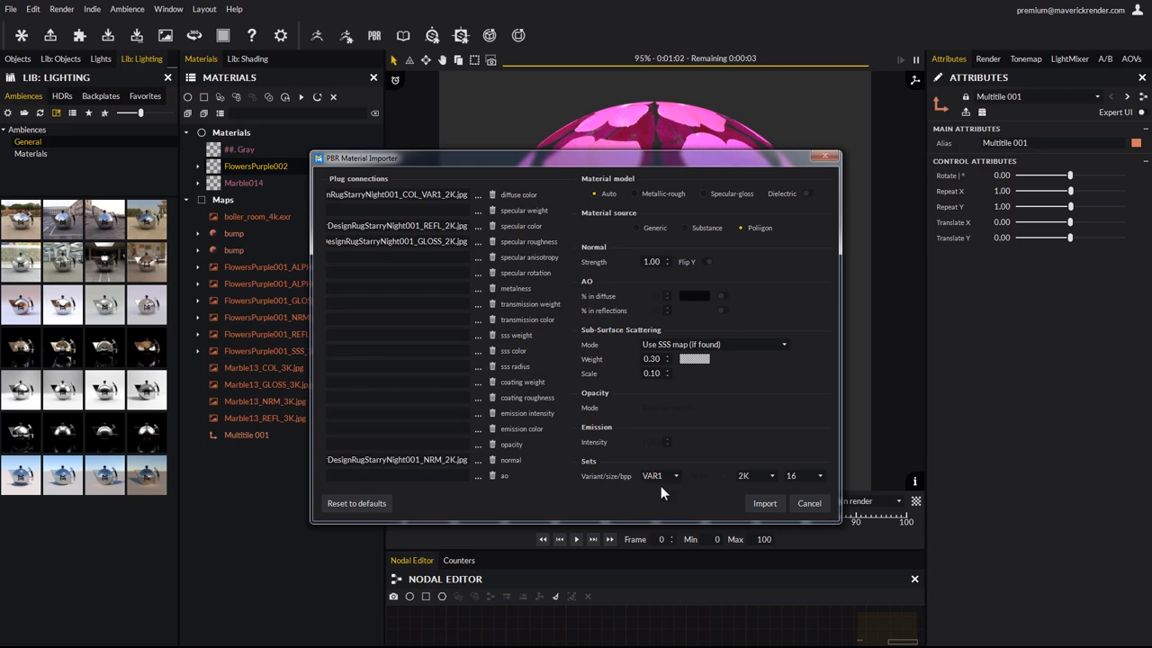
pyautogui.click(764, 504)
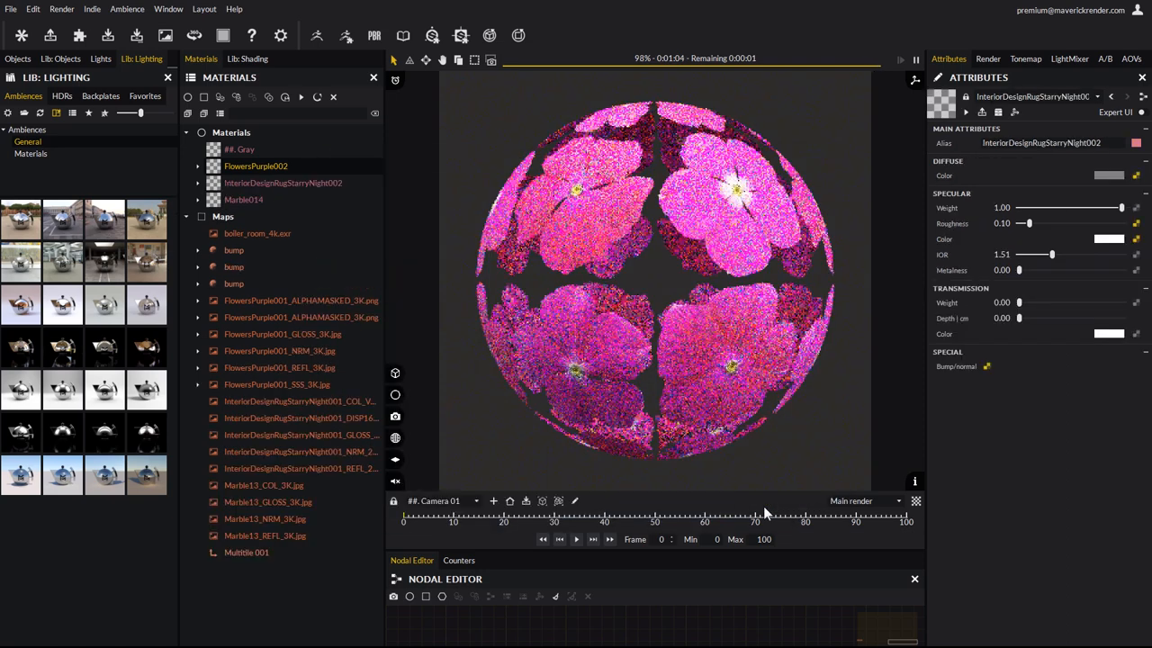
# Import the VAR2 pink rug variant as material InteriorDesignRugStarryNight003.
pyautogui.click(283, 183)
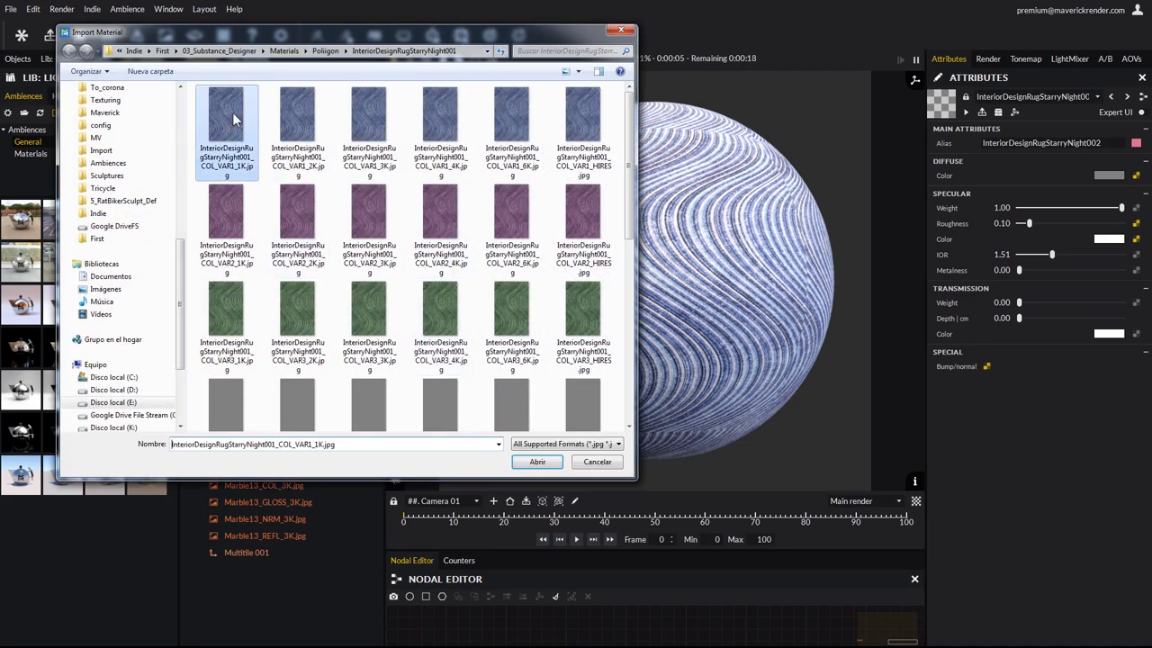
pyautogui.click(537, 461)
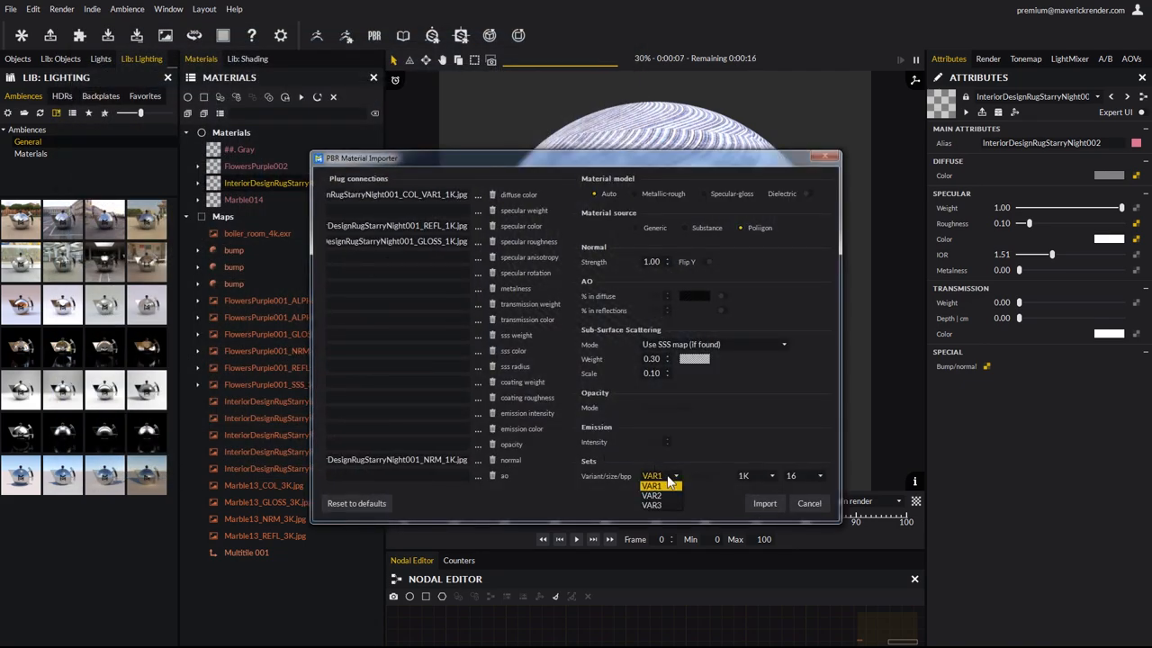
pyautogui.click(651, 487)
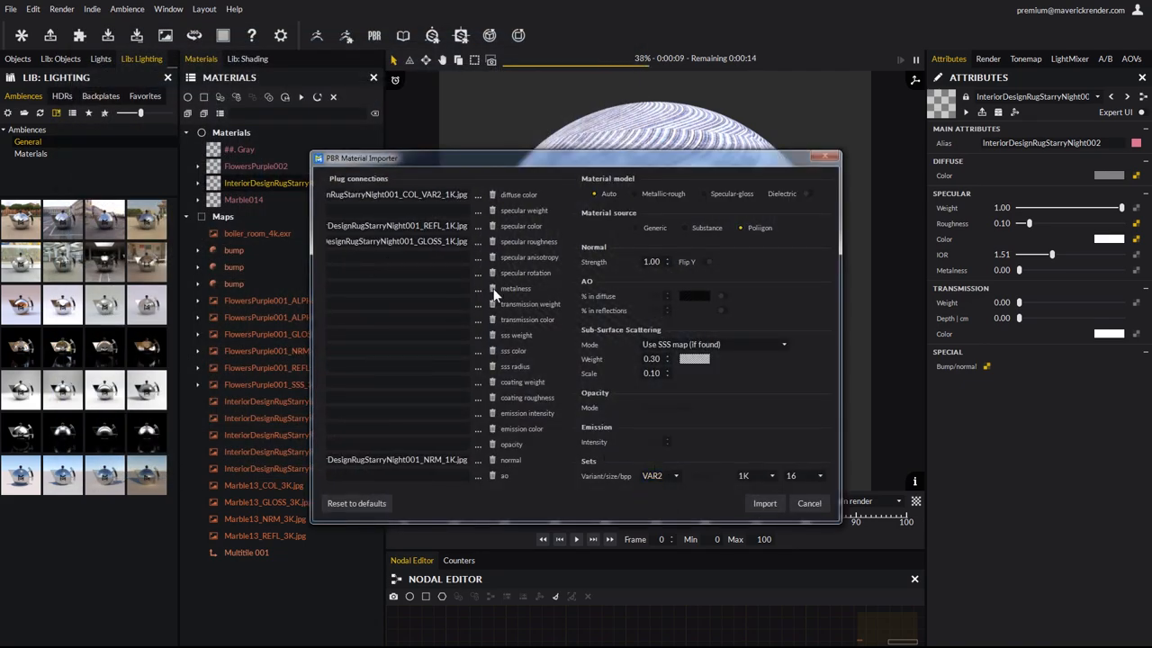
pyautogui.click(764, 504)
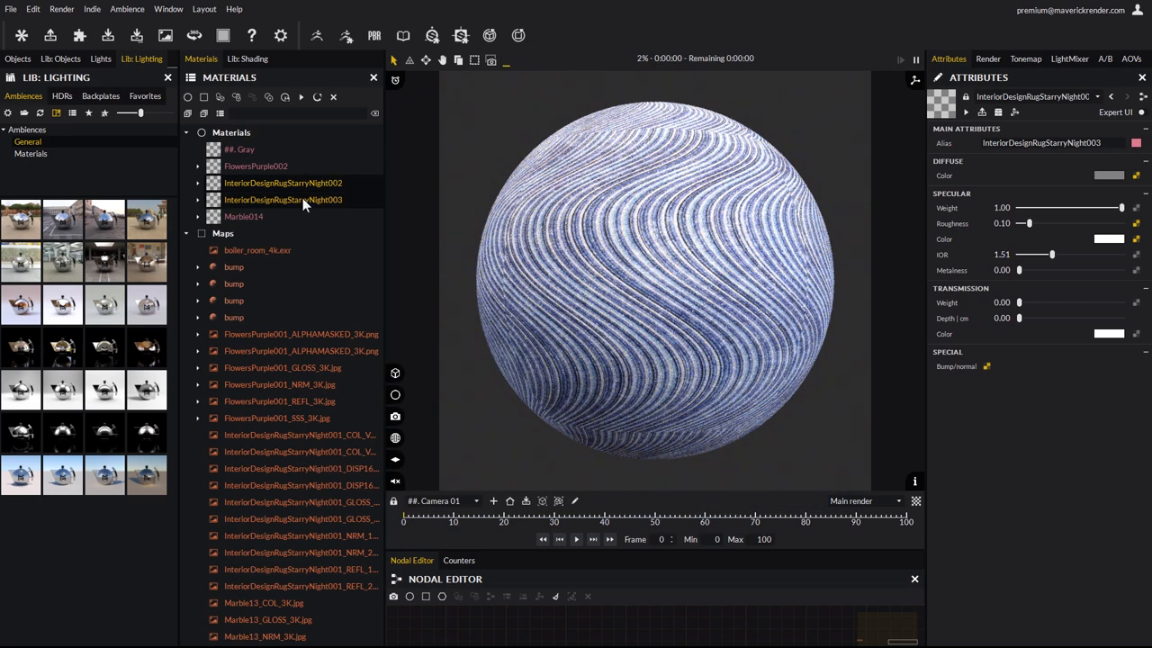
# Import the VAR3 green rug variant as material InteriorDesignRugStarryNight004.
pyautogui.click(283, 198)
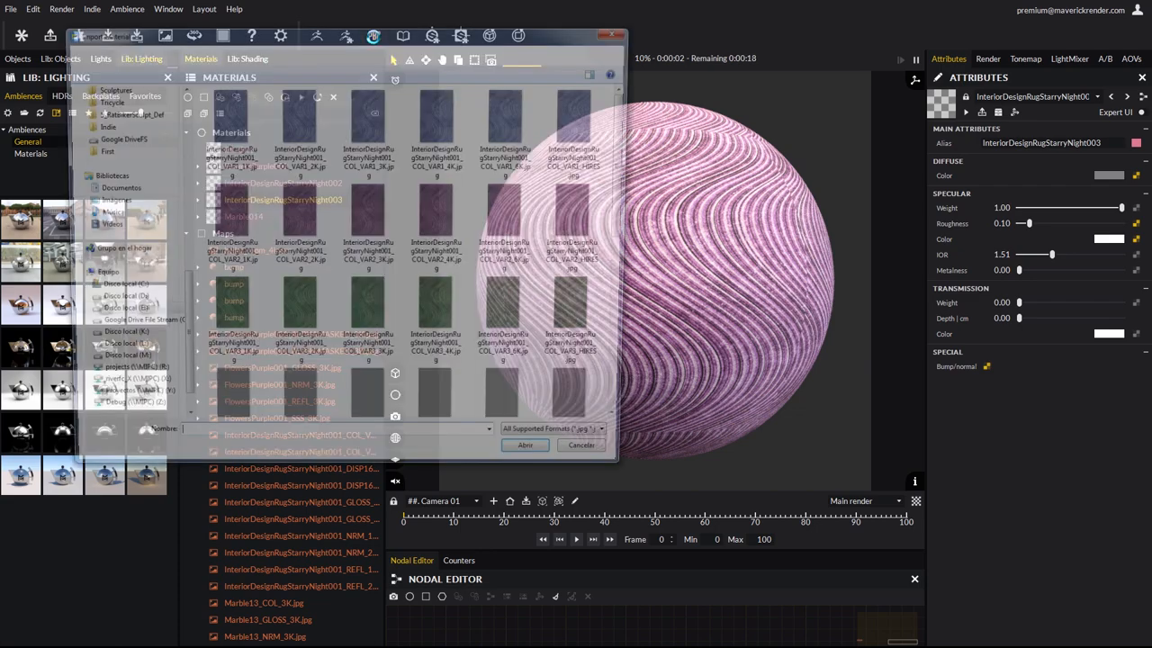
pyautogui.click(525, 444)
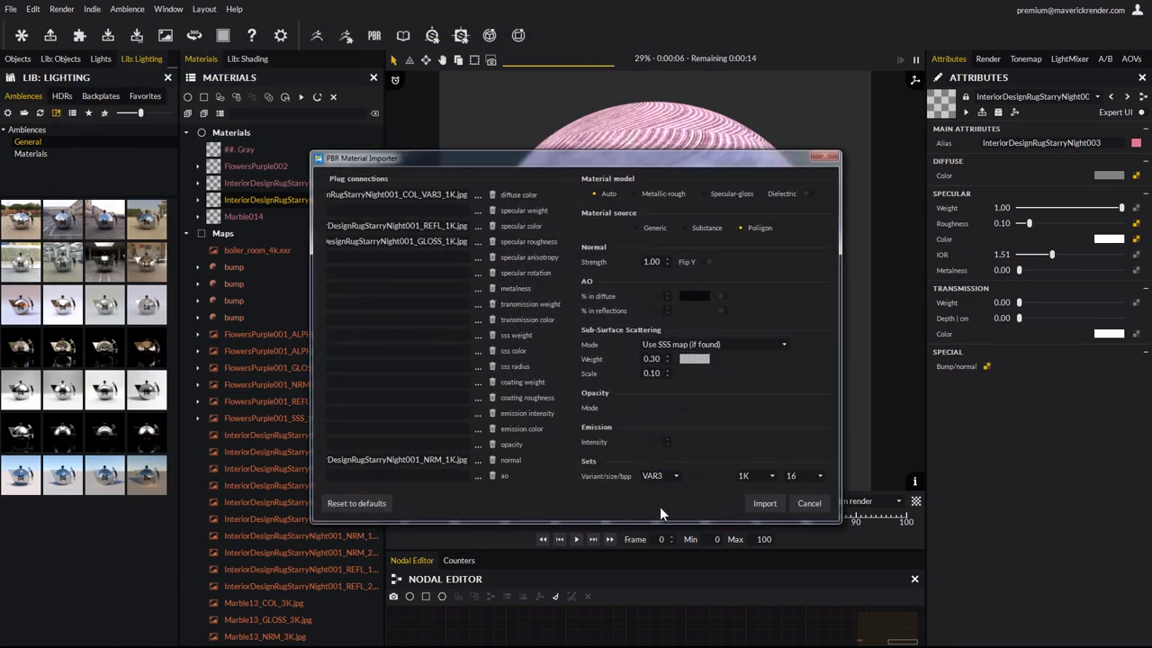
pyautogui.click(764, 504)
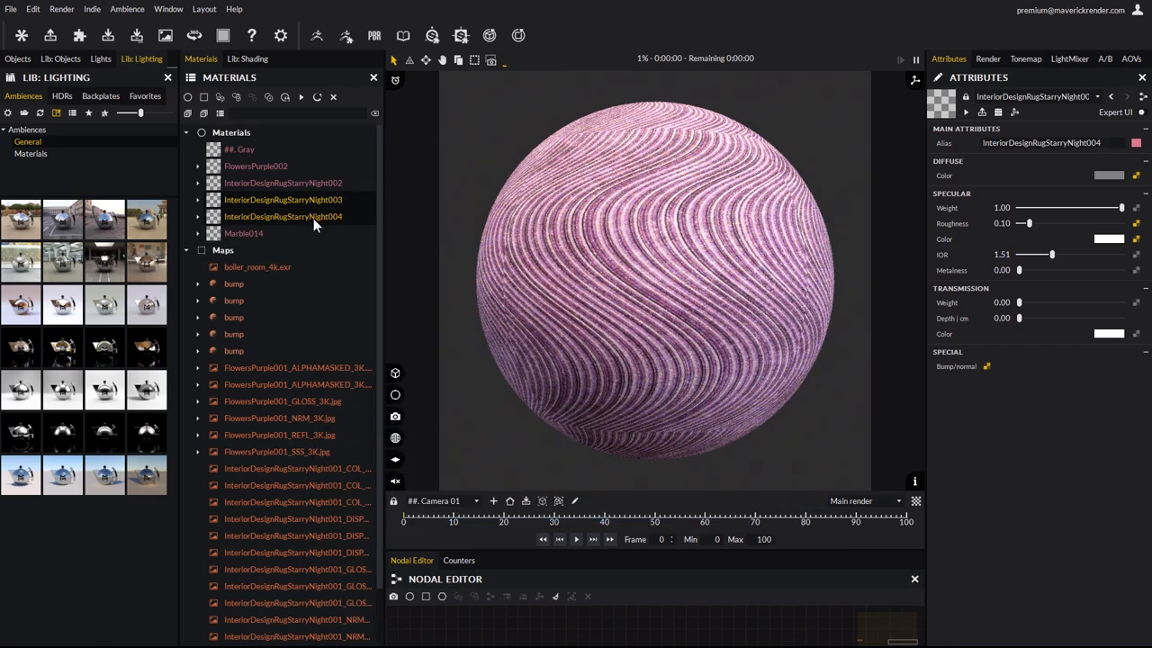
# Compare the blue 002, pink 003 and green 004 rug variants on the sphere, ending on green.
pyautogui.click(282, 216)
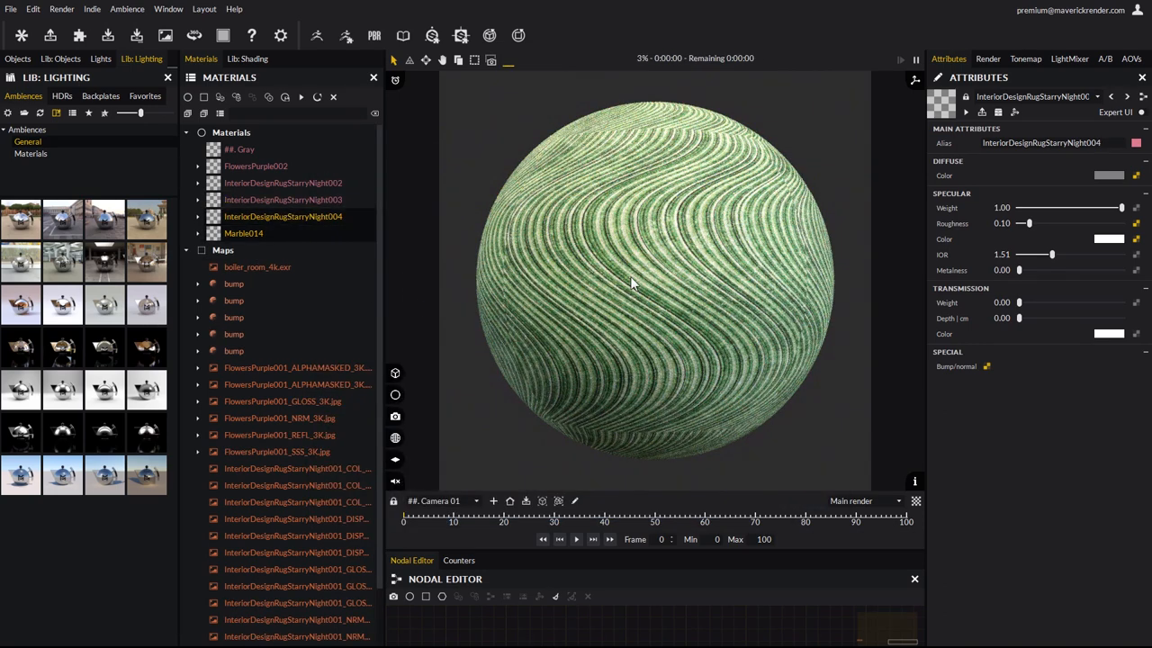
pyautogui.click(283, 183)
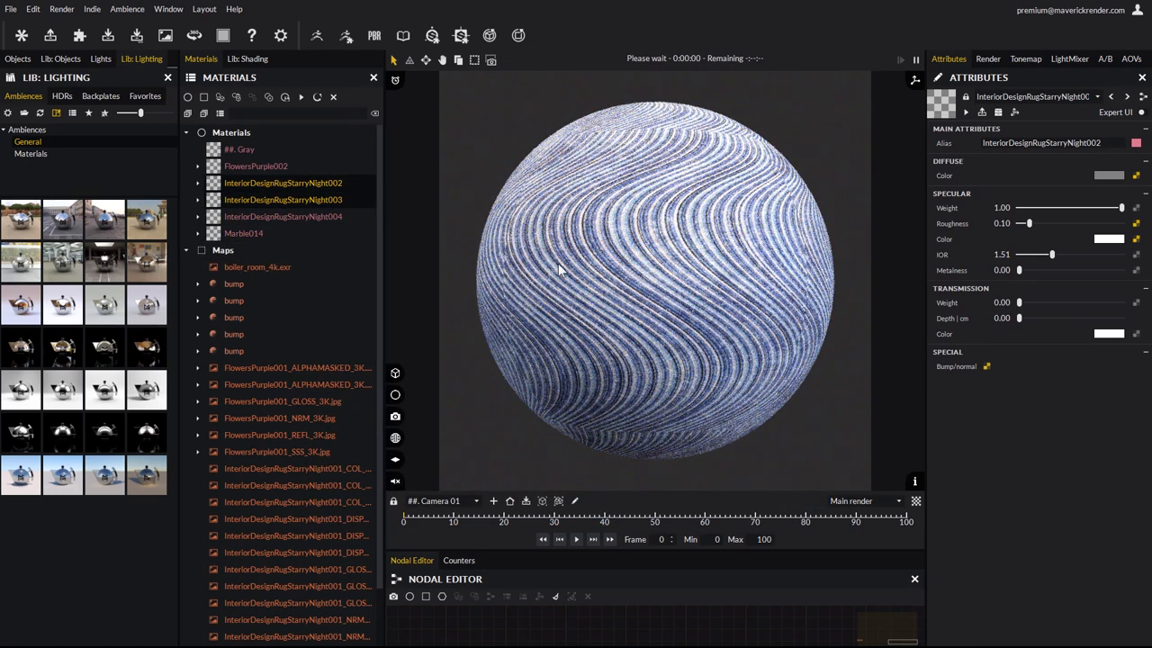
pyautogui.click(284, 198)
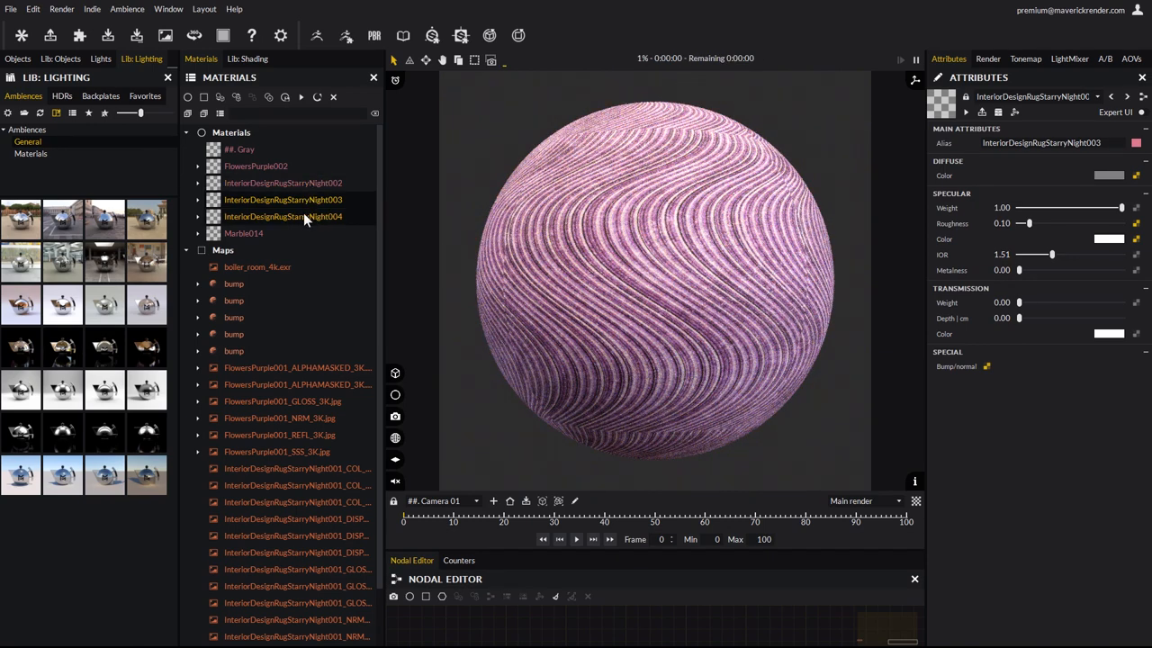
pyautogui.click(283, 216)
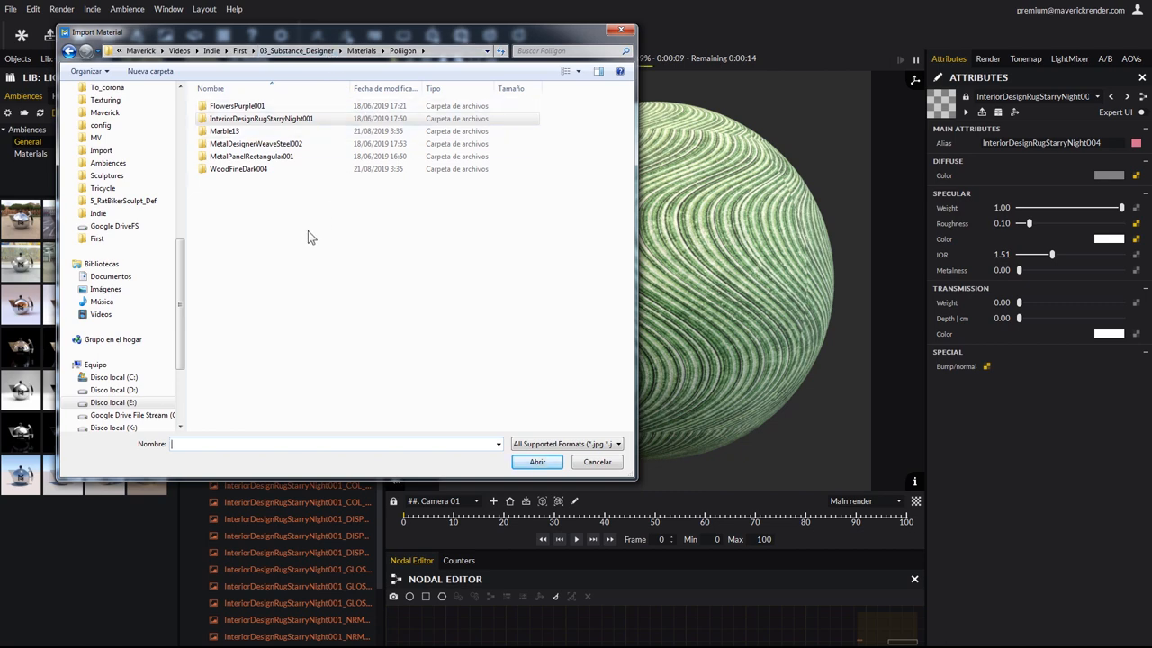
# Load the MetalDesignerWeaveSteel002 texture maps into the PBR material importer.
pyautogui.doubleClick(256, 144)
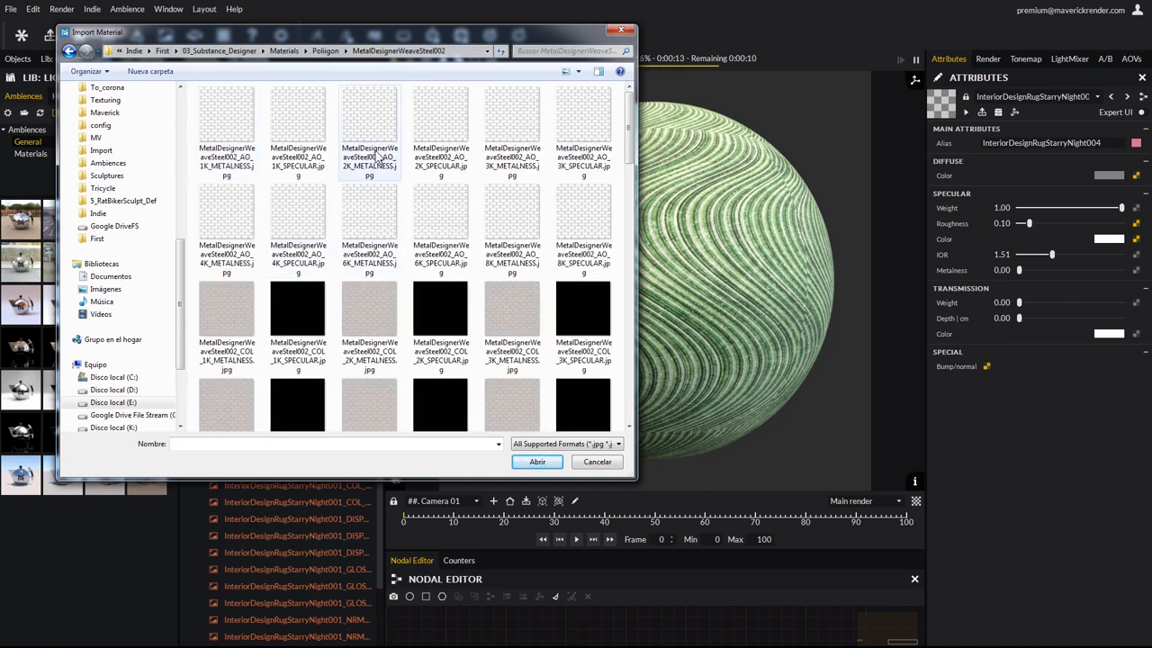
pyautogui.moveTo(369, 135)
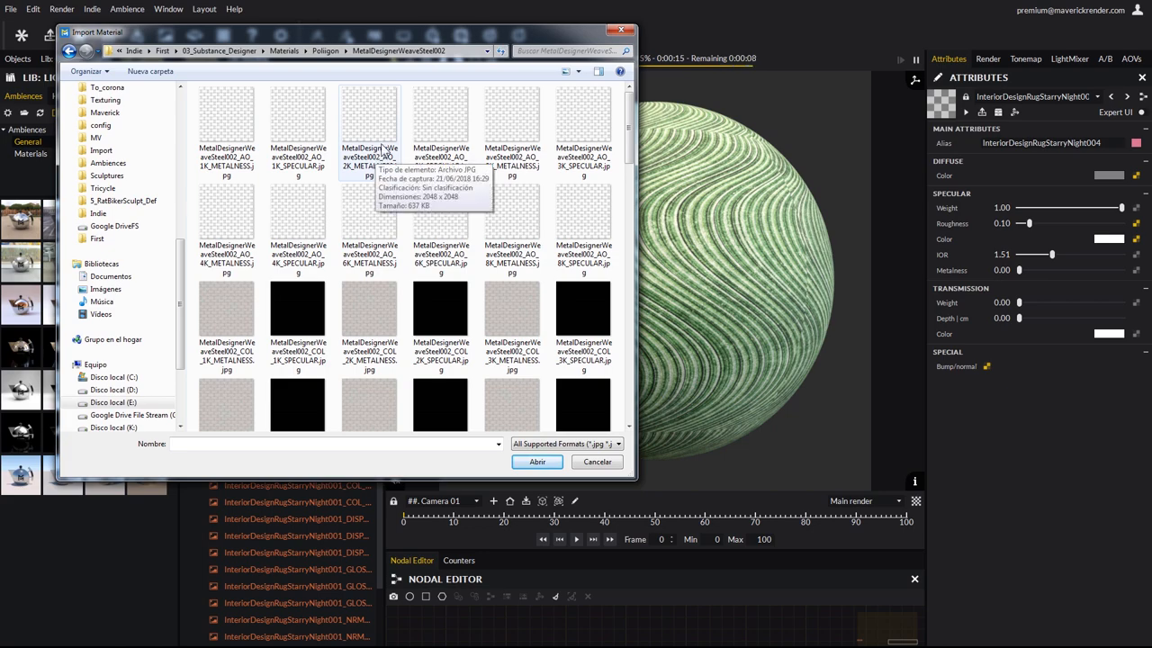
pyautogui.click(227, 122)
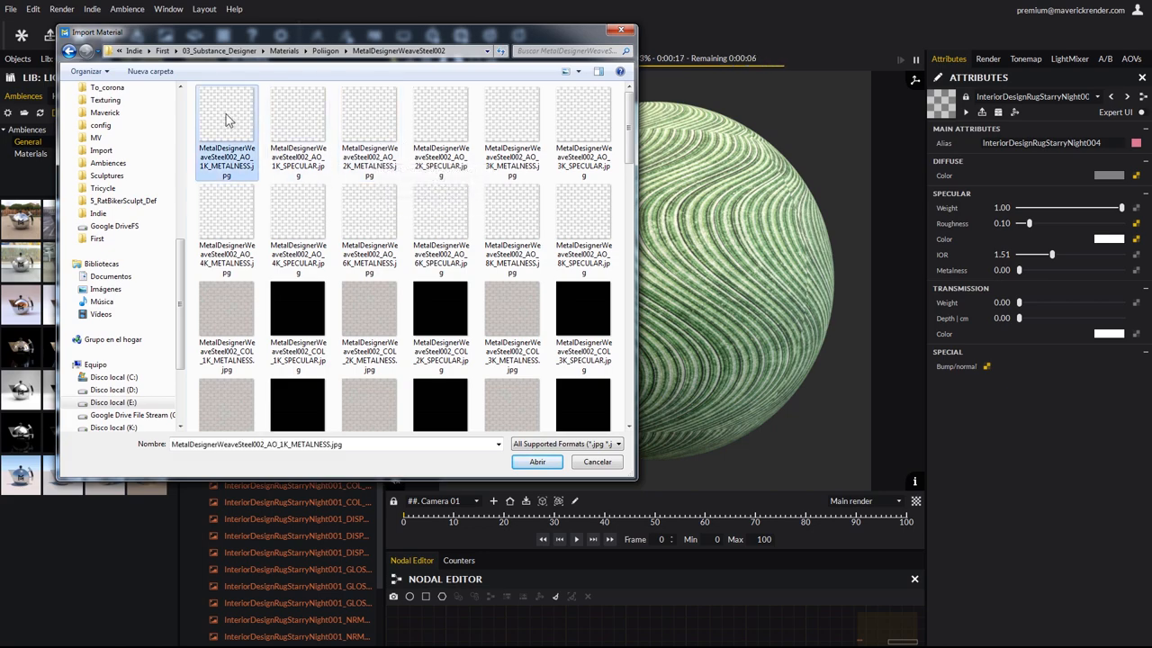
pyautogui.click(536, 461)
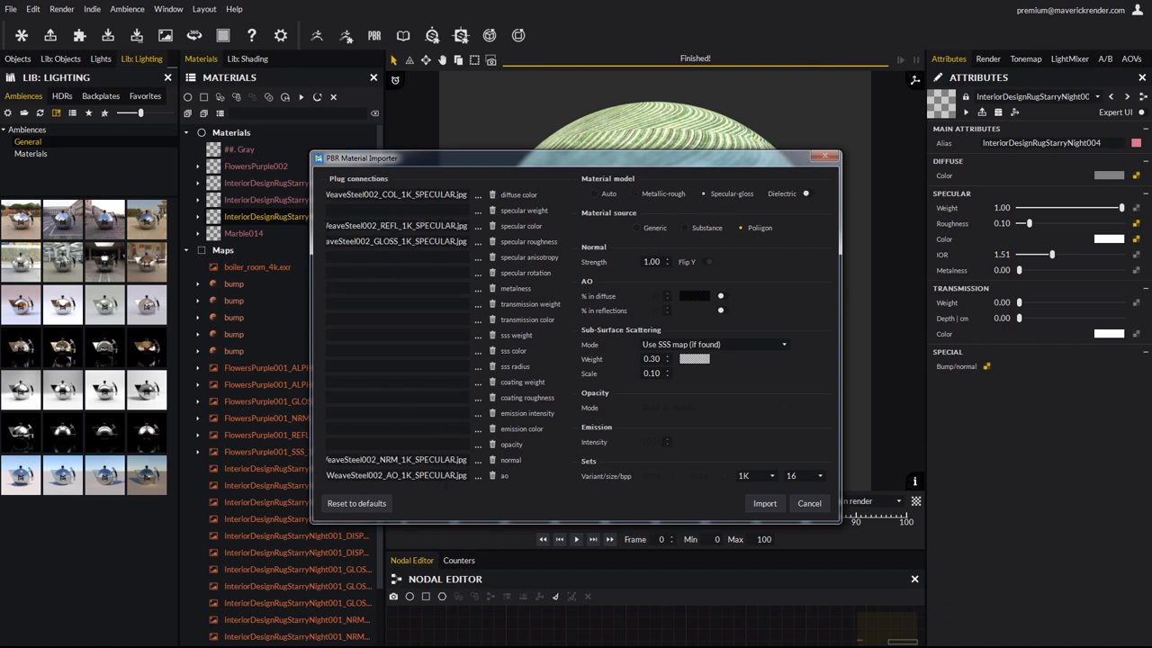
pyautogui.moveTo(572, 248)
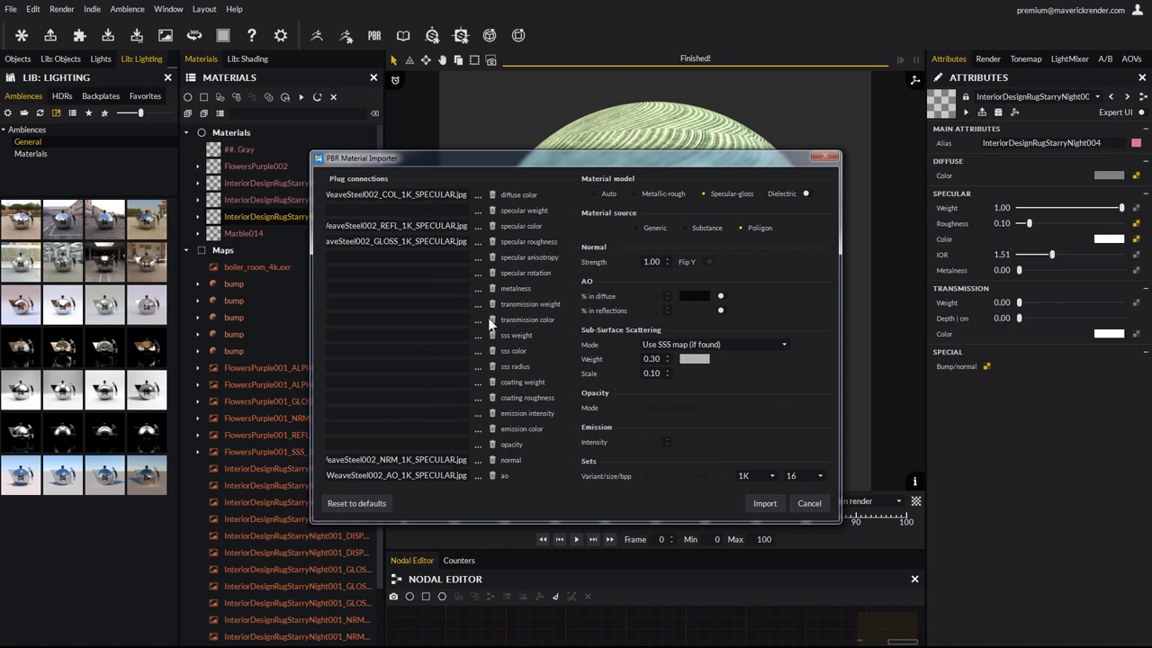
pyautogui.moveTo(677, 227)
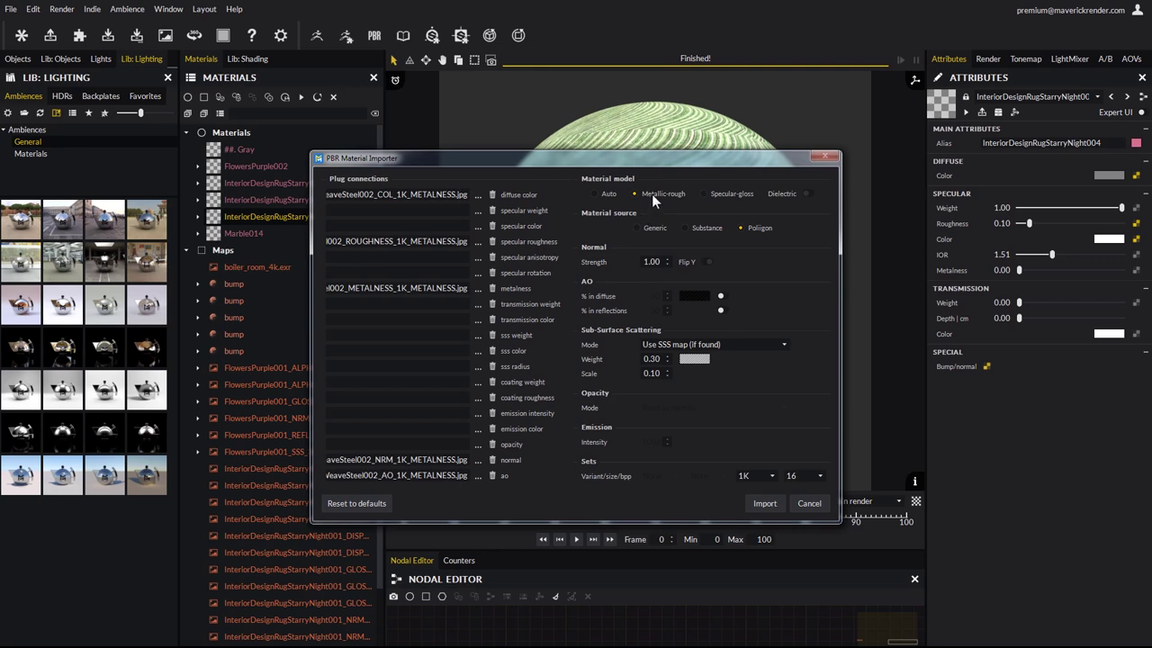
# Import the woven steel as metallic-rough material MetalDesignerWeaveSteel003 onto the sphere.
pyautogui.click(763, 504)
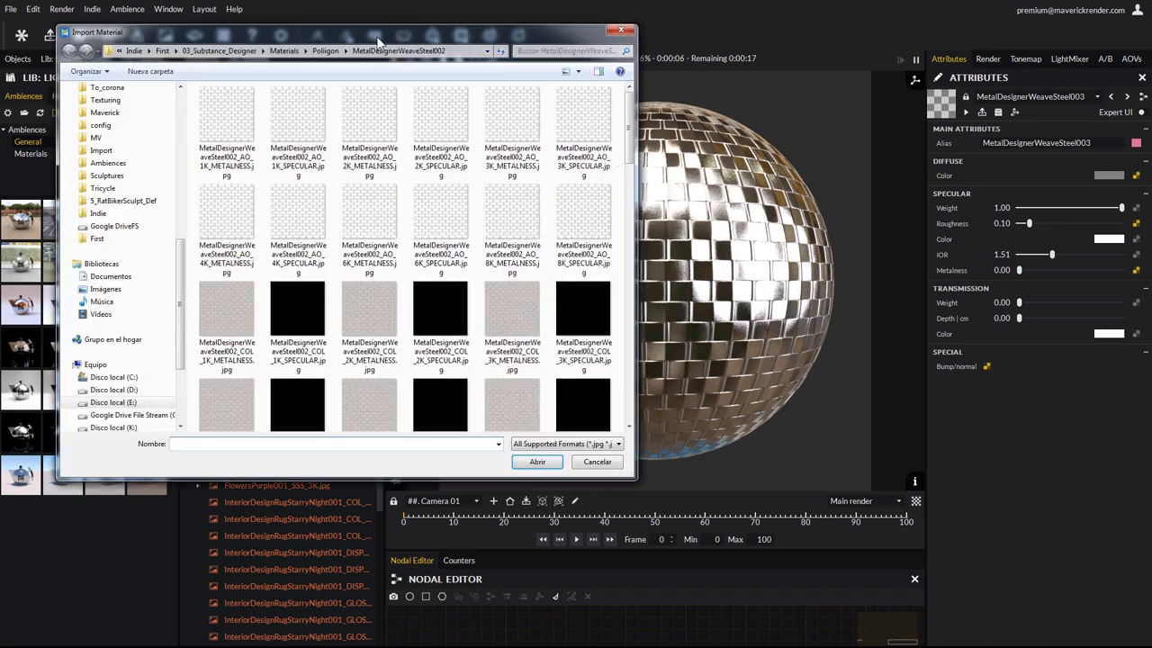
# Import the woven steel again as specular-gloss material MetalDesignerWeaveSteel004.
pyautogui.click(536, 461)
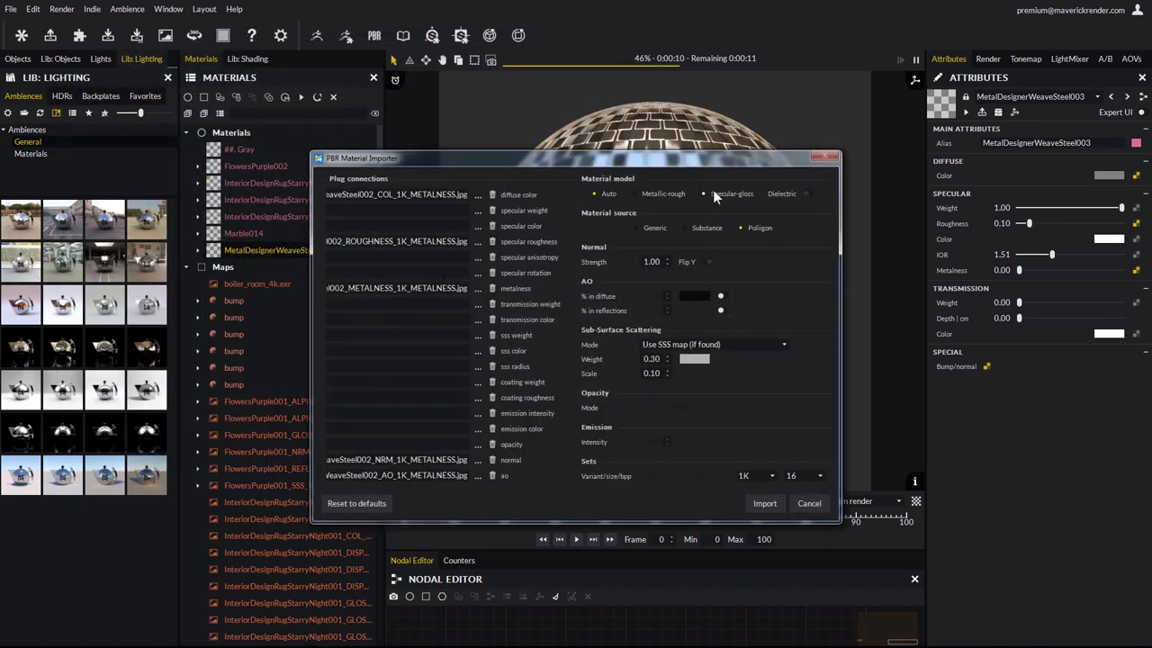
pyautogui.click(704, 194)
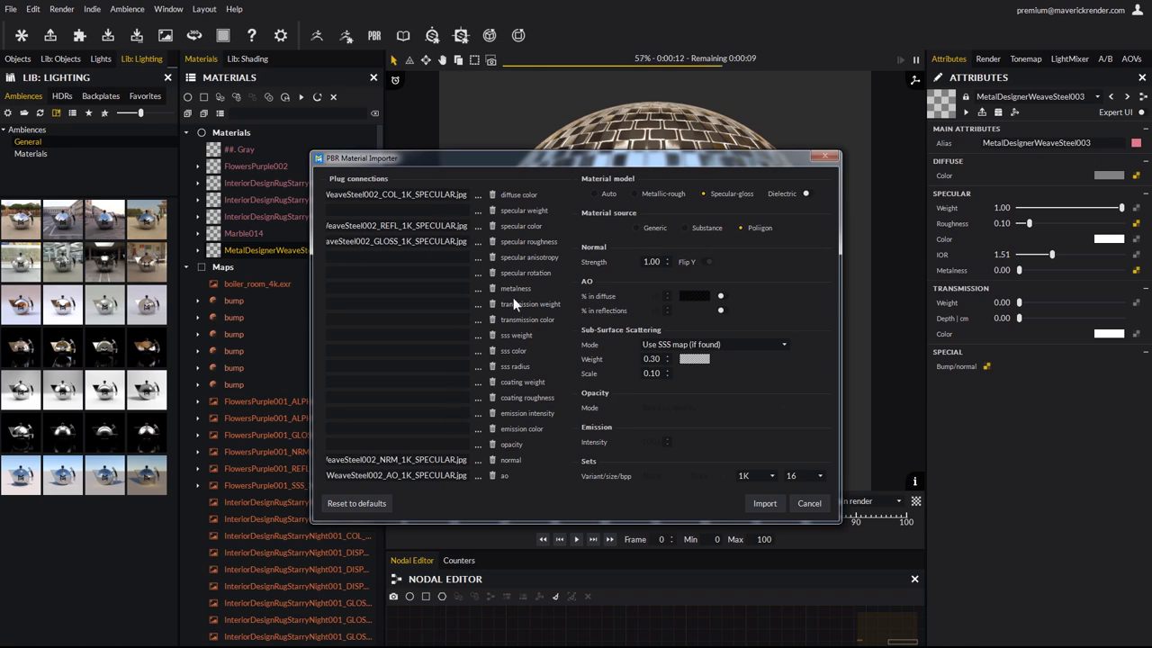
pyautogui.click(764, 504)
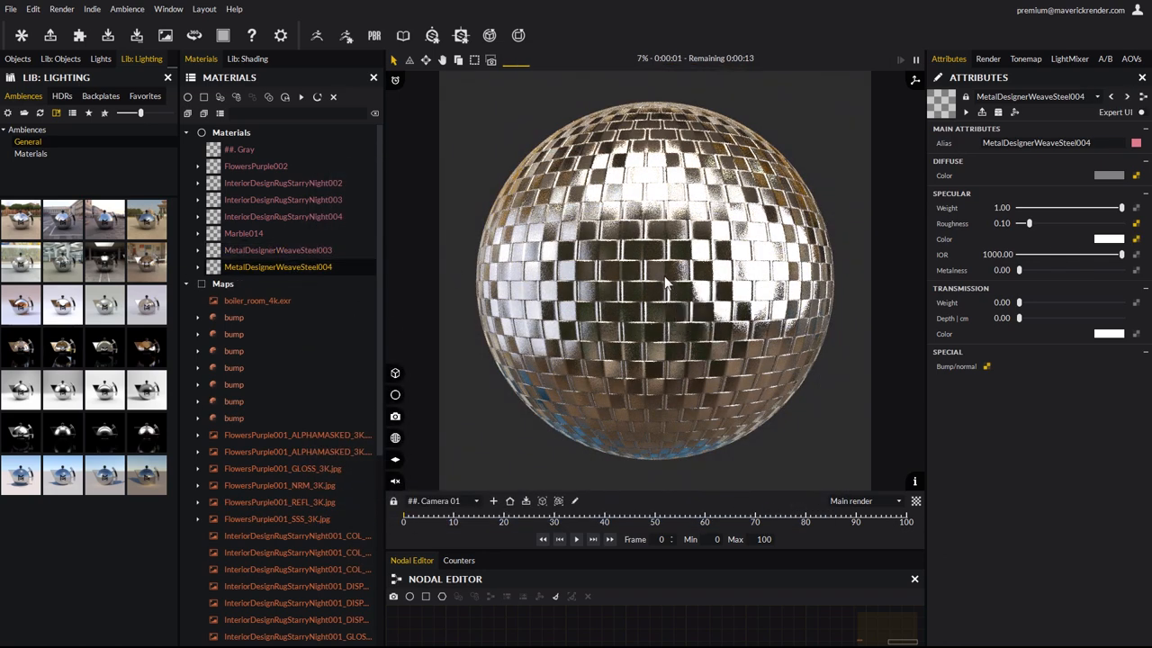
# Reapply MetalDesignerWeaveSteel003 to the sphere from the Materials list.
pyautogui.click(278, 251)
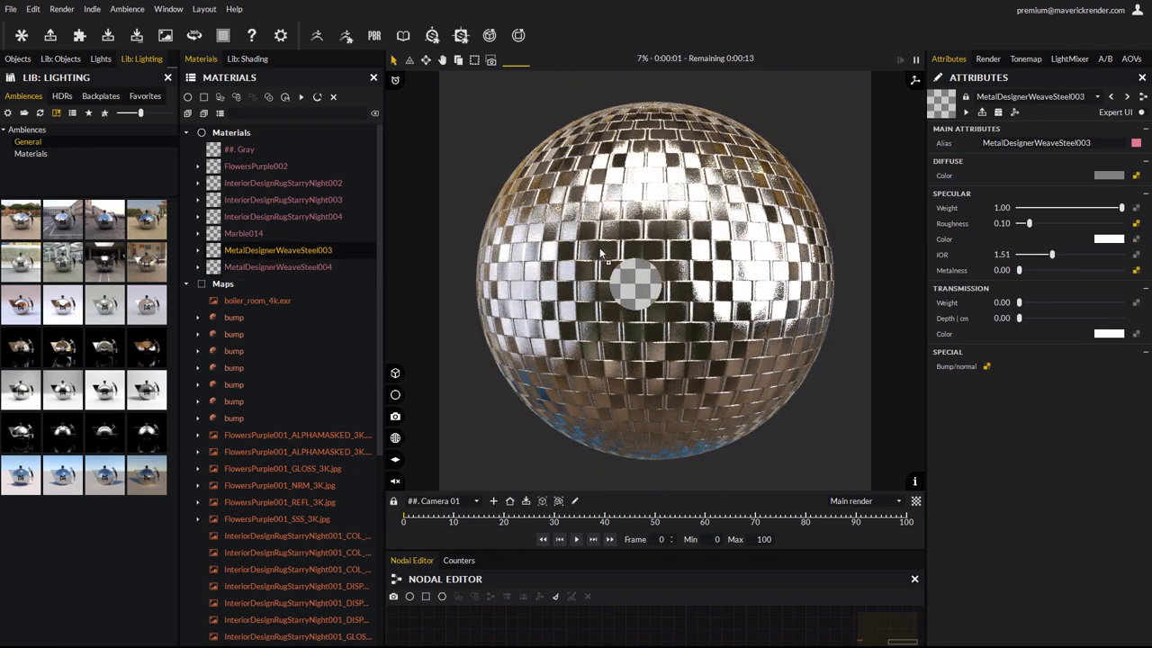
pyautogui.click(277, 267)
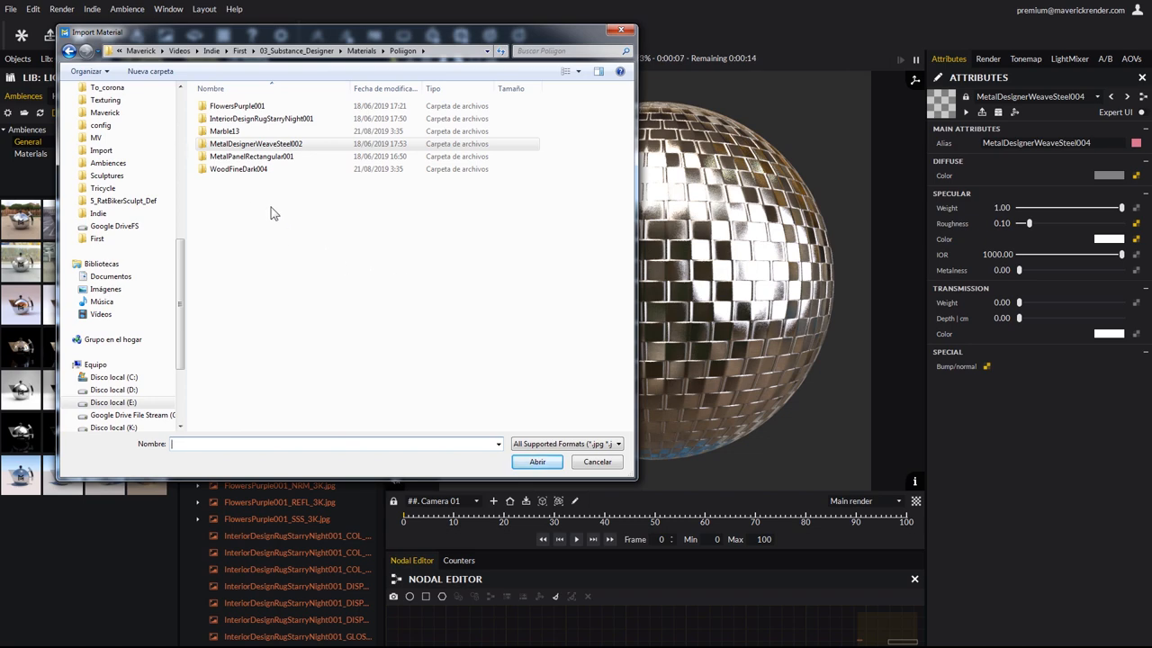
# Import the WoodFineDark004 maps as WoodFineDark005, trying dielectric then keeping the Auto material model.
pyautogui.doubleClick(238, 169)
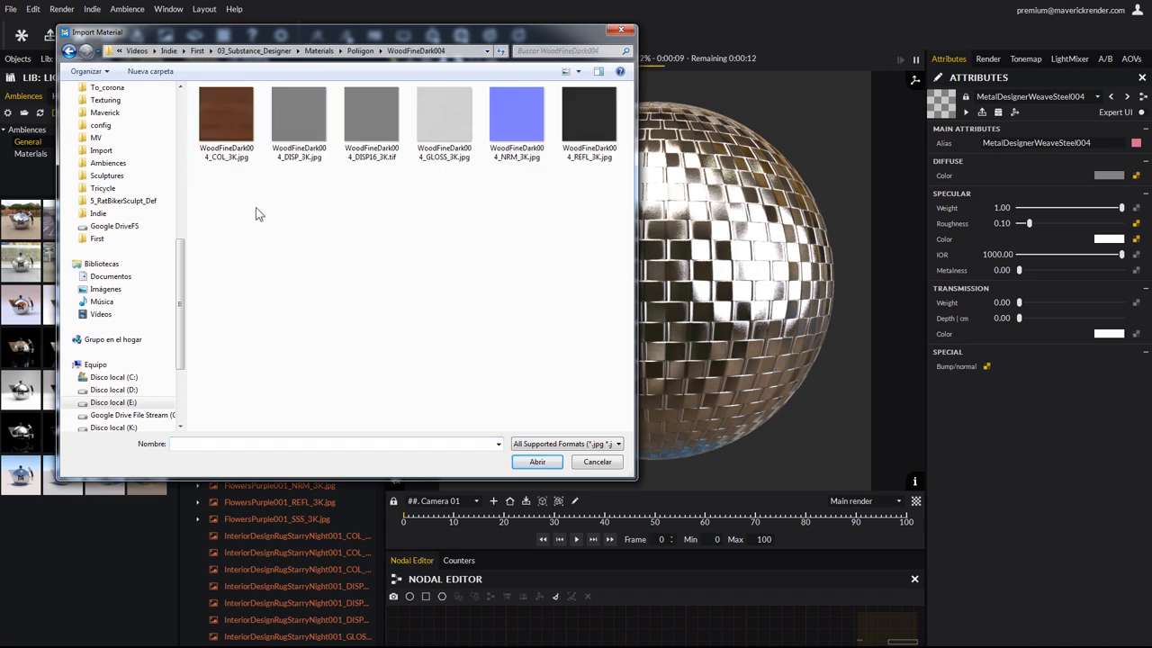
pyautogui.click(536, 461)
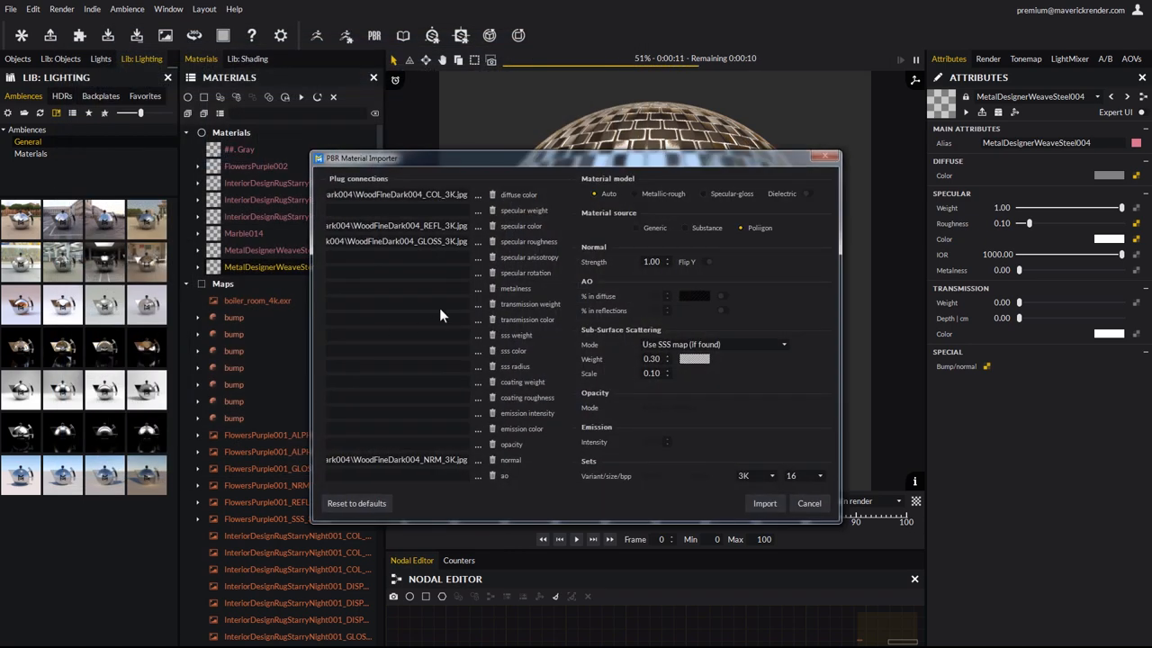
pyautogui.click(706, 195)
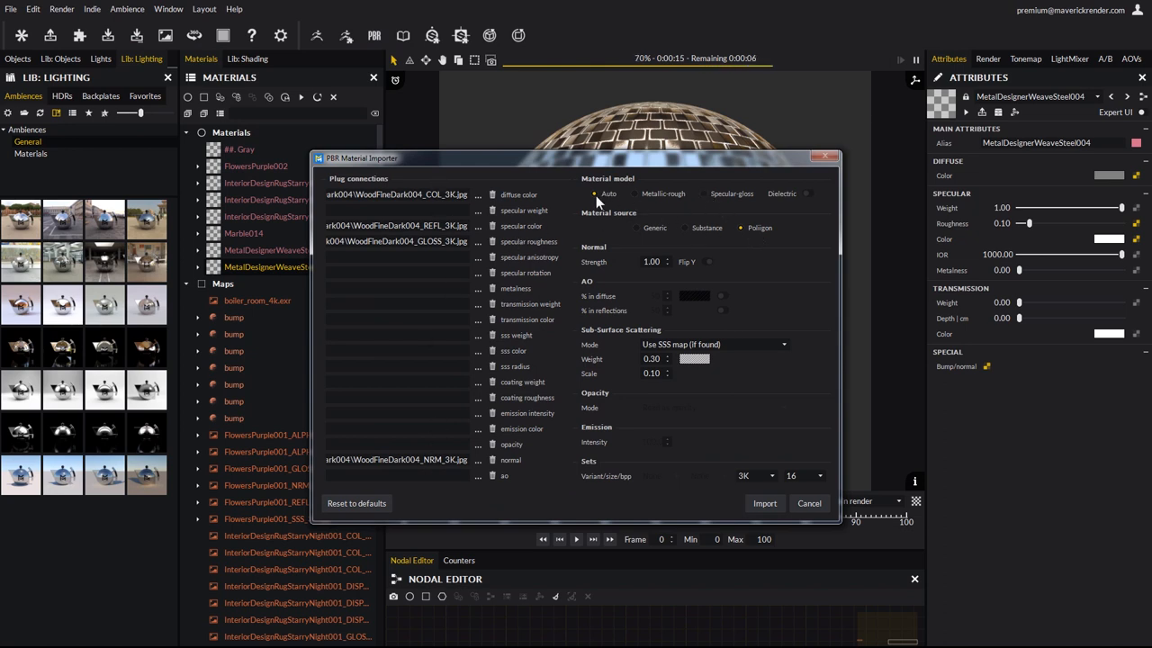
pyautogui.moveTo(519, 218)
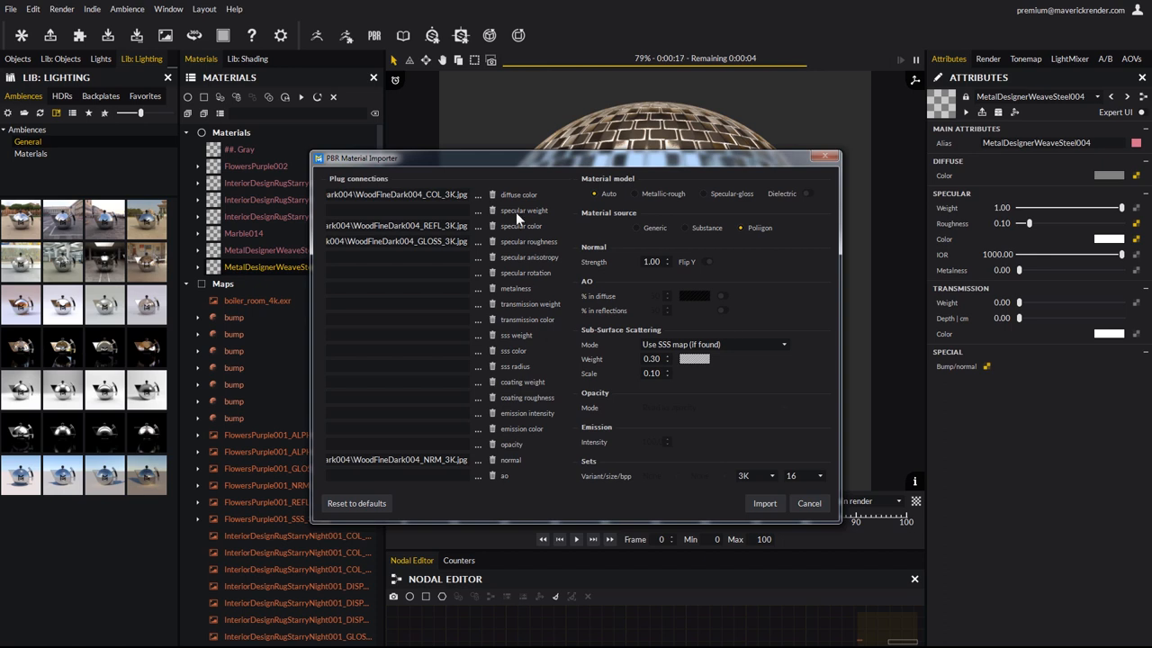
pyautogui.click(704, 194)
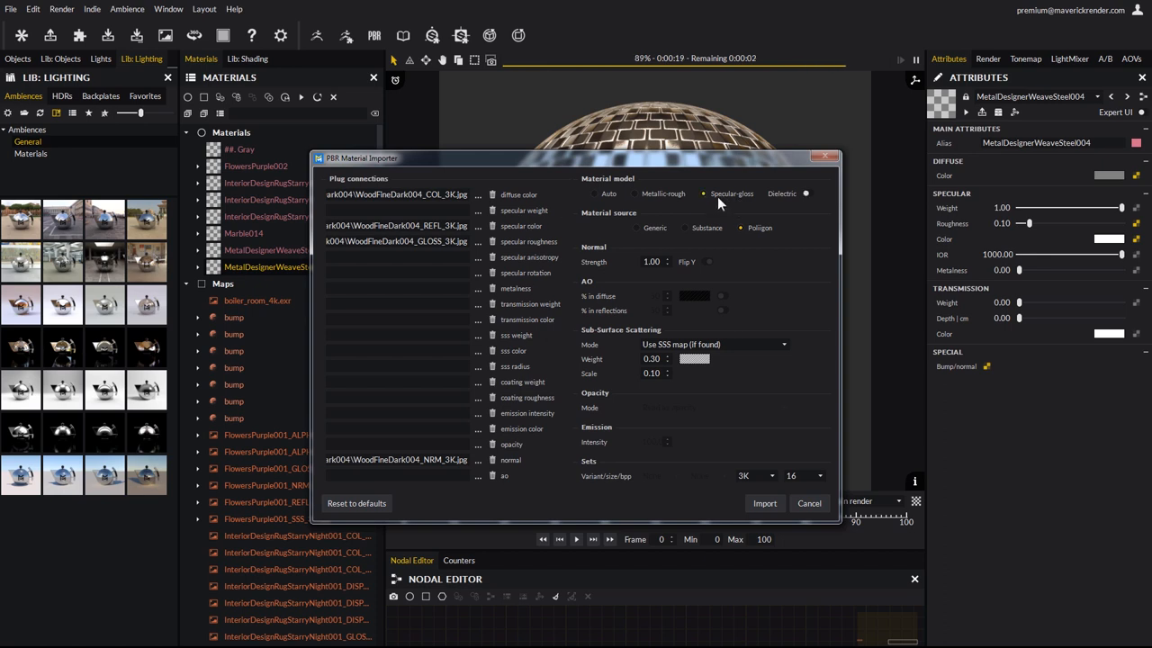
pyautogui.moveTo(628, 252)
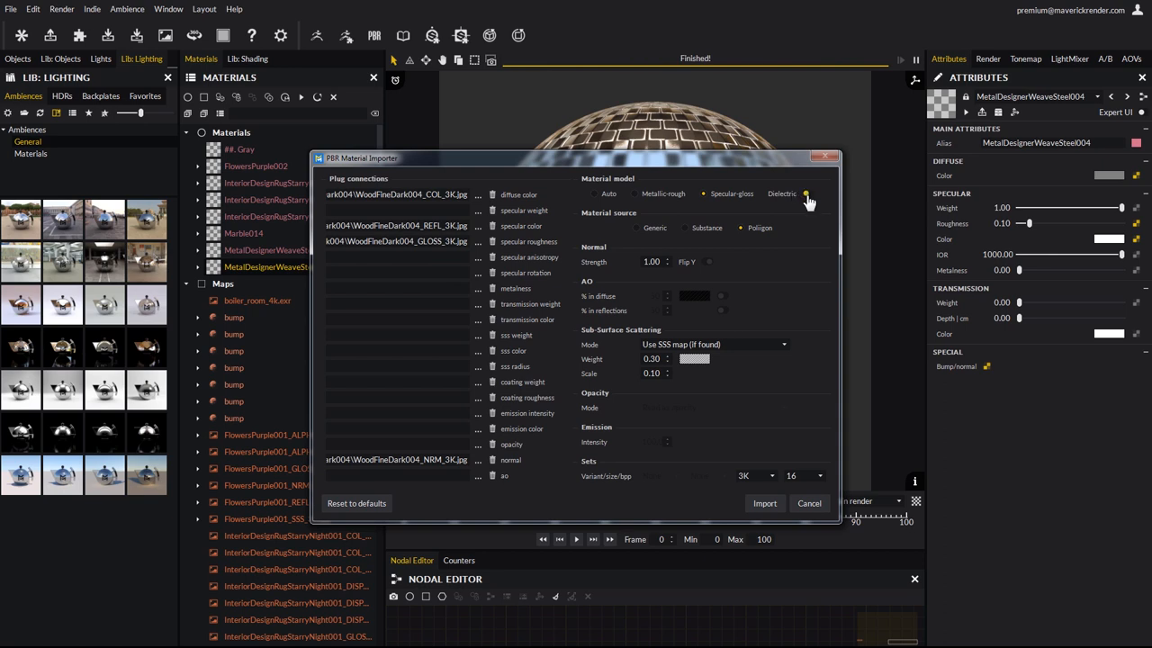
pyautogui.moveTo(807, 206)
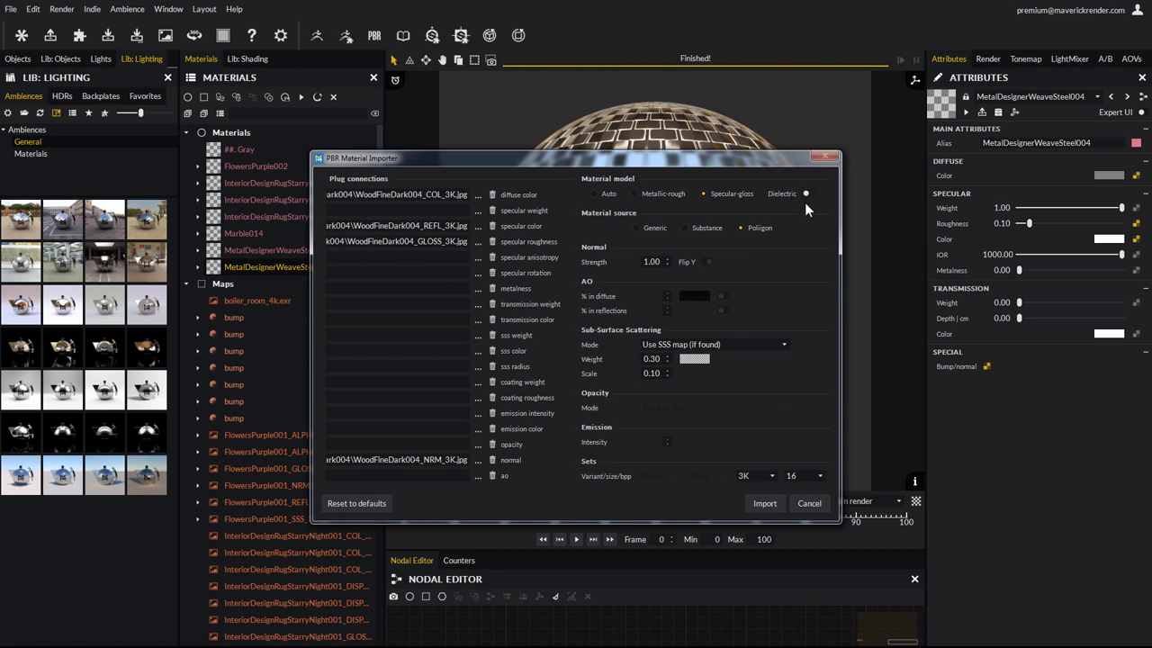
pyautogui.moveTo(808, 200)
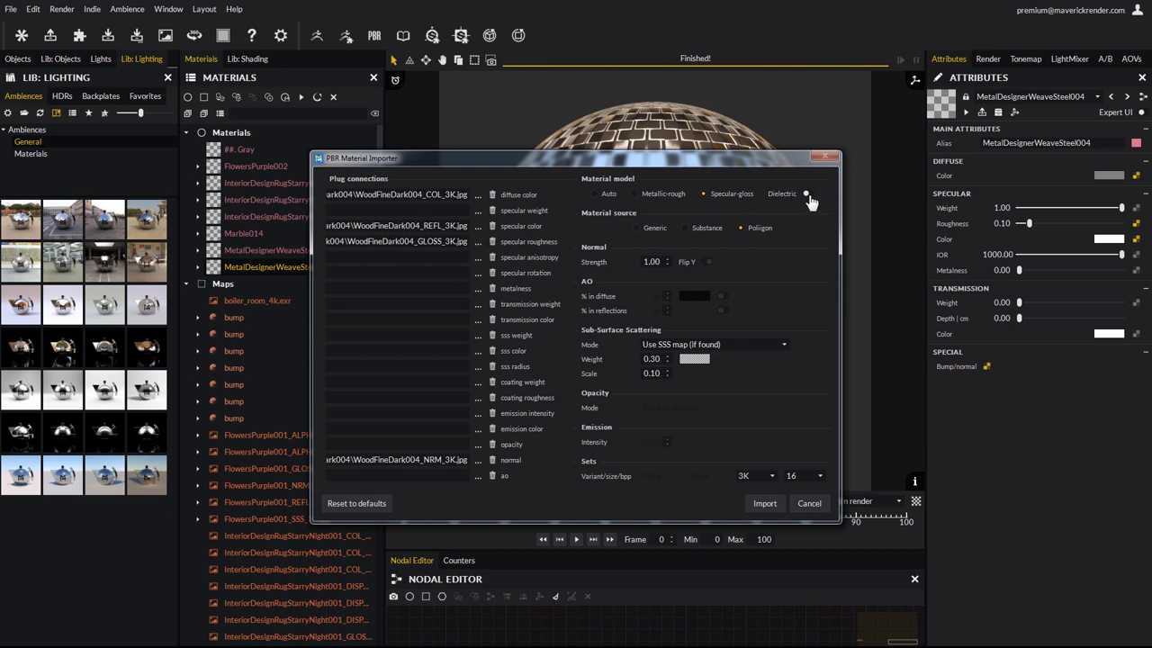
pyautogui.click(806, 195)
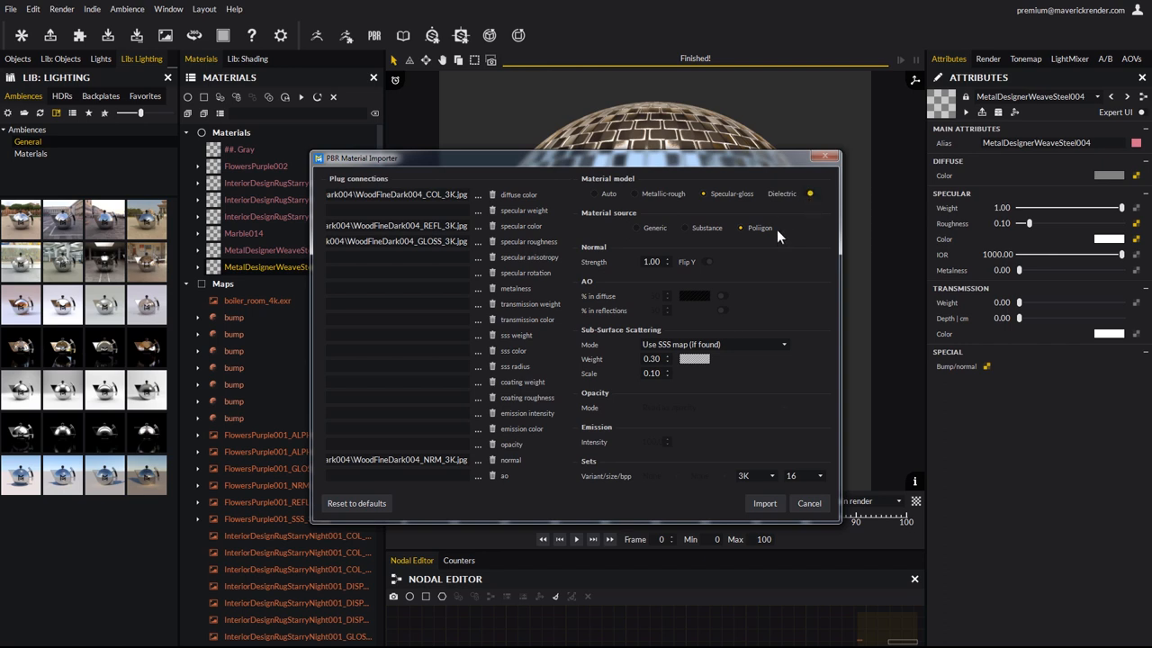
pyautogui.moveTo(598, 191)
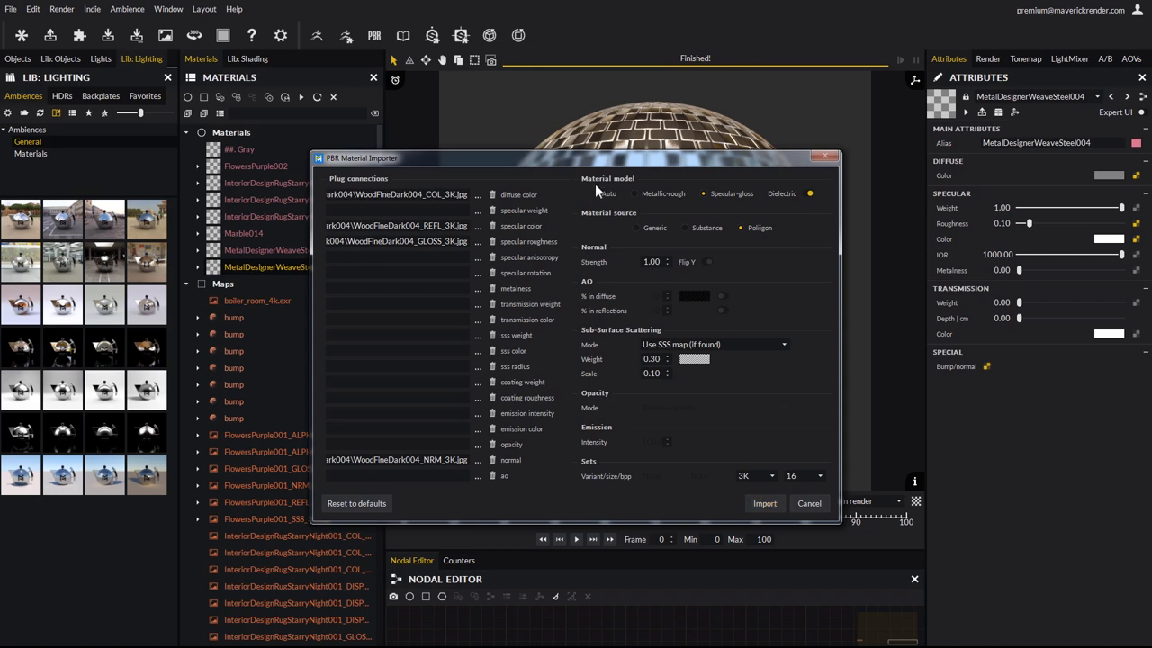
pyautogui.click(598, 192)
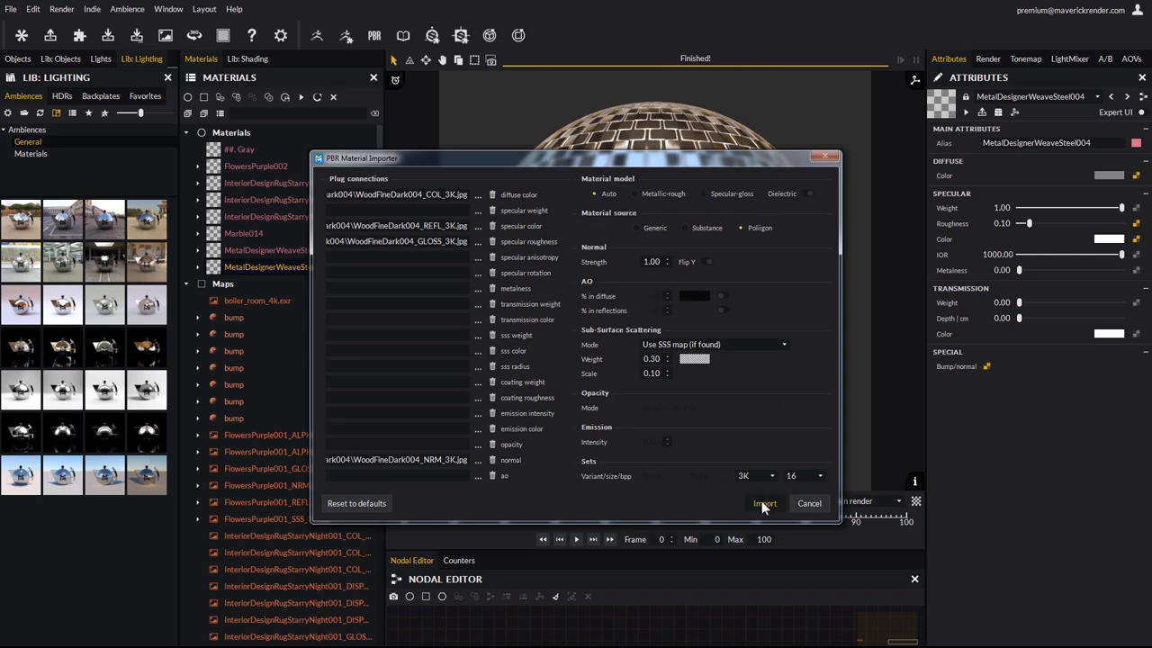
pyautogui.click(763, 504)
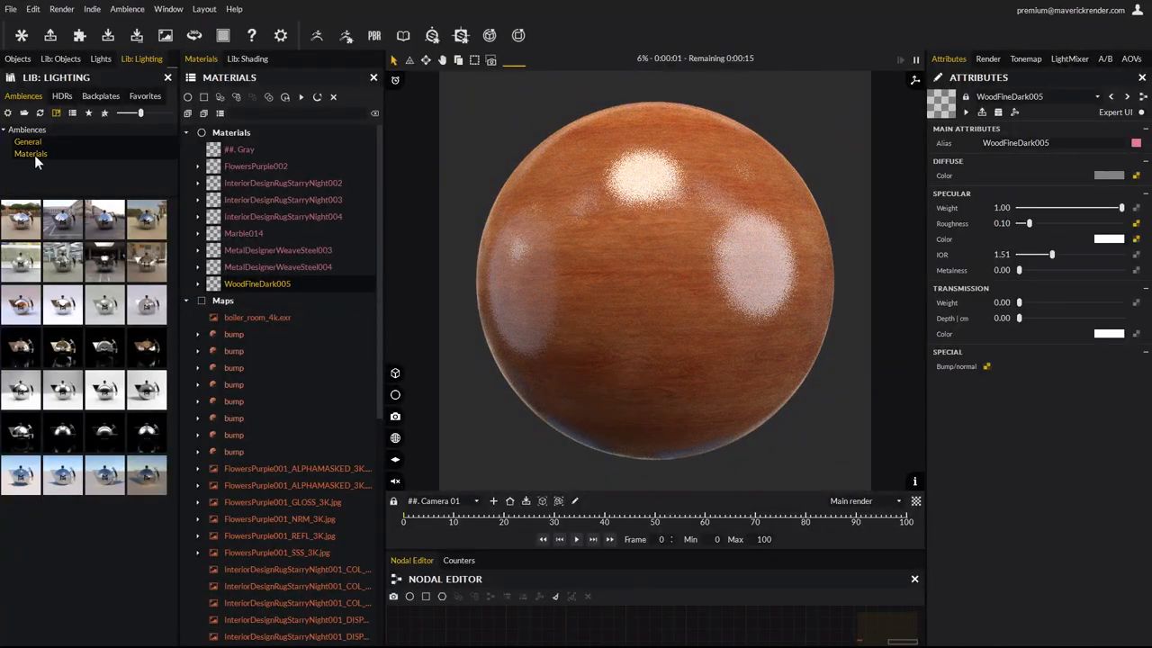
# Relight the WoodFineDark005 sphere with a Materials lighting-ambience preset.
pyautogui.click(31, 153)
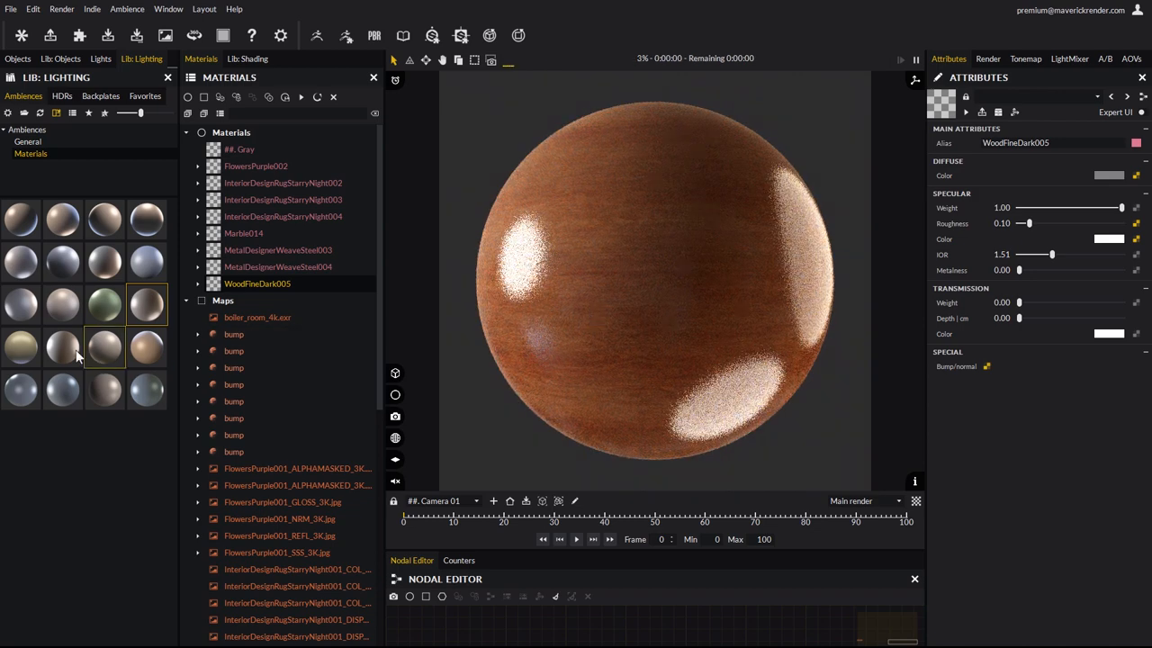
pyautogui.click(63, 347)
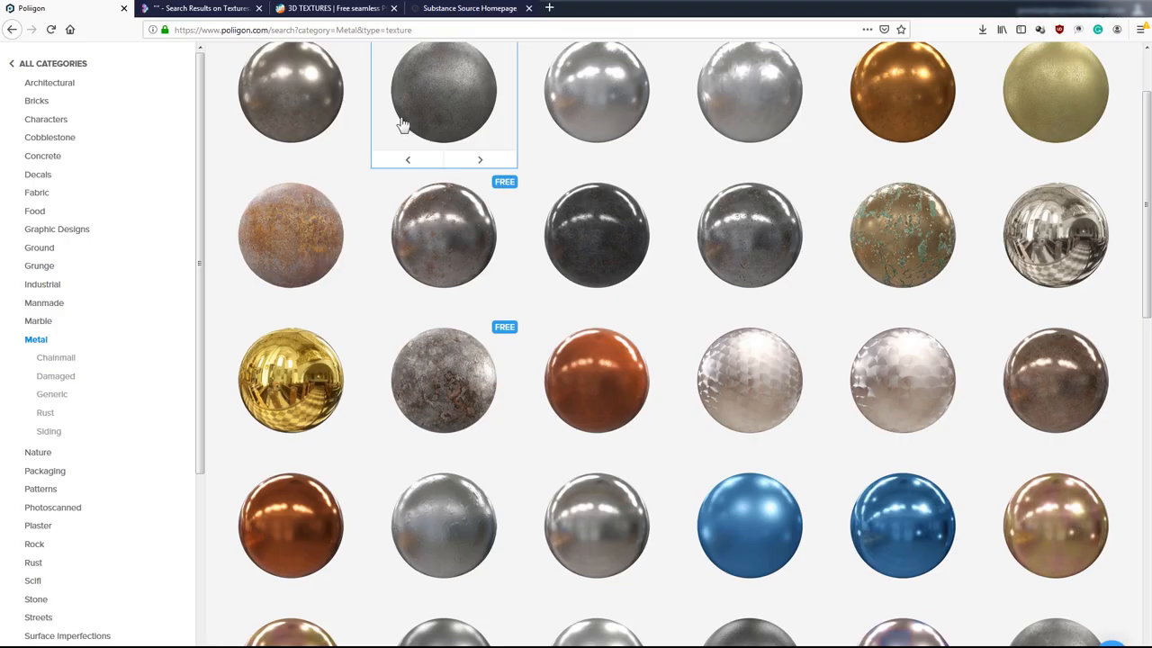
# Browse page 3 of the 3D Textures site's free PBR material previews.
pyautogui.click(333, 7)
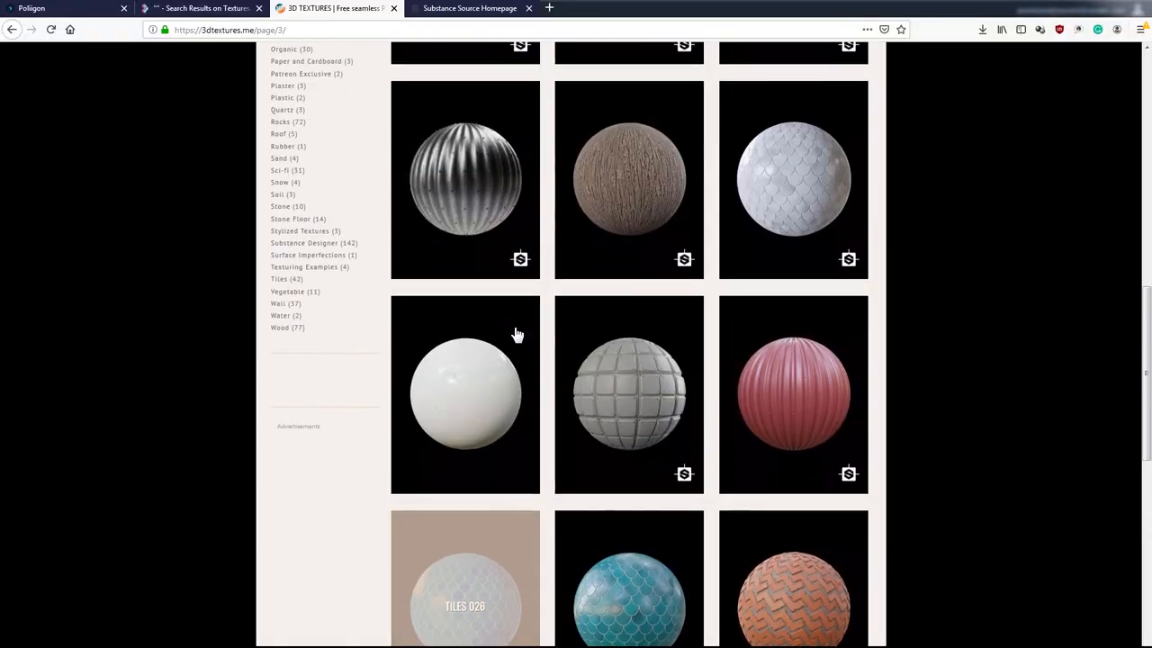
pyautogui.scroll(3)
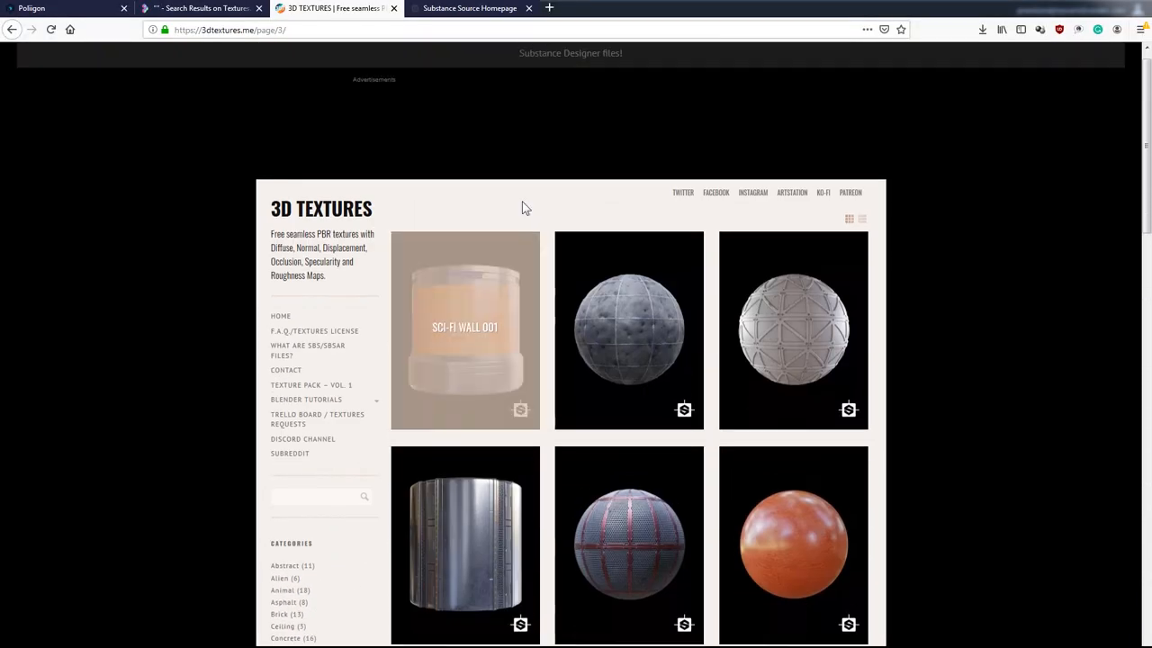
pyautogui.scroll(3)
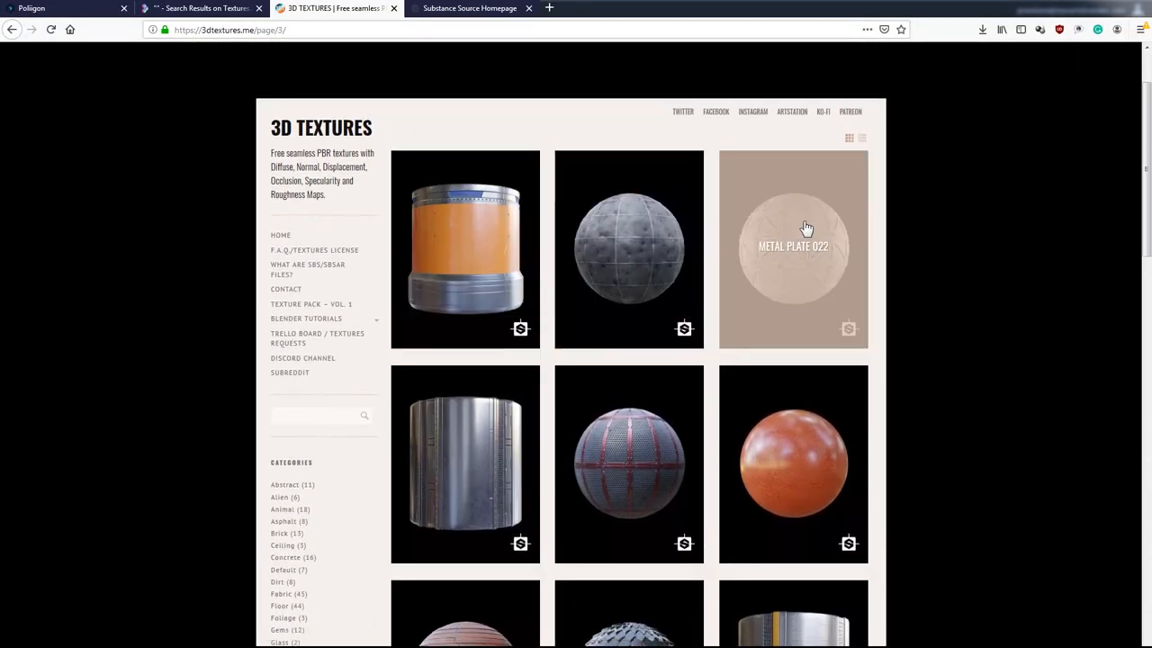
pyautogui.scroll(-3)
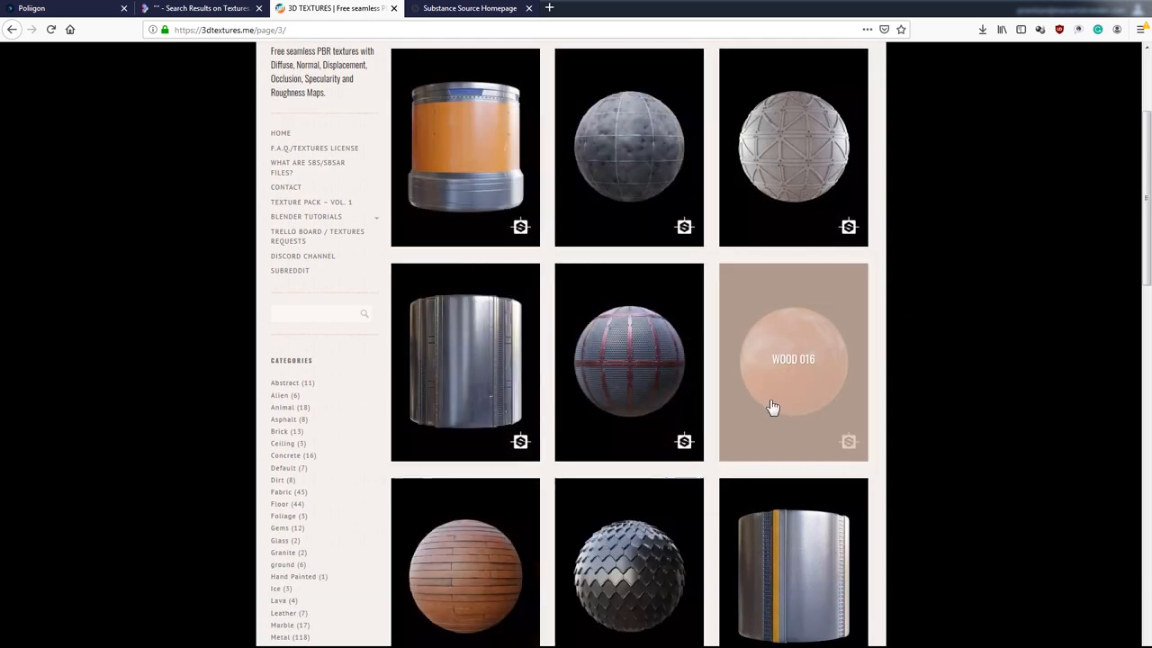
pyautogui.scroll(-3)
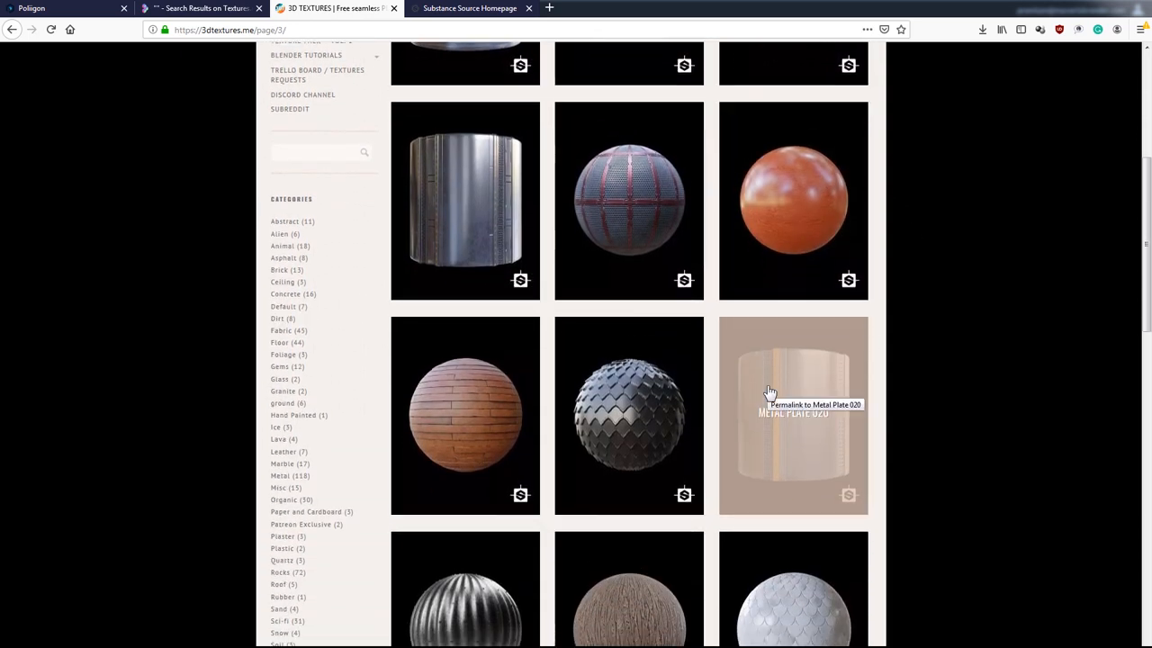
pyautogui.scroll(-3)
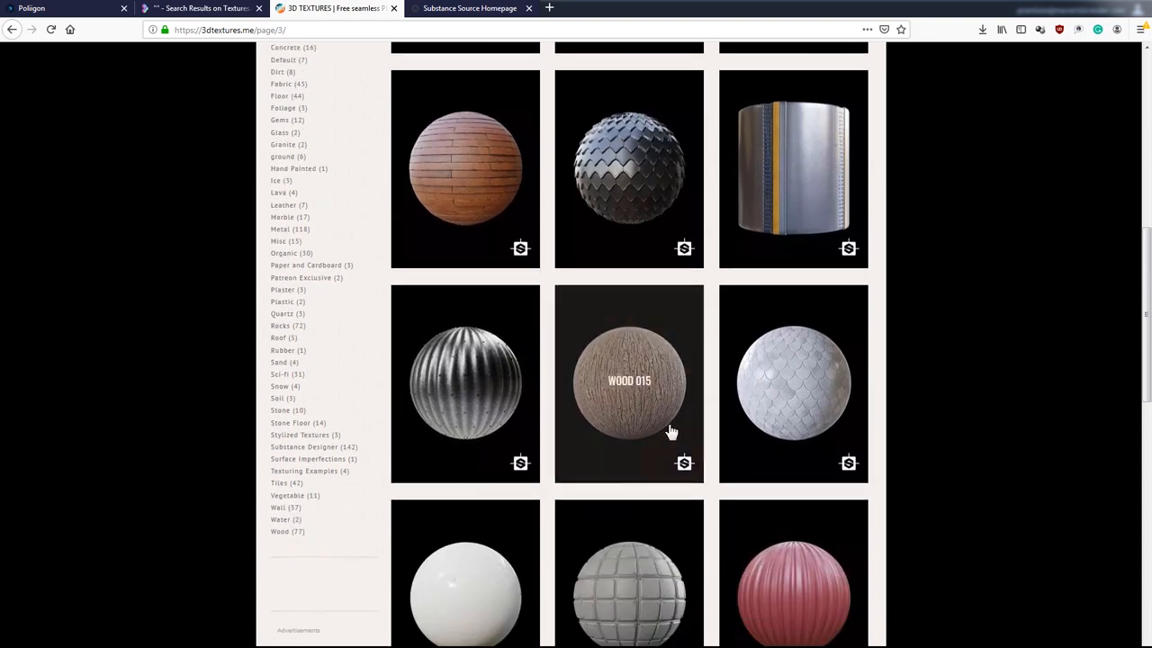
pyautogui.scroll(3)
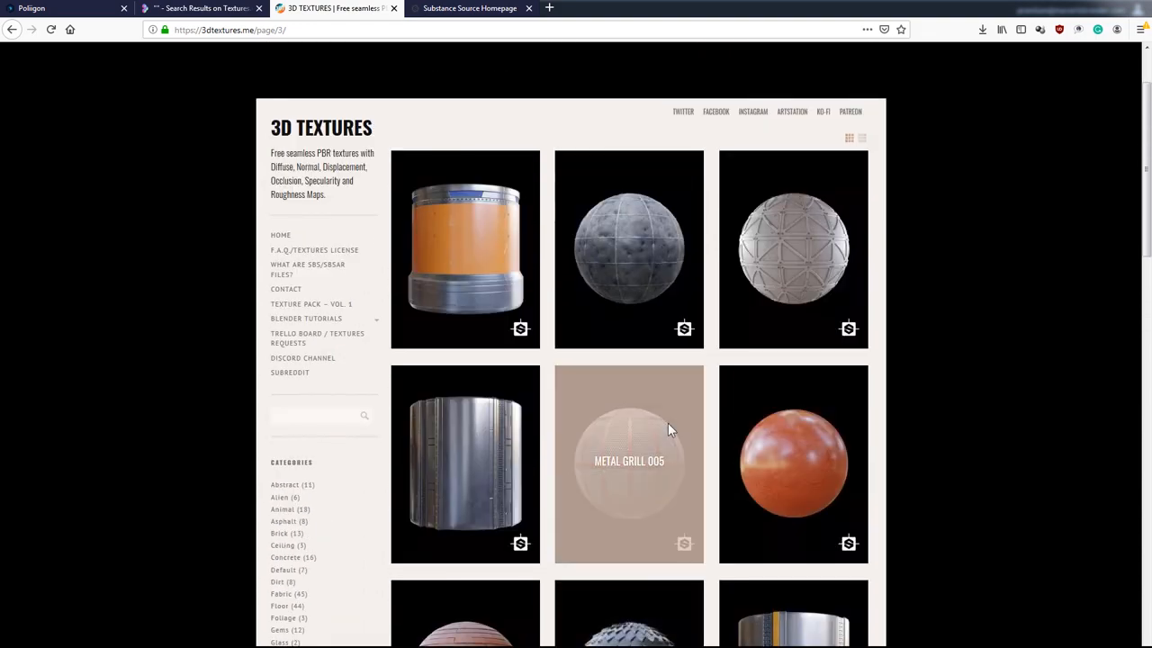
pyautogui.scroll(-3)
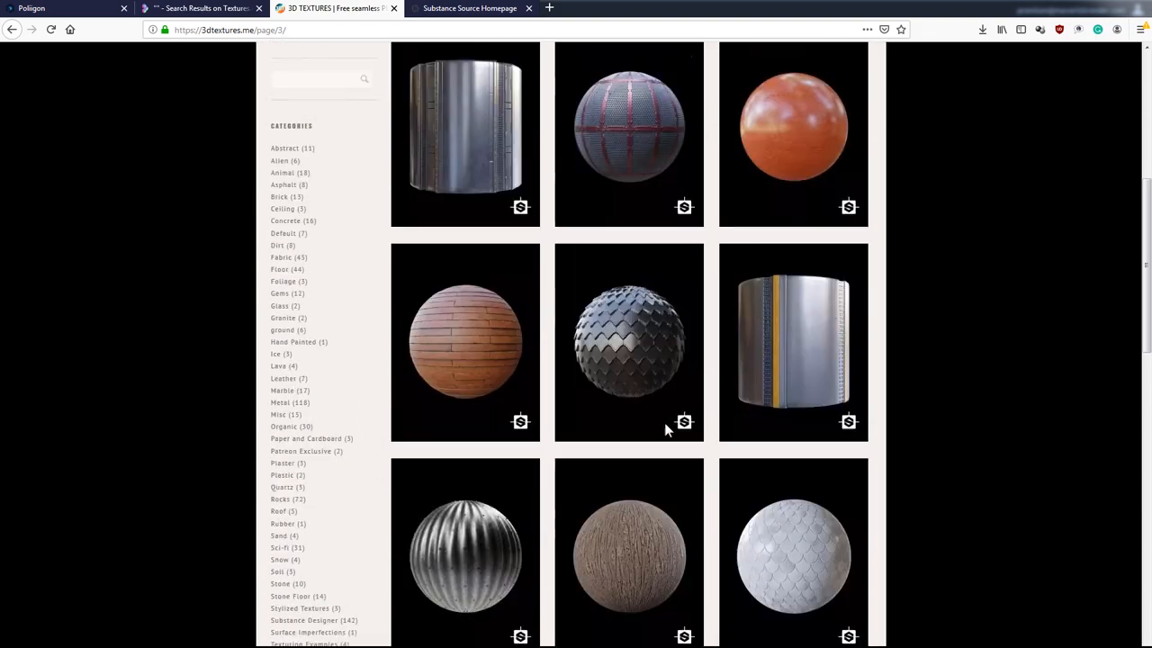
pyautogui.scroll(-3)
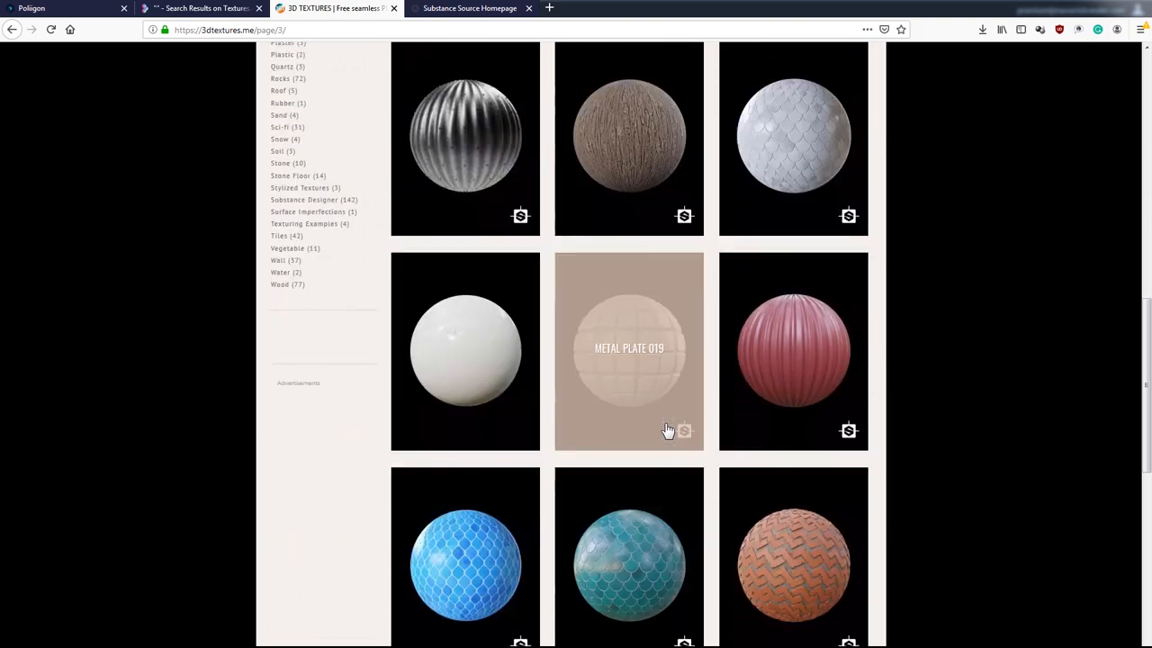
pyautogui.scroll(-3)
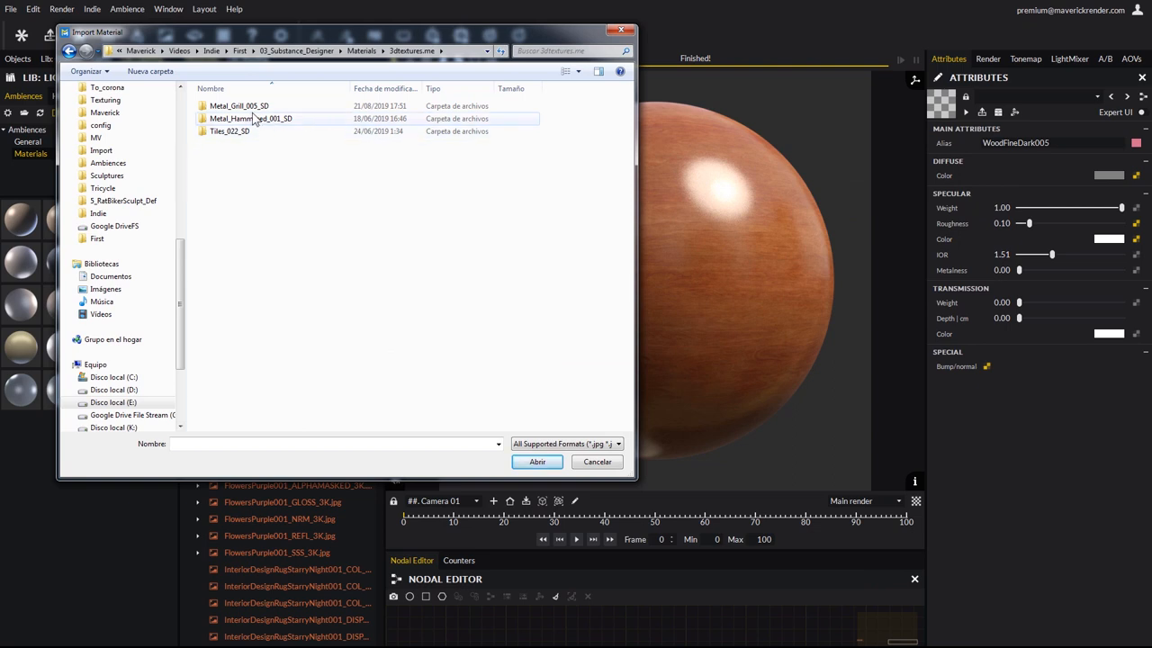
# Load the Metal_Grill_005_SD texture maps into the PBR material importer.
pyautogui.click(239, 105)
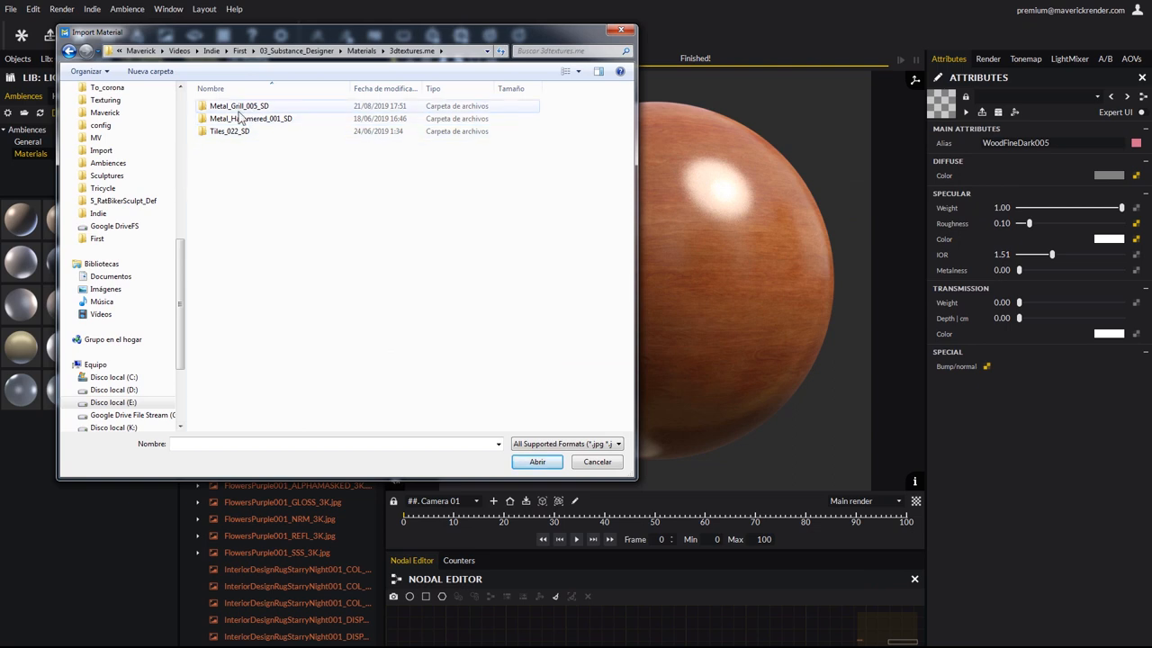
pyautogui.doubleClick(237, 104)
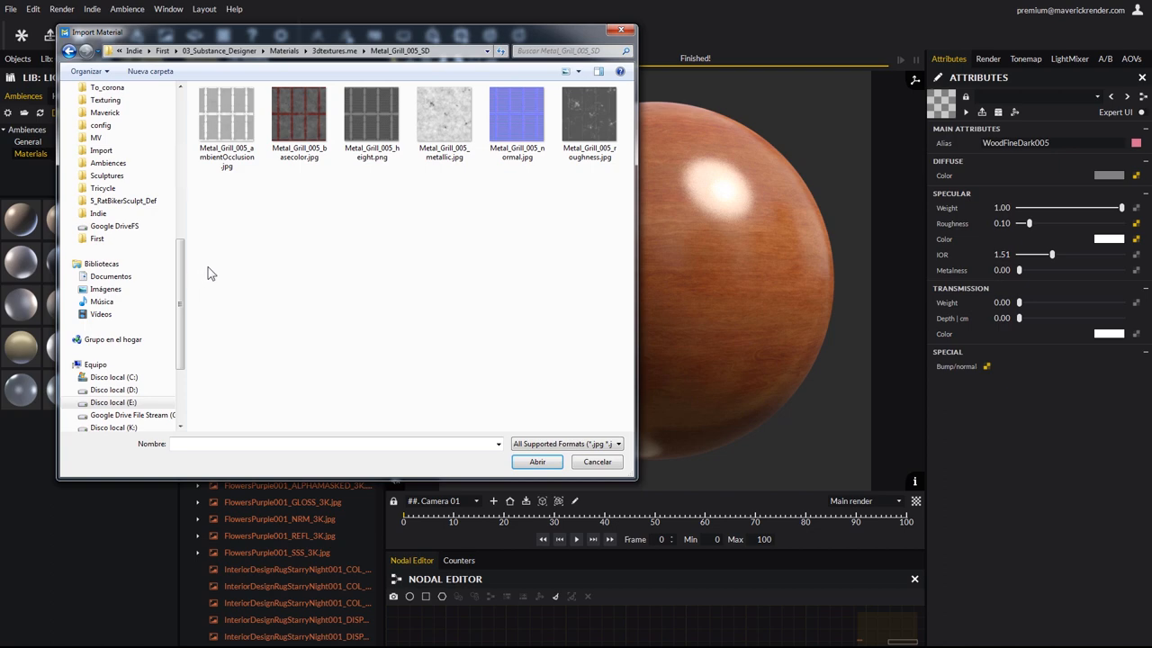
pyautogui.click(299, 115)
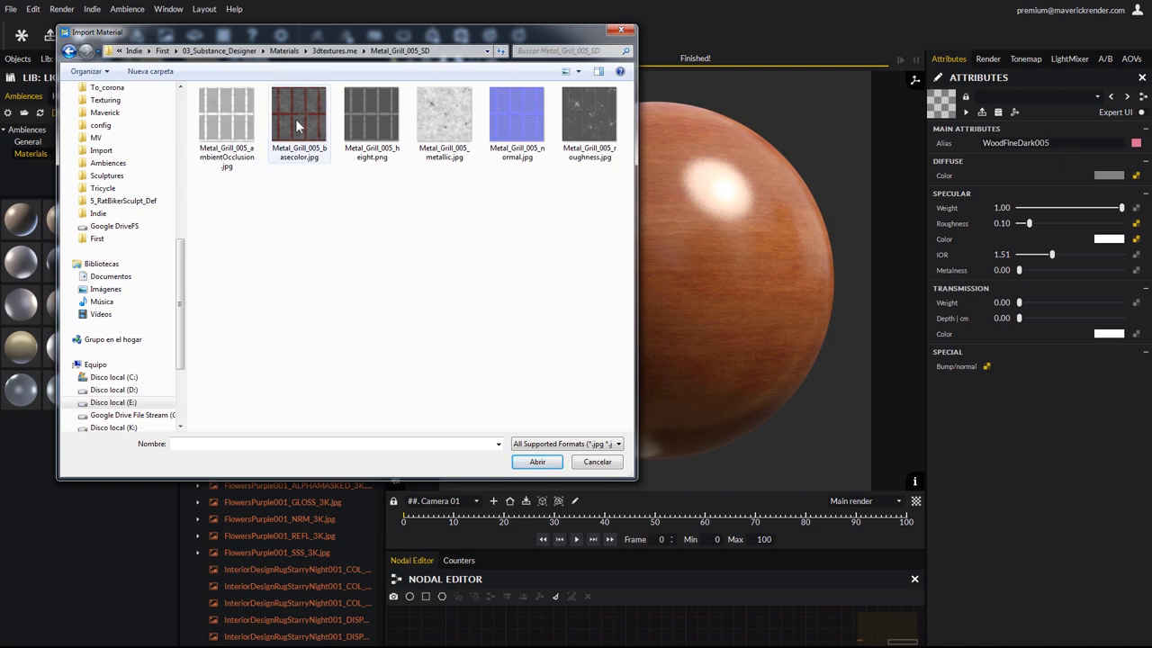
pyautogui.click(537, 461)
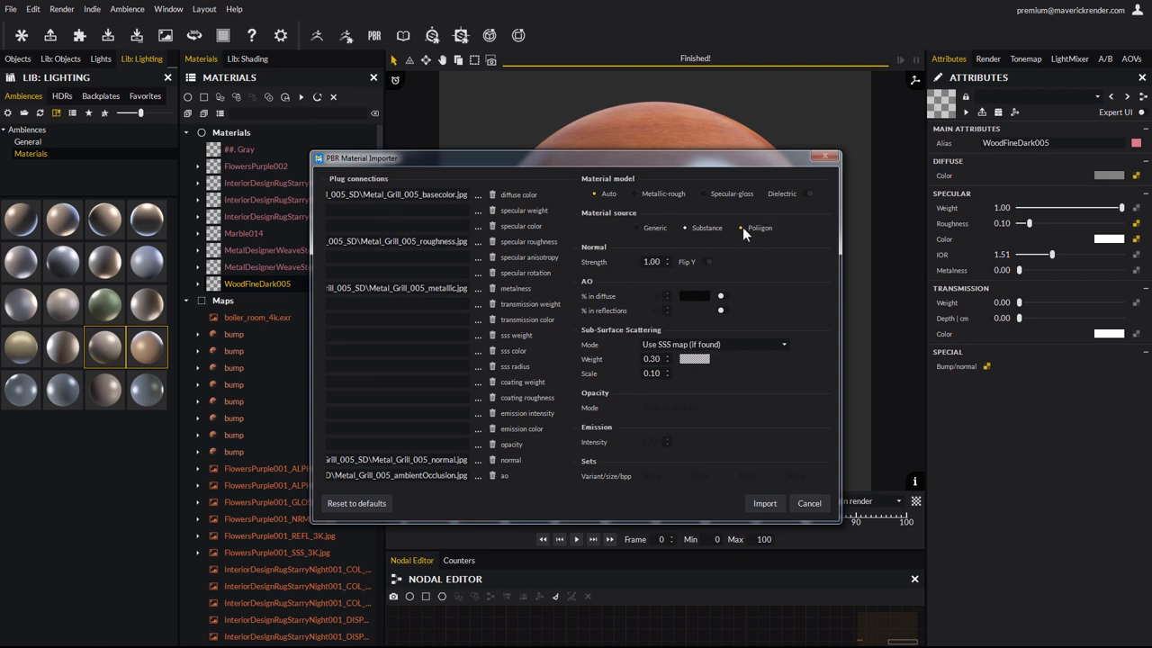
# Set the material source, tint AO red in diffuse and reflections, and import as Metal_Grill_006.
pyautogui.click(638, 227)
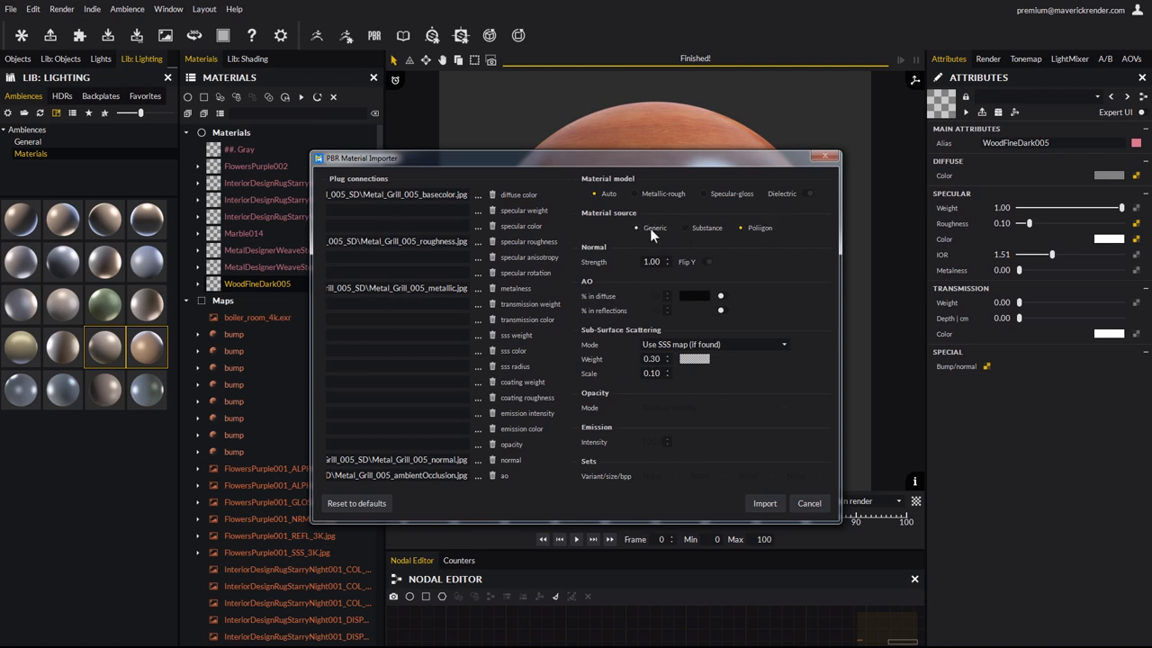
pyautogui.click(709, 263)
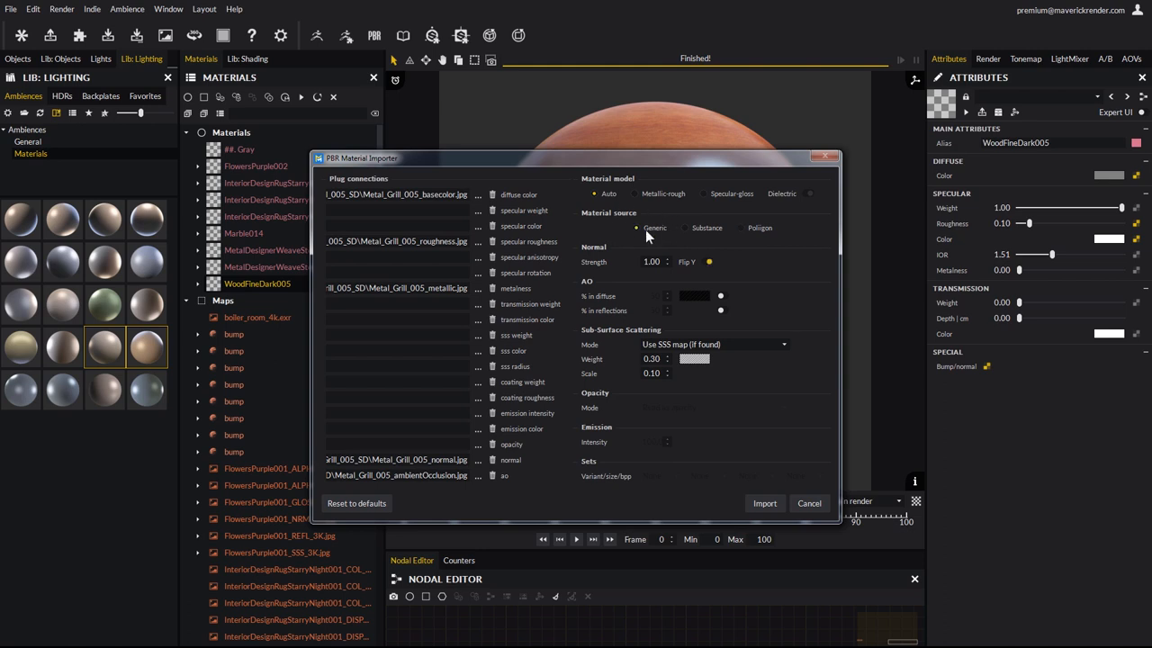
pyautogui.moveTo(677, 326)
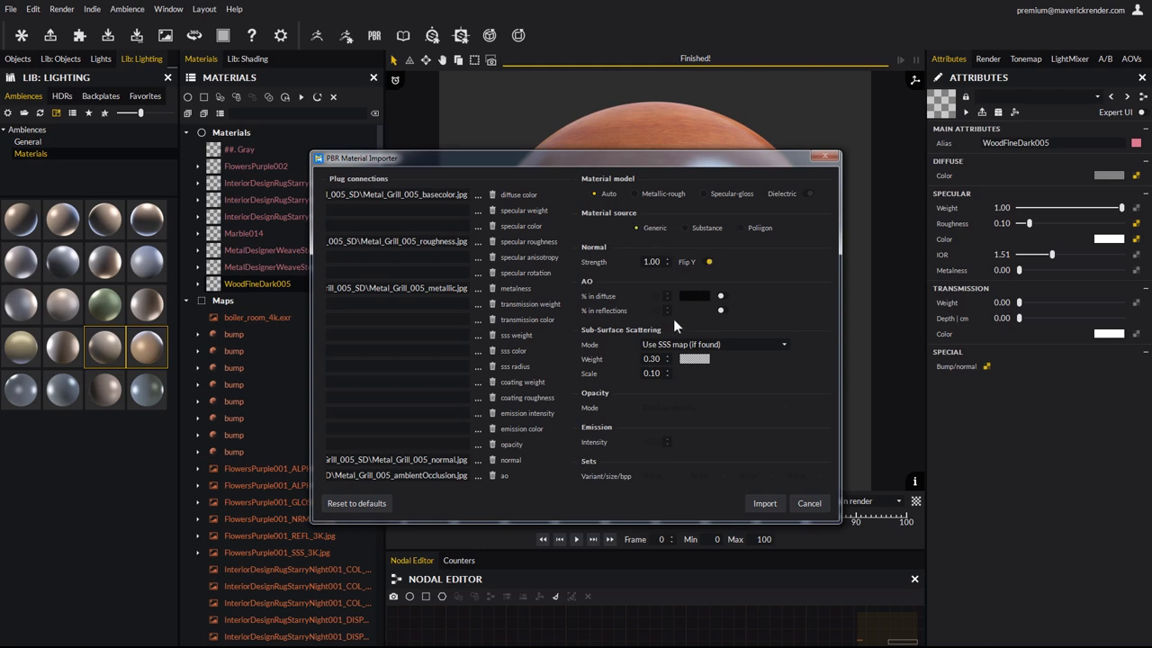
pyautogui.moveTo(673, 262)
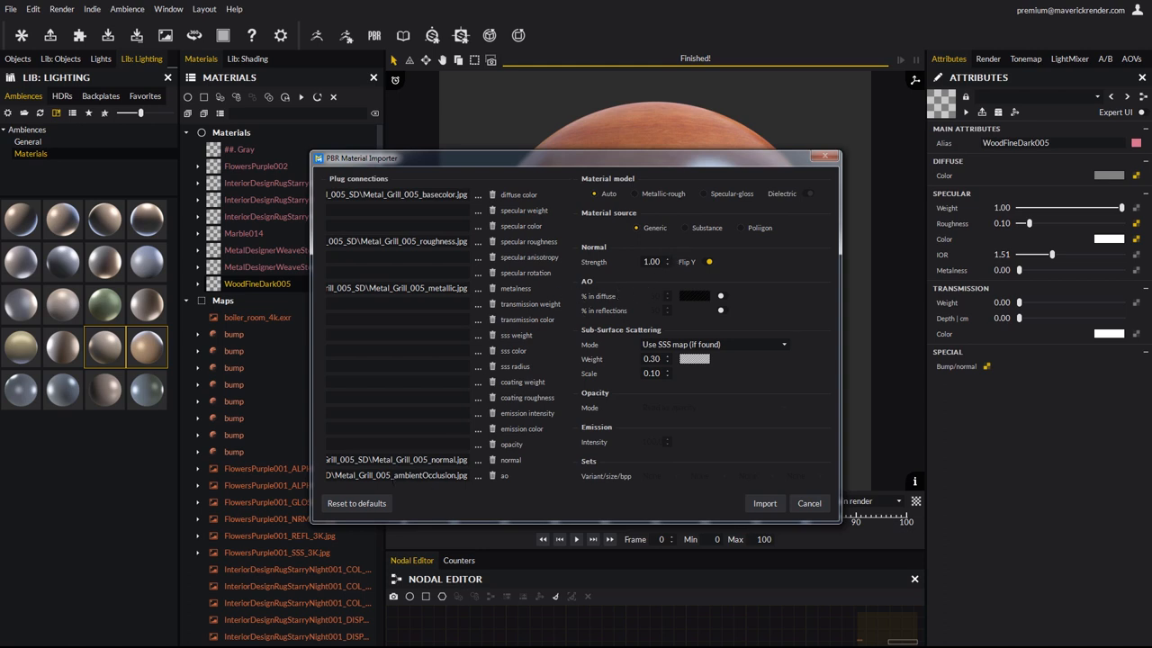
pyautogui.moveTo(723, 302)
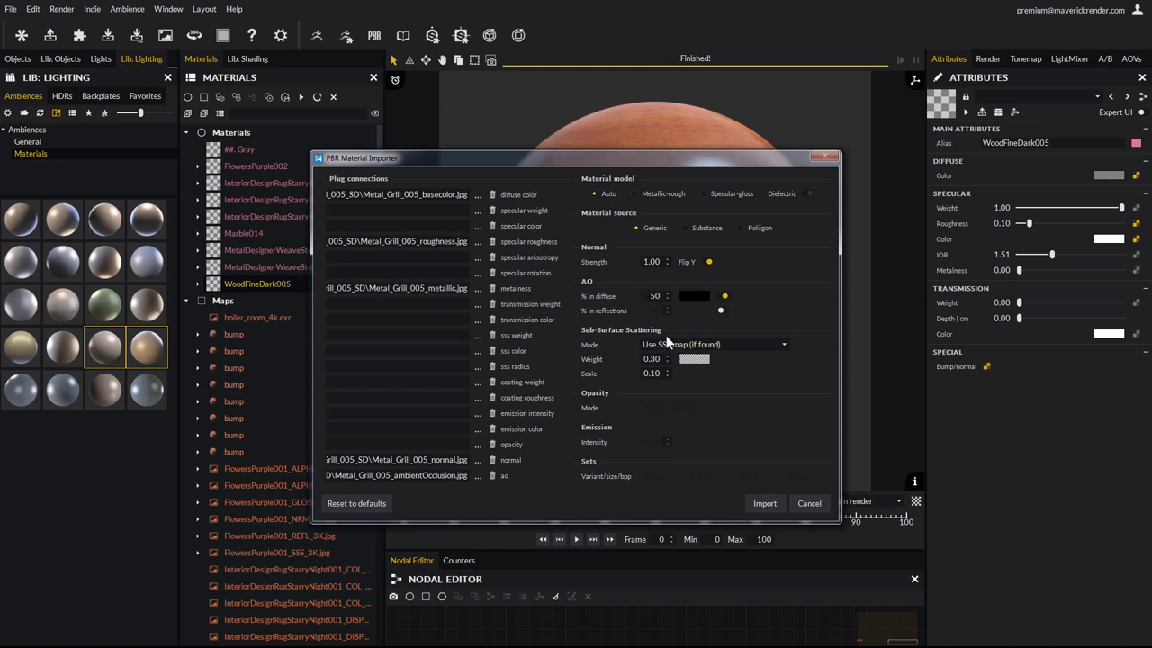
pyautogui.moveTo(691, 308)
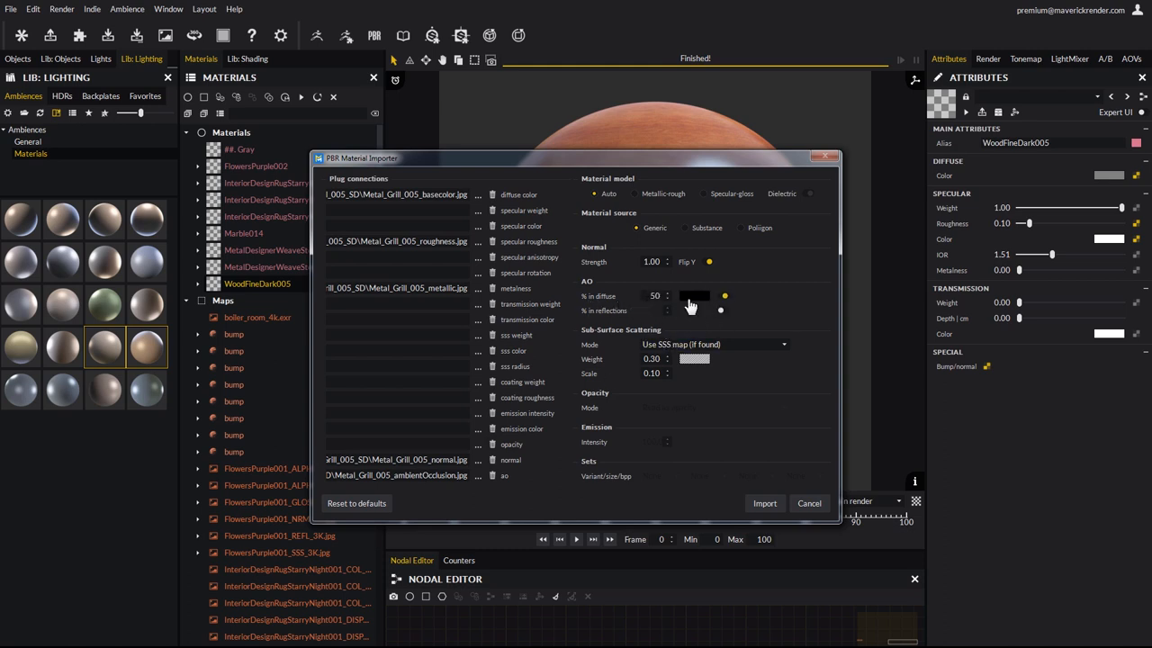
pyautogui.click(695, 295)
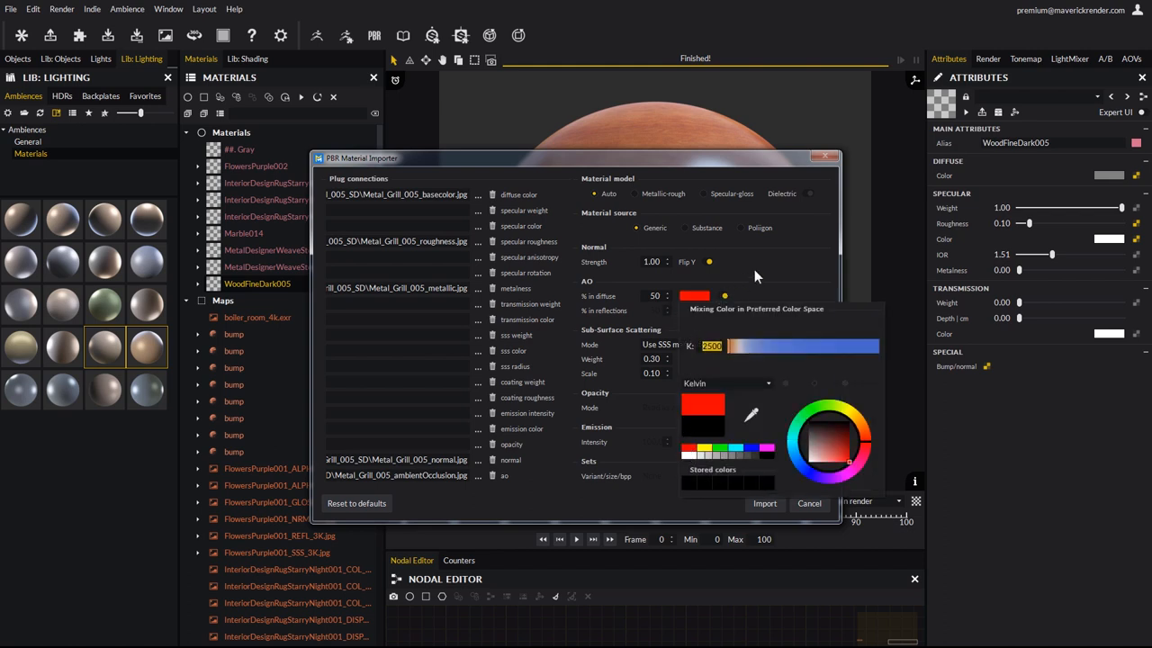
pyautogui.click(720, 315)
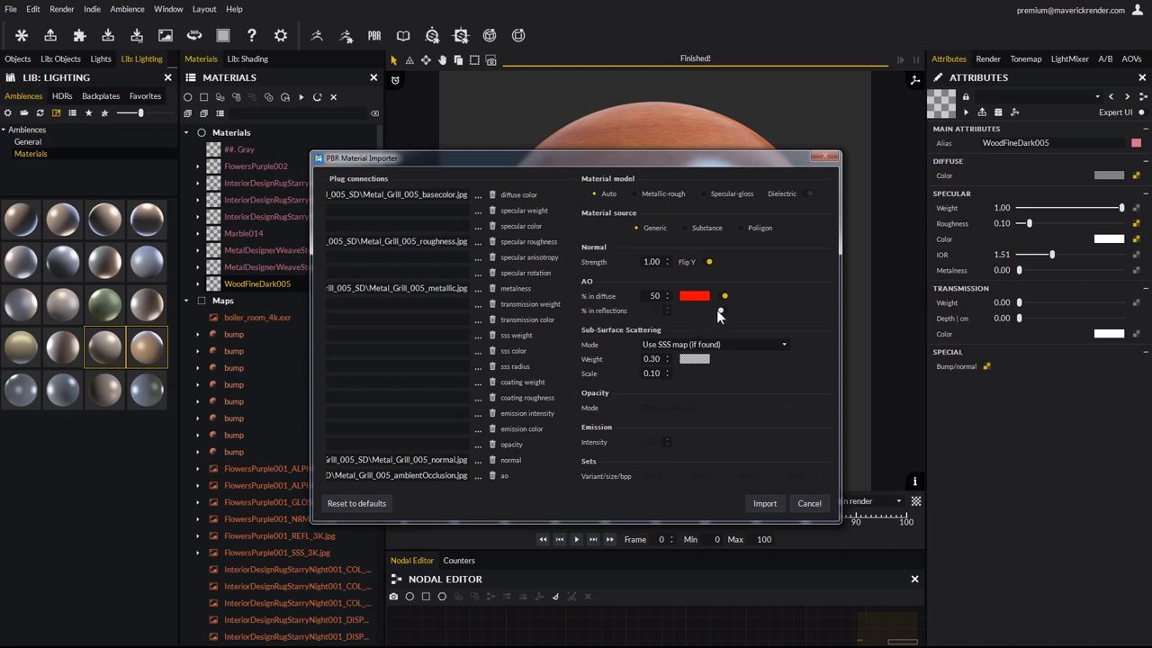
pyautogui.click(655, 310)
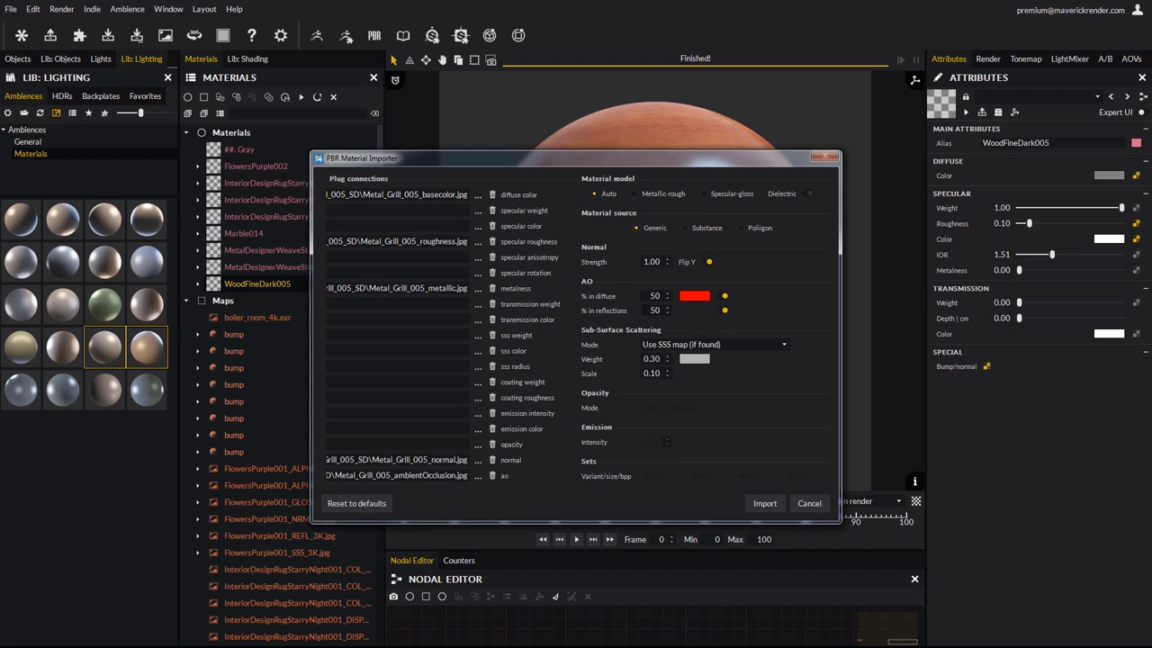
pyautogui.moveTo(482, 281)
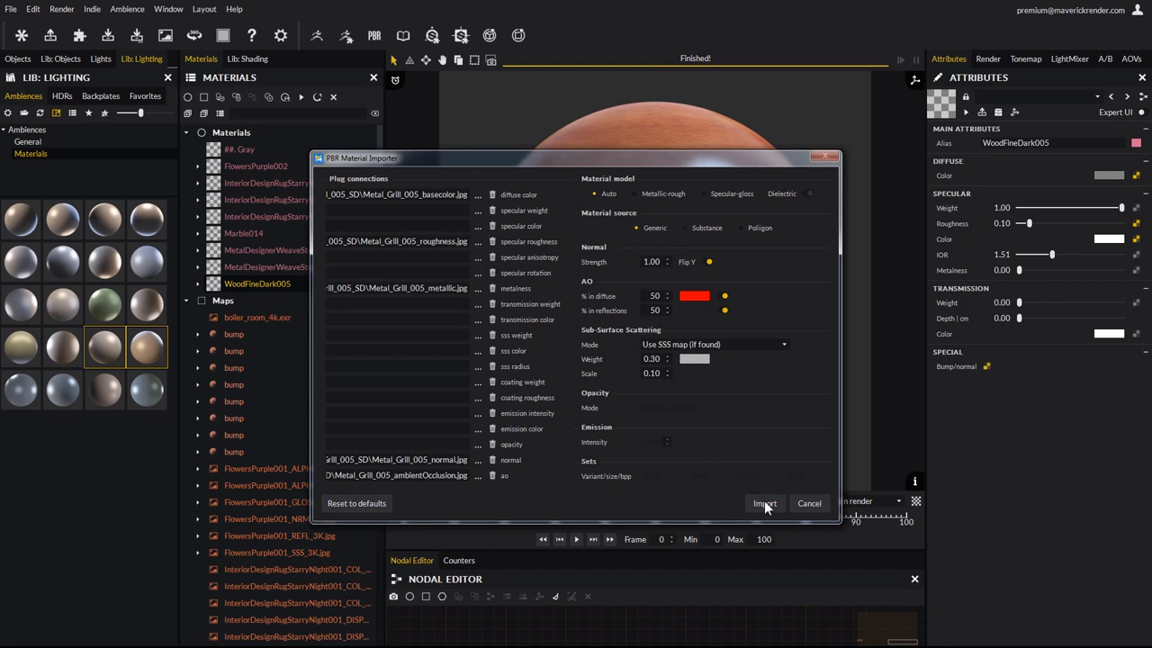
pyautogui.click(764, 504)
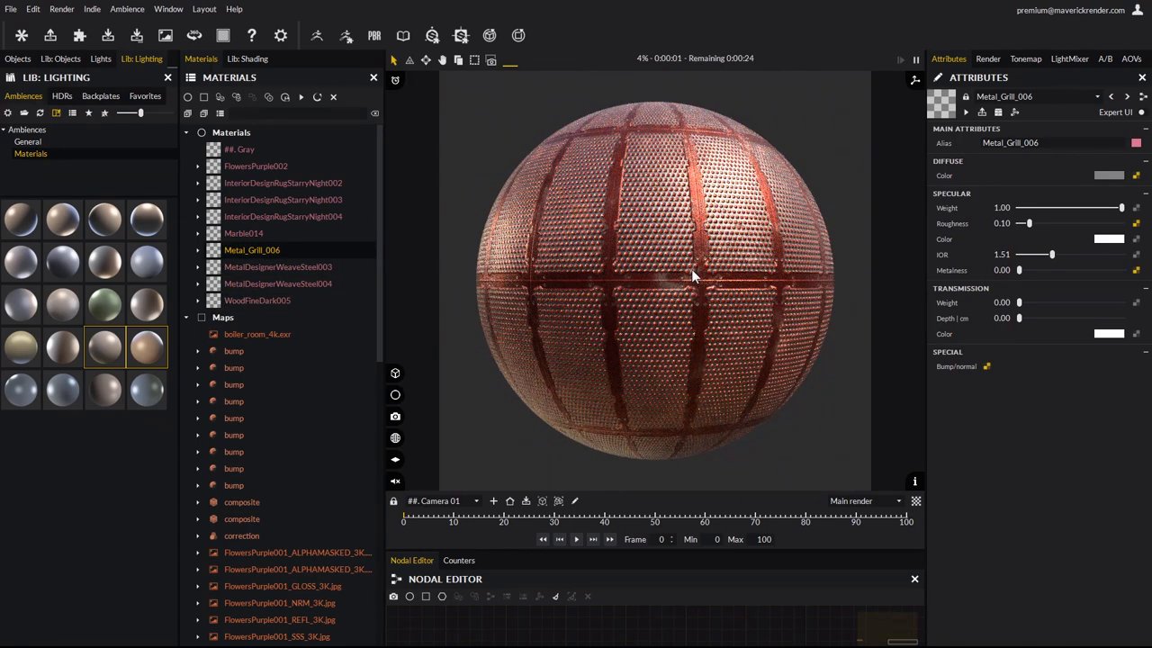
pyautogui.moveTo(626, 251)
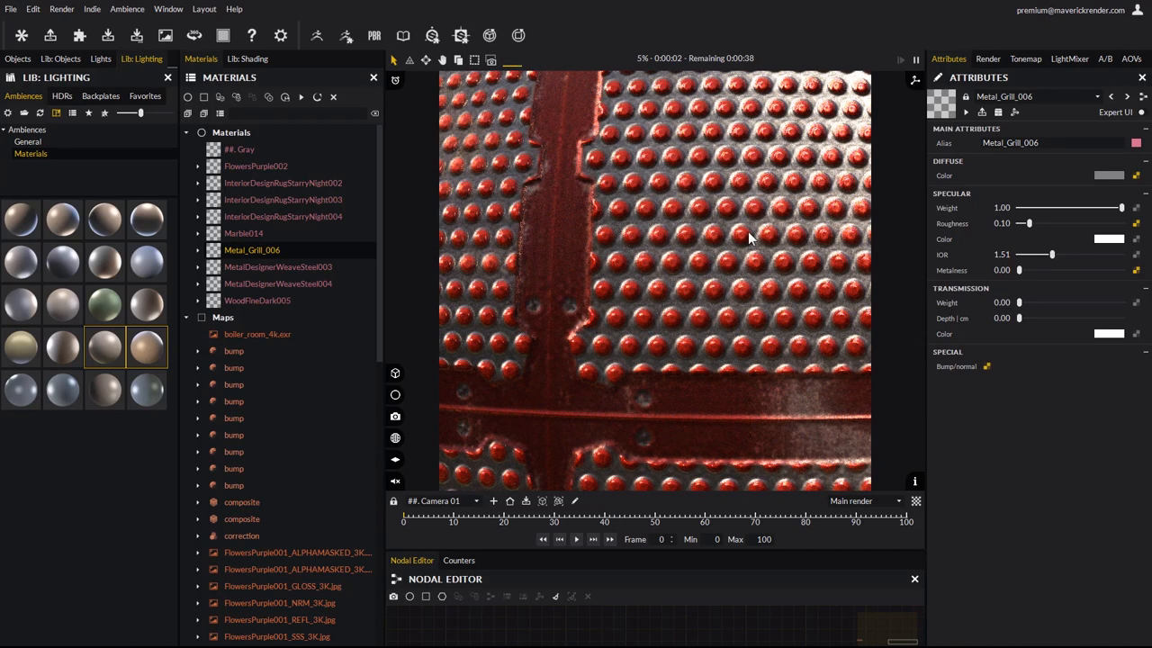
pyautogui.moveTo(627, 352)
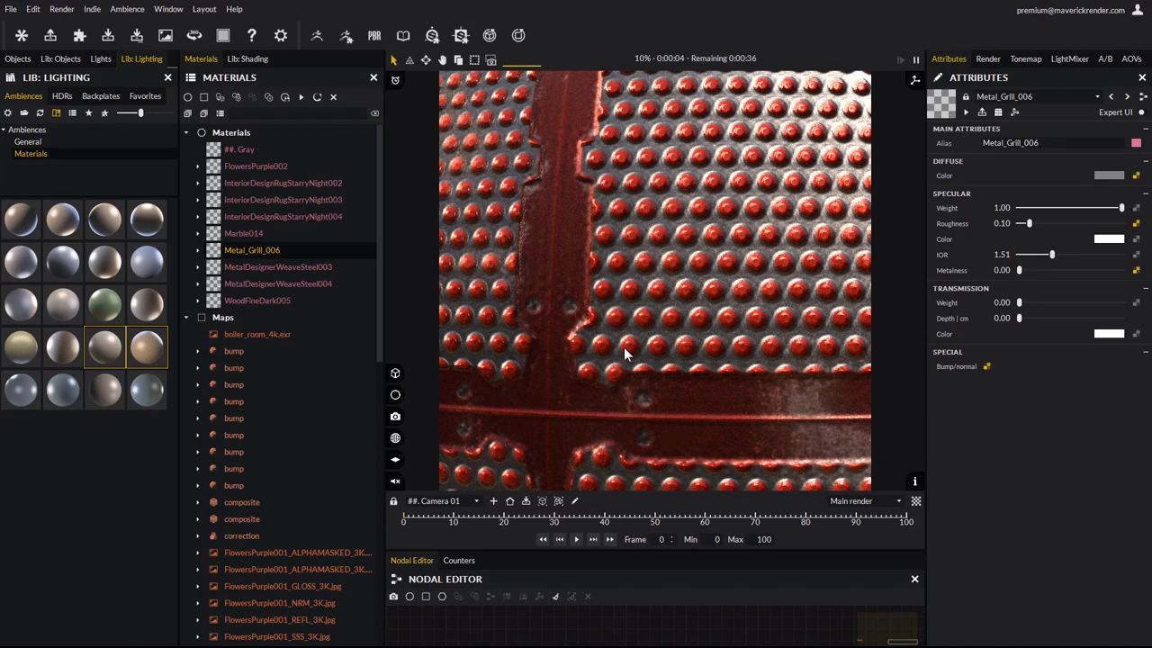
pyautogui.moveTo(666, 270)
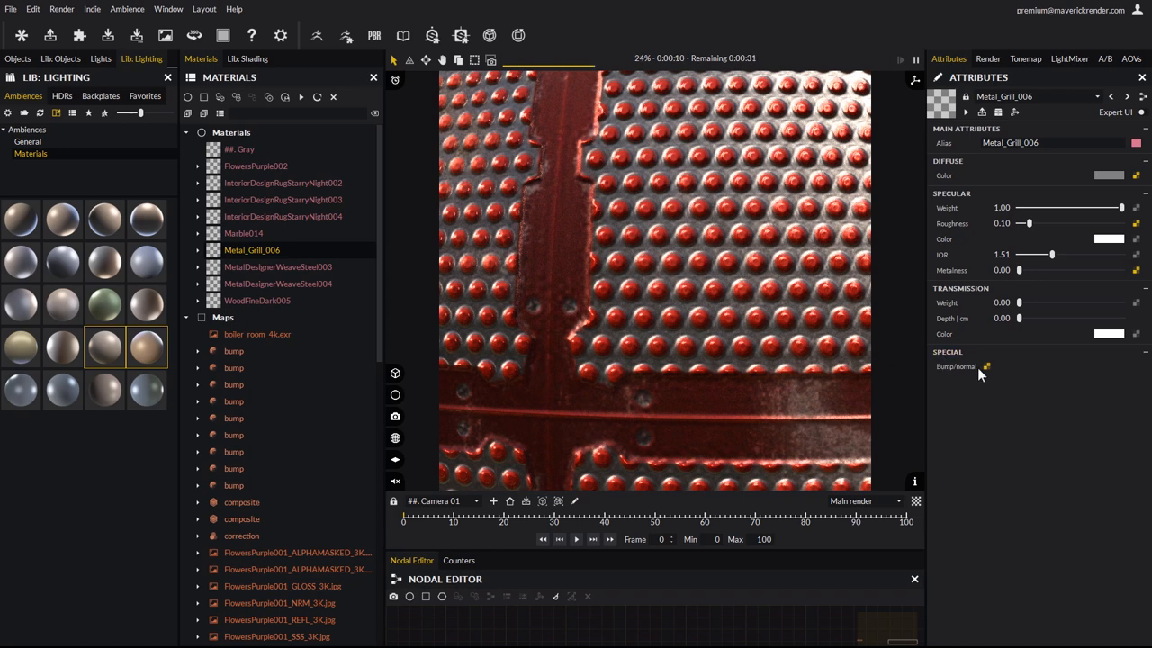
# Bring up Metal_Grill_006's bump settings, a normal map at strength 1.00.
pyautogui.click(985, 367)
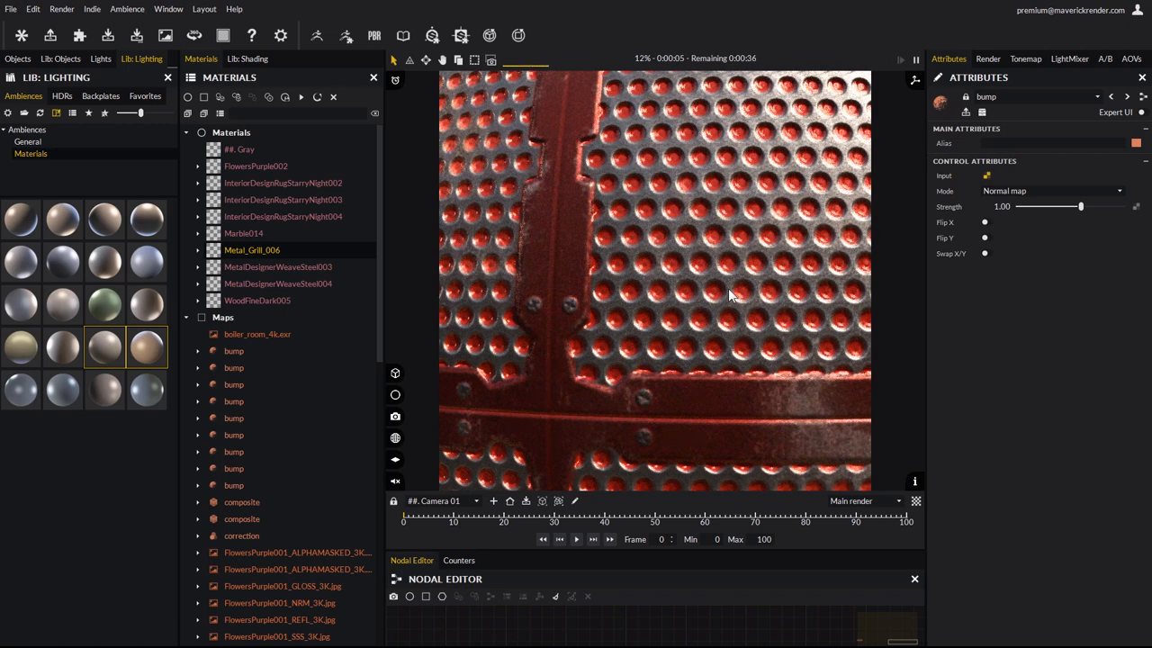
pyautogui.moveTo(693, 256)
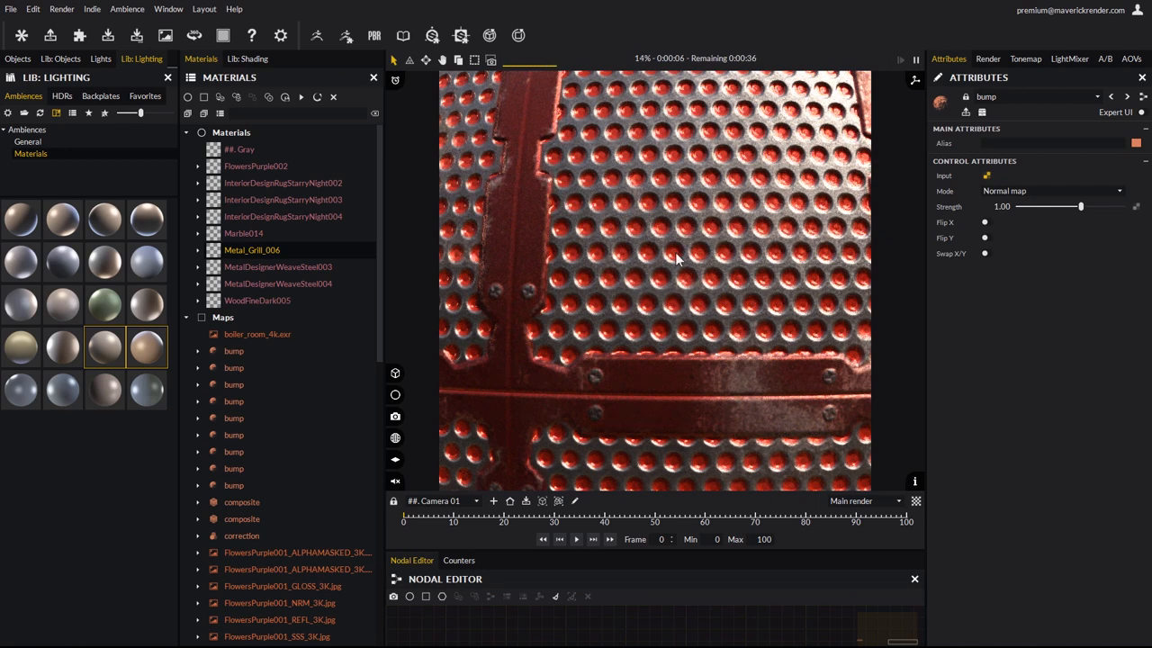
# Tune the Layer 2 weight of the grill's composite map to vary the red tint.
pyautogui.click(252, 248)
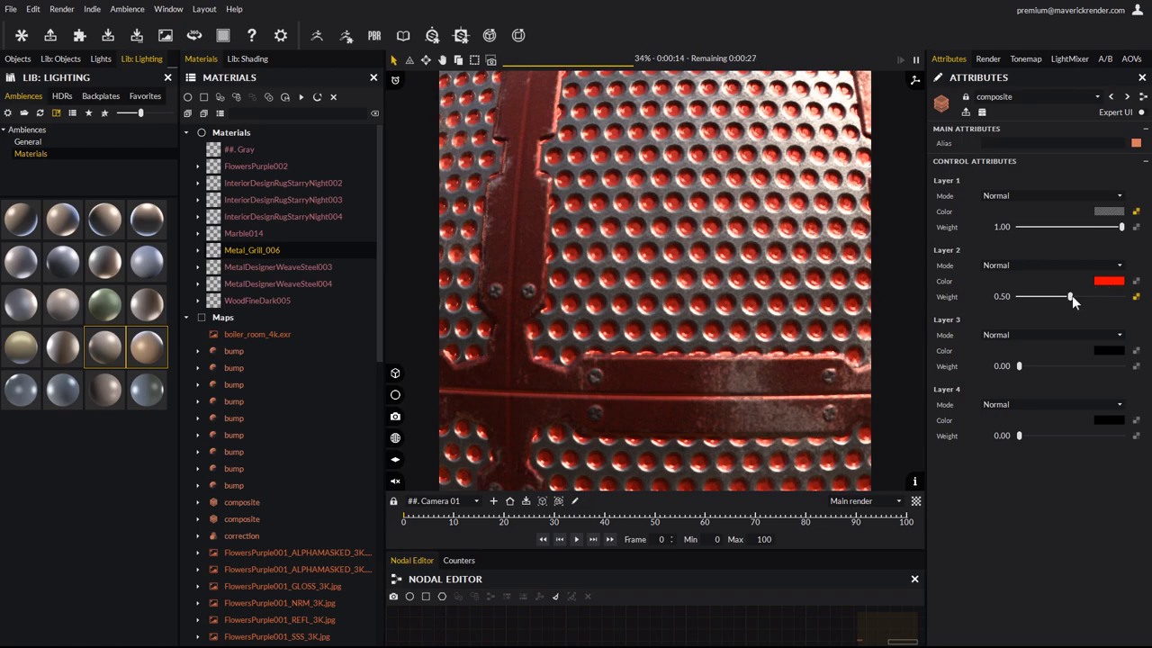
pyautogui.moveTo(1070, 297); pyautogui.dragTo(1019, 297)
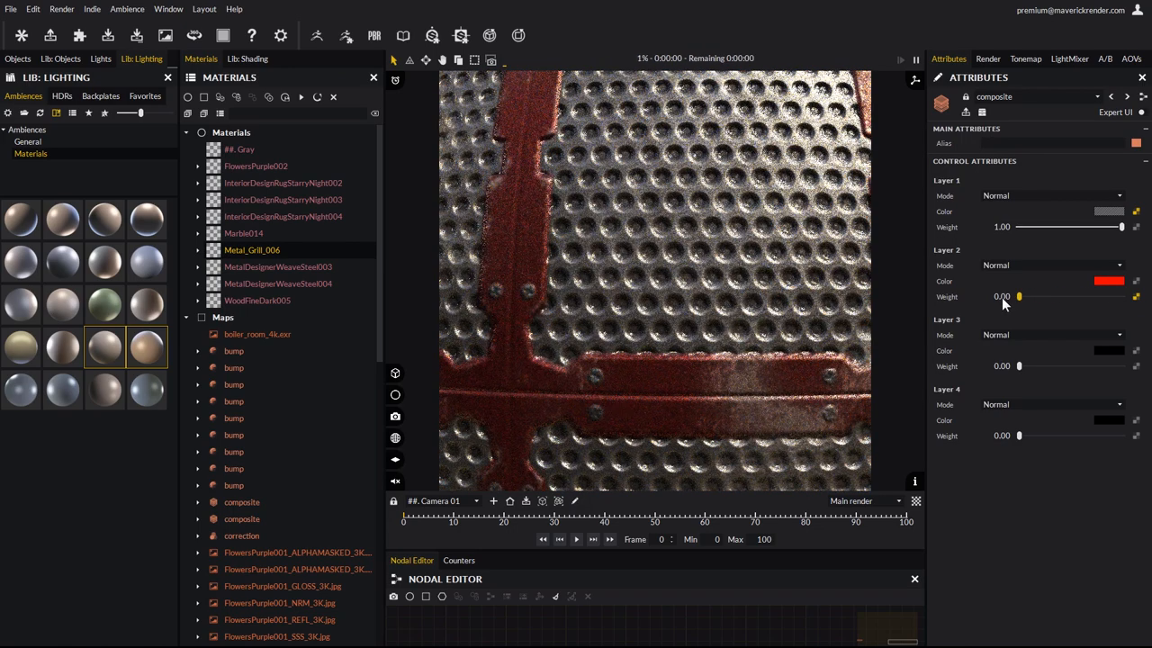
pyautogui.moveTo(1019, 295); pyautogui.dragTo(1073, 295)
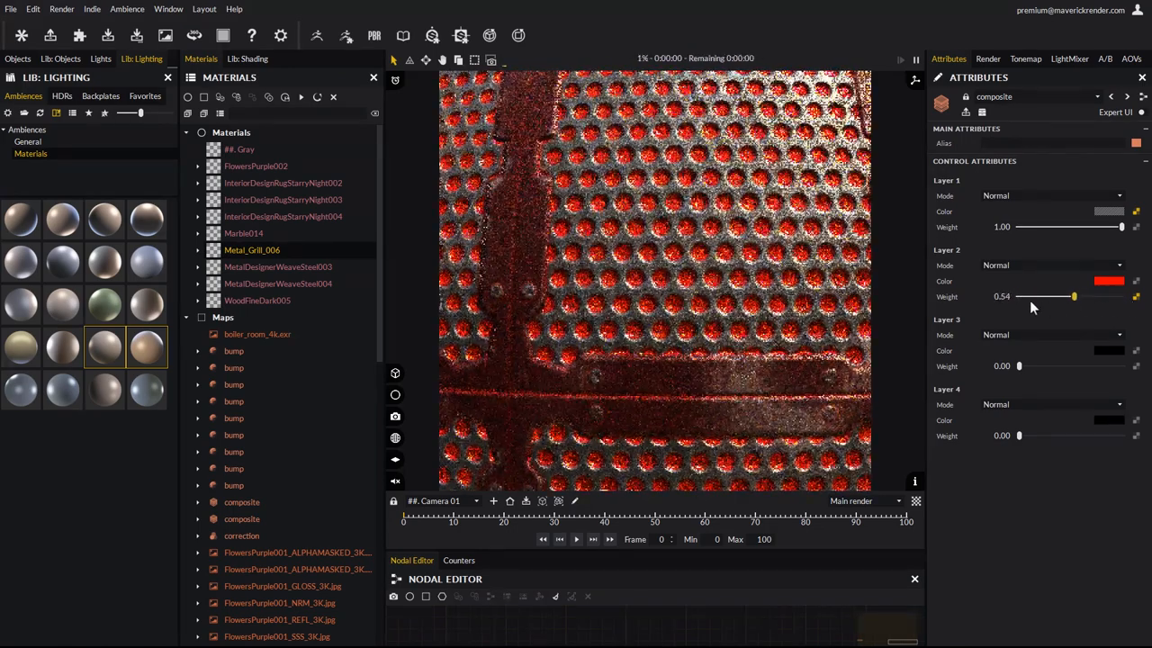
pyautogui.moveTo(1073, 297); pyautogui.dragTo(1112, 297)
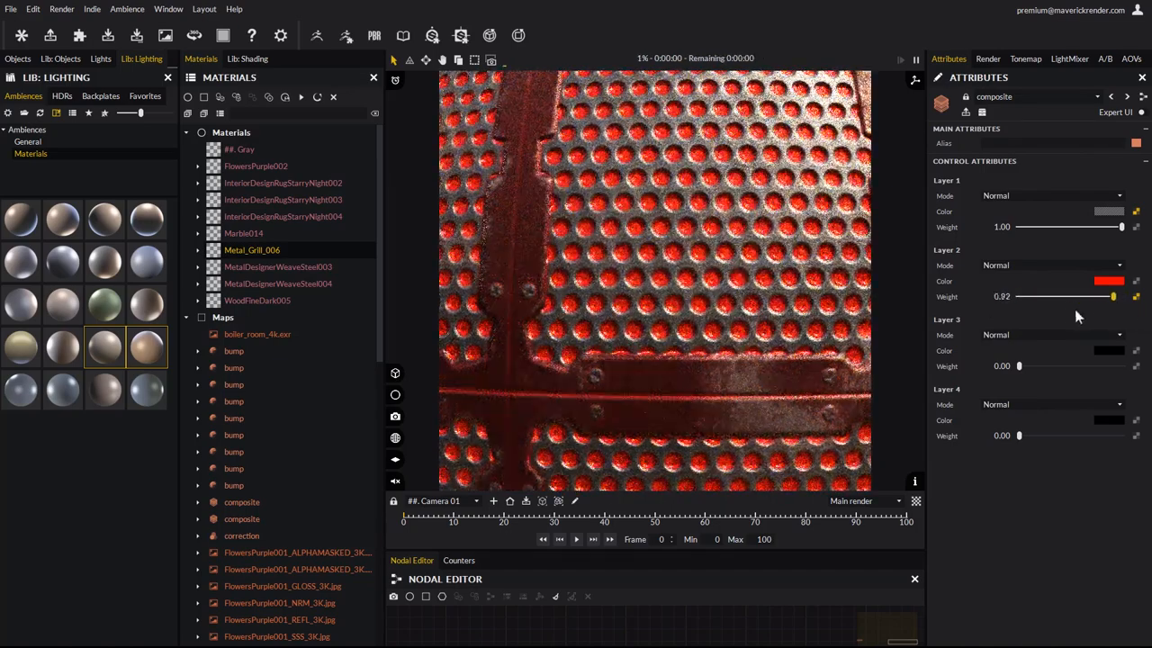
pyautogui.moveTo(1112, 295); pyautogui.dragTo(1063, 296)
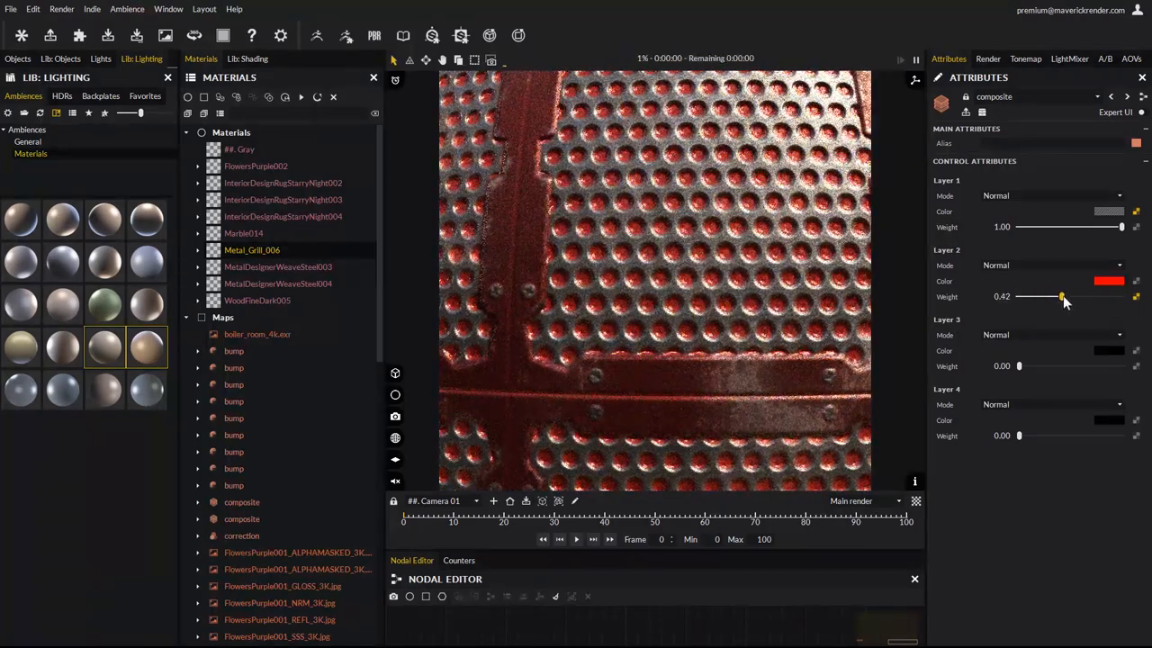
pyautogui.moveTo(1063, 298); pyautogui.dragTo(1122, 297)
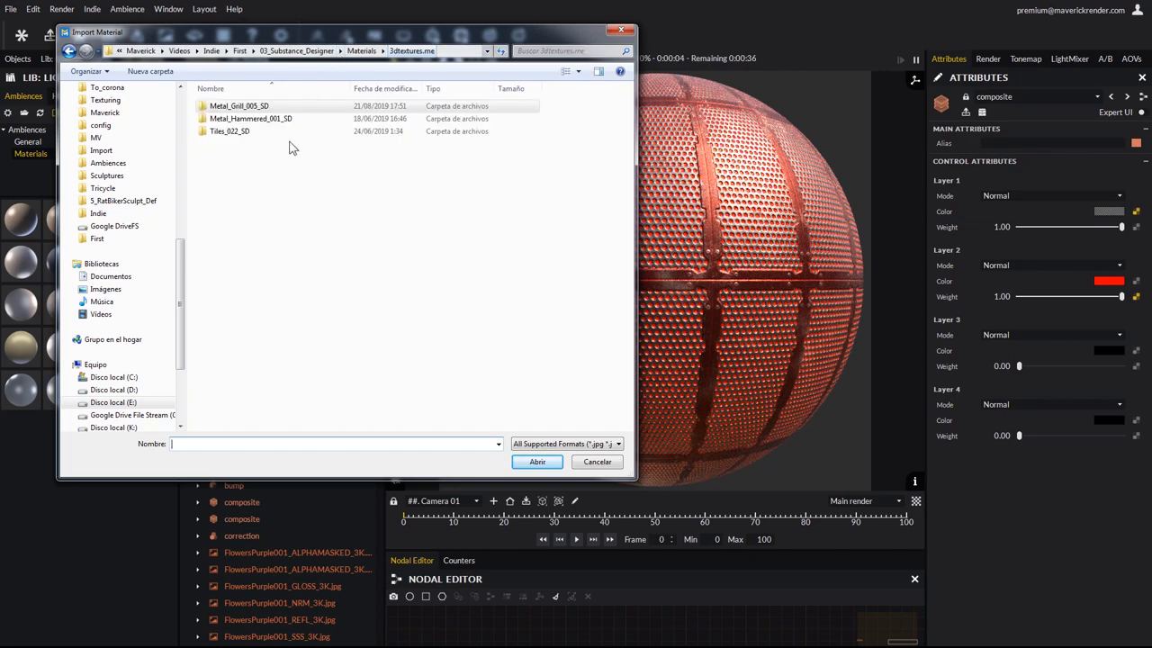
# Import the Metal_Hammered_001_SD maps as hammered copper material Metal_Hammered_002 on the sphere.
pyautogui.doubleClick(251, 119)
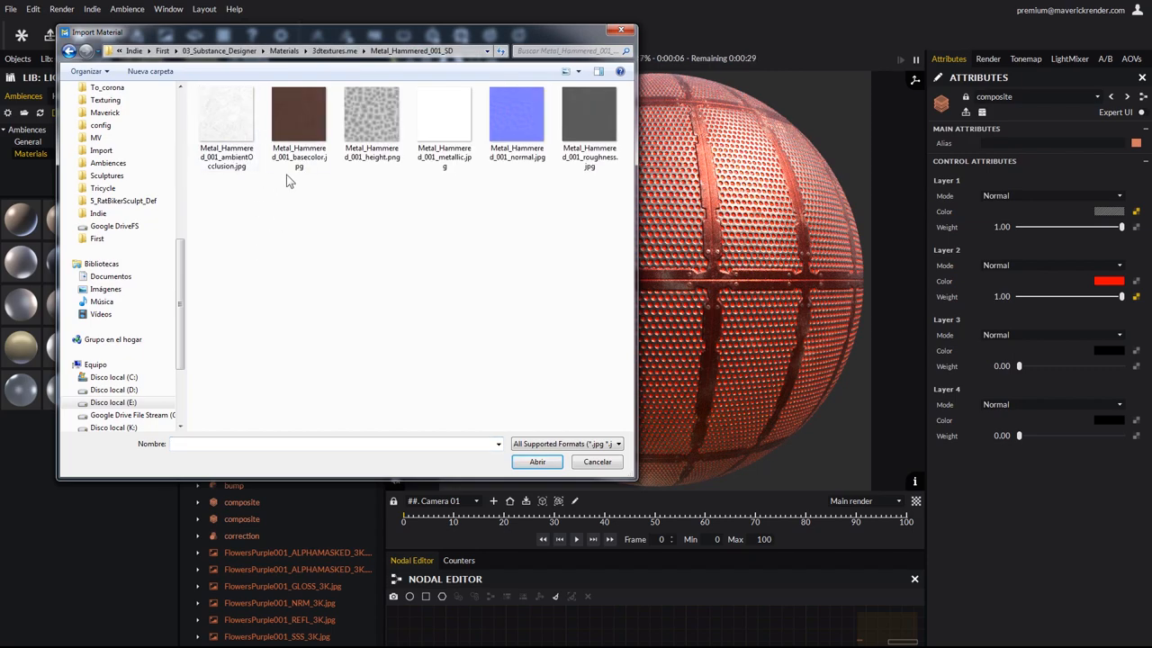
pyautogui.click(537, 461)
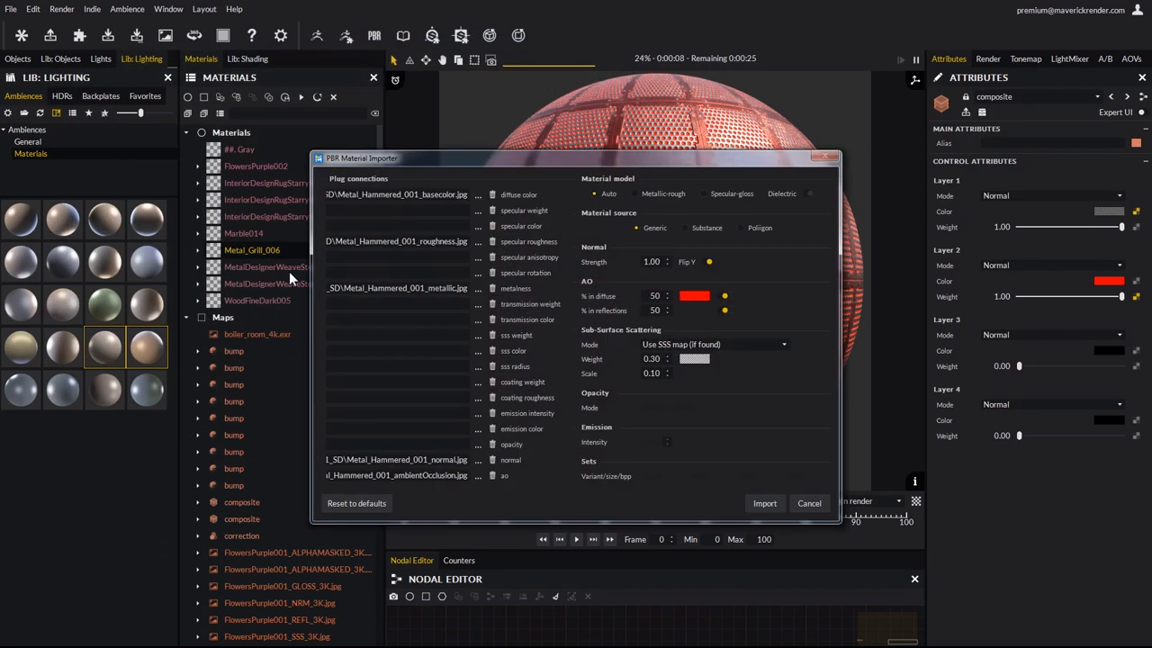
pyautogui.moveTo(584, 230)
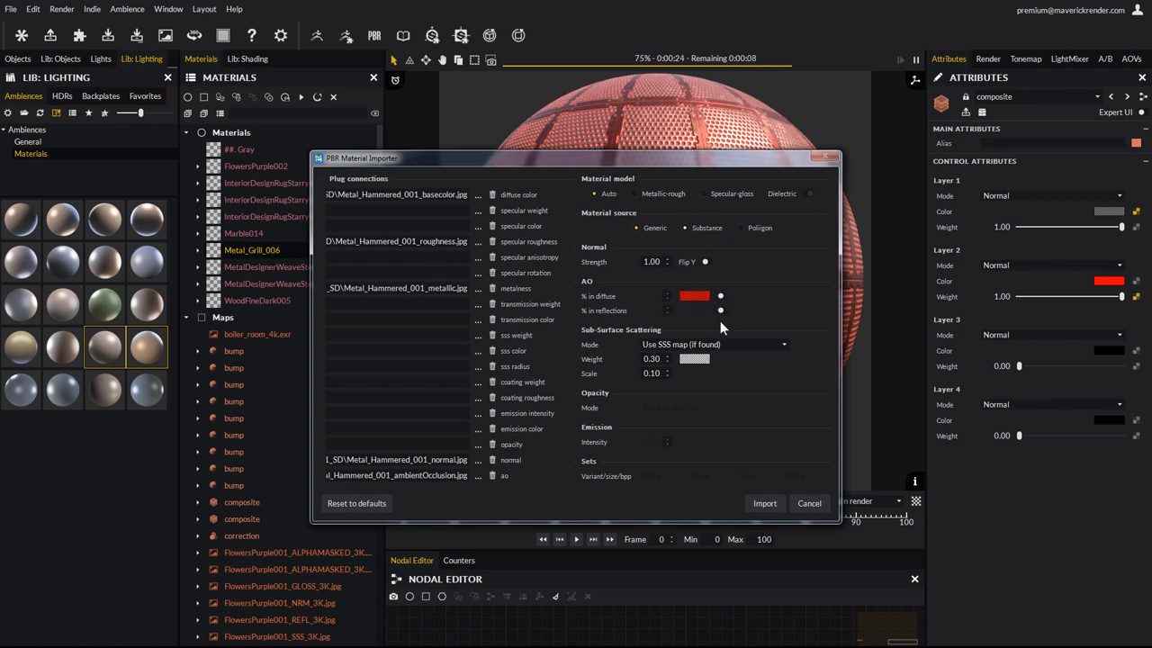
pyautogui.click(763, 504)
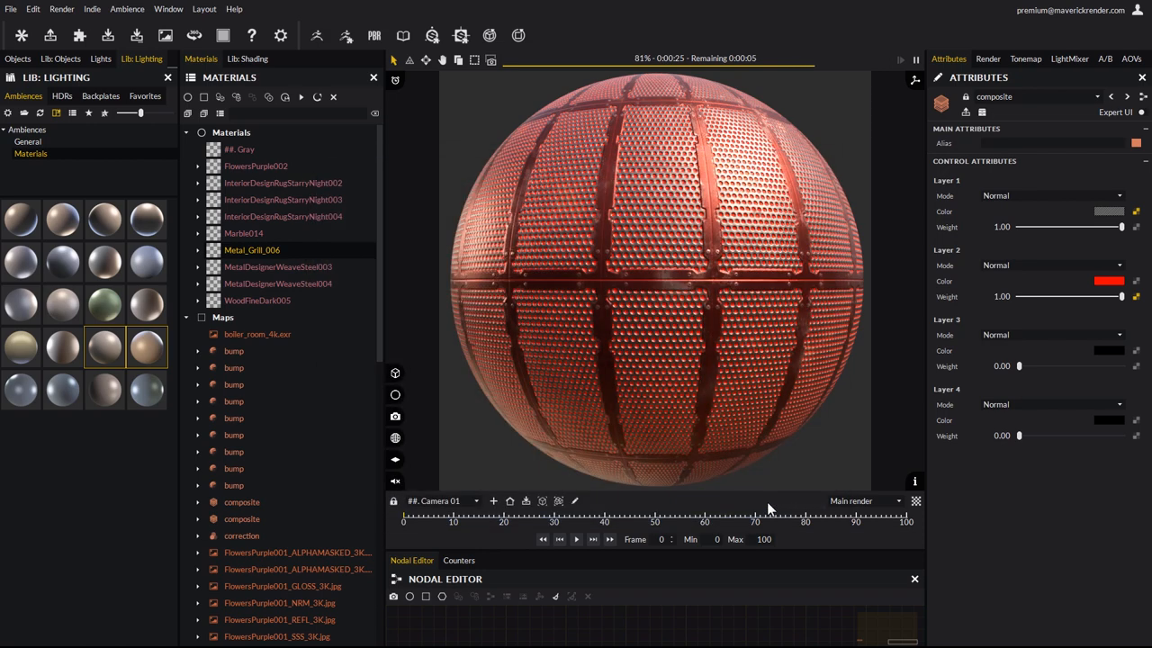
pyautogui.click(264, 267)
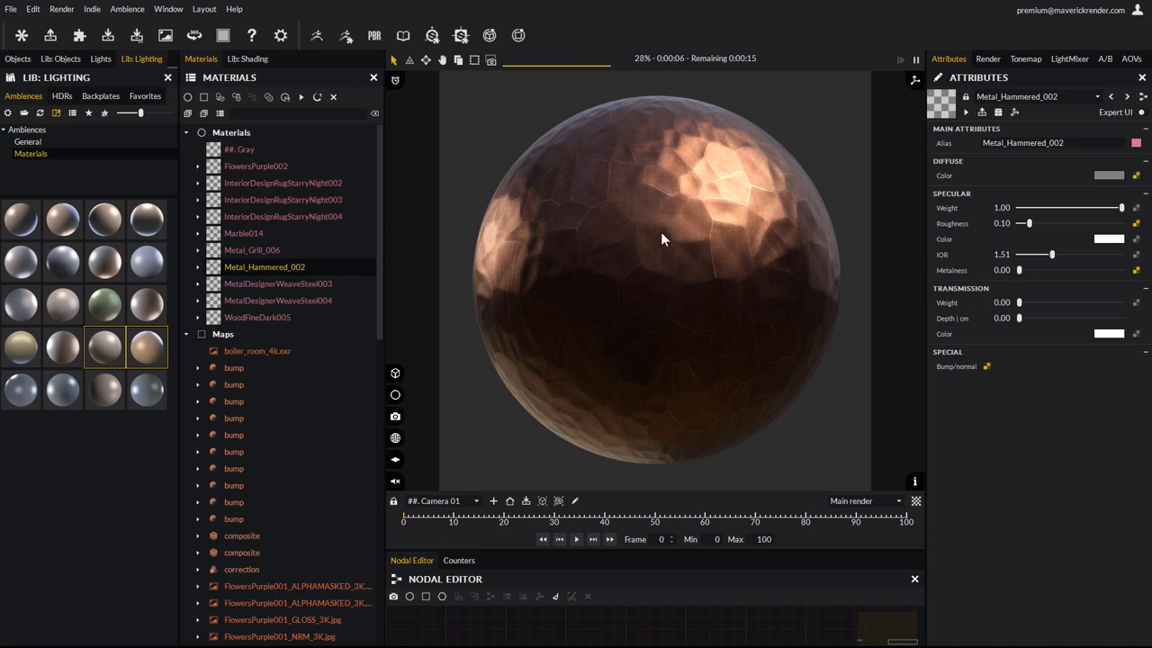
pyautogui.moveTo(989, 376)
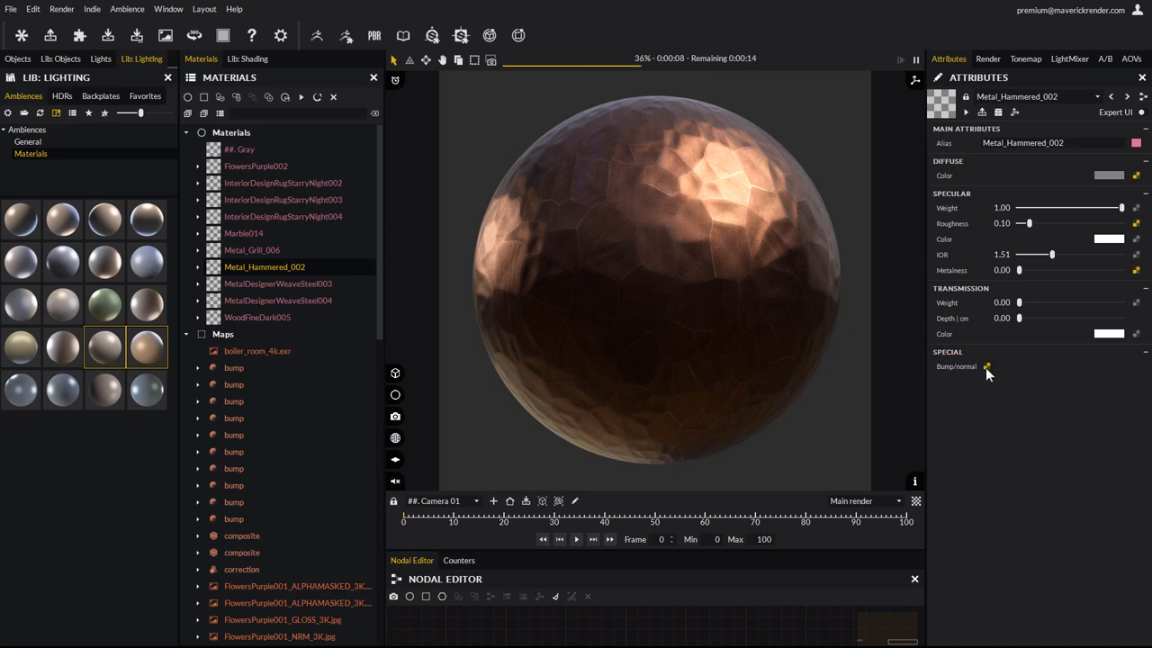
# Raise Metal_Hammered_002's normal-map bump strength to 3.00 for deeper dents.
pyautogui.click(986, 367)
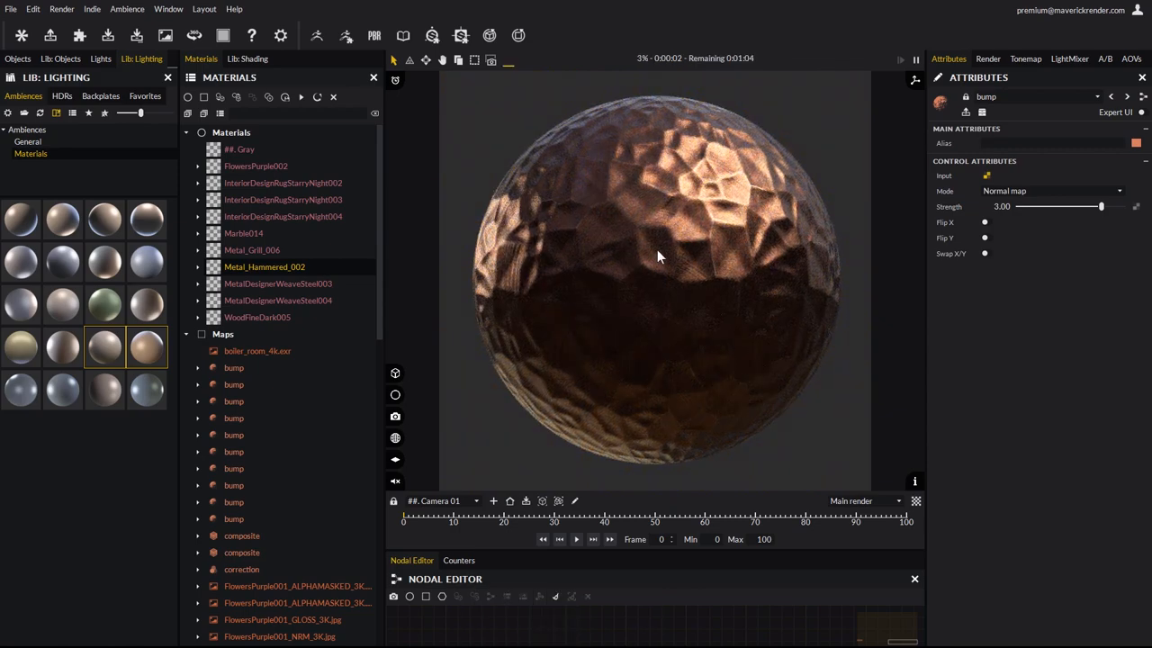
pyautogui.click(375, 36)
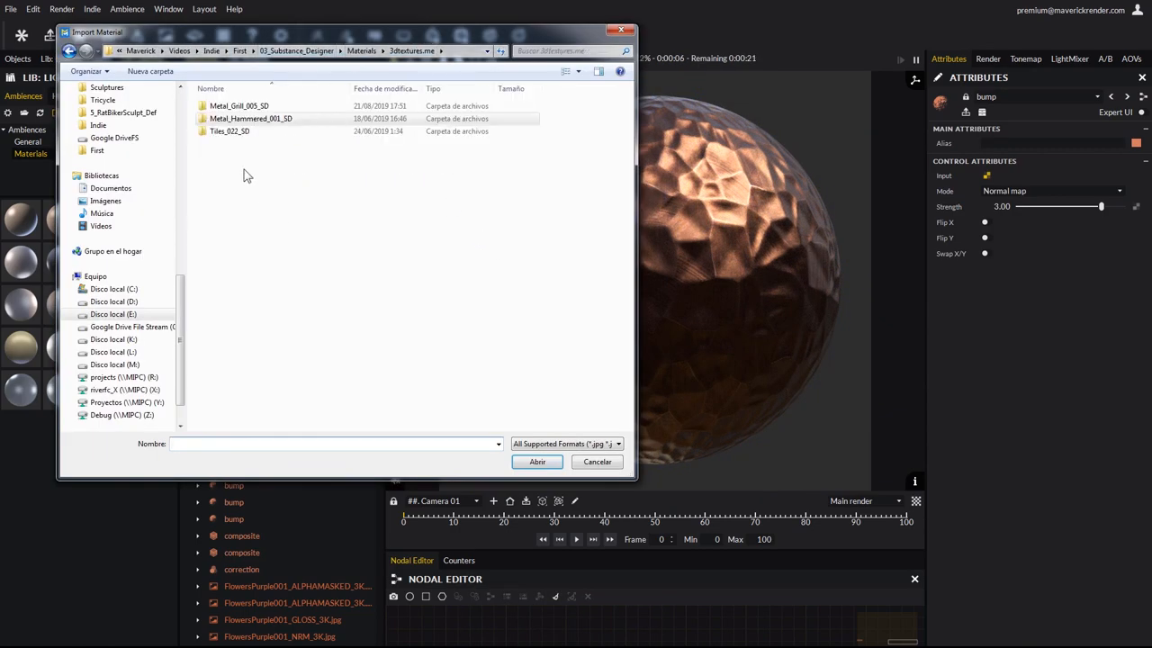
# Import the Tiles_022_SD maps as Tiles_023 and assign the blue-and-white tiles to the sphere.
pyautogui.doubleClick(230, 129)
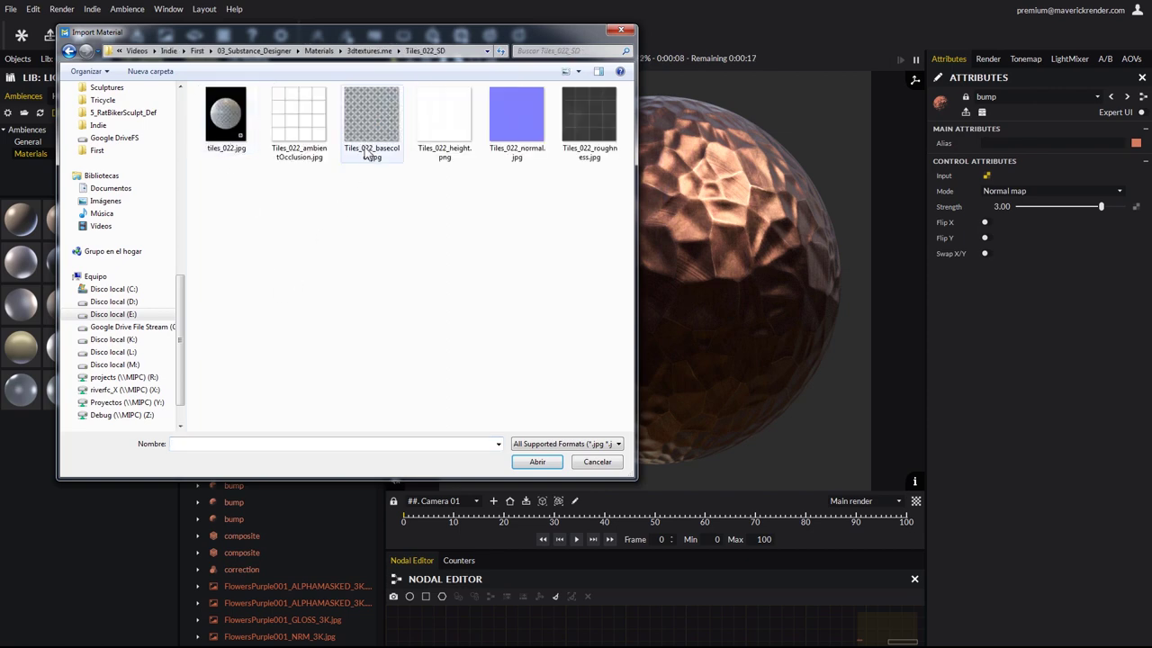
pyautogui.click(536, 461)
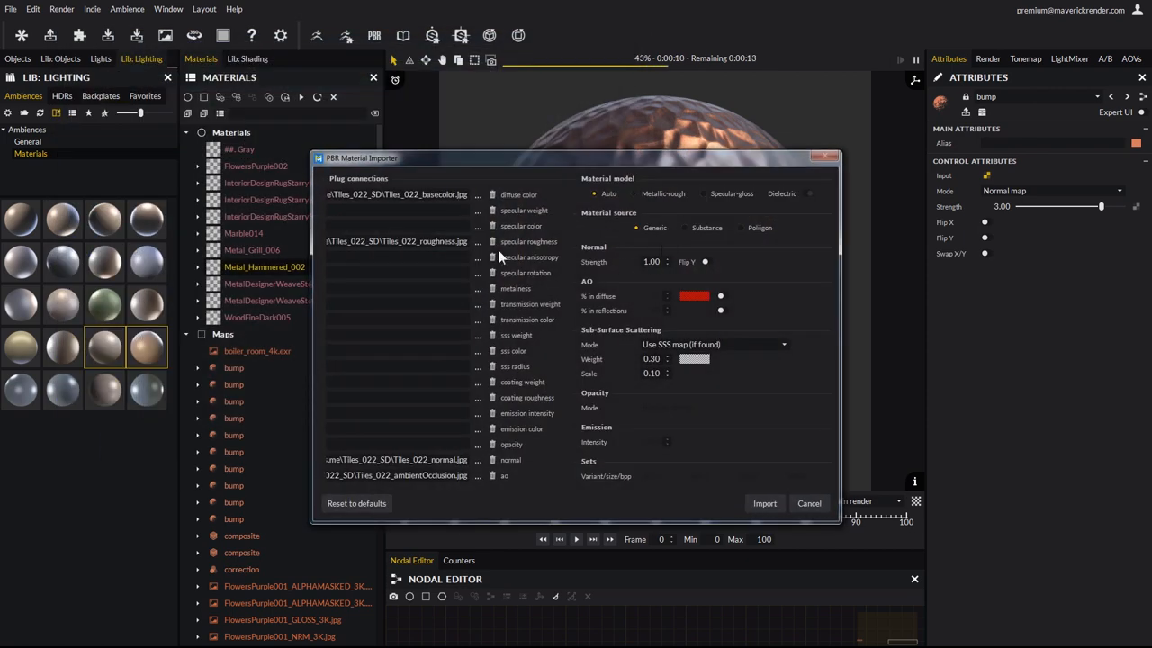
pyautogui.moveTo(615, 230)
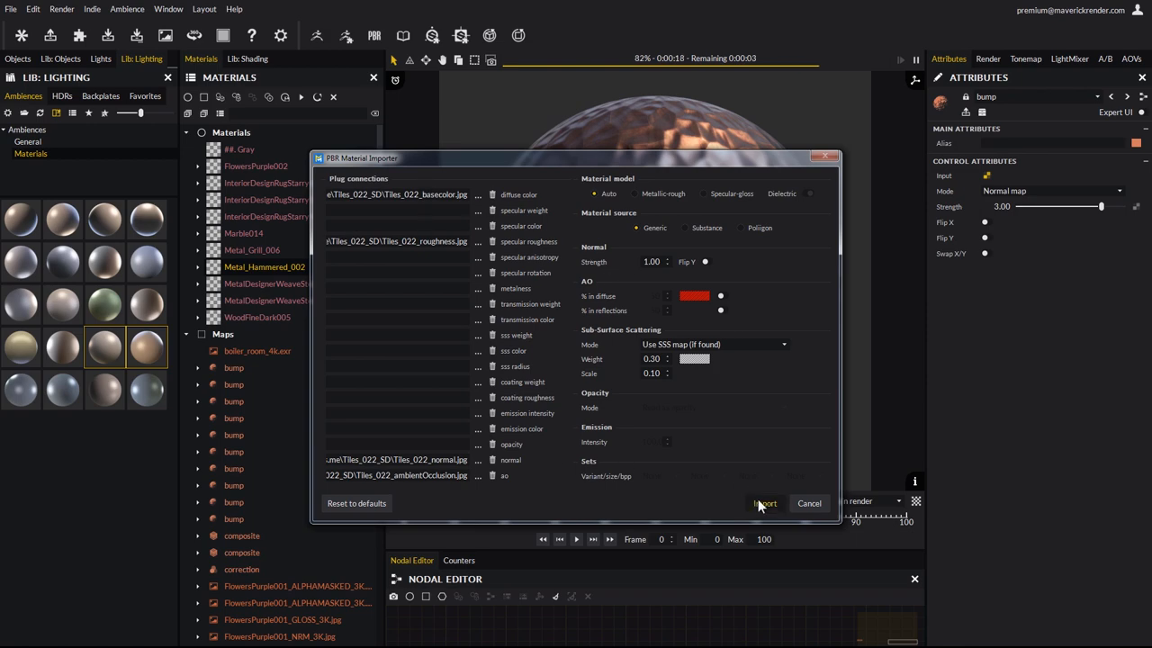
pyautogui.click(763, 504)
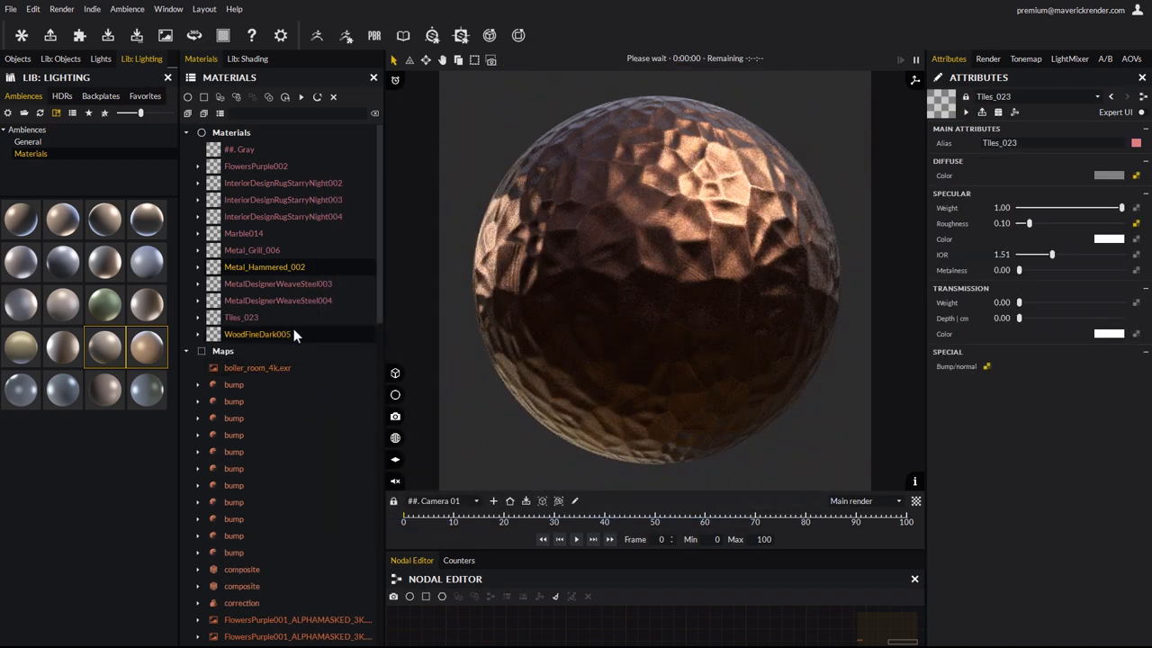
pyautogui.click(241, 316)
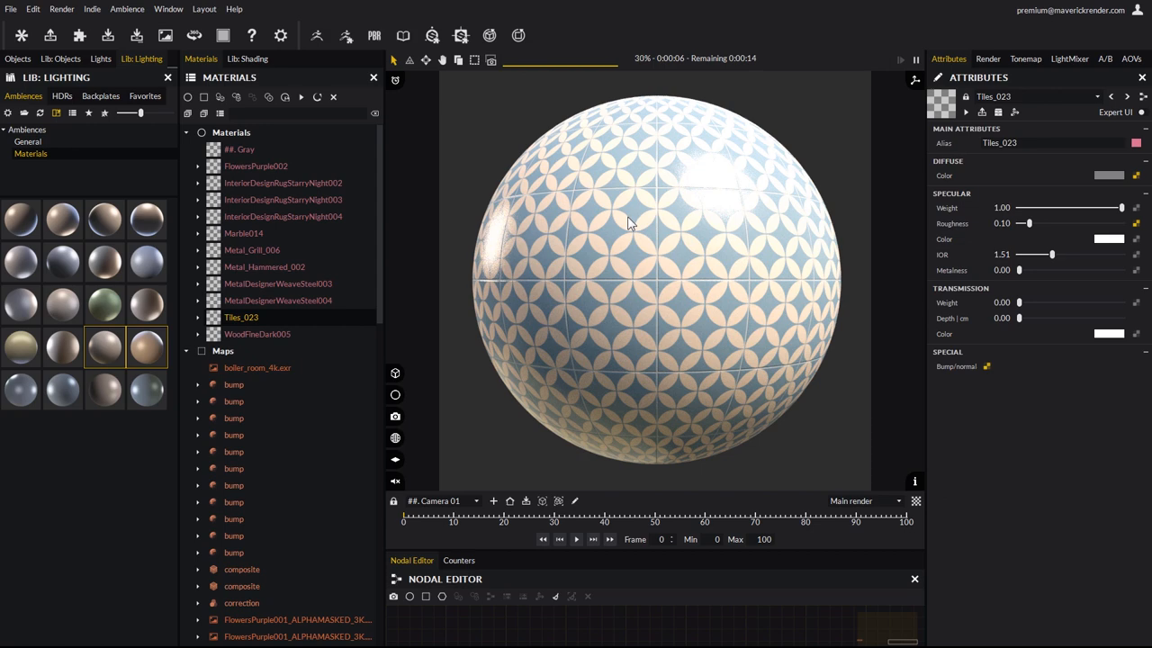
pyautogui.moveTo(637, 310)
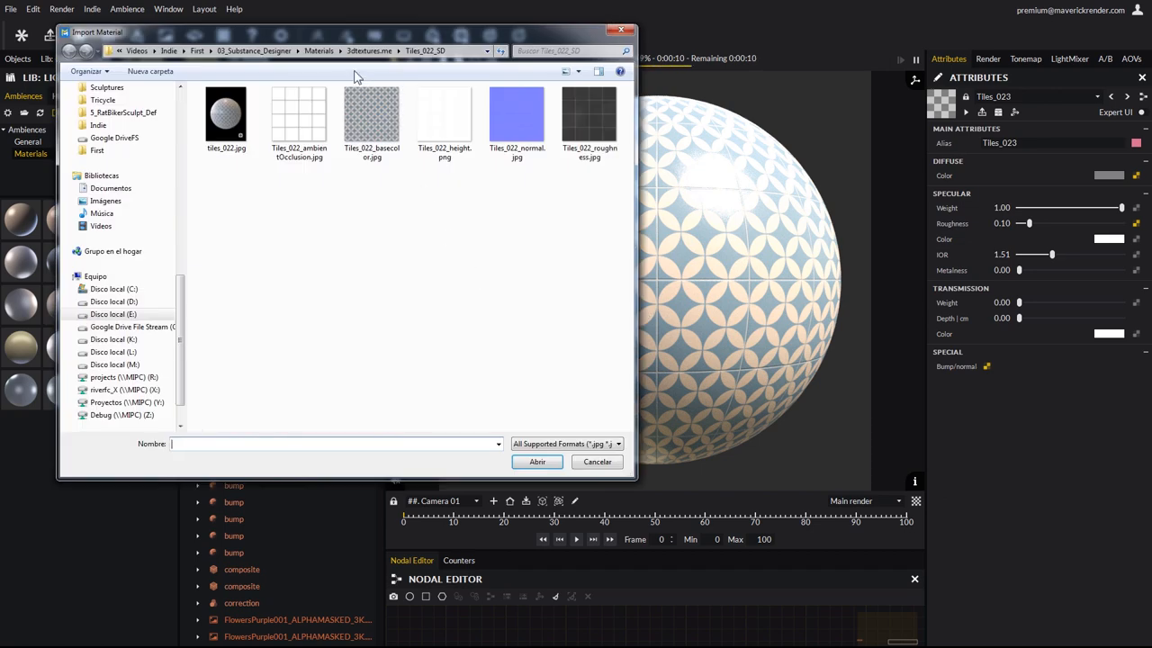
pyautogui.click(422, 51)
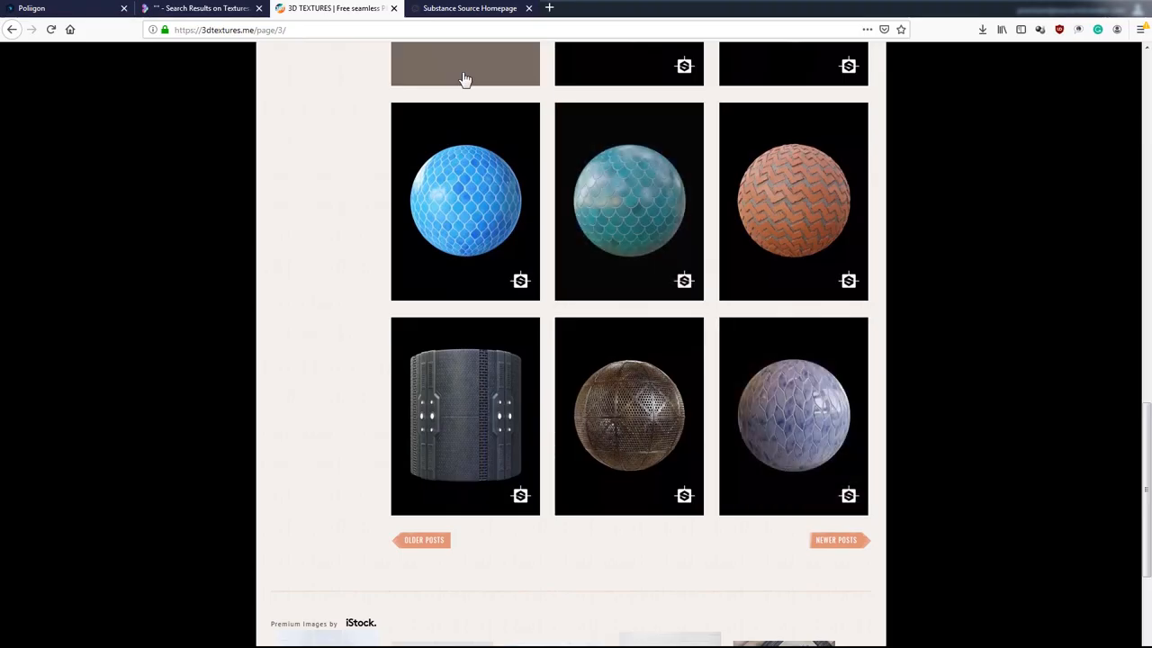
# Browse the Substance Source homepage collections such as Signature Collections and Skins.
pyautogui.click(468, 7)
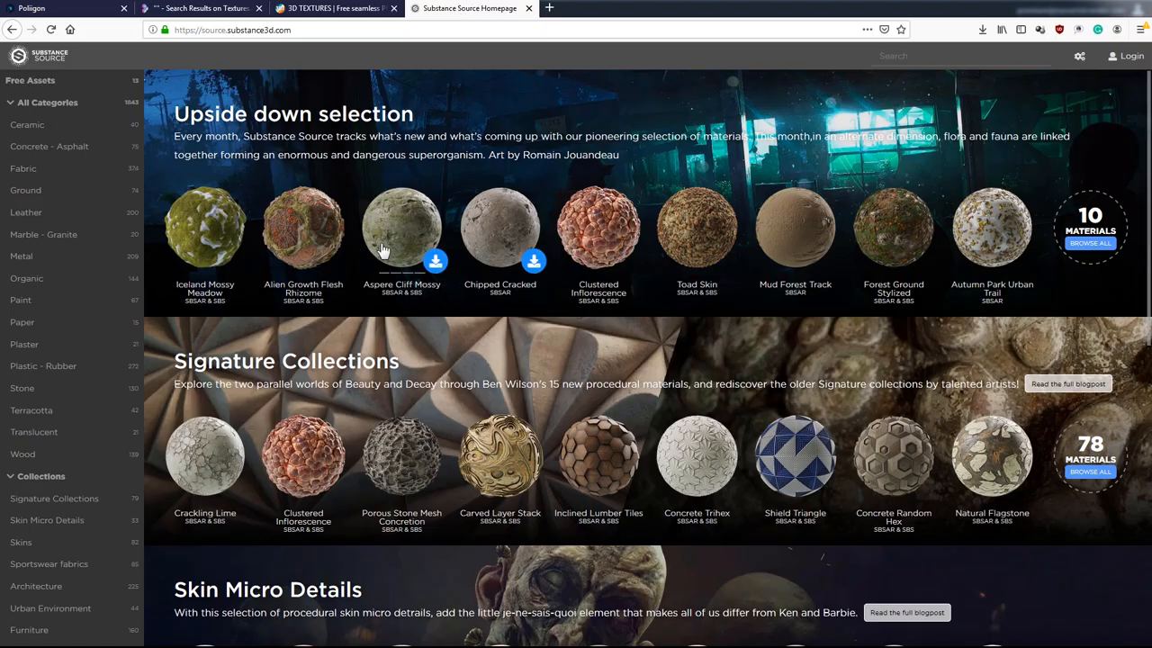
pyautogui.scroll(-3)
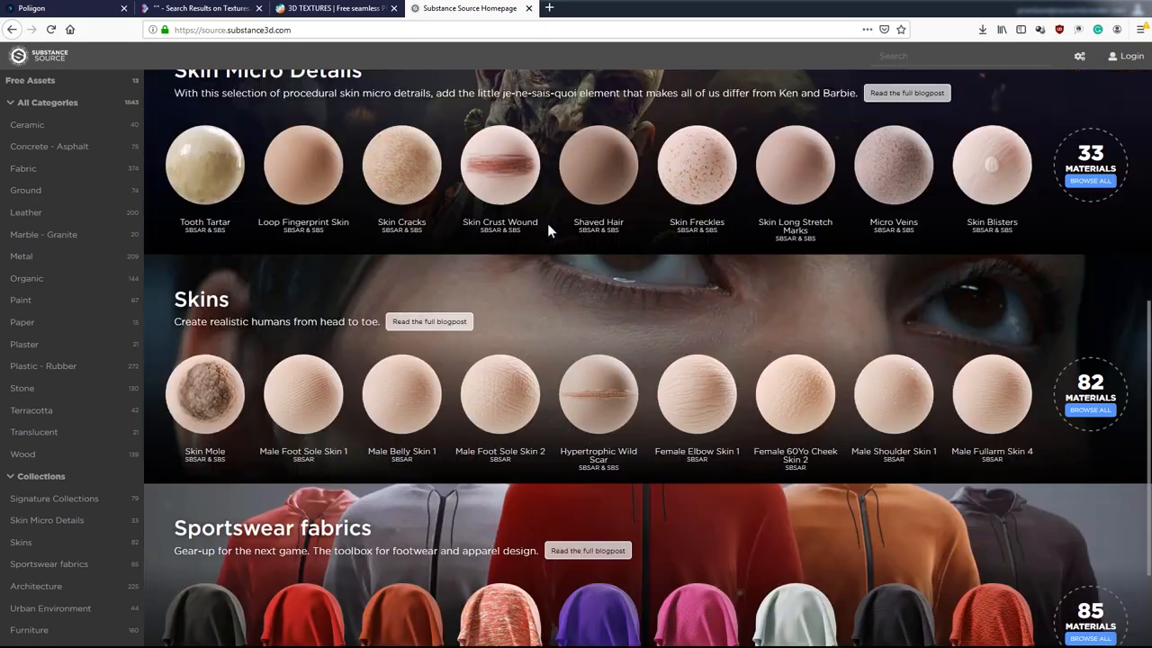
pyautogui.scroll(3)
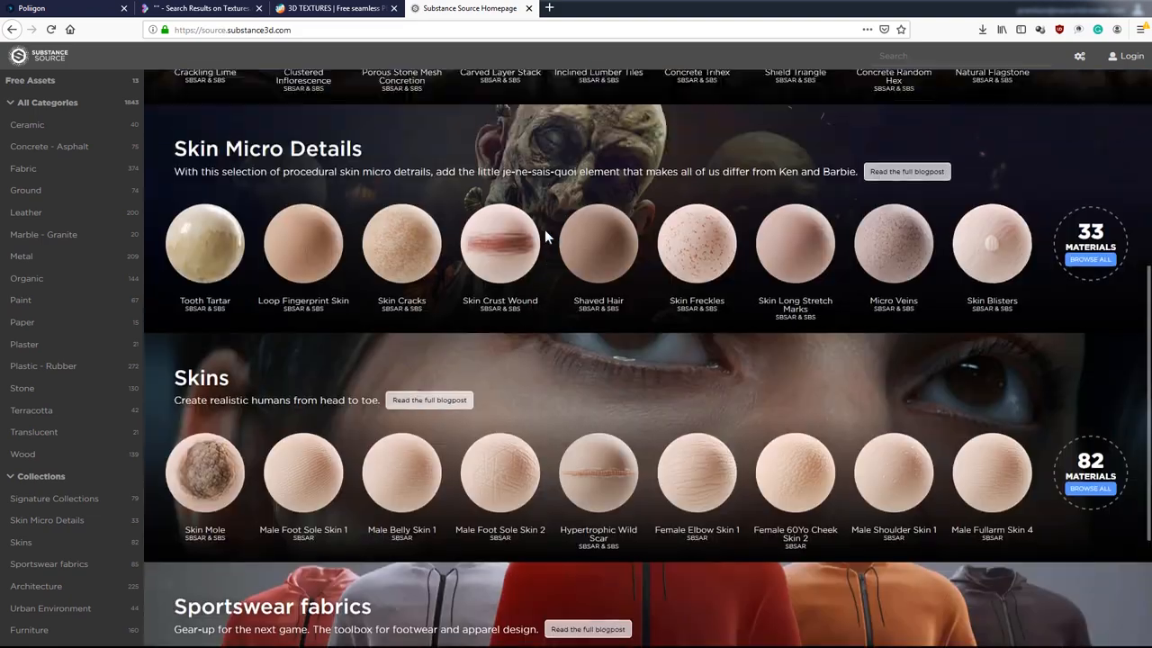
pyautogui.scroll(3)
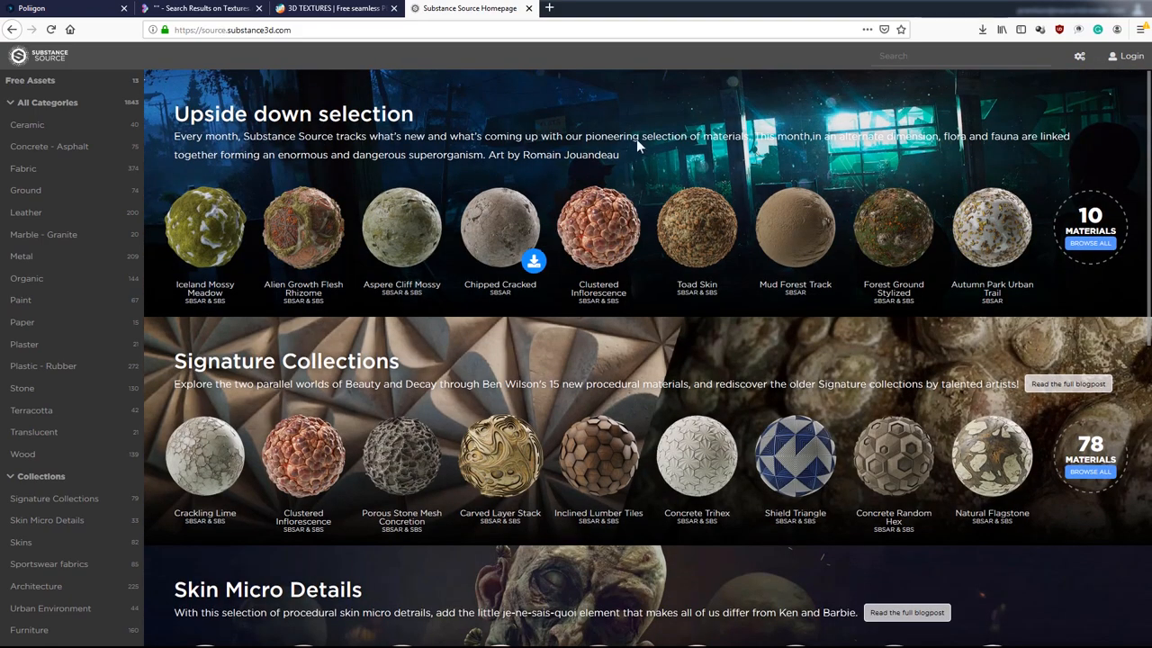
pyautogui.moveTo(728, 162)
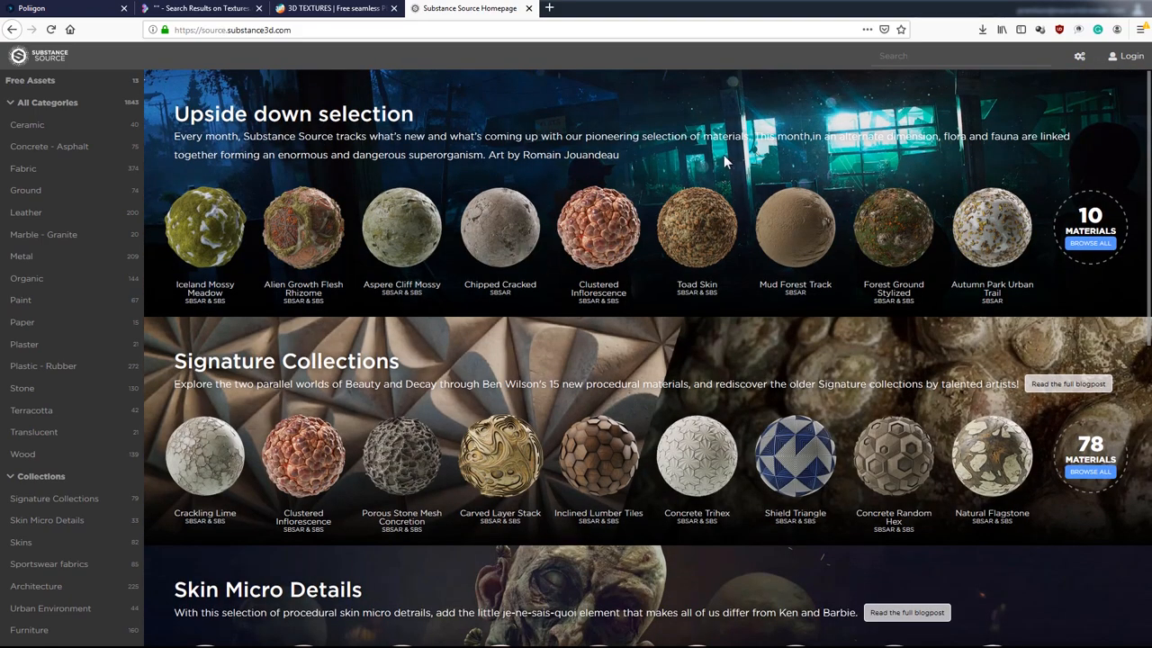
pyautogui.moveTo(410, 251)
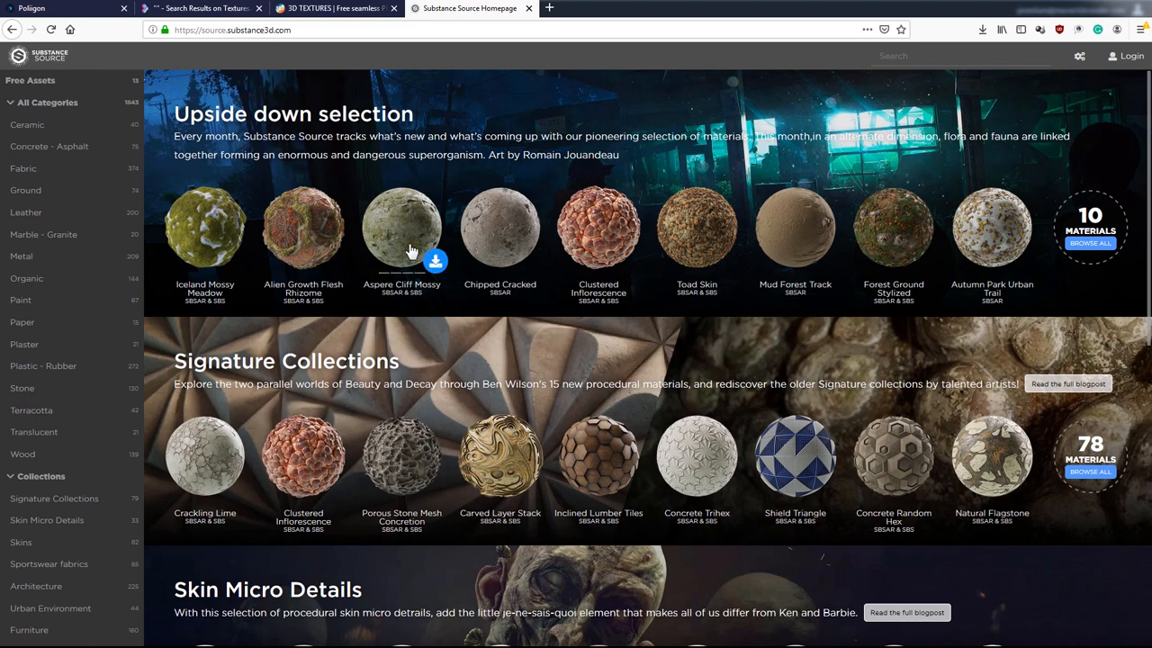
pyautogui.moveTo(531, 315)
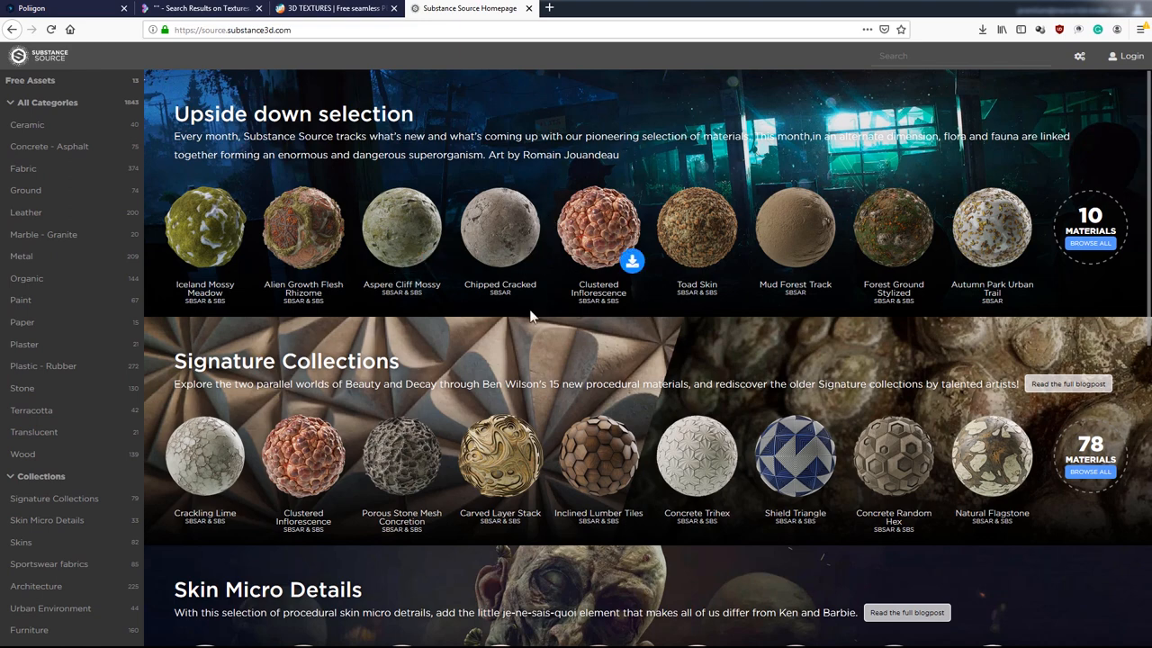
pyautogui.scroll(-3)
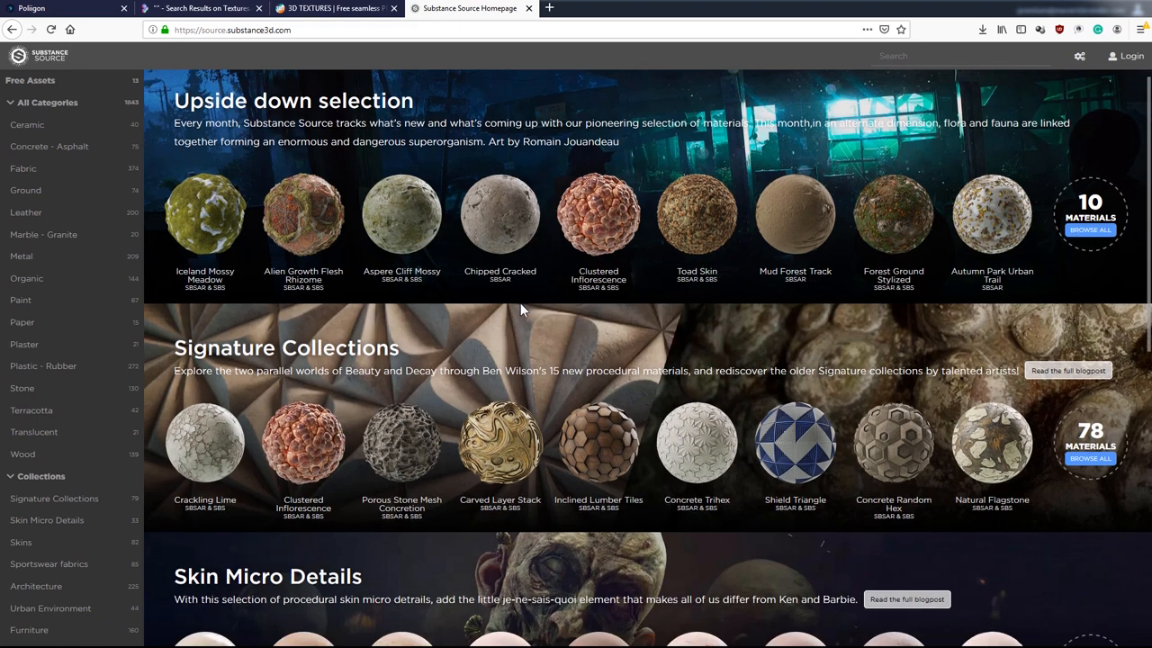
pyautogui.scroll(-3)
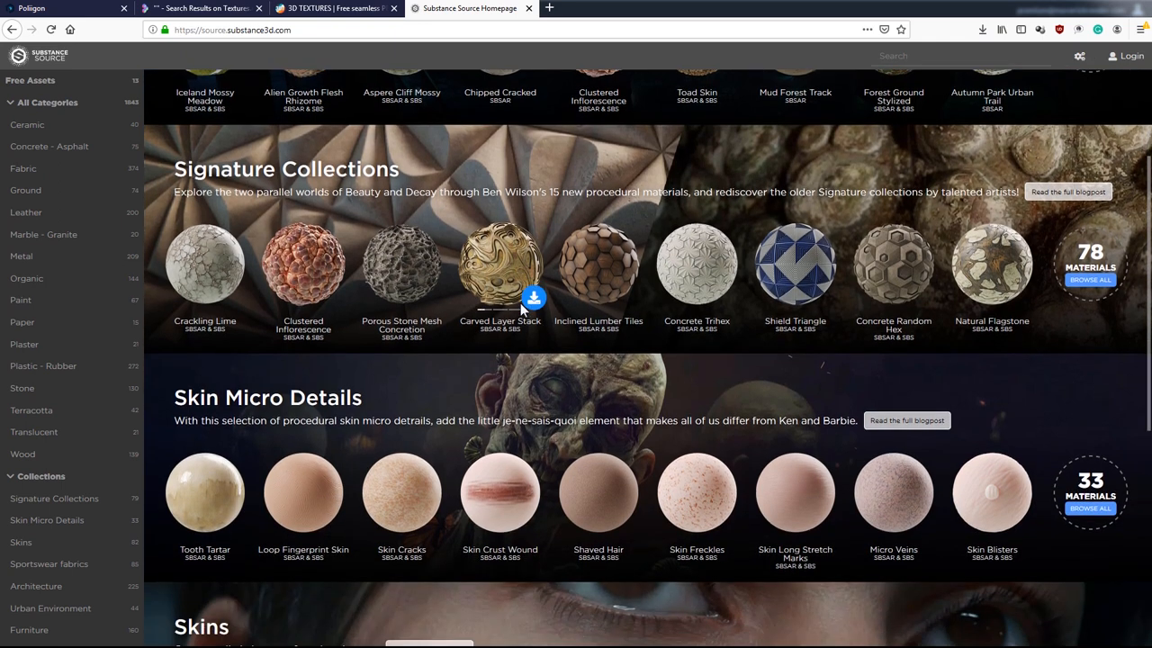
pyautogui.moveTo(1102, 7)
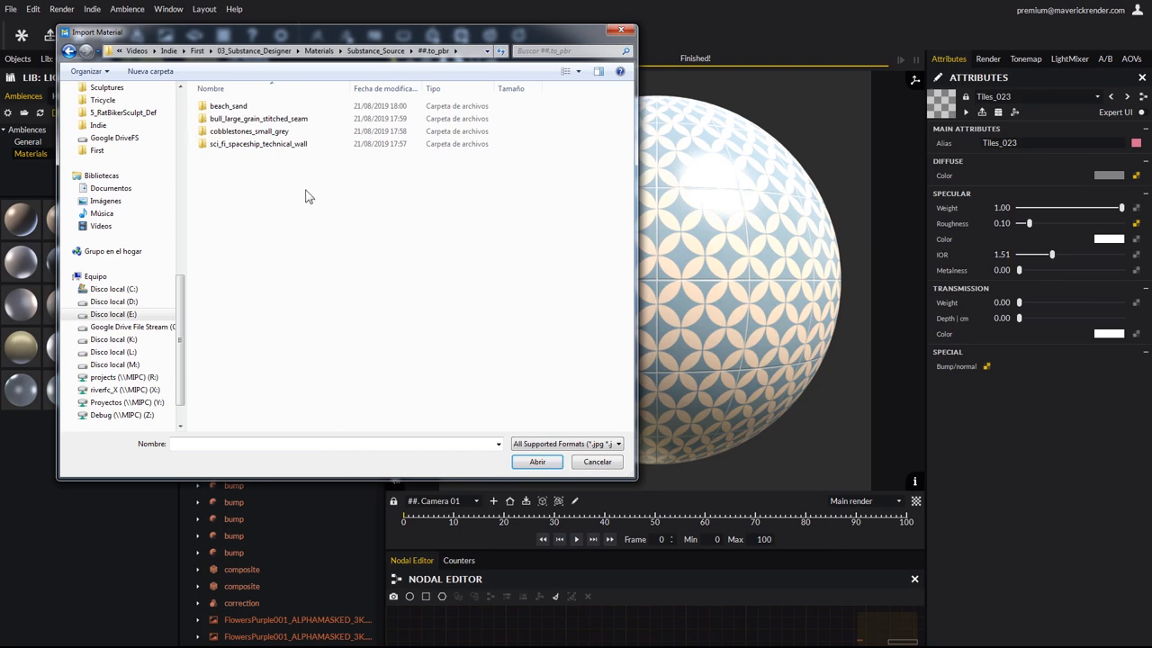
# Import the beach_sand maps with Material source set to Substance as beach_sand001 on the sphere.
pyautogui.click(227, 106)
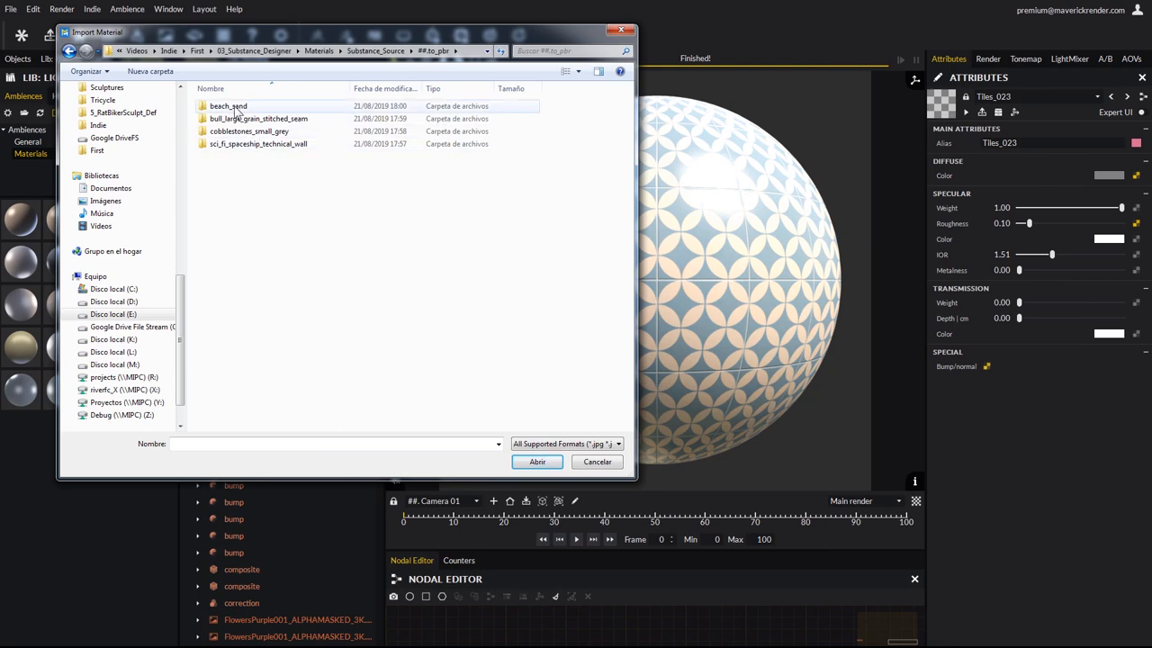
pyautogui.doubleClick(227, 106)
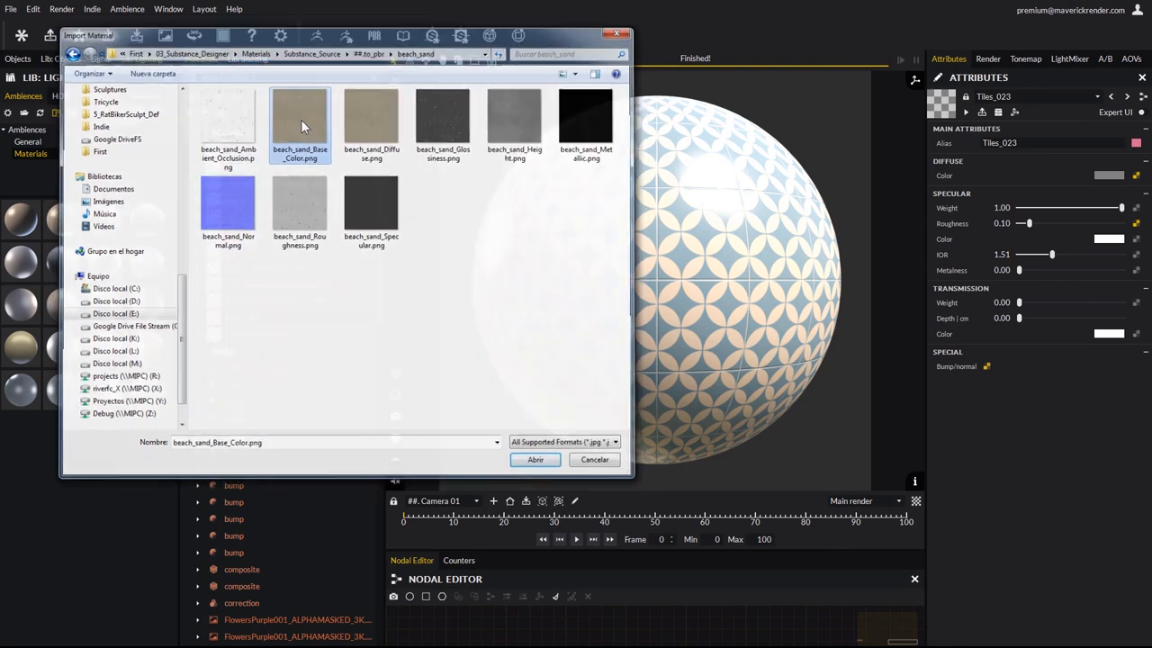
pyautogui.click(535, 459)
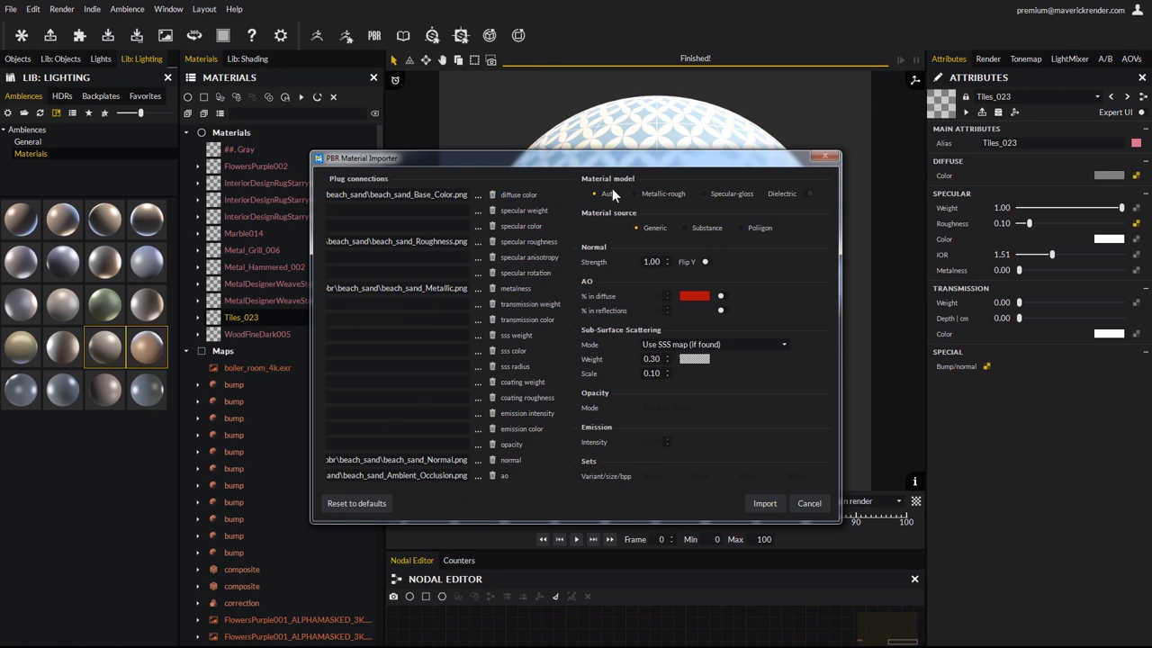
pyautogui.moveTo(587, 205)
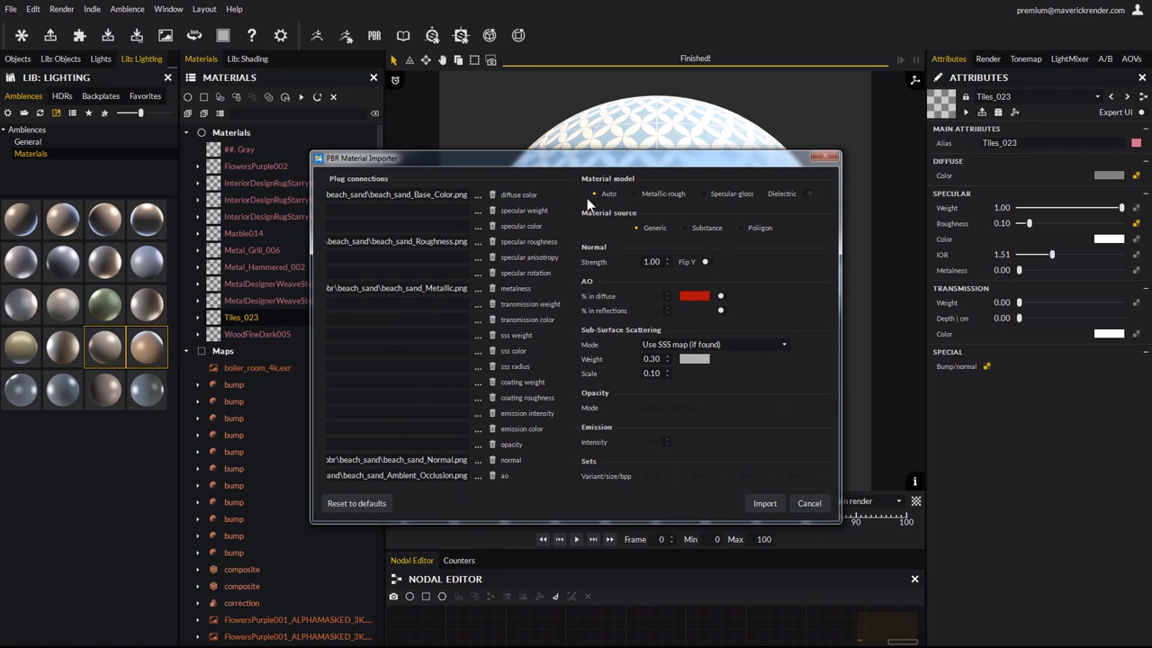
pyautogui.moveTo(605, 225)
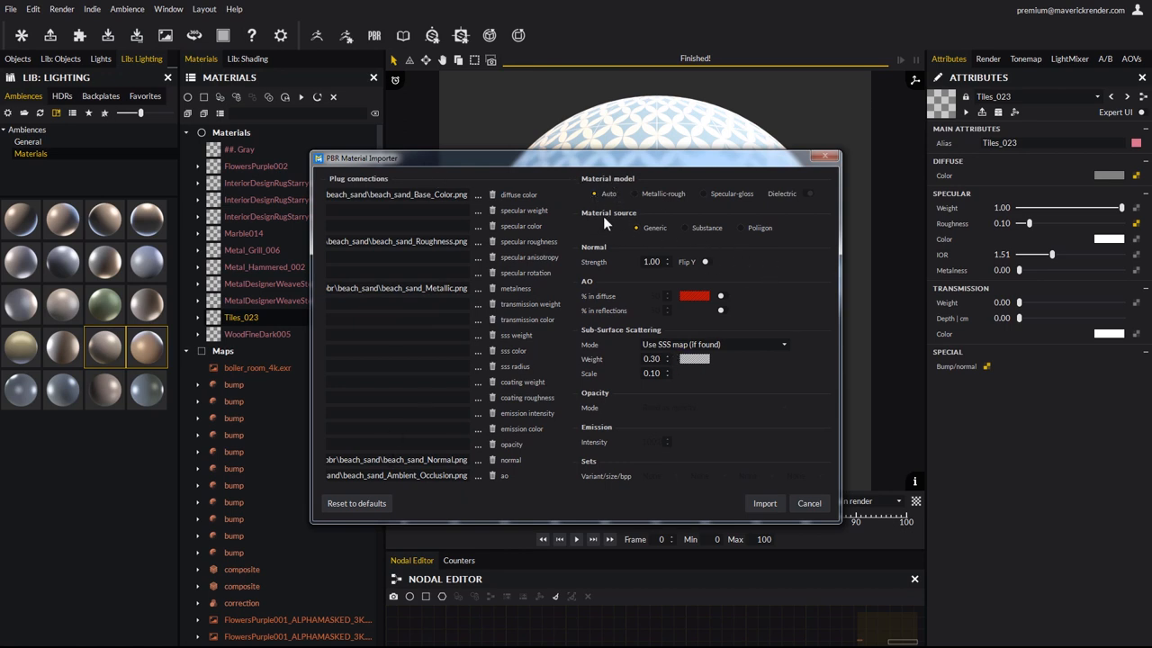
pyautogui.click(686, 227)
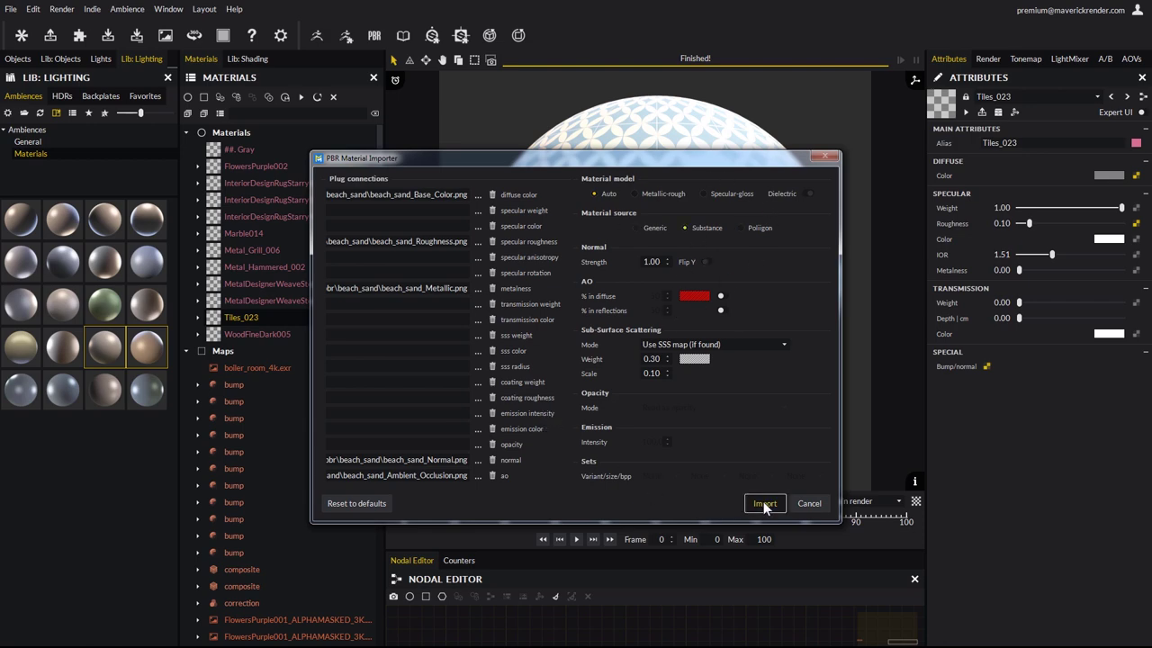
pyautogui.click(763, 504)
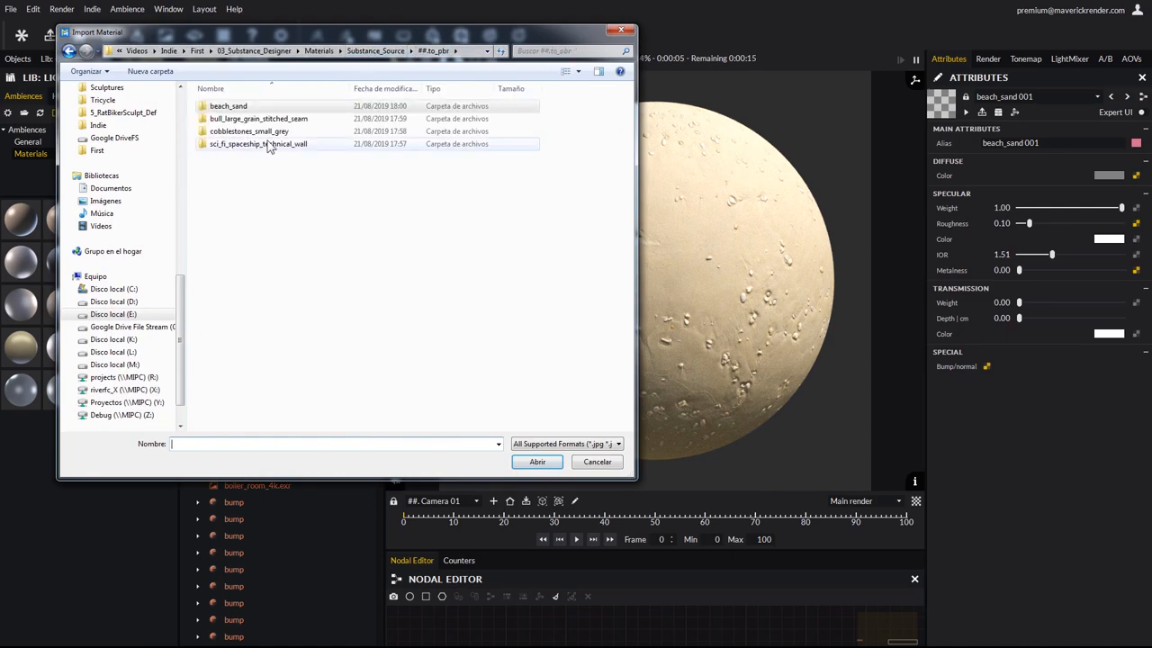
# Import the bull_large_grain_stitched_seam maps as red stitched leather material bull_large_grain_stitched_seam001.
pyautogui.doubleClick(259, 119)
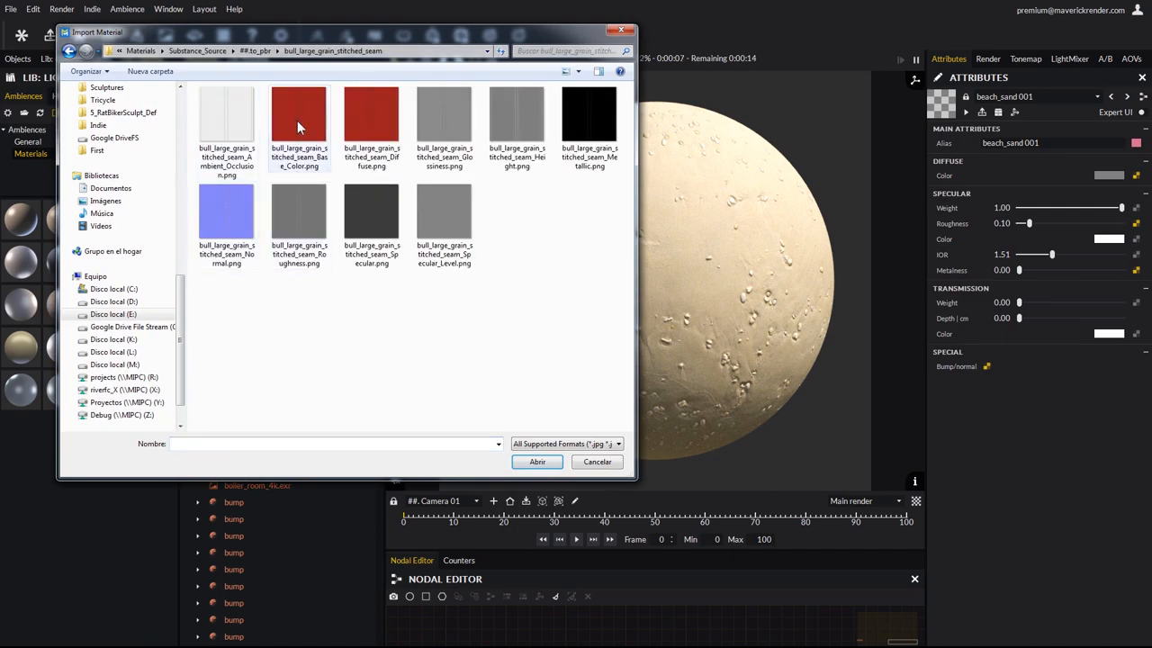
pyautogui.click(536, 461)
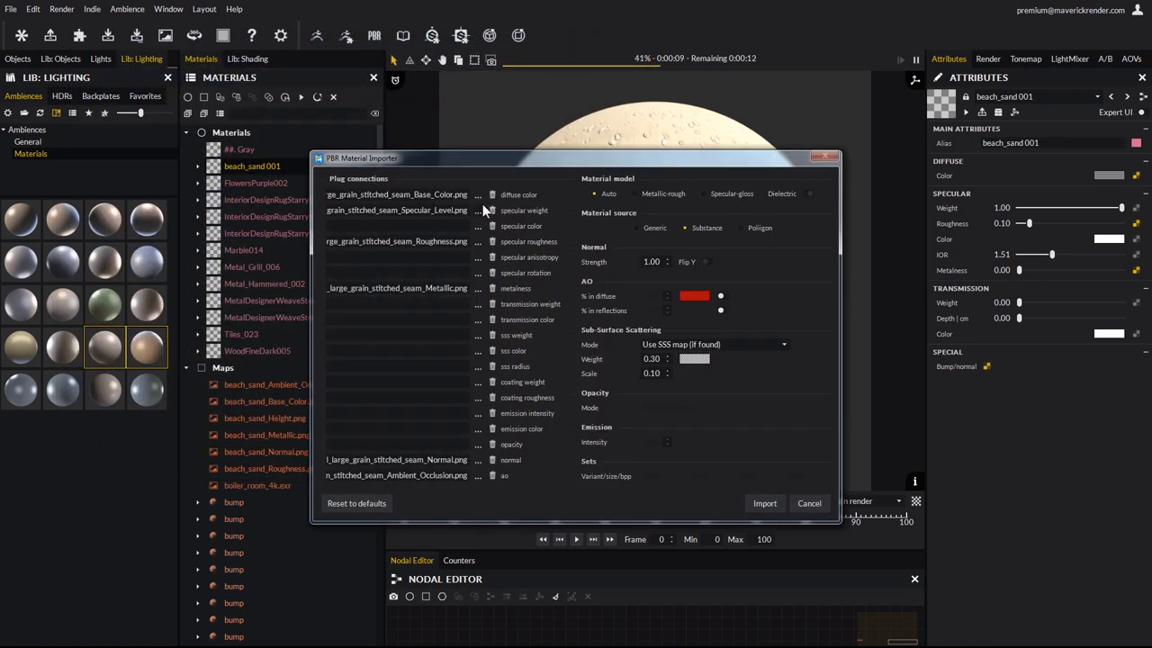
pyautogui.moveTo(601, 186)
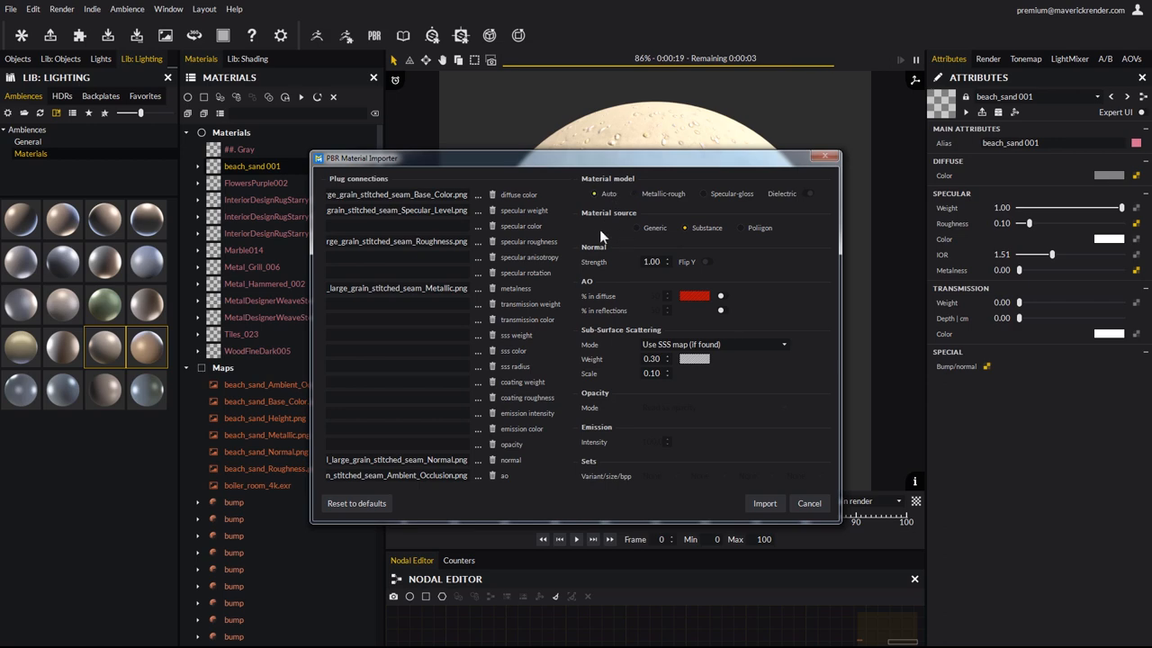
pyautogui.moveTo(732, 483)
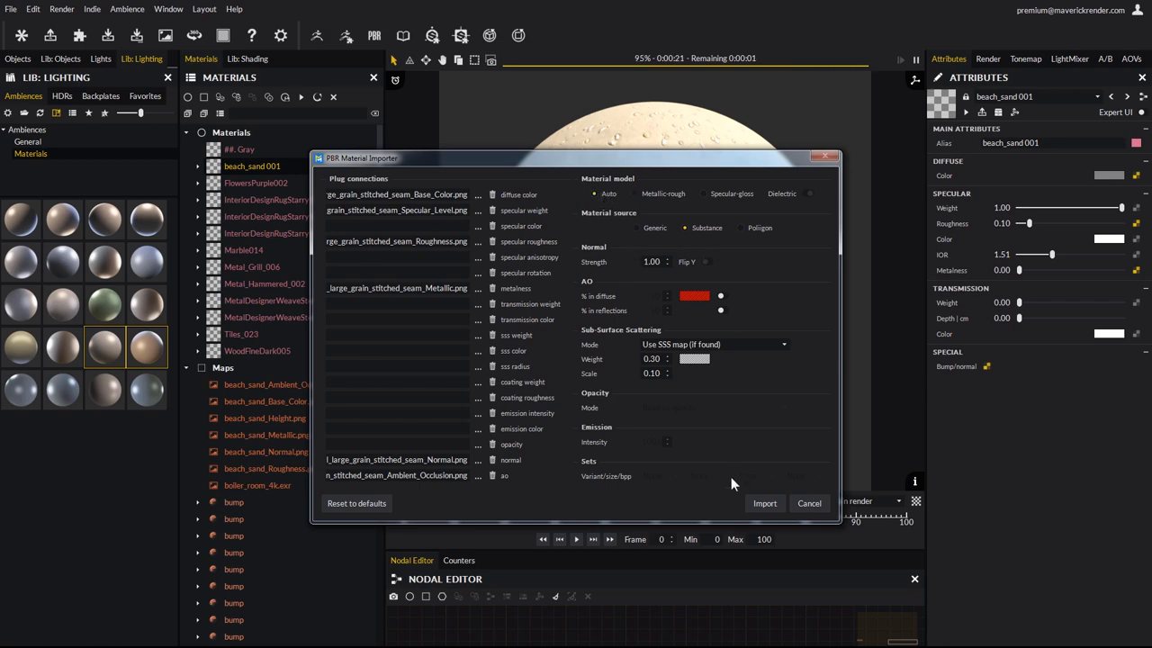
pyautogui.click(763, 504)
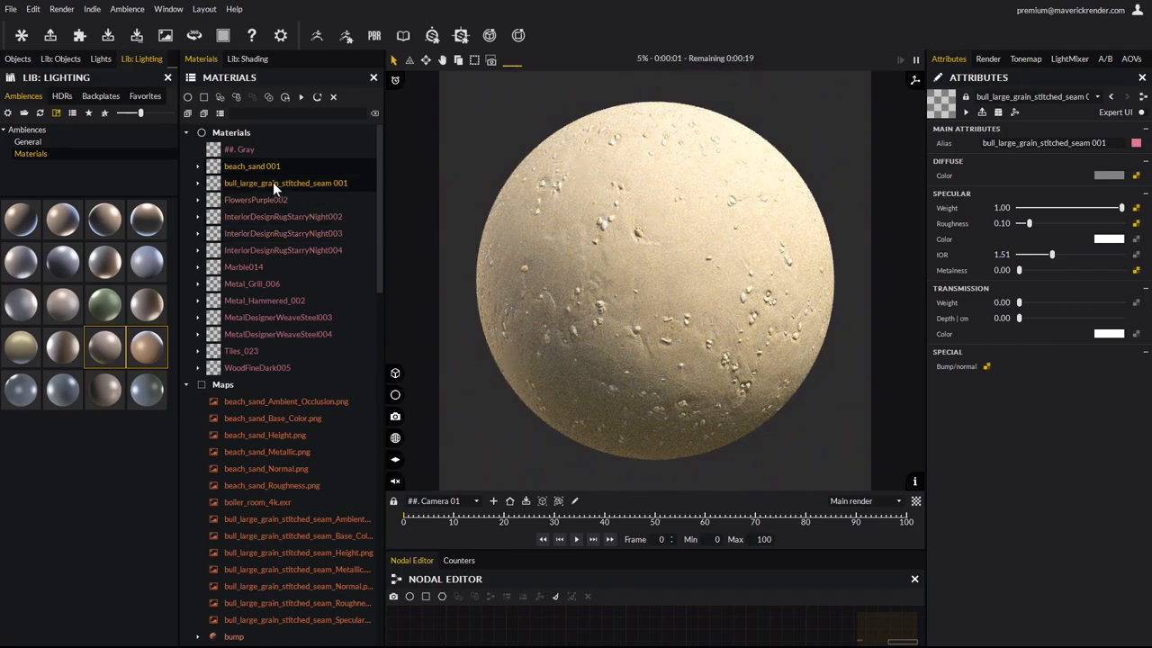
pyautogui.click(285, 184)
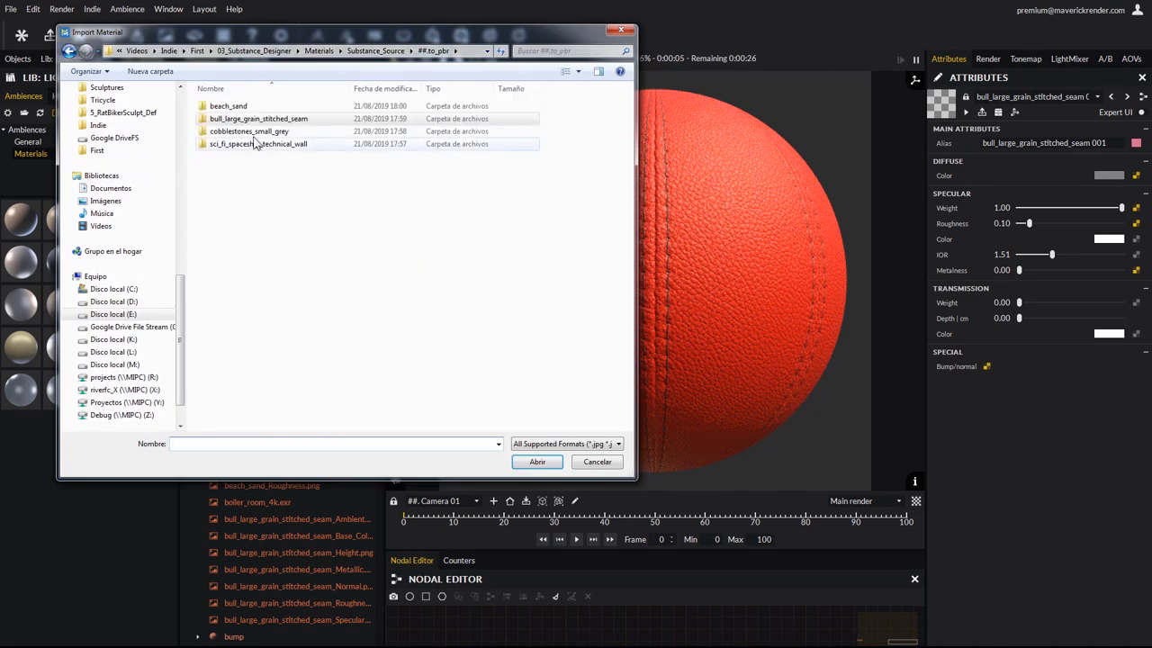
# Import cobblestones_small_grey maps, adjusting the AO setting, as cobblestones_small_grey001 on the sphere.
pyautogui.doubleClick(249, 130)
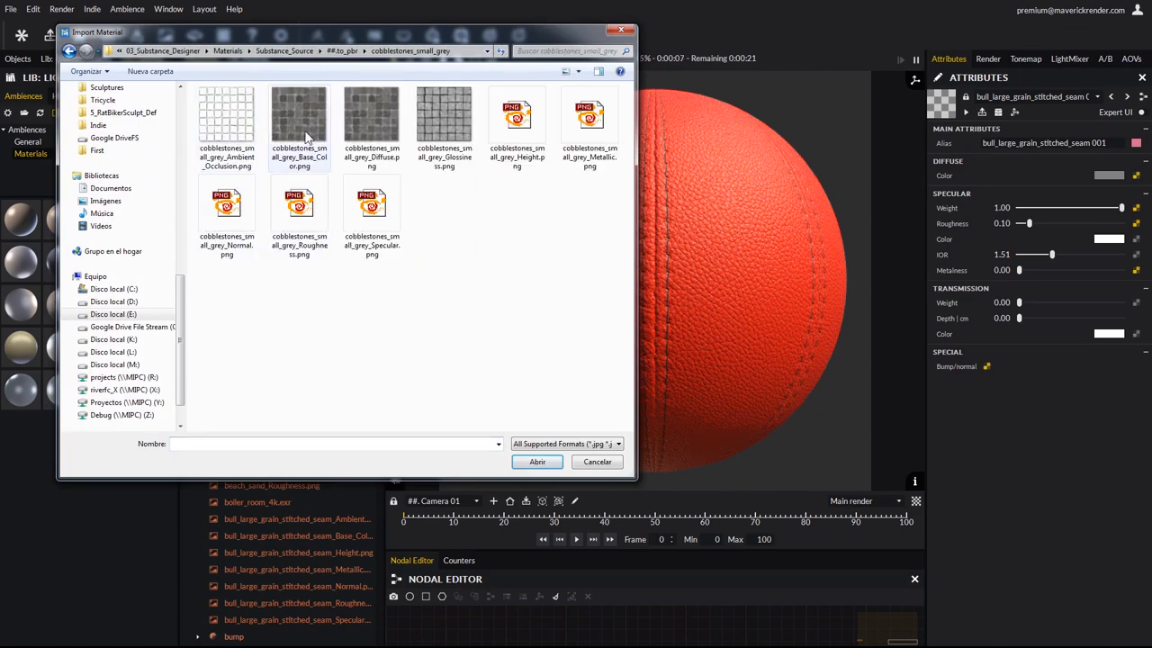
pyautogui.click(537, 461)
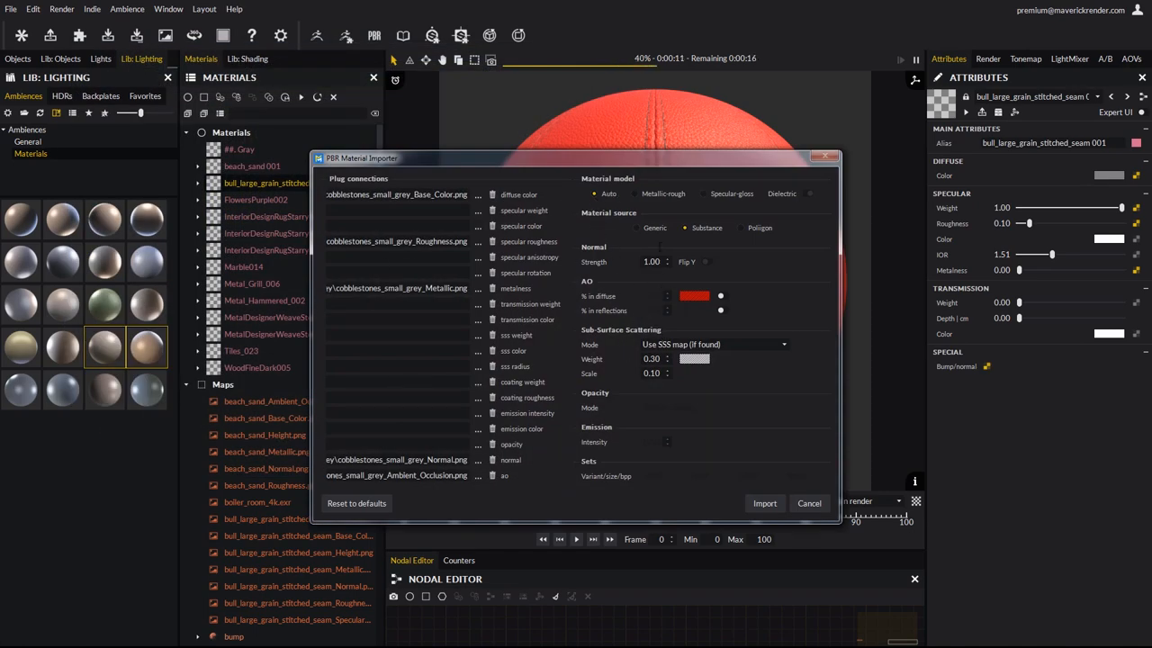
pyautogui.moveTo(693, 295); pyautogui.dragTo(724, 296)
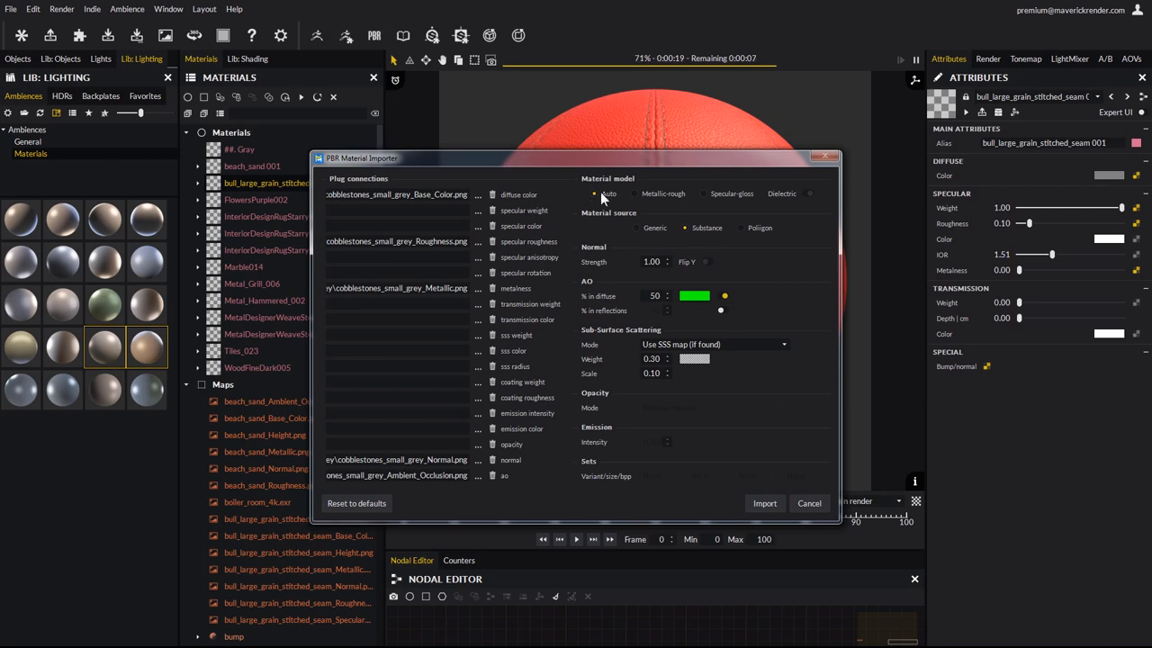
pyautogui.click(763, 504)
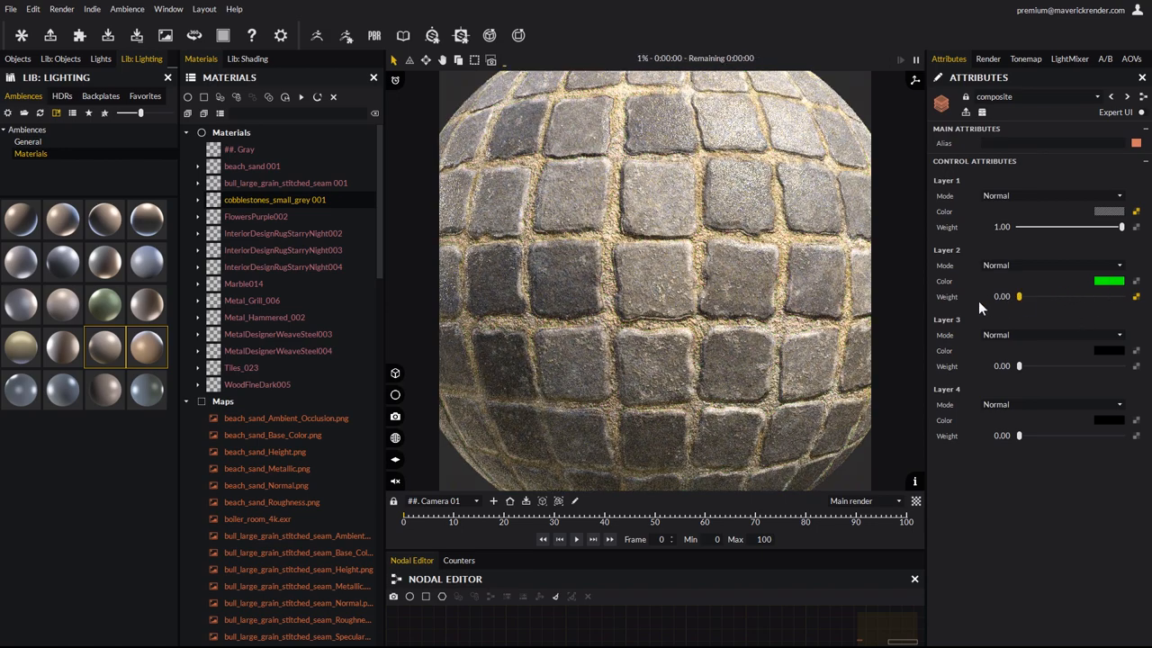
# Raise the cobblestones' Layer 2 Weight to 1.00 and recolour the grout tan.
pyautogui.moveTo(1019, 295); pyautogui.dragTo(1124, 296)
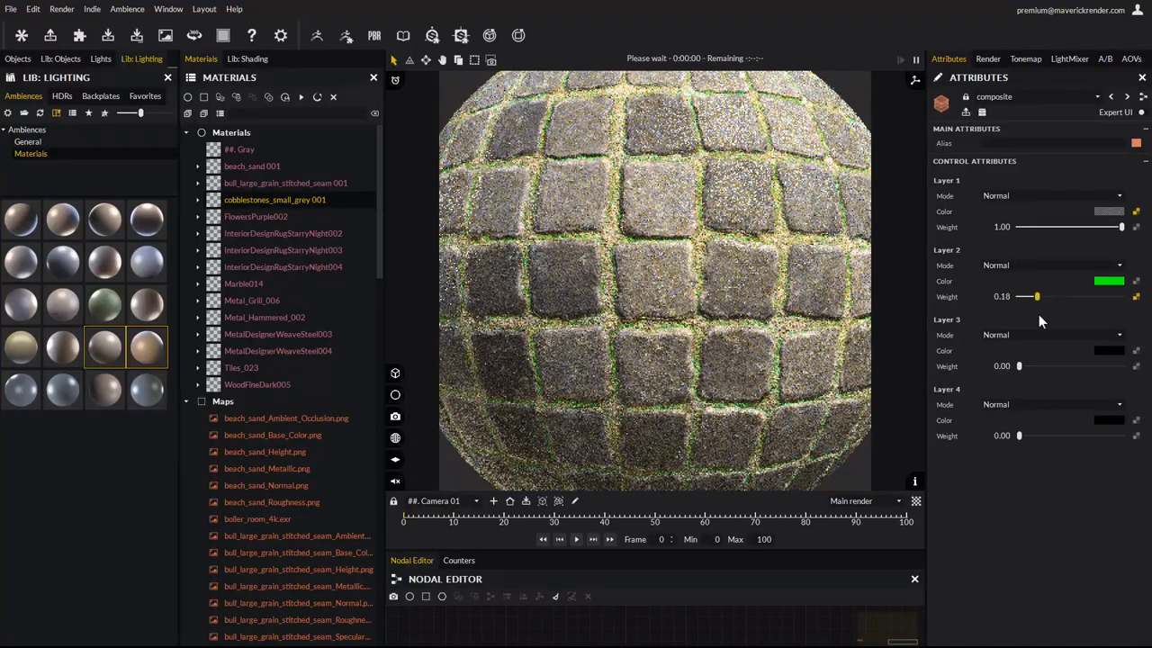
pyautogui.moveTo(1037, 295); pyautogui.dragTo(1122, 295)
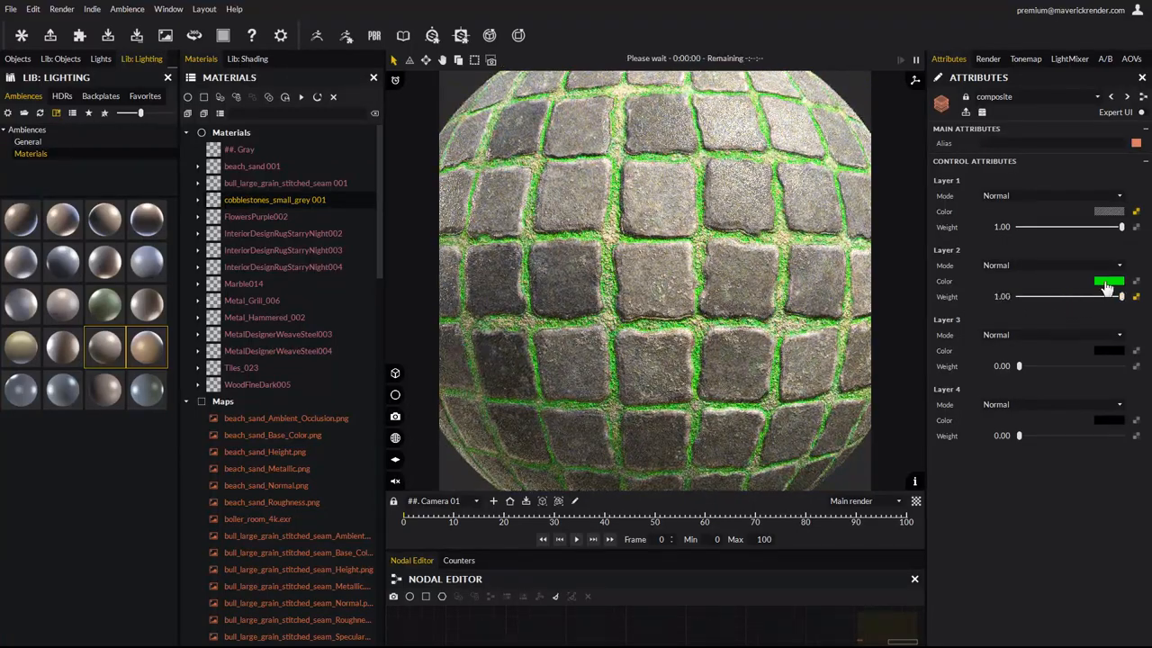
pyautogui.click(1109, 281)
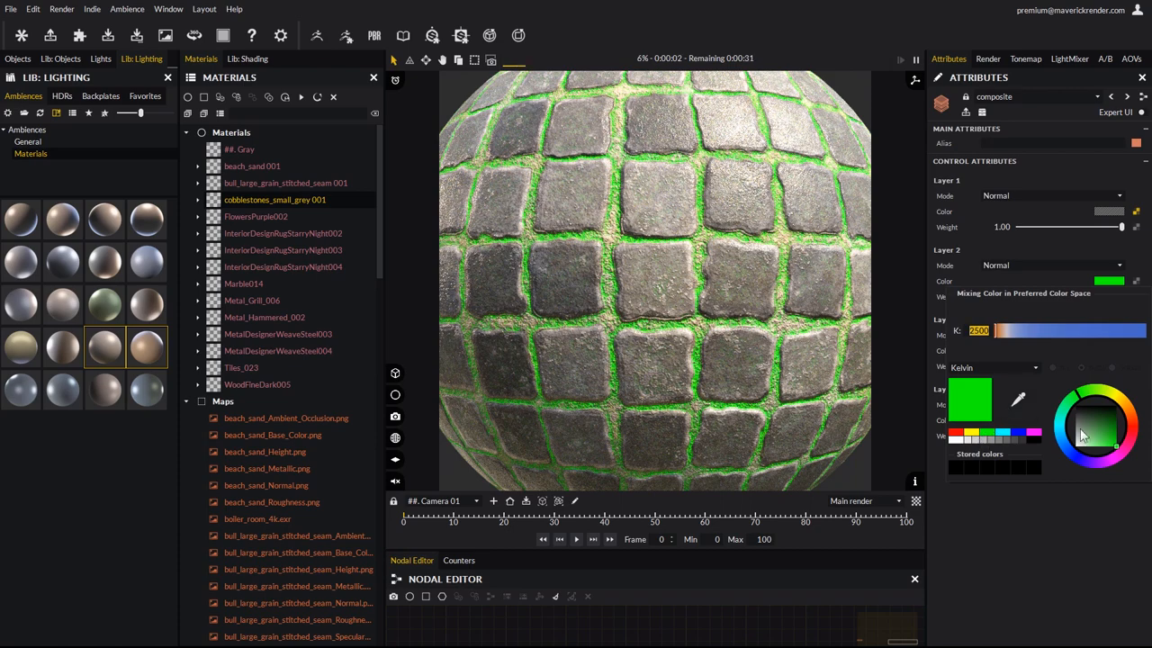
pyautogui.click(990, 367)
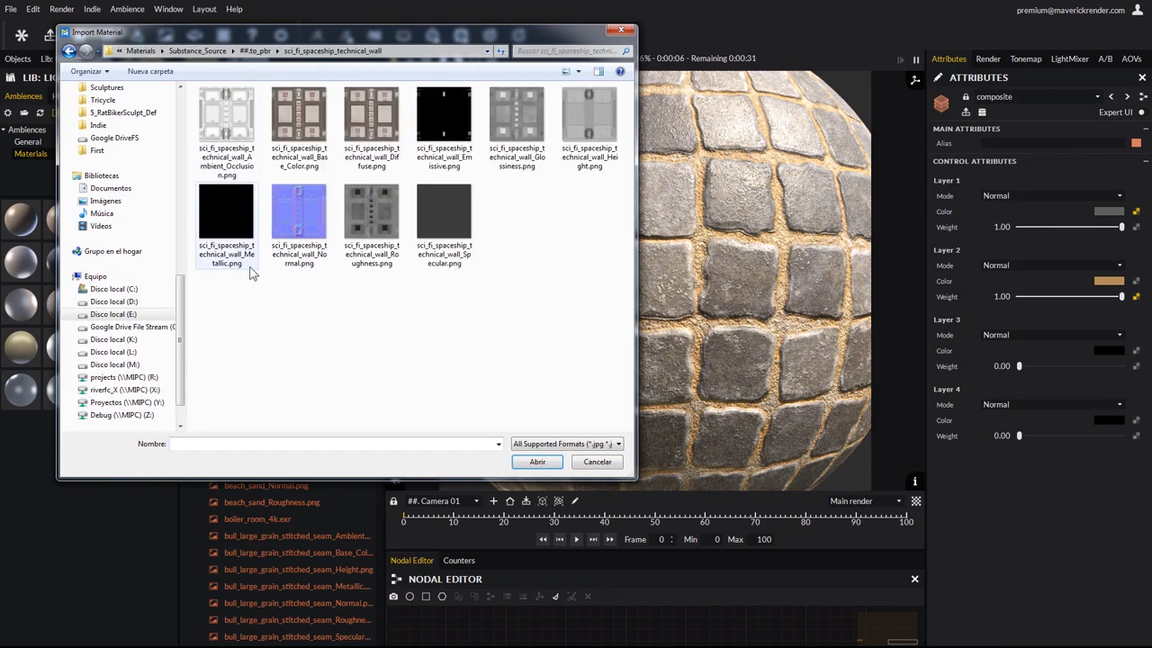
# Import the sci_fi_spaceship_technical_wall maps as sci_fi_spaceship_technical_wall001 on the sphere.
pyautogui.click(299, 123)
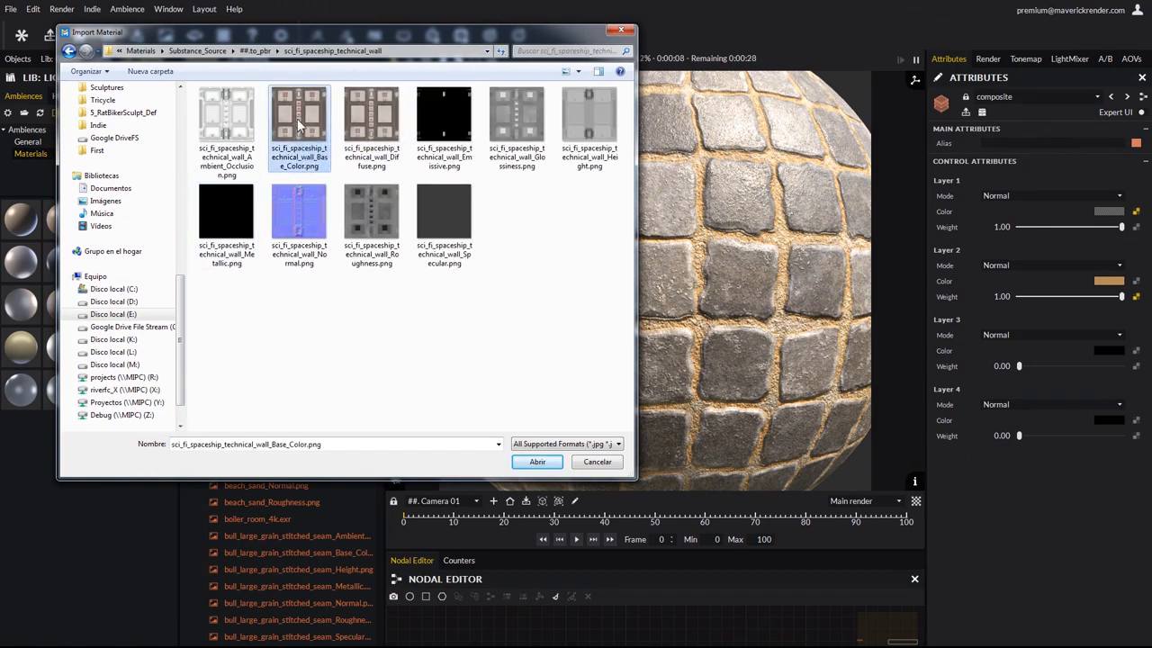
pyautogui.click(537, 461)
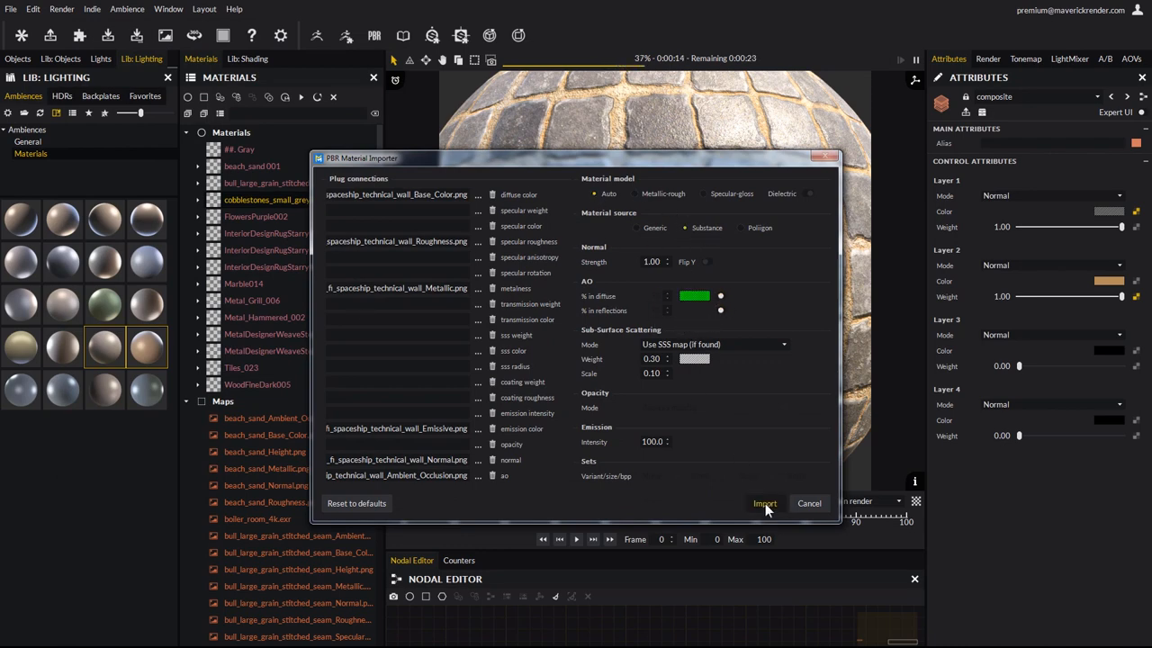
pyautogui.click(764, 504)
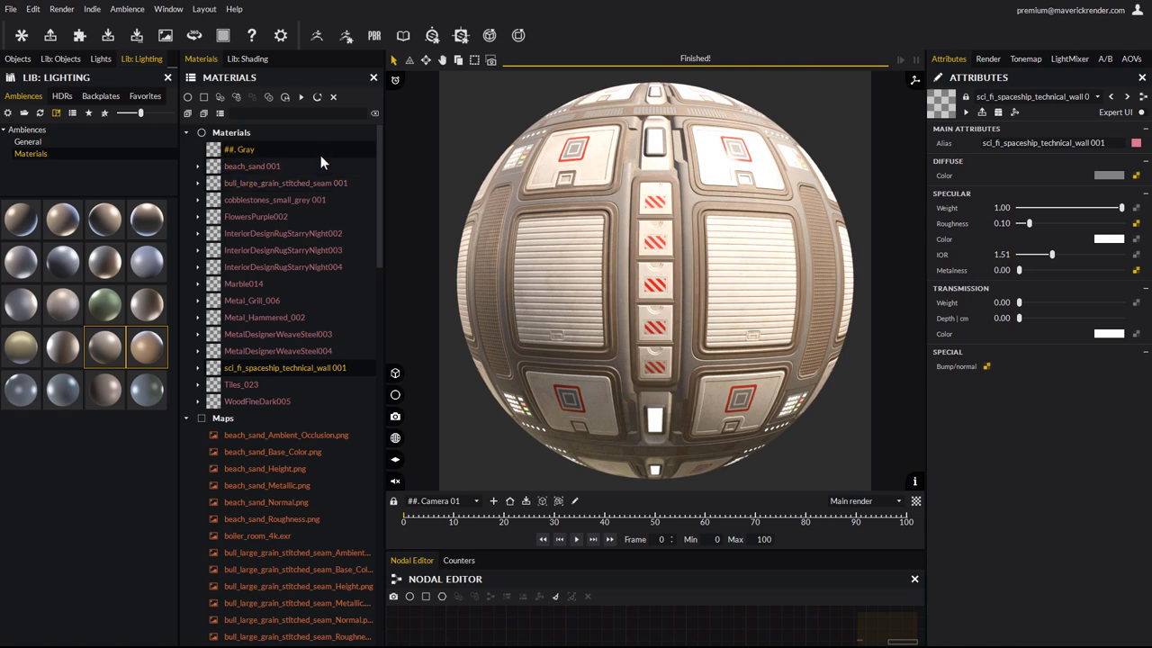
pyautogui.moveTo(256, 224)
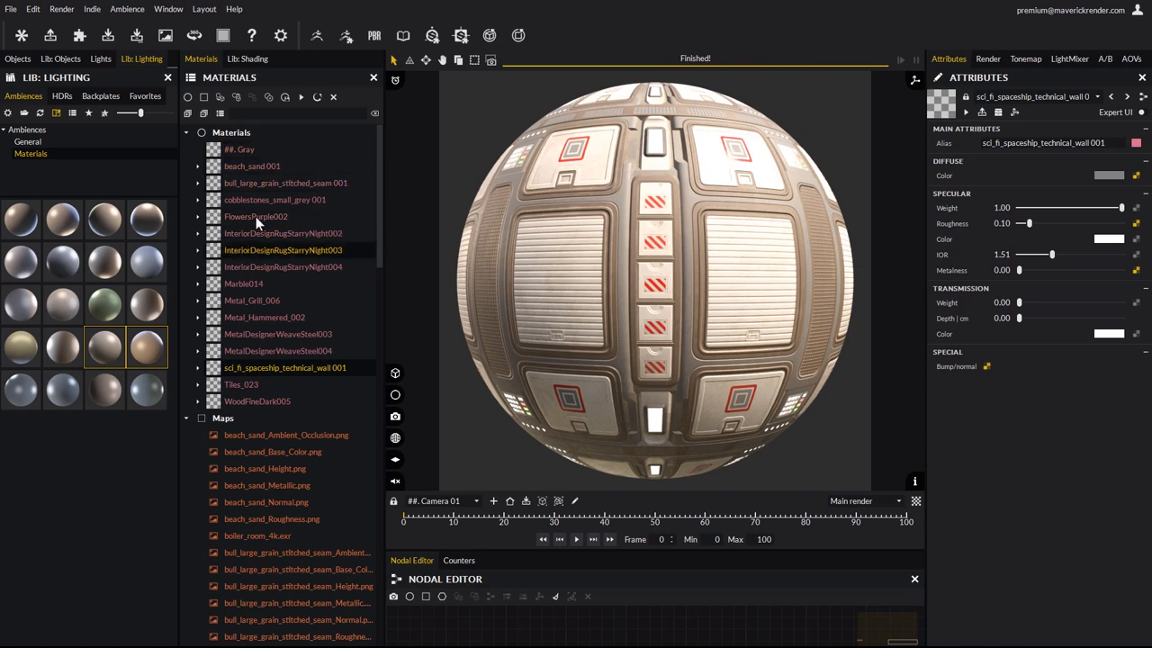
# Select all scene materials, render their preview thumbnails and save them to the library.
pyautogui.click(252, 166)
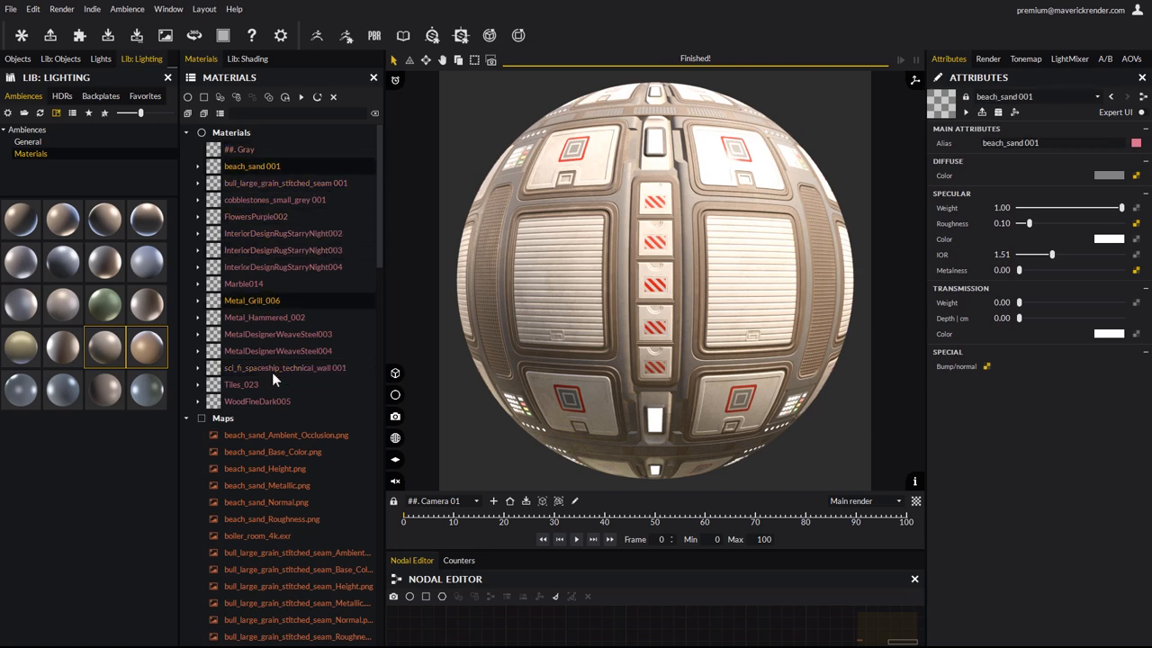
pyautogui.click(255, 400)
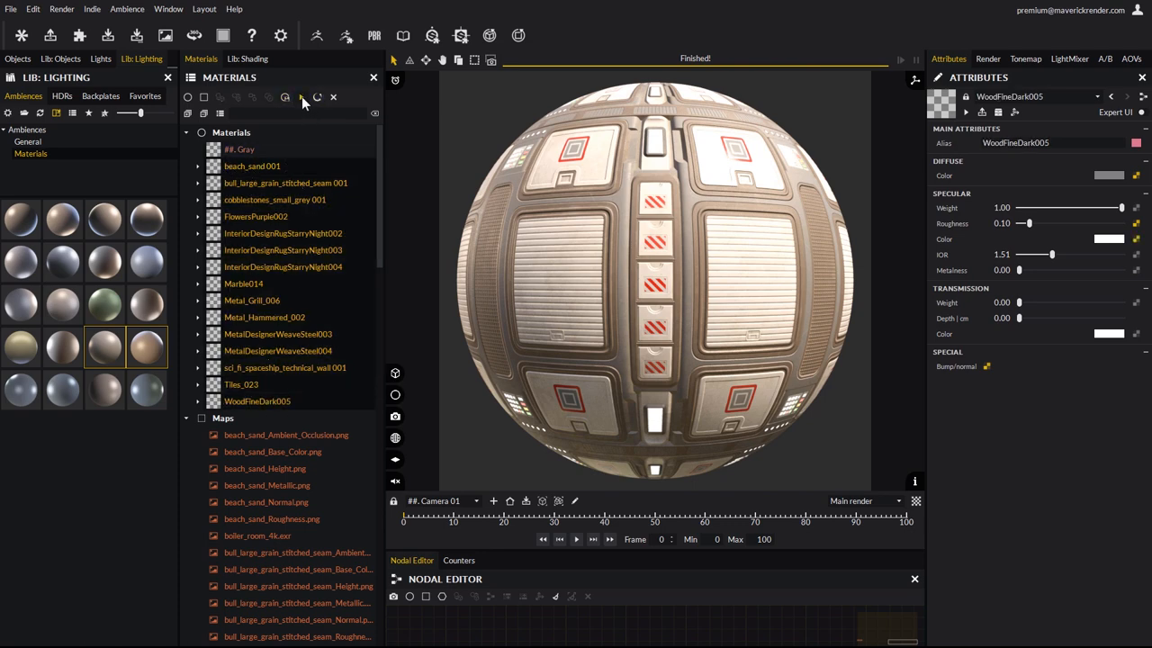
pyautogui.click(317, 97)
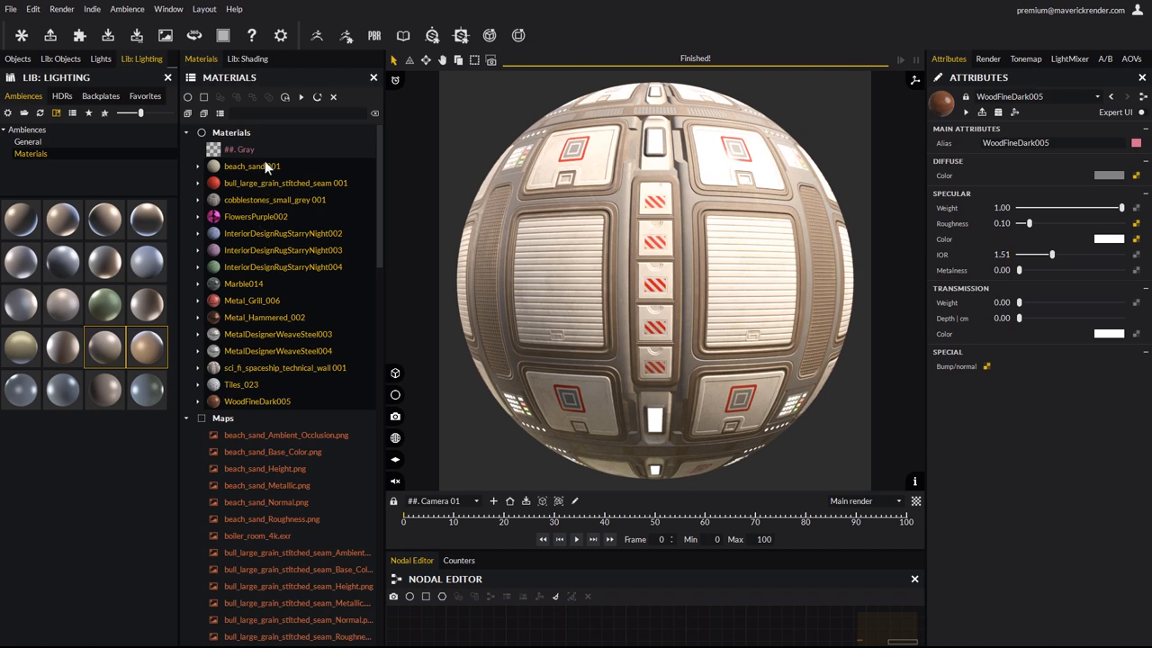
pyautogui.moveTo(287, 97)
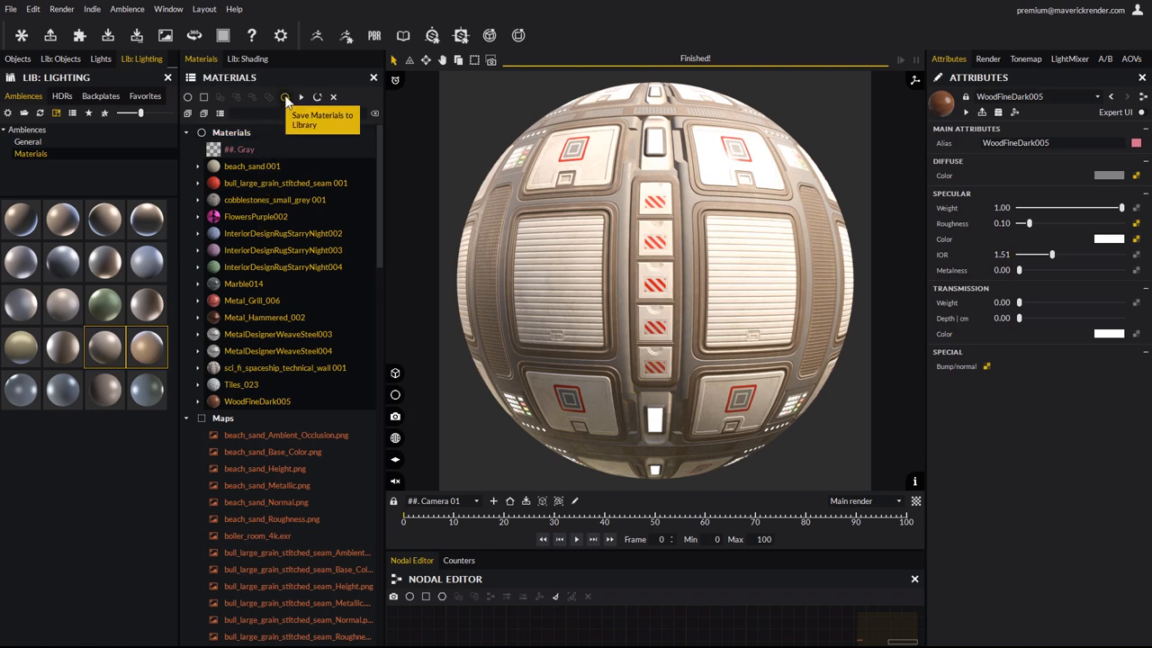
pyautogui.click(285, 97)
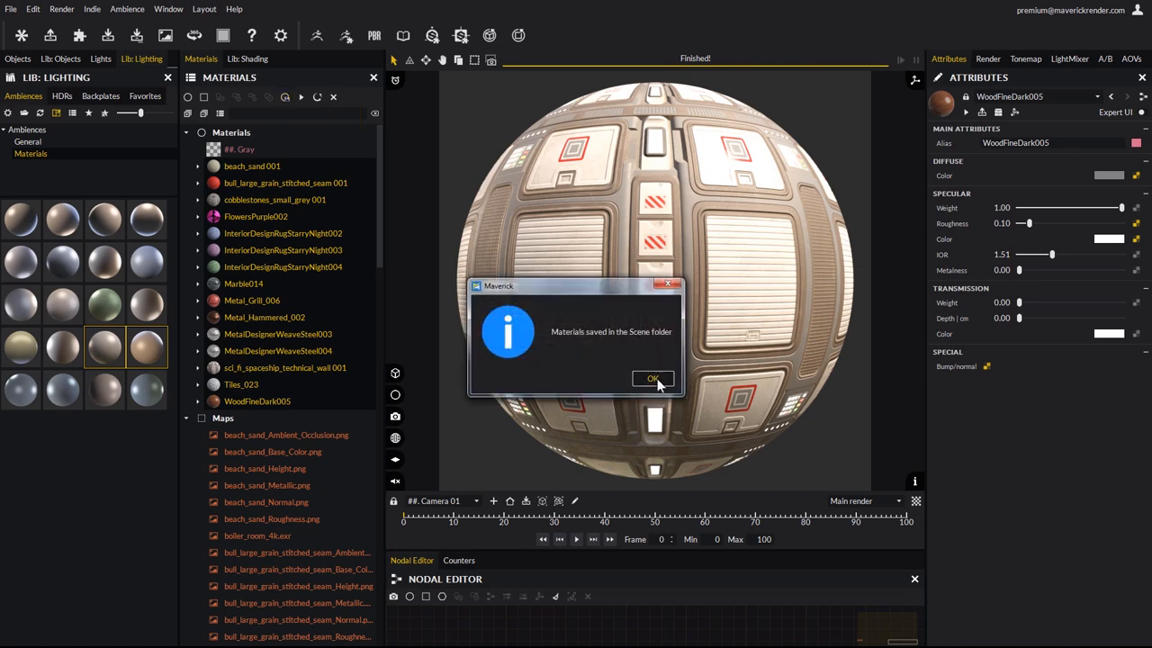
pyautogui.click(653, 378)
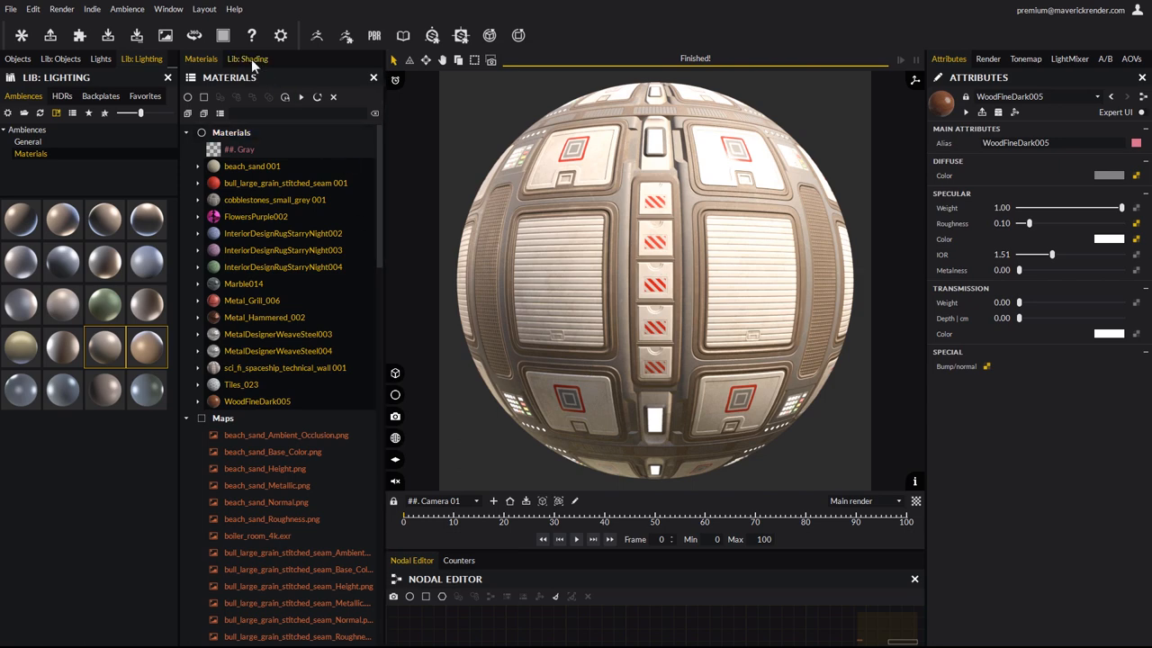
# Apply Scene library materials to the sphere, replacing same-named ones always, ending on the woven rug.
pyautogui.click(249, 57)
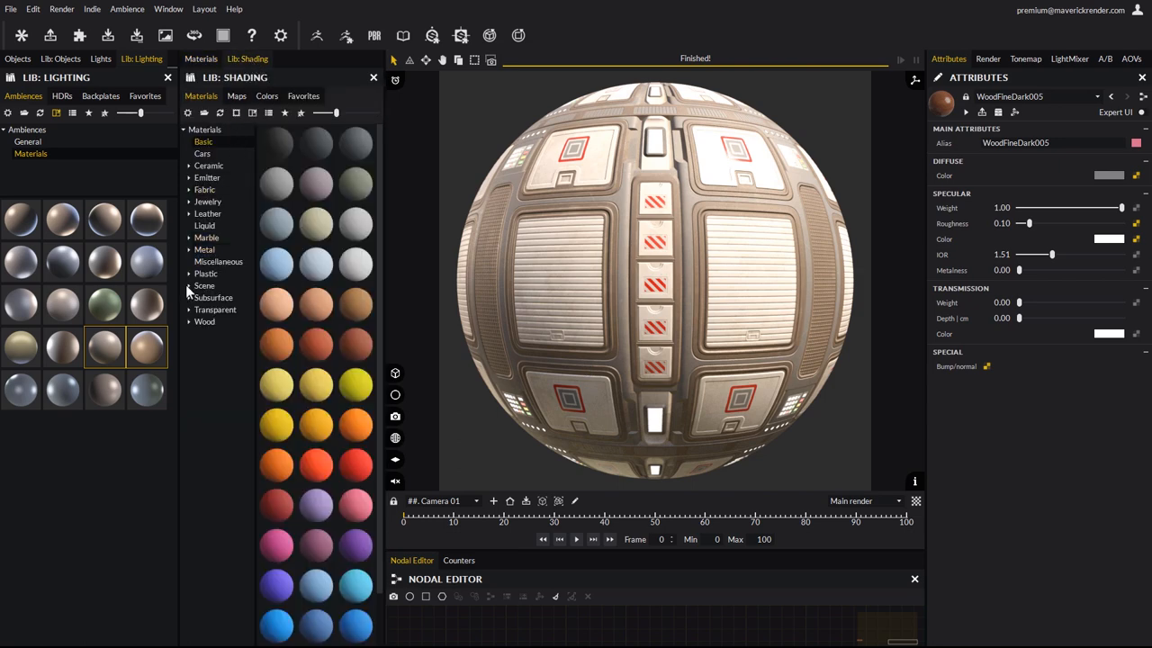
pyautogui.click(206, 285)
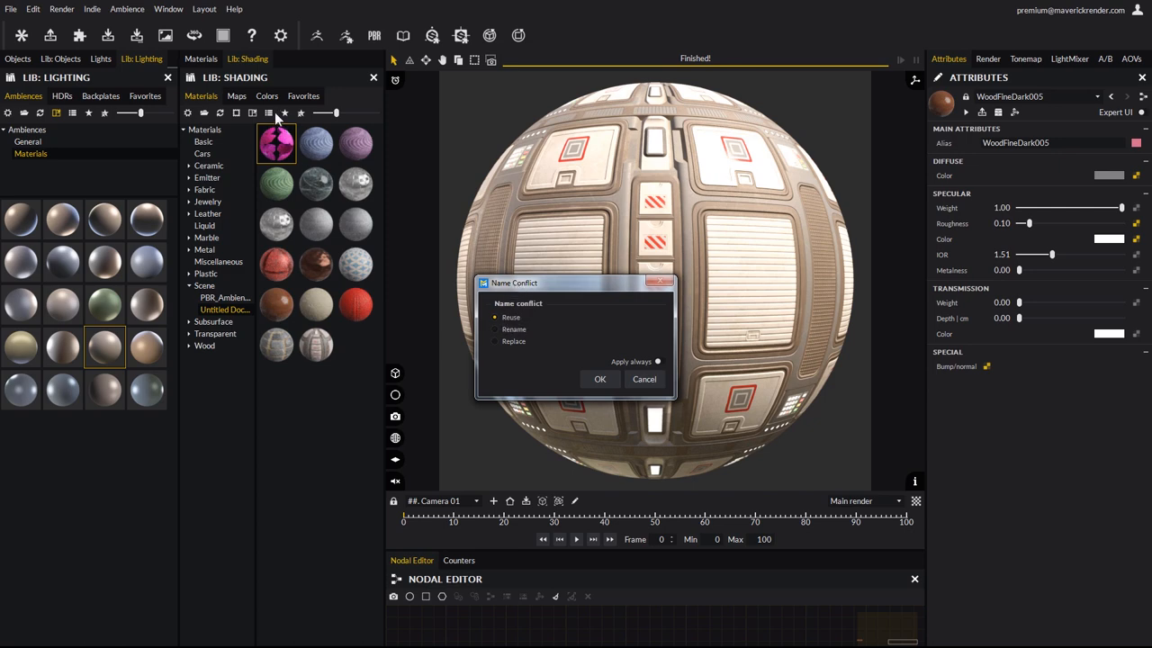
pyautogui.moveTo(515, 346)
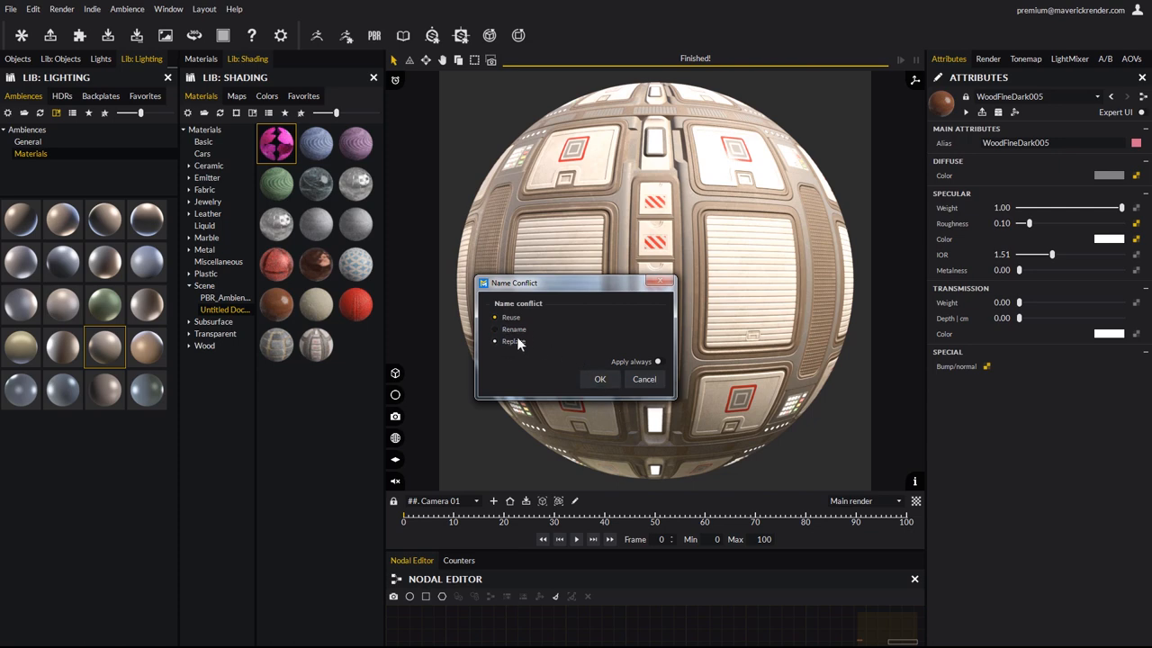
pyautogui.click(497, 340)
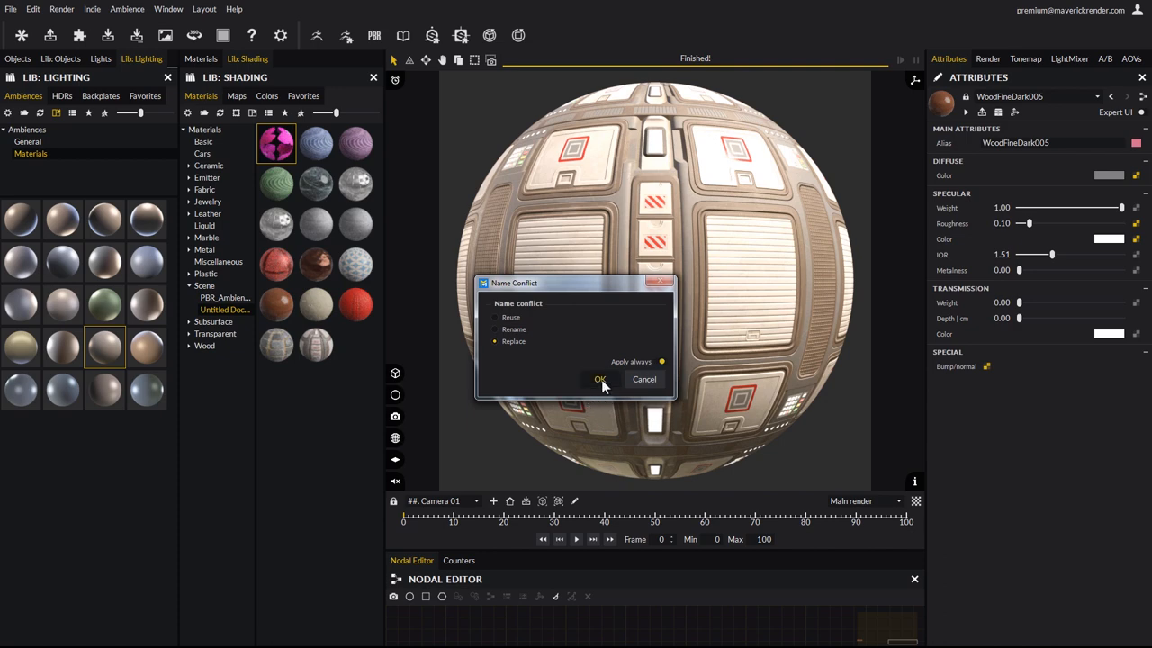
pyautogui.click(602, 378)
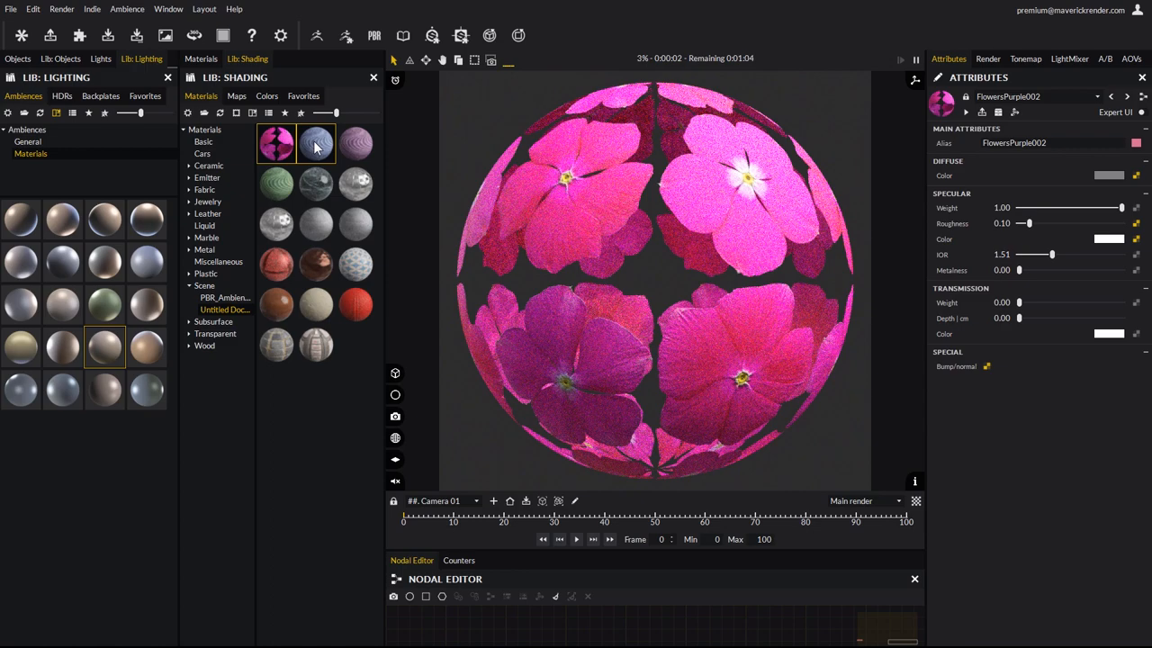
pyautogui.click(354, 144)
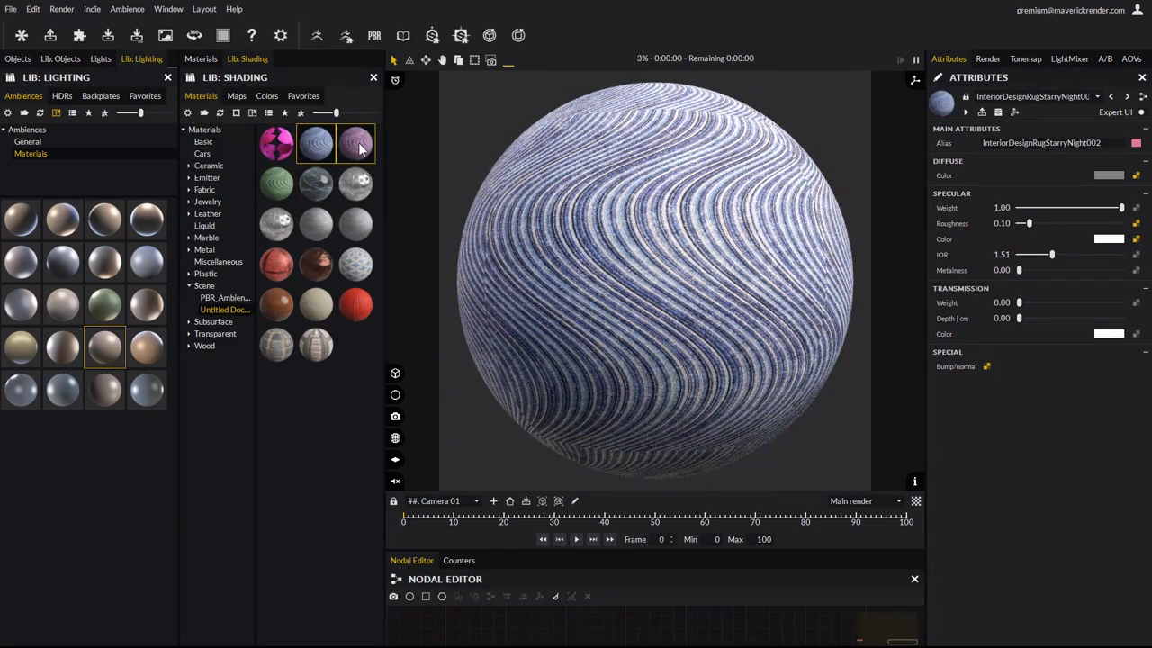